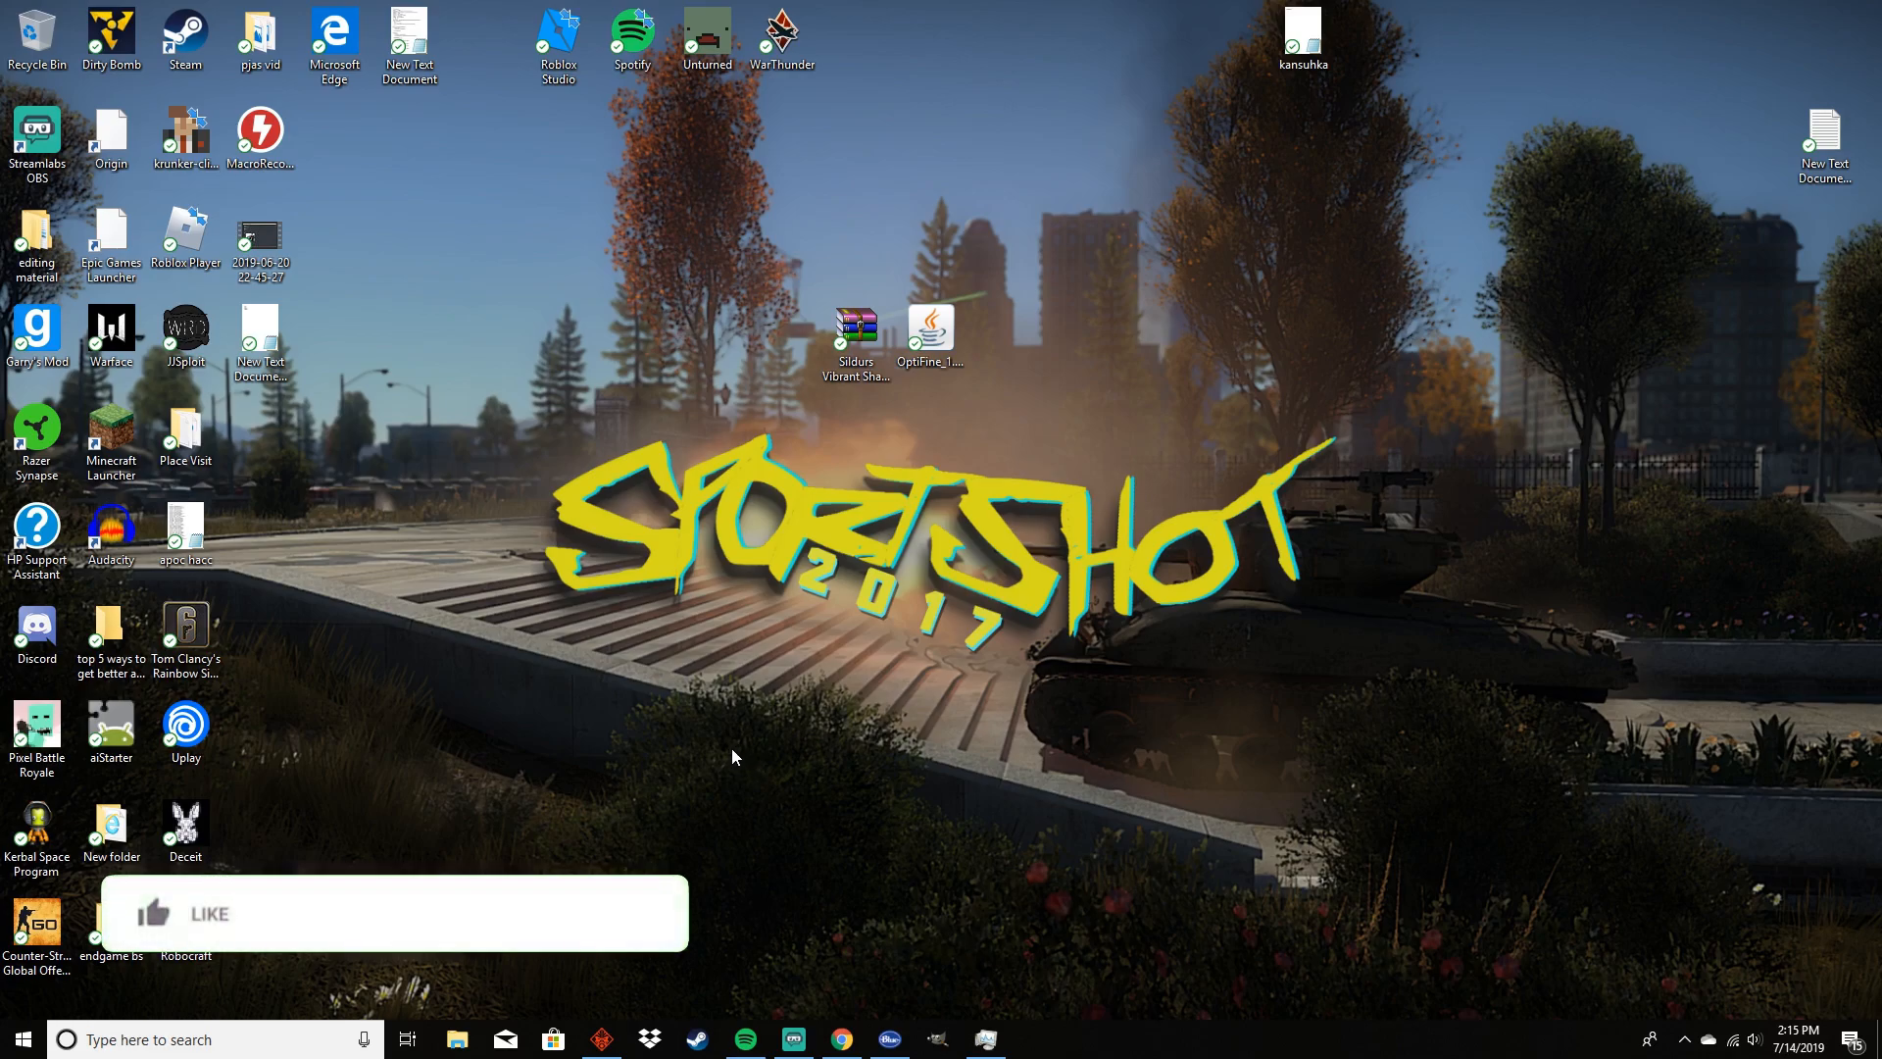
# Bring Chrome forward on the OptiFine Downloads tab listing Minecraft 1.14.3 and older versions
pyautogui.click(186, 913)
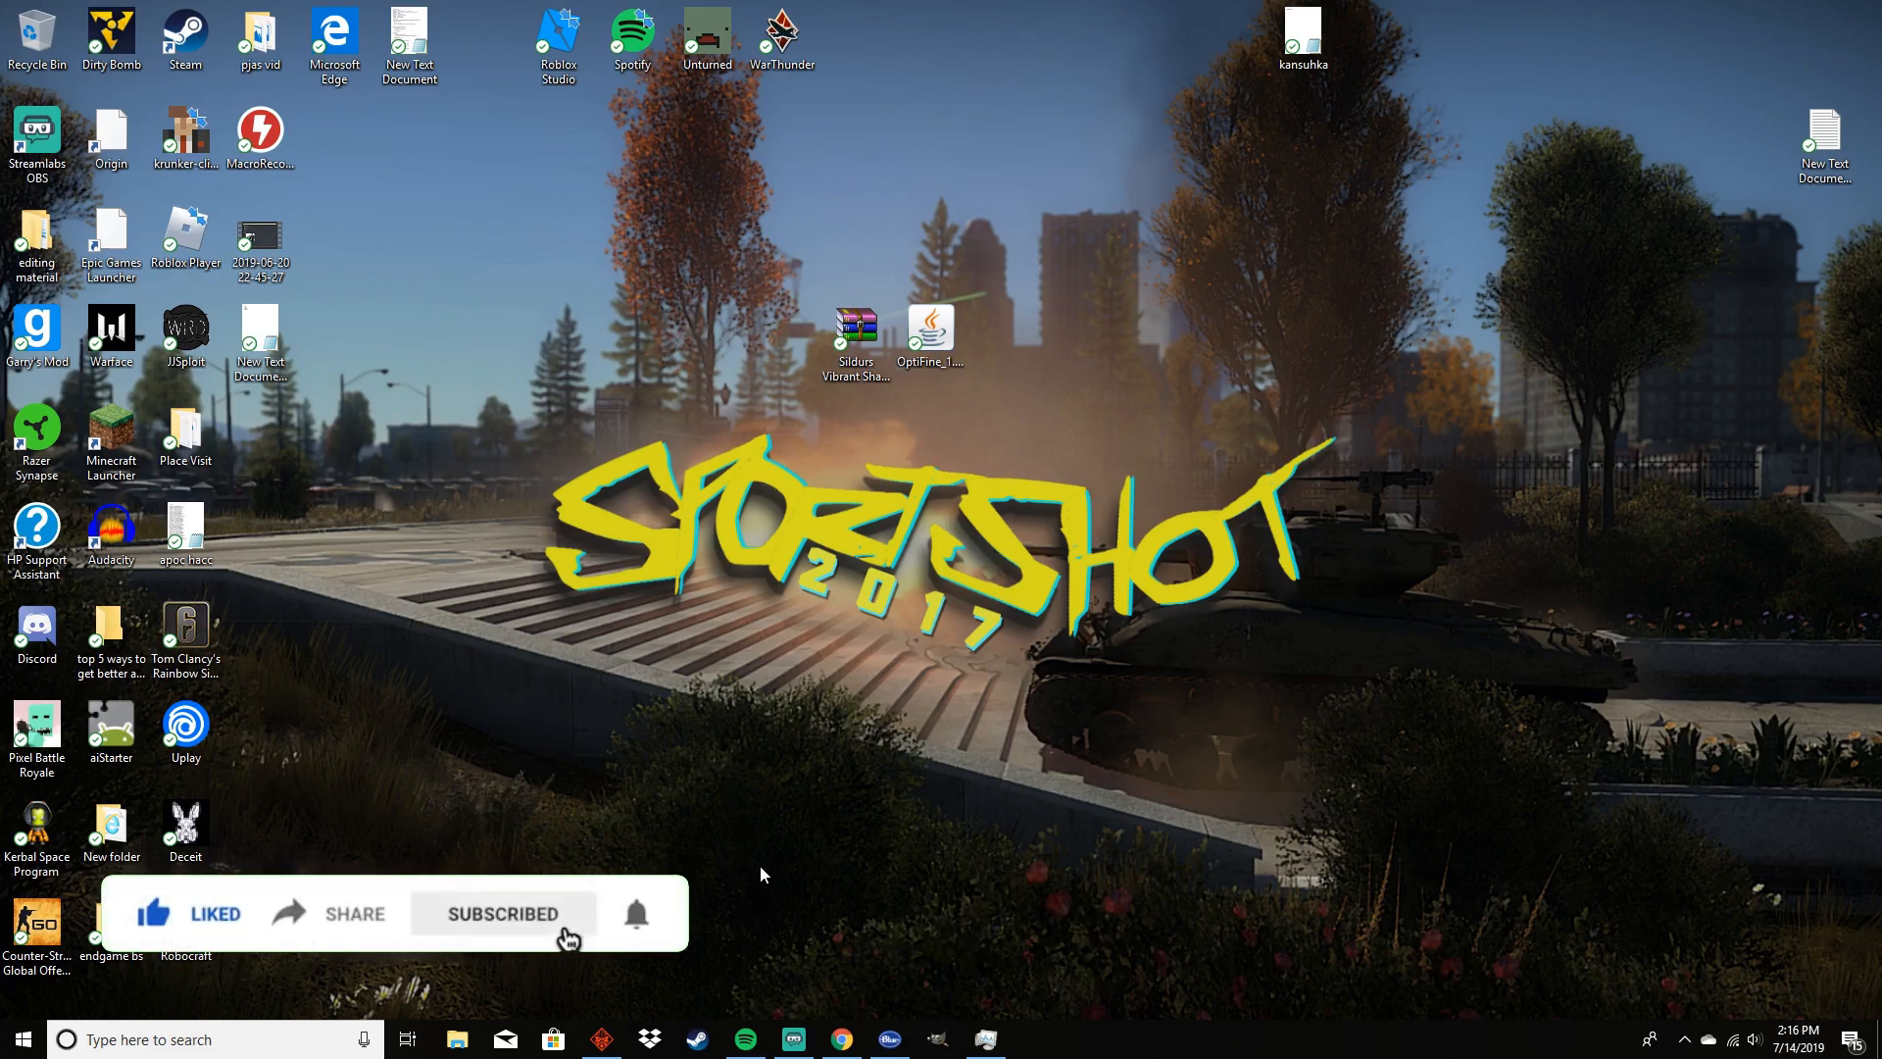
pyautogui.moveTo(649, 933)
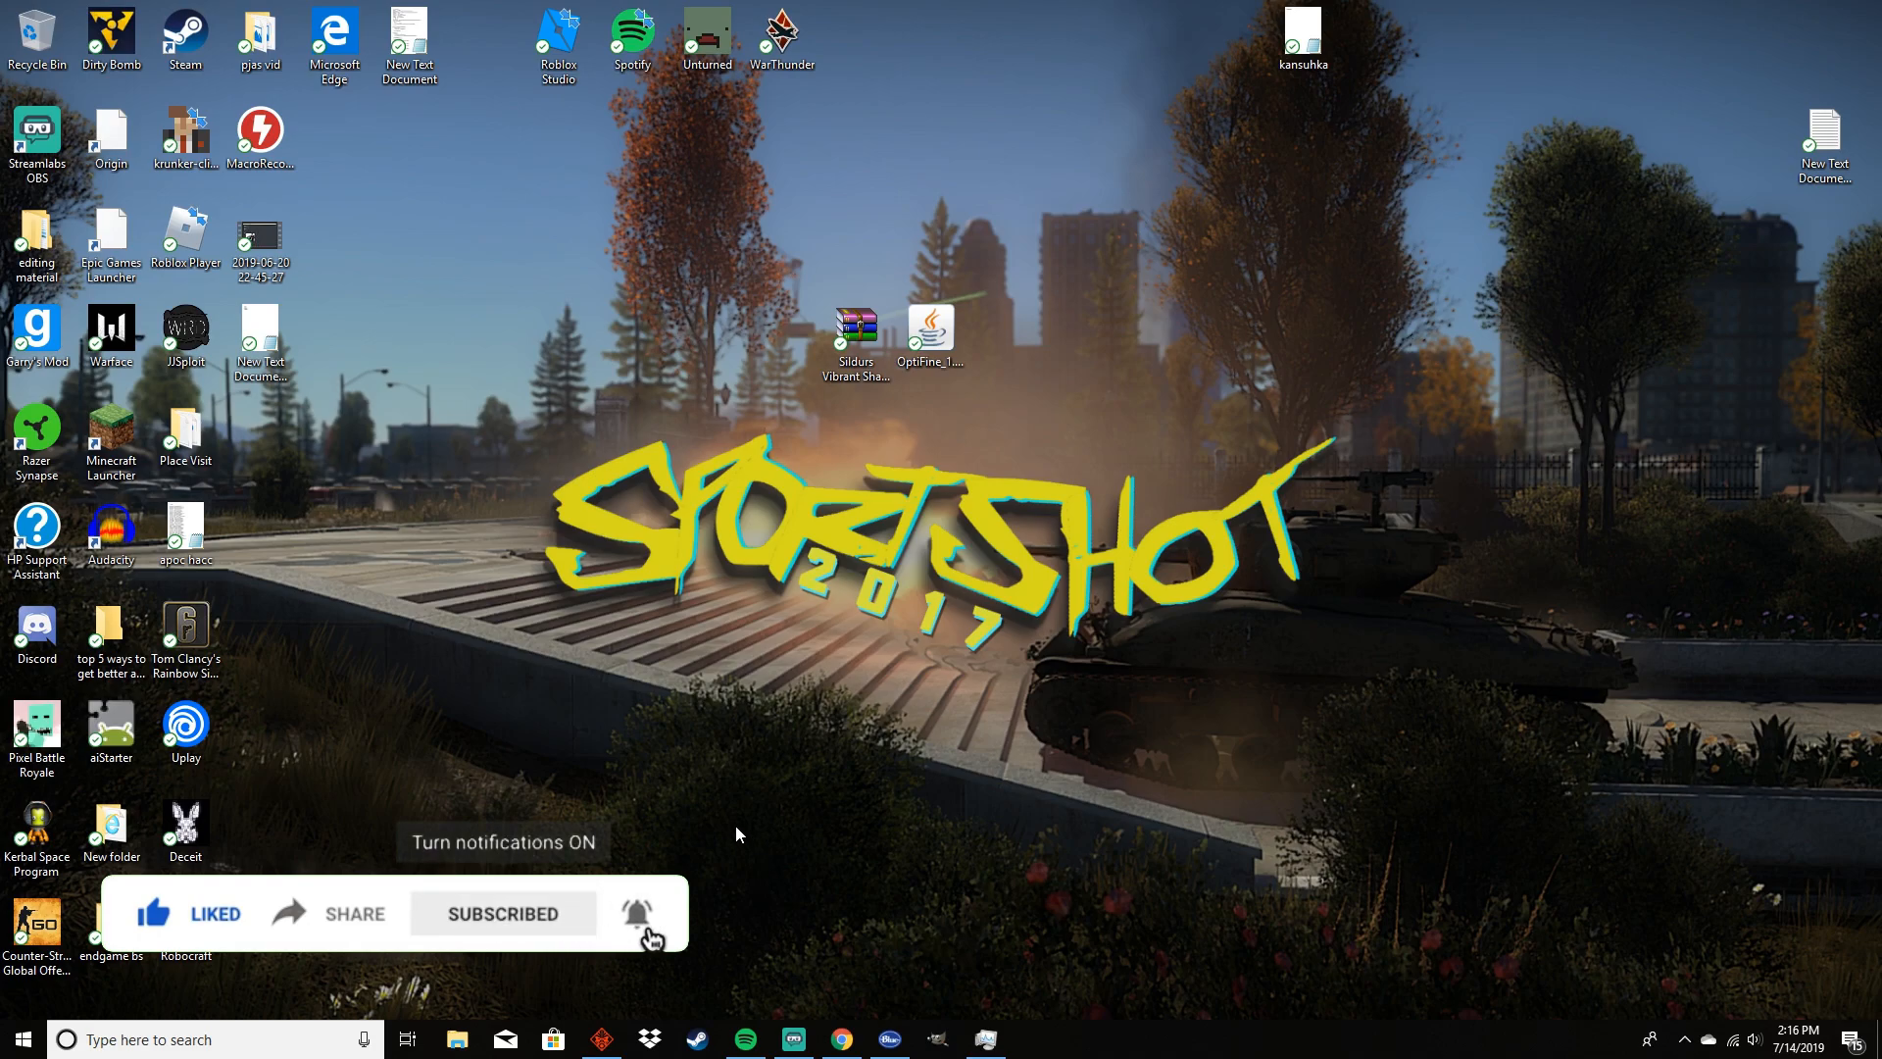
pyautogui.moveTo(708, 865)
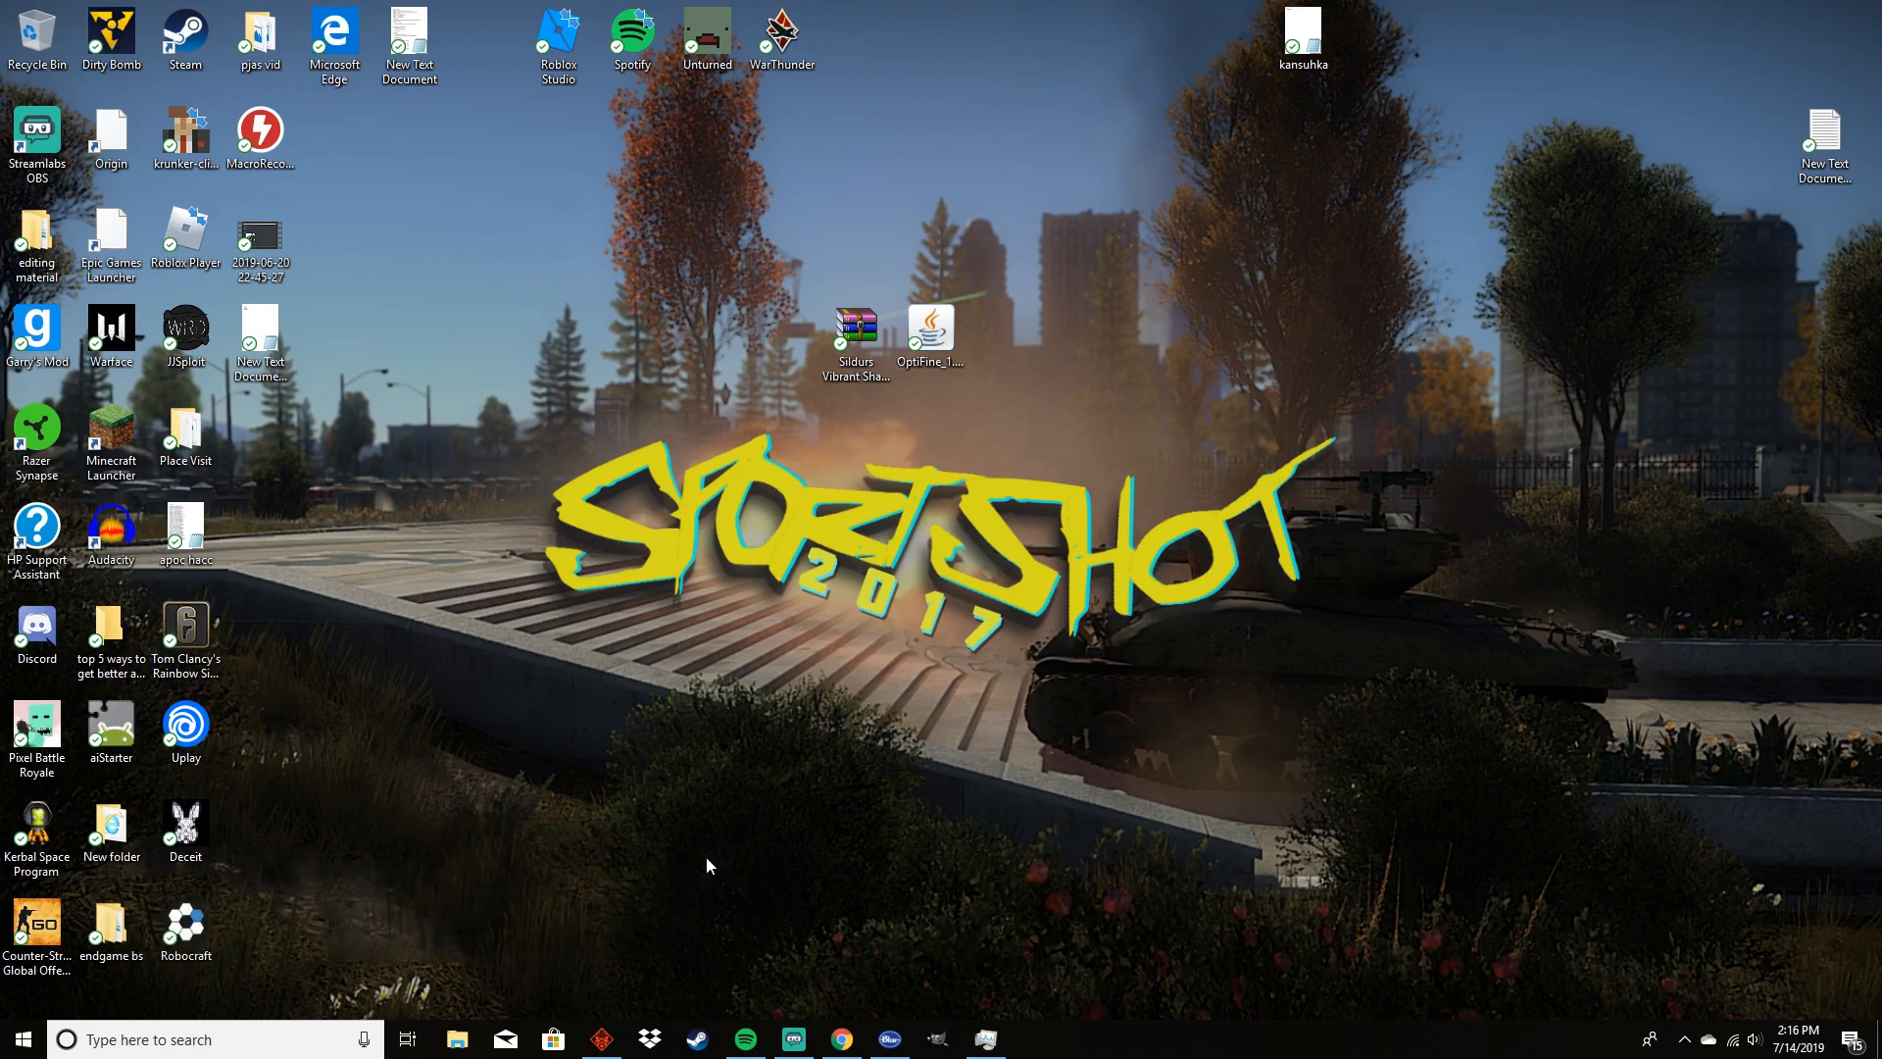
pyautogui.moveTo(698, 810)
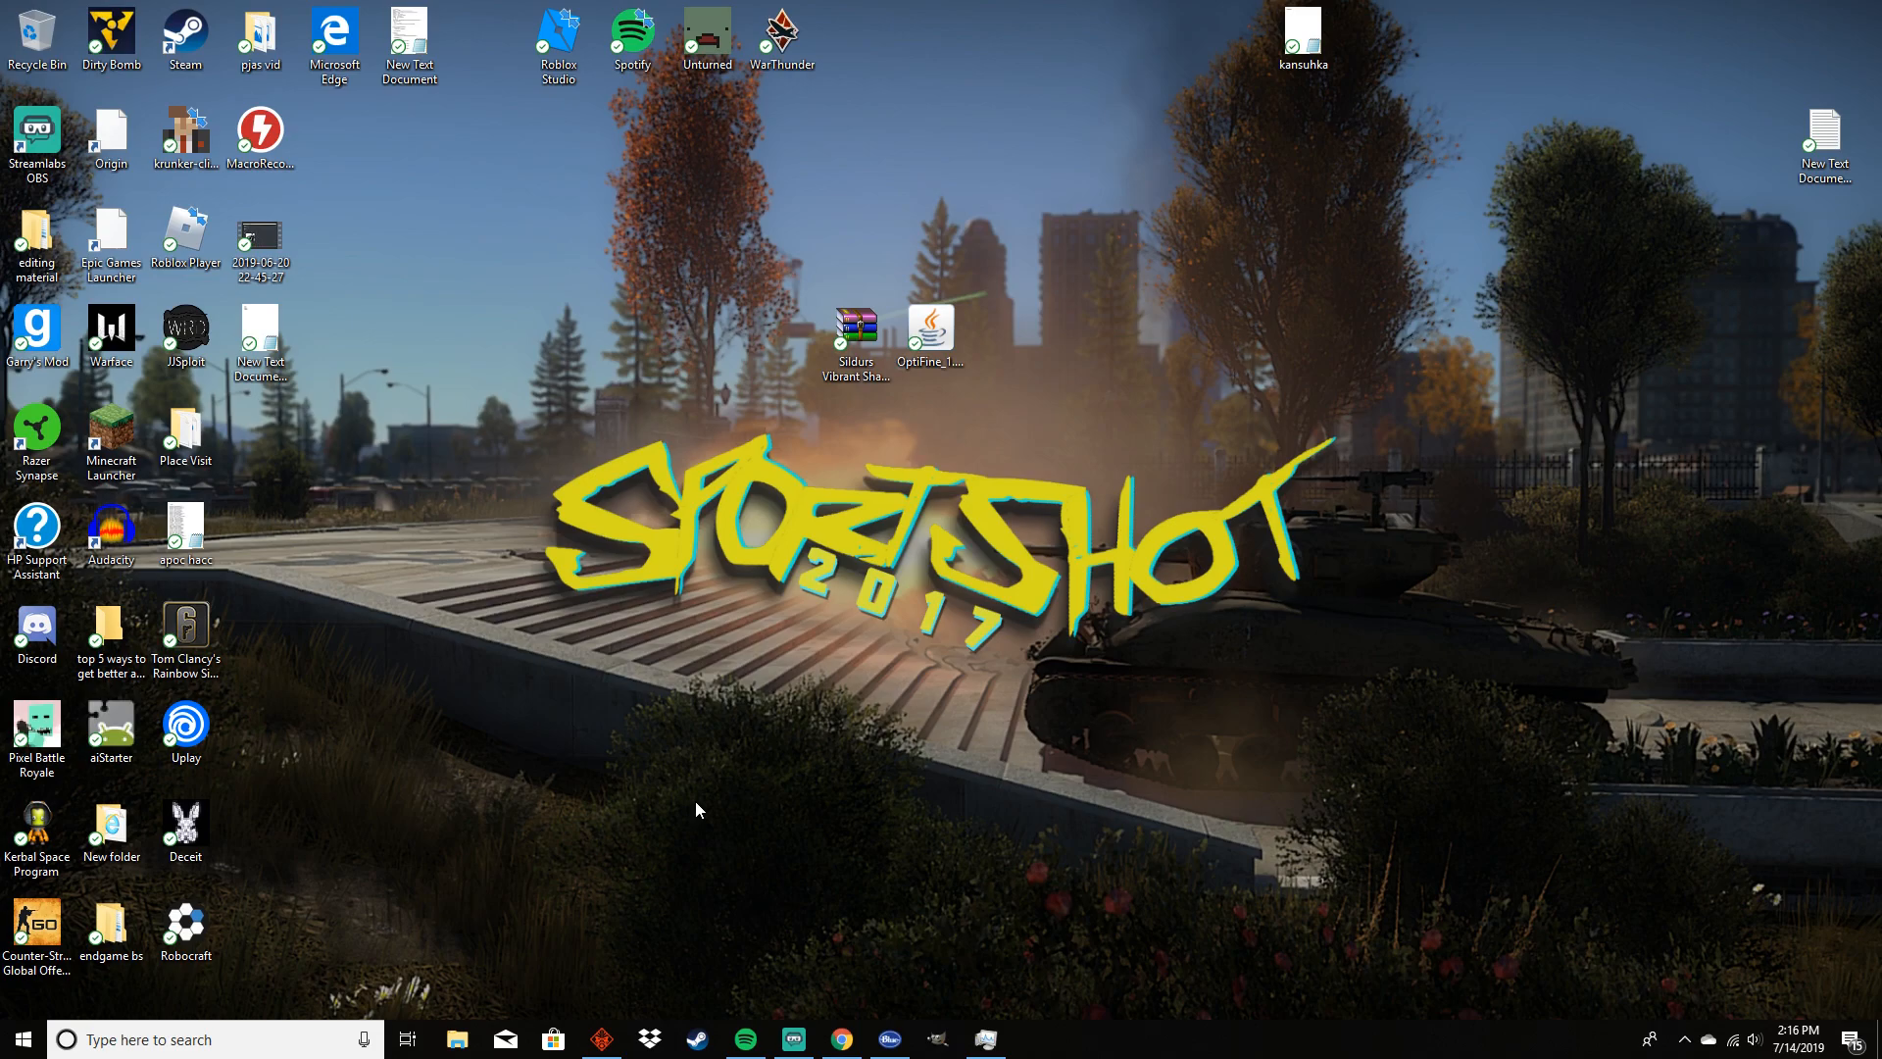
pyautogui.moveTo(790, 1039)
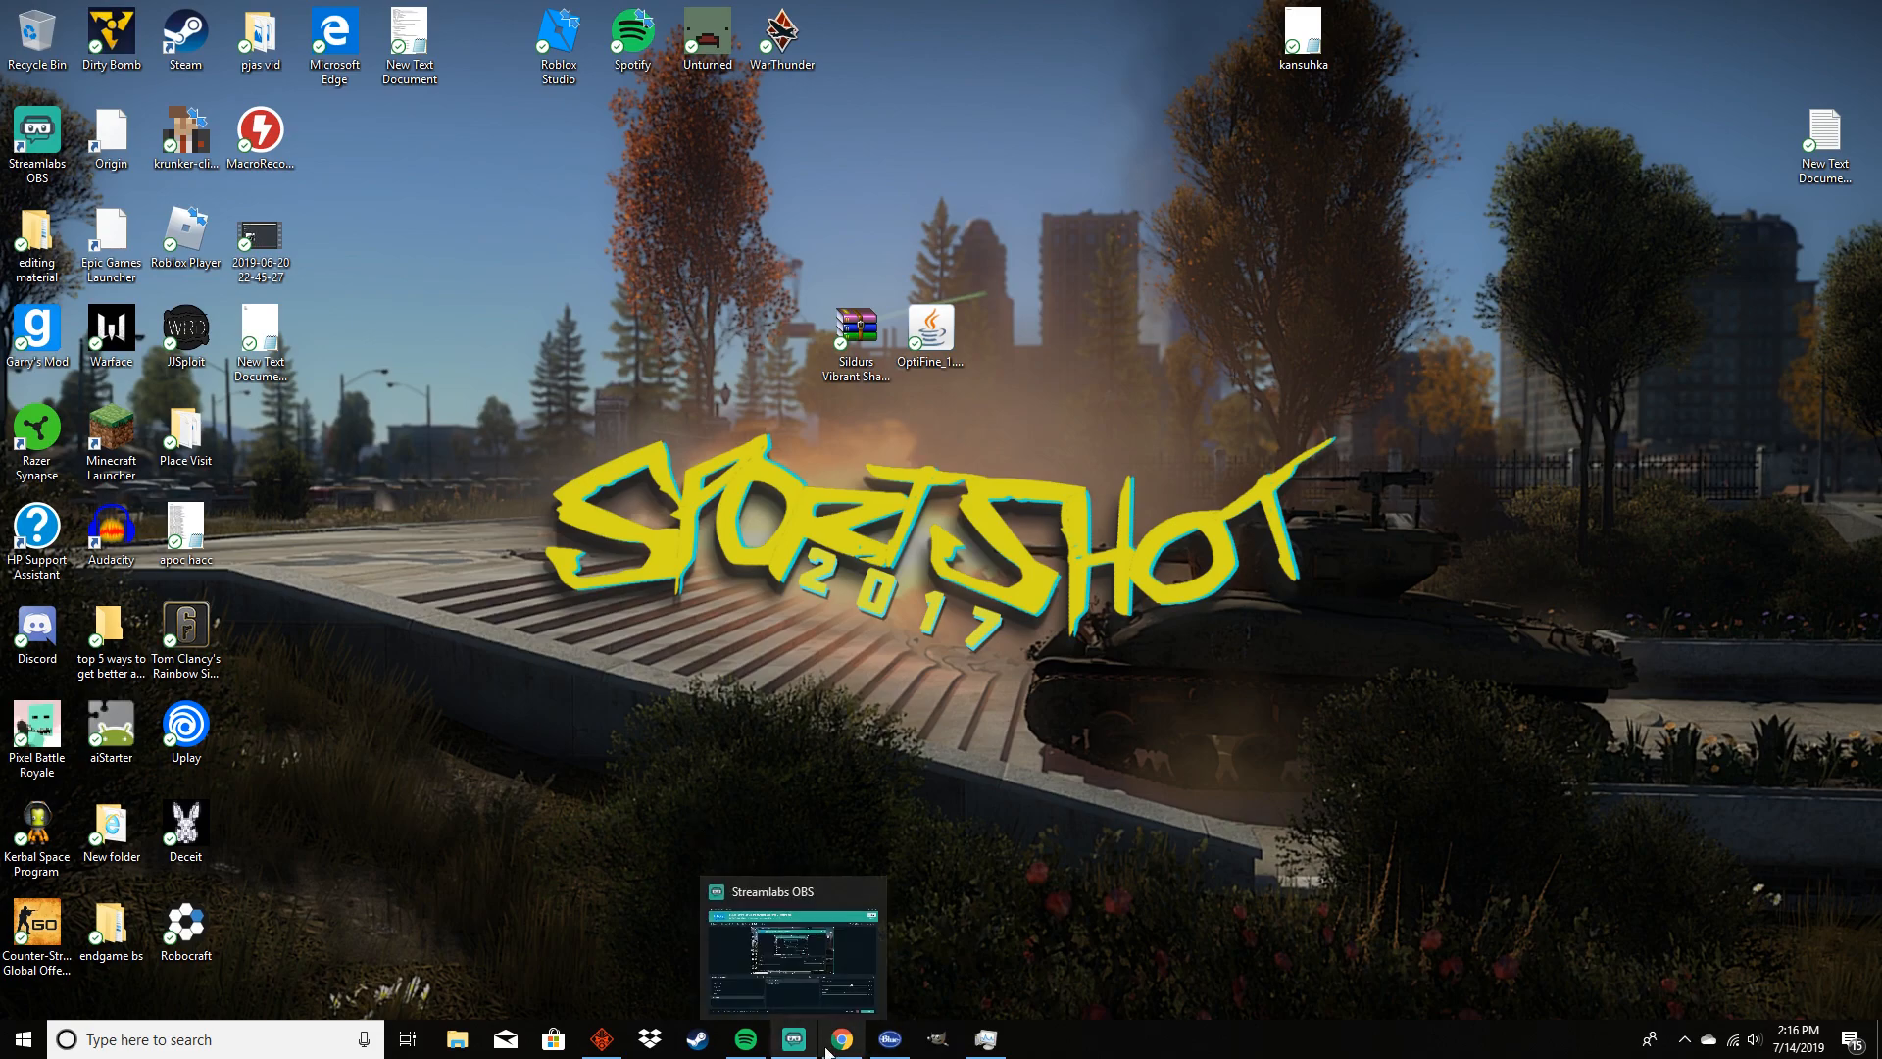
pyautogui.click(841, 1039)
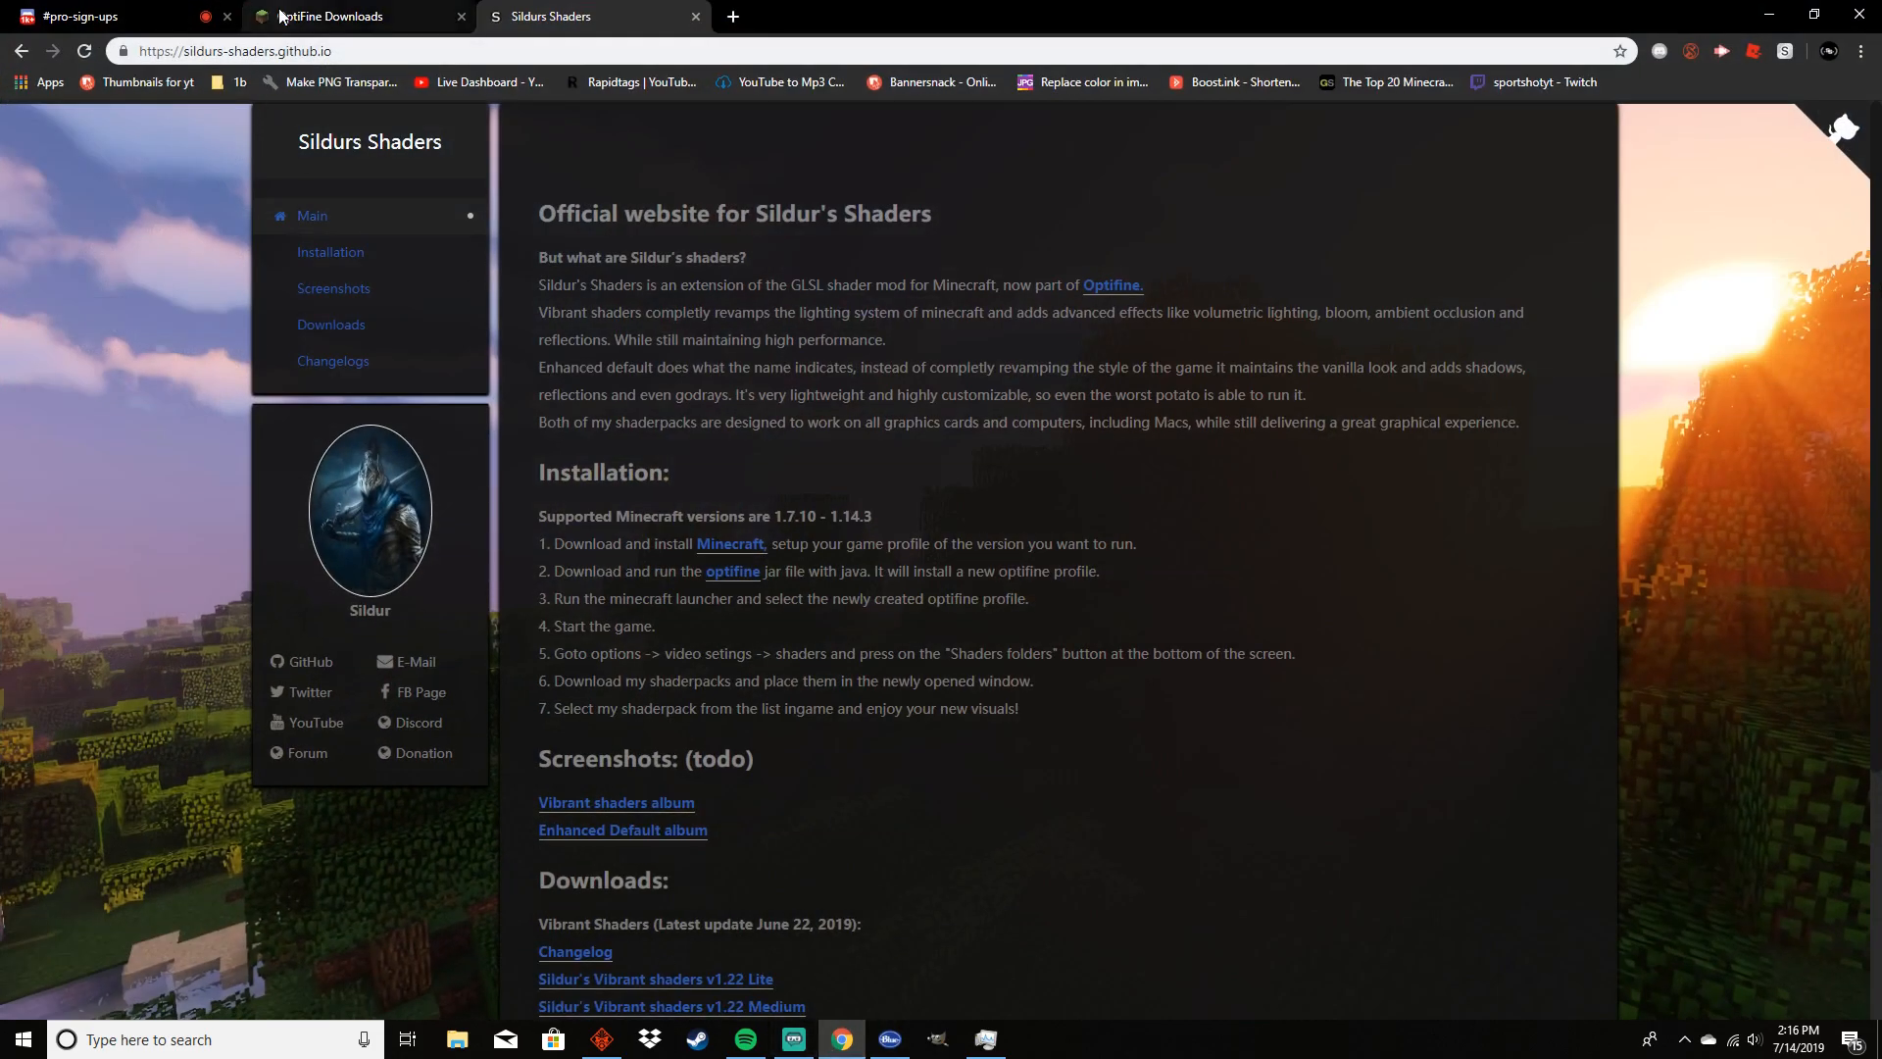
pyautogui.click(349, 16)
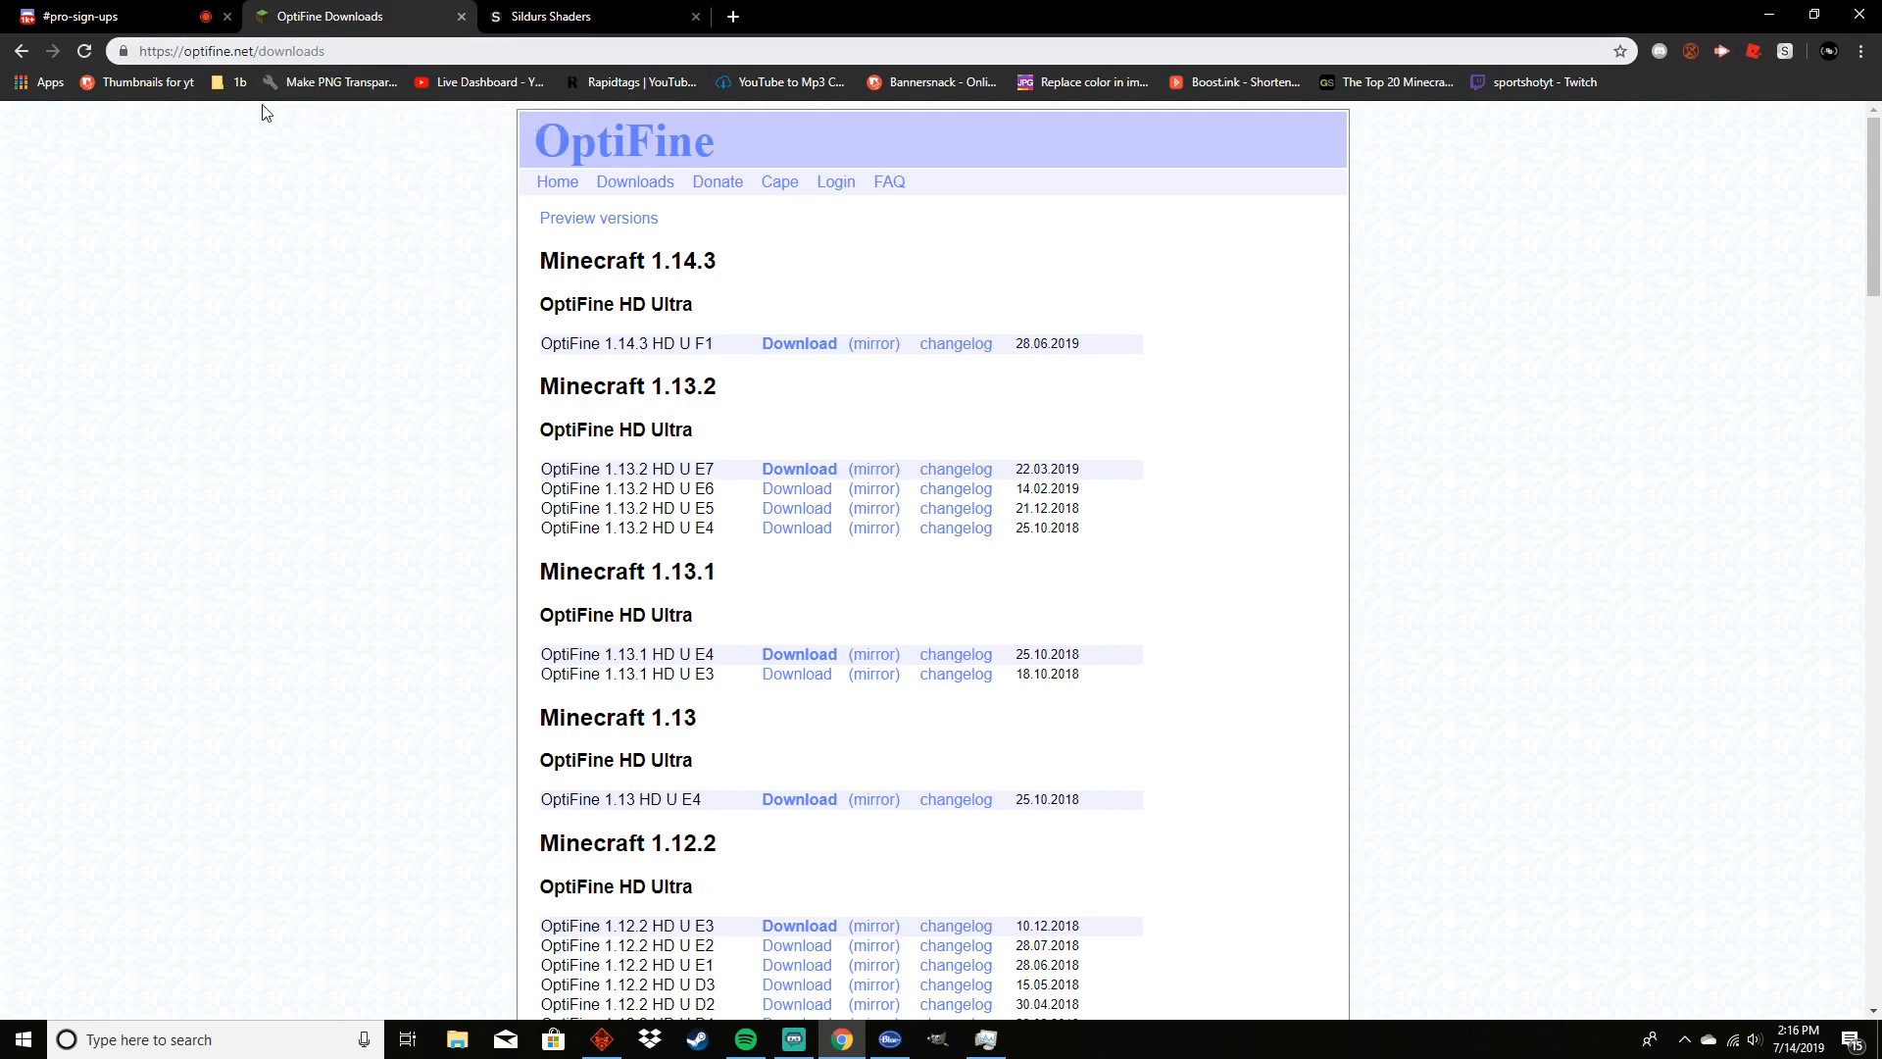
pyautogui.moveTo(788, 262)
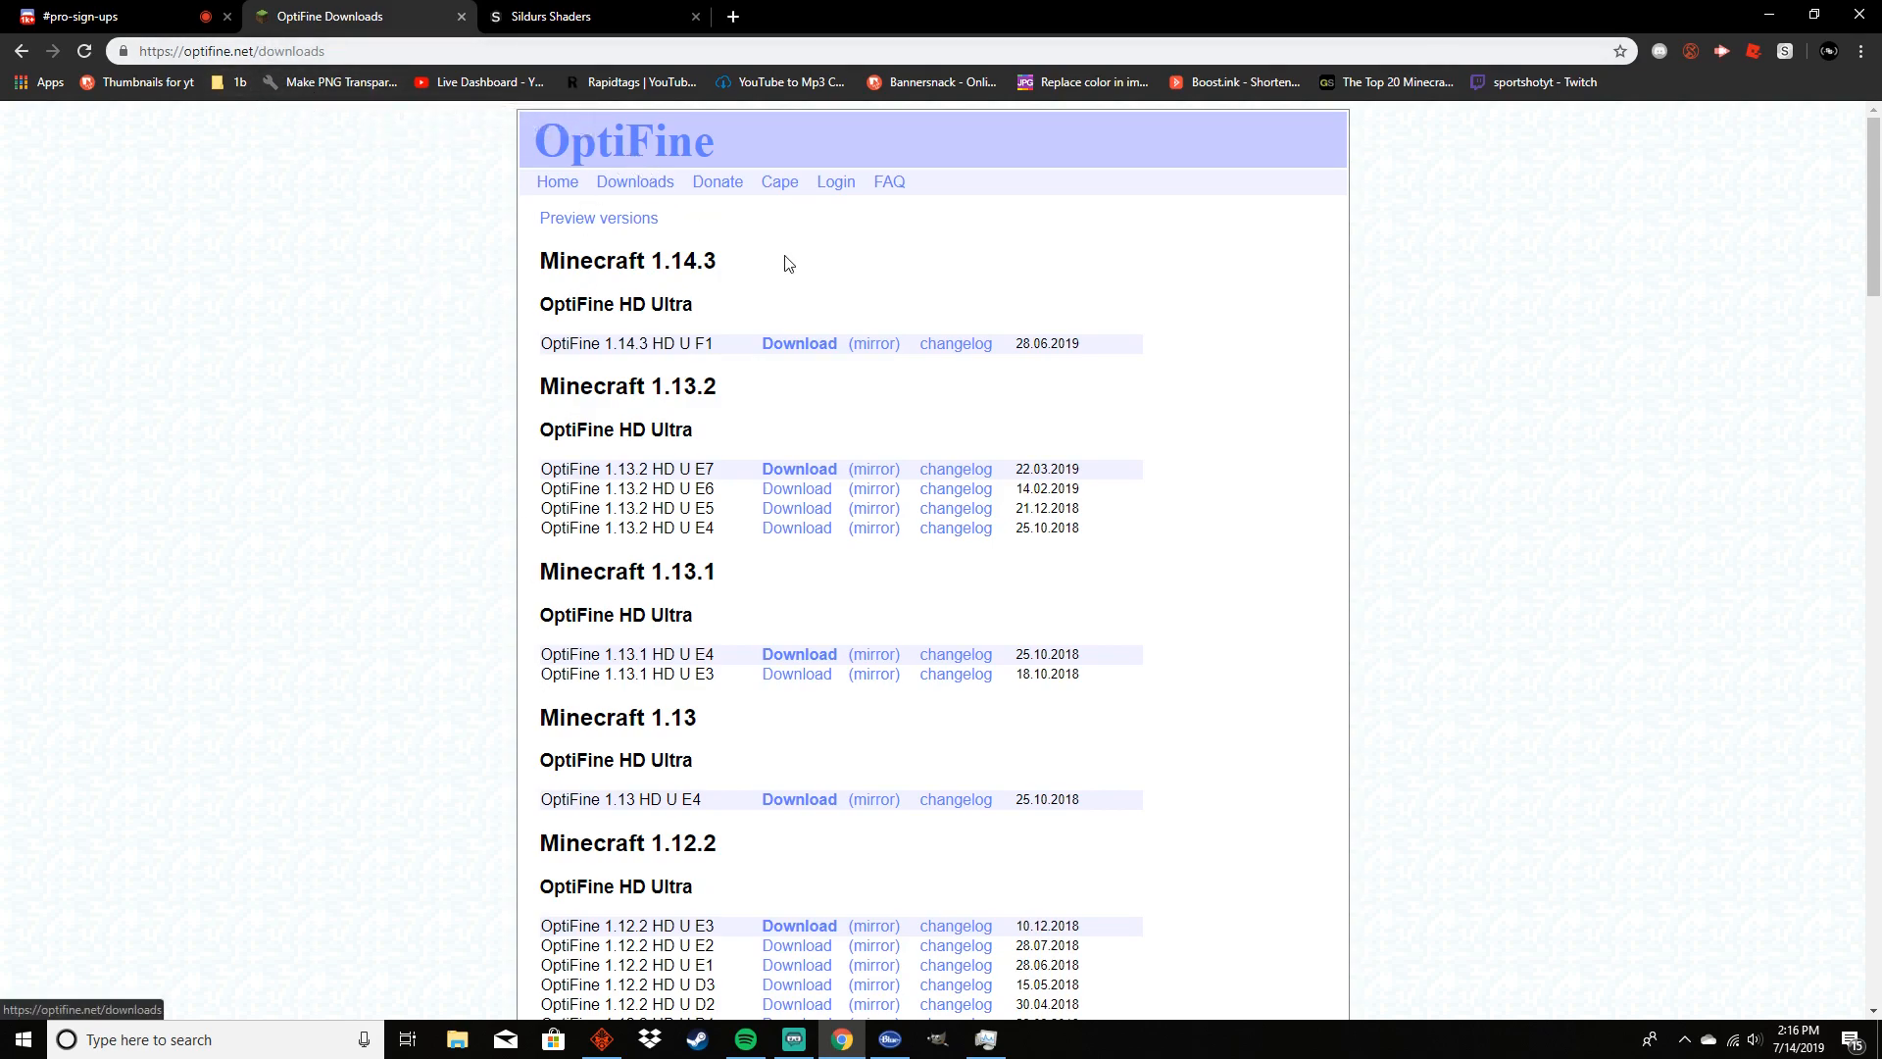
pyautogui.doubleClick(623, 343)
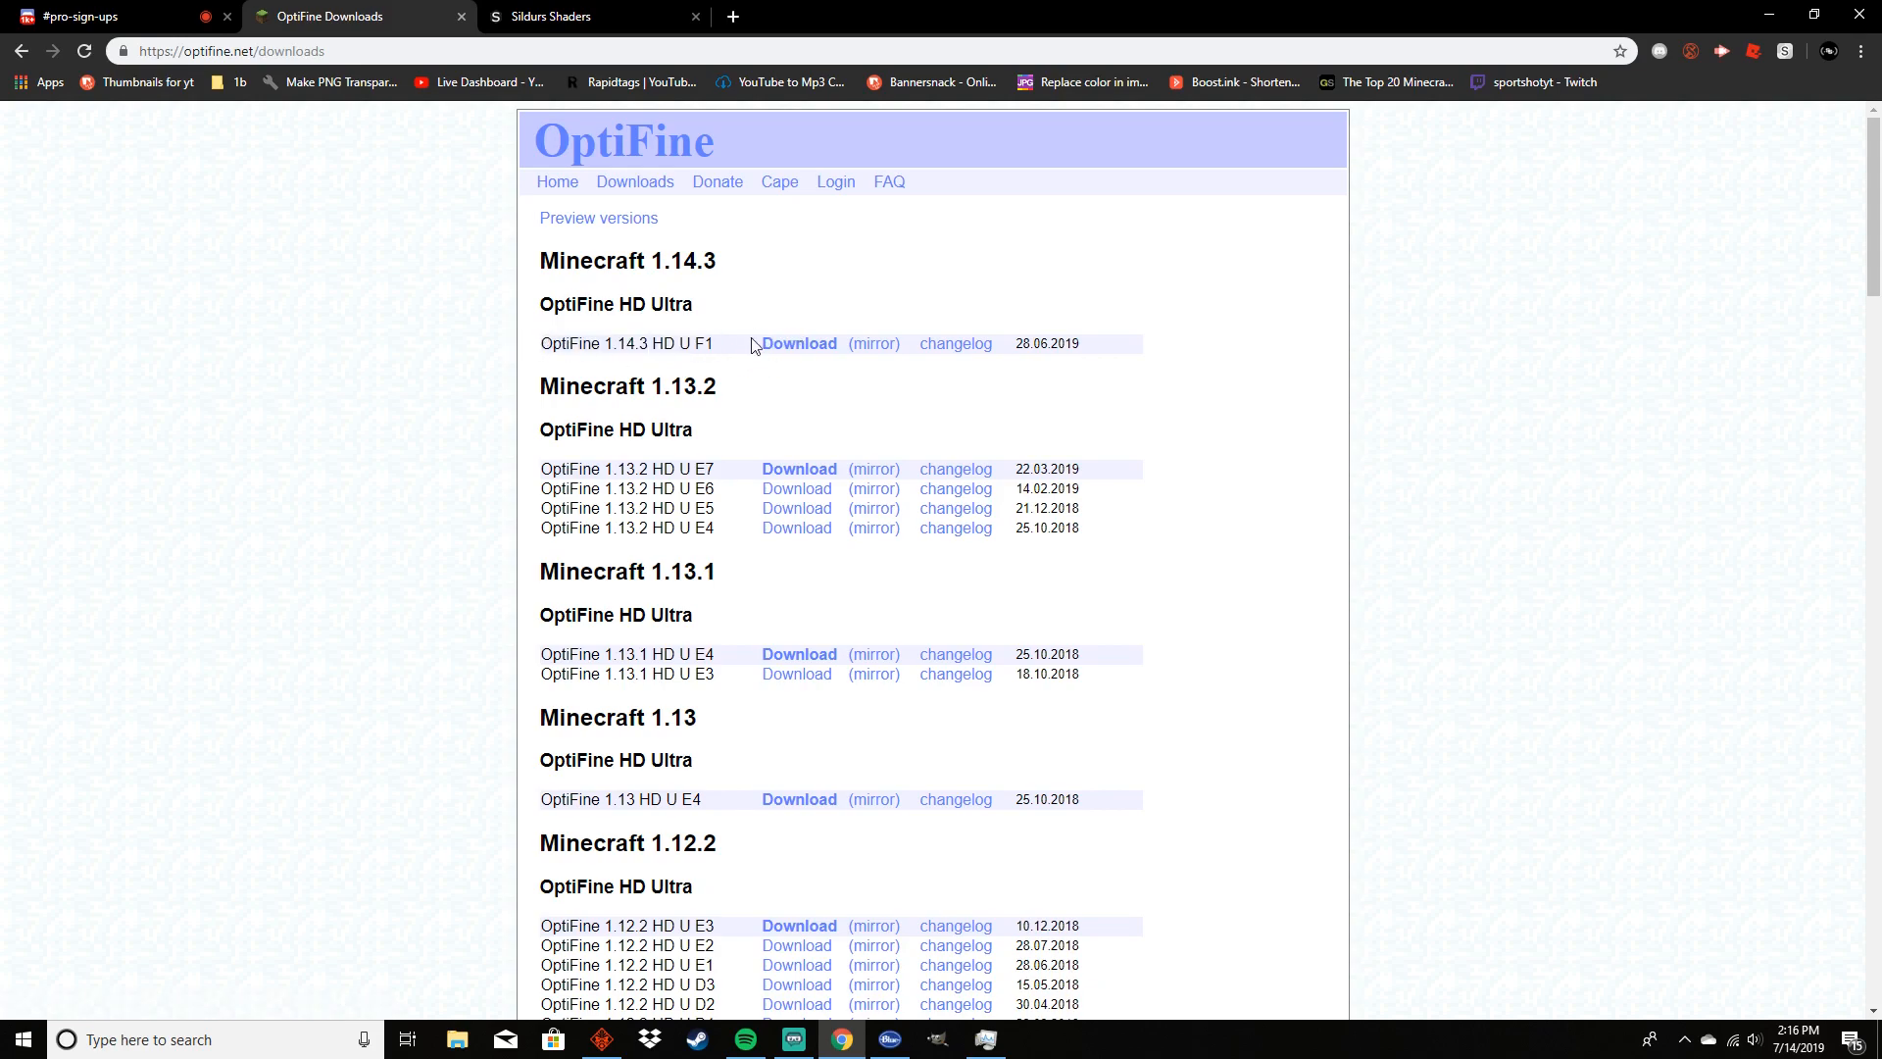
pyautogui.moveTo(751, 349)
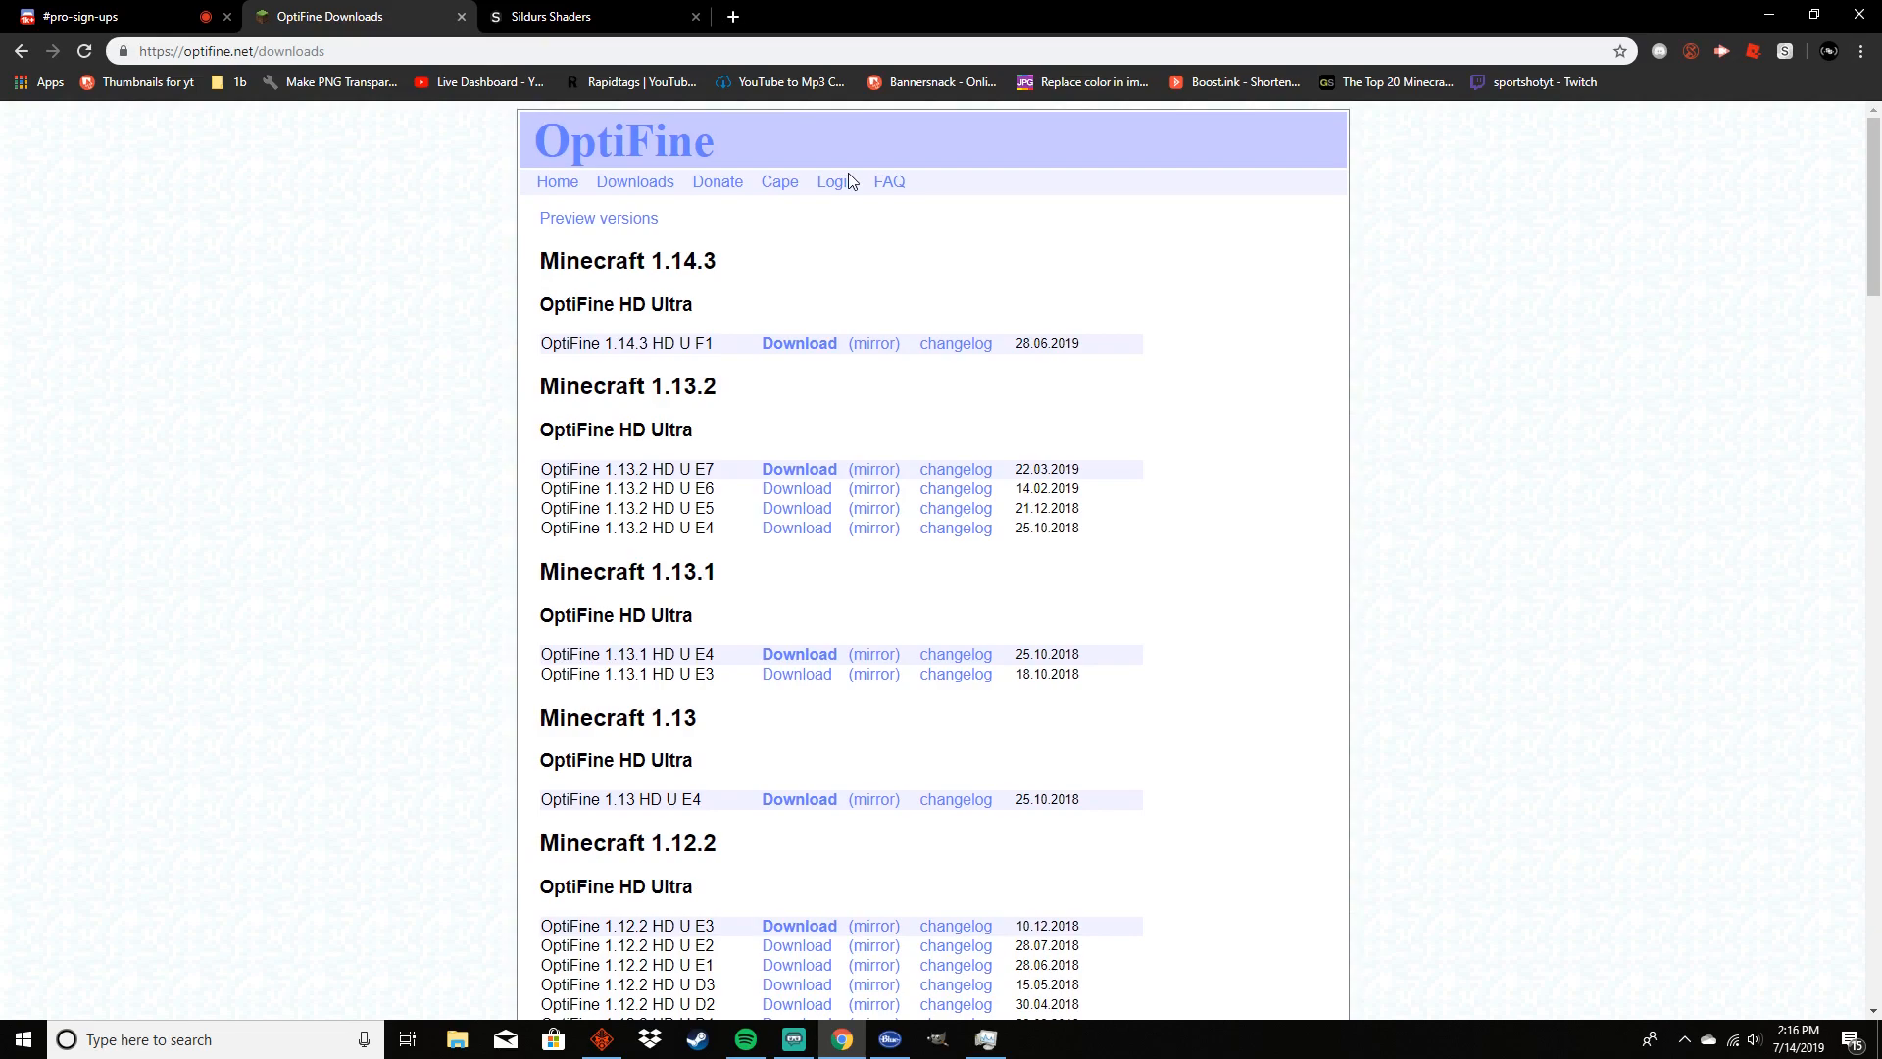
# Follow the OptiFine 1.14.3 HD U F1 download link, refuse notifications and skip the ad redirect
pyautogui.click(798, 343)
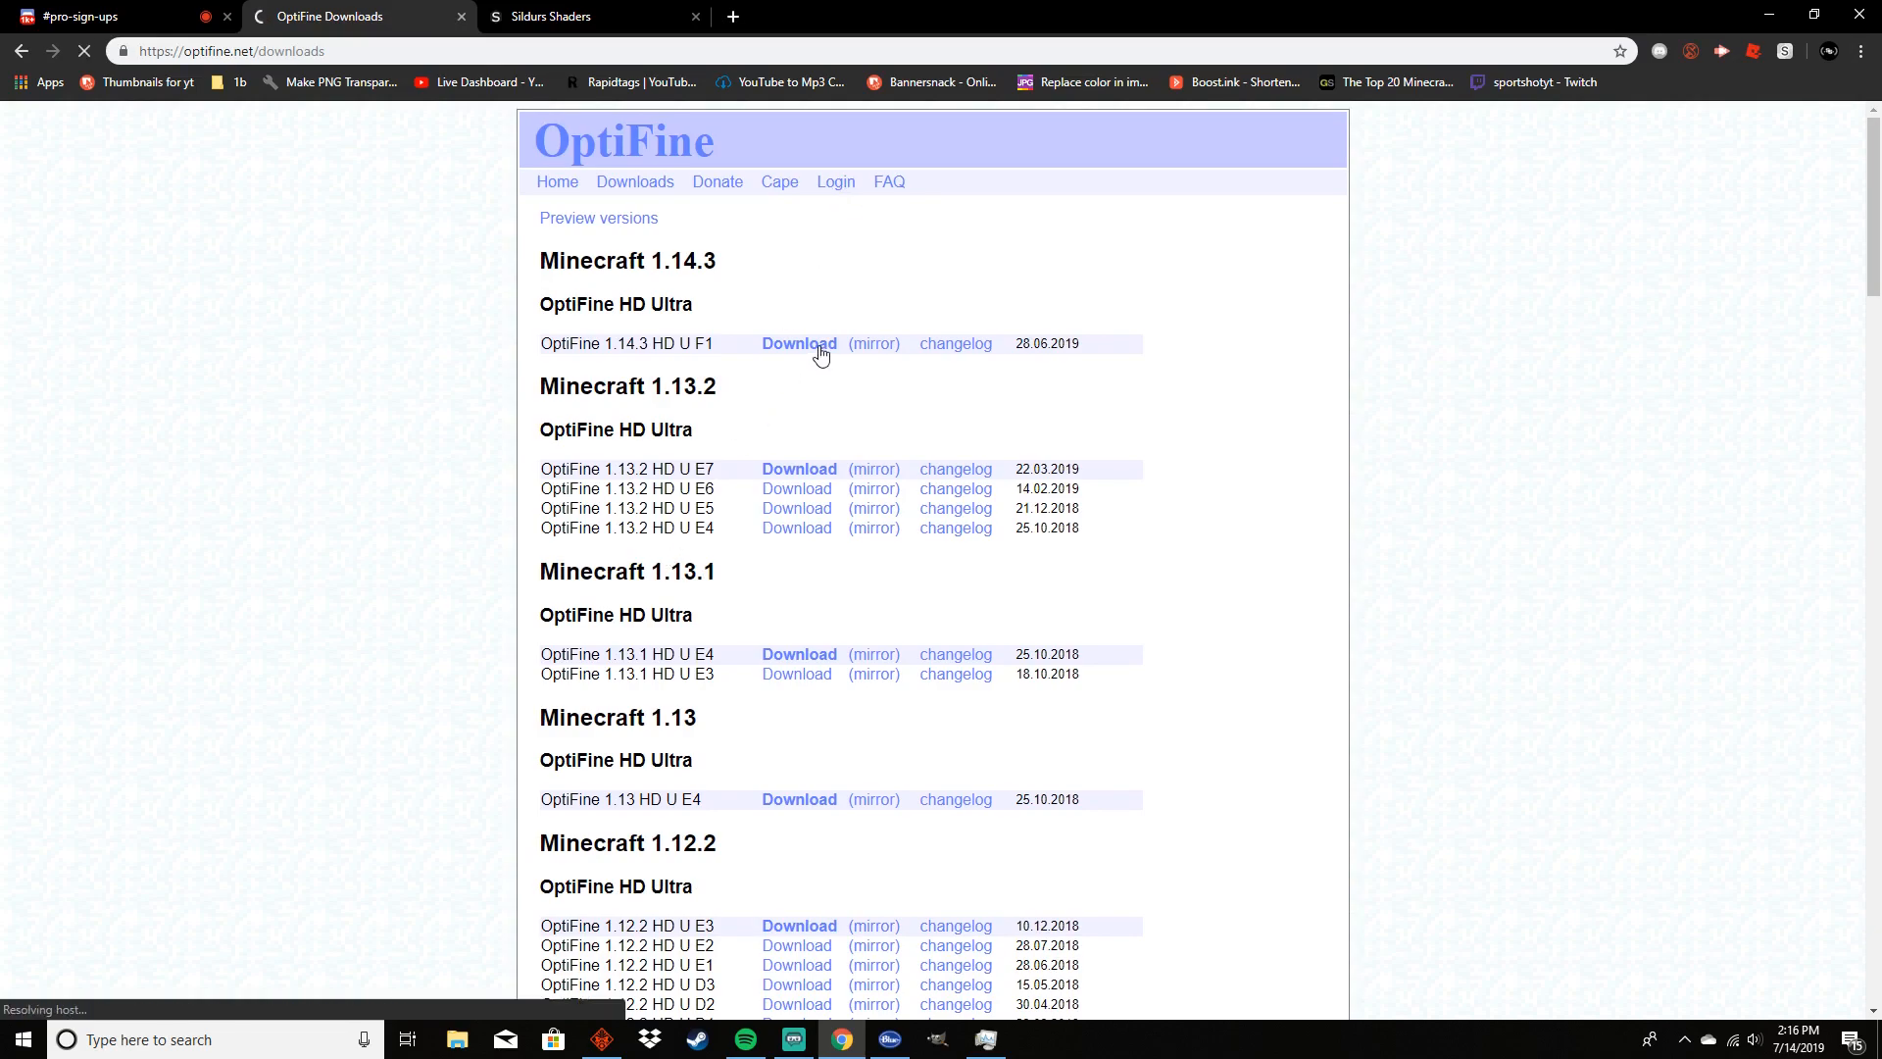
pyautogui.moveTo(666, 334)
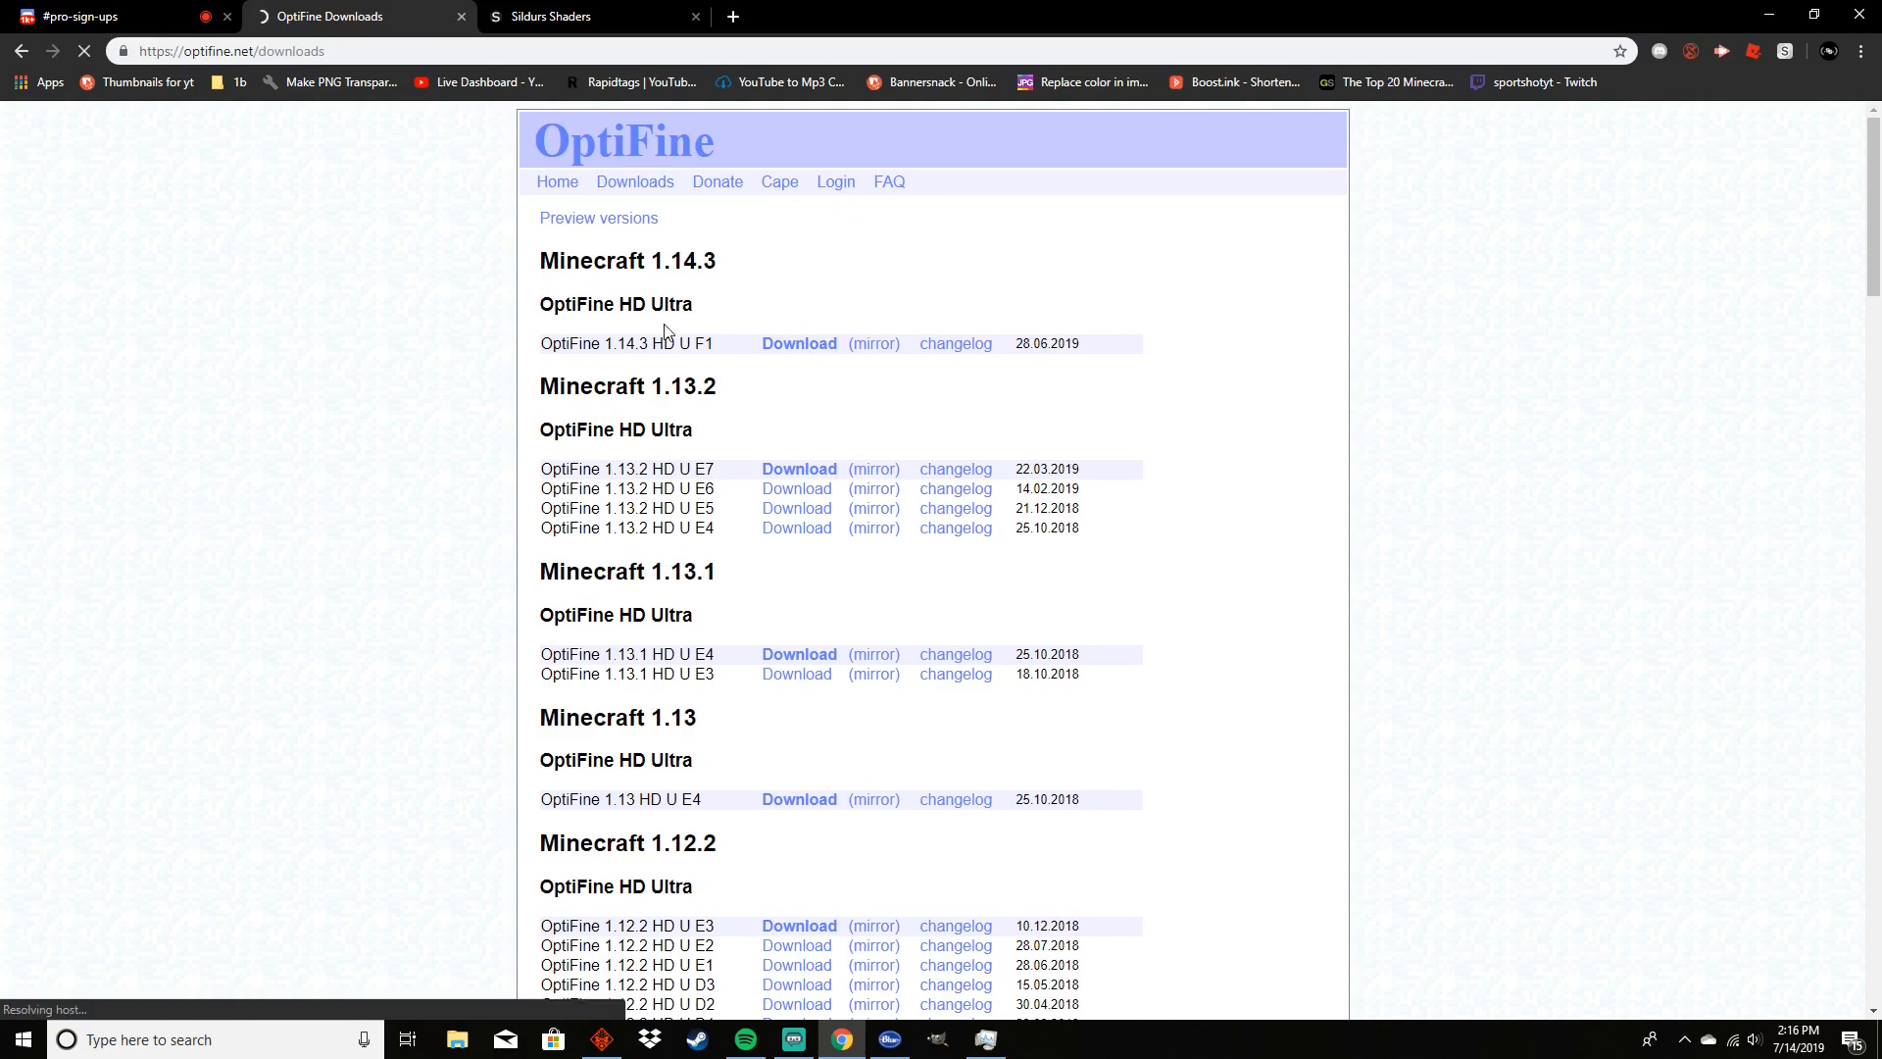
pyautogui.moveTo(412, 313)
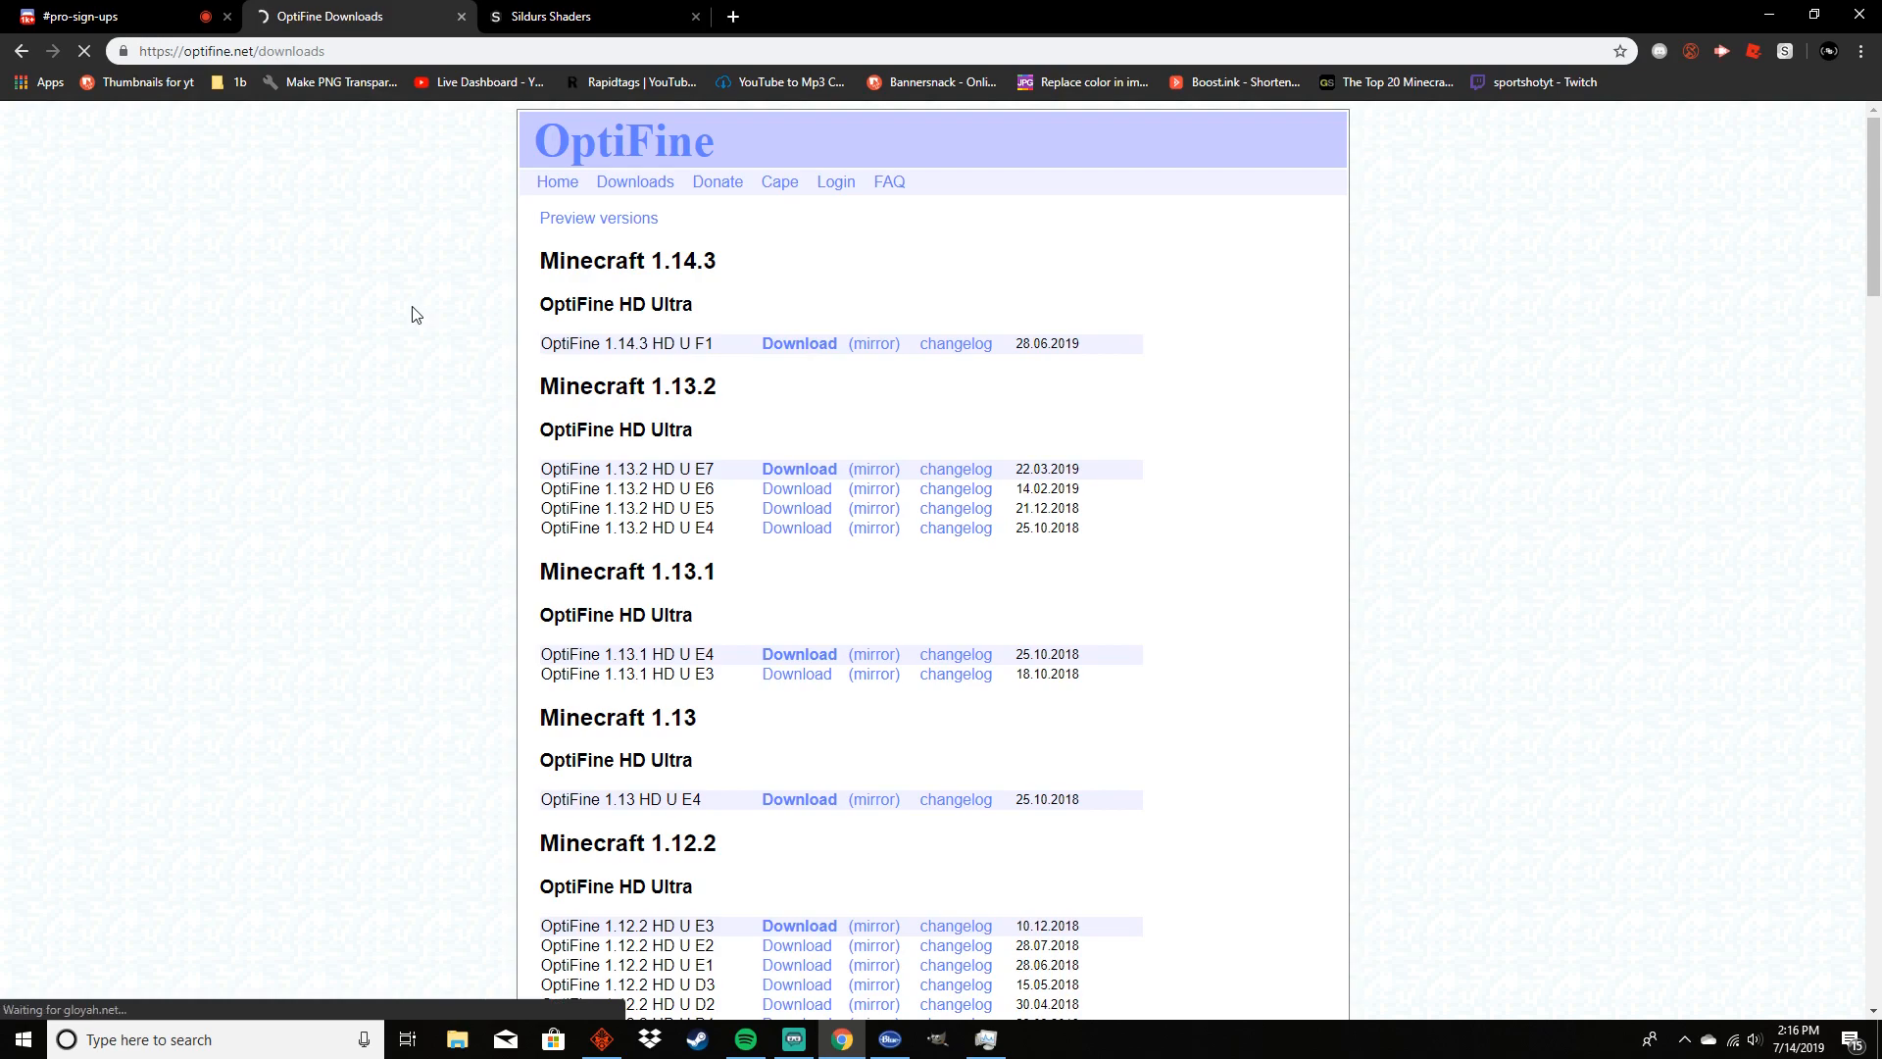
pyautogui.click(798, 343)
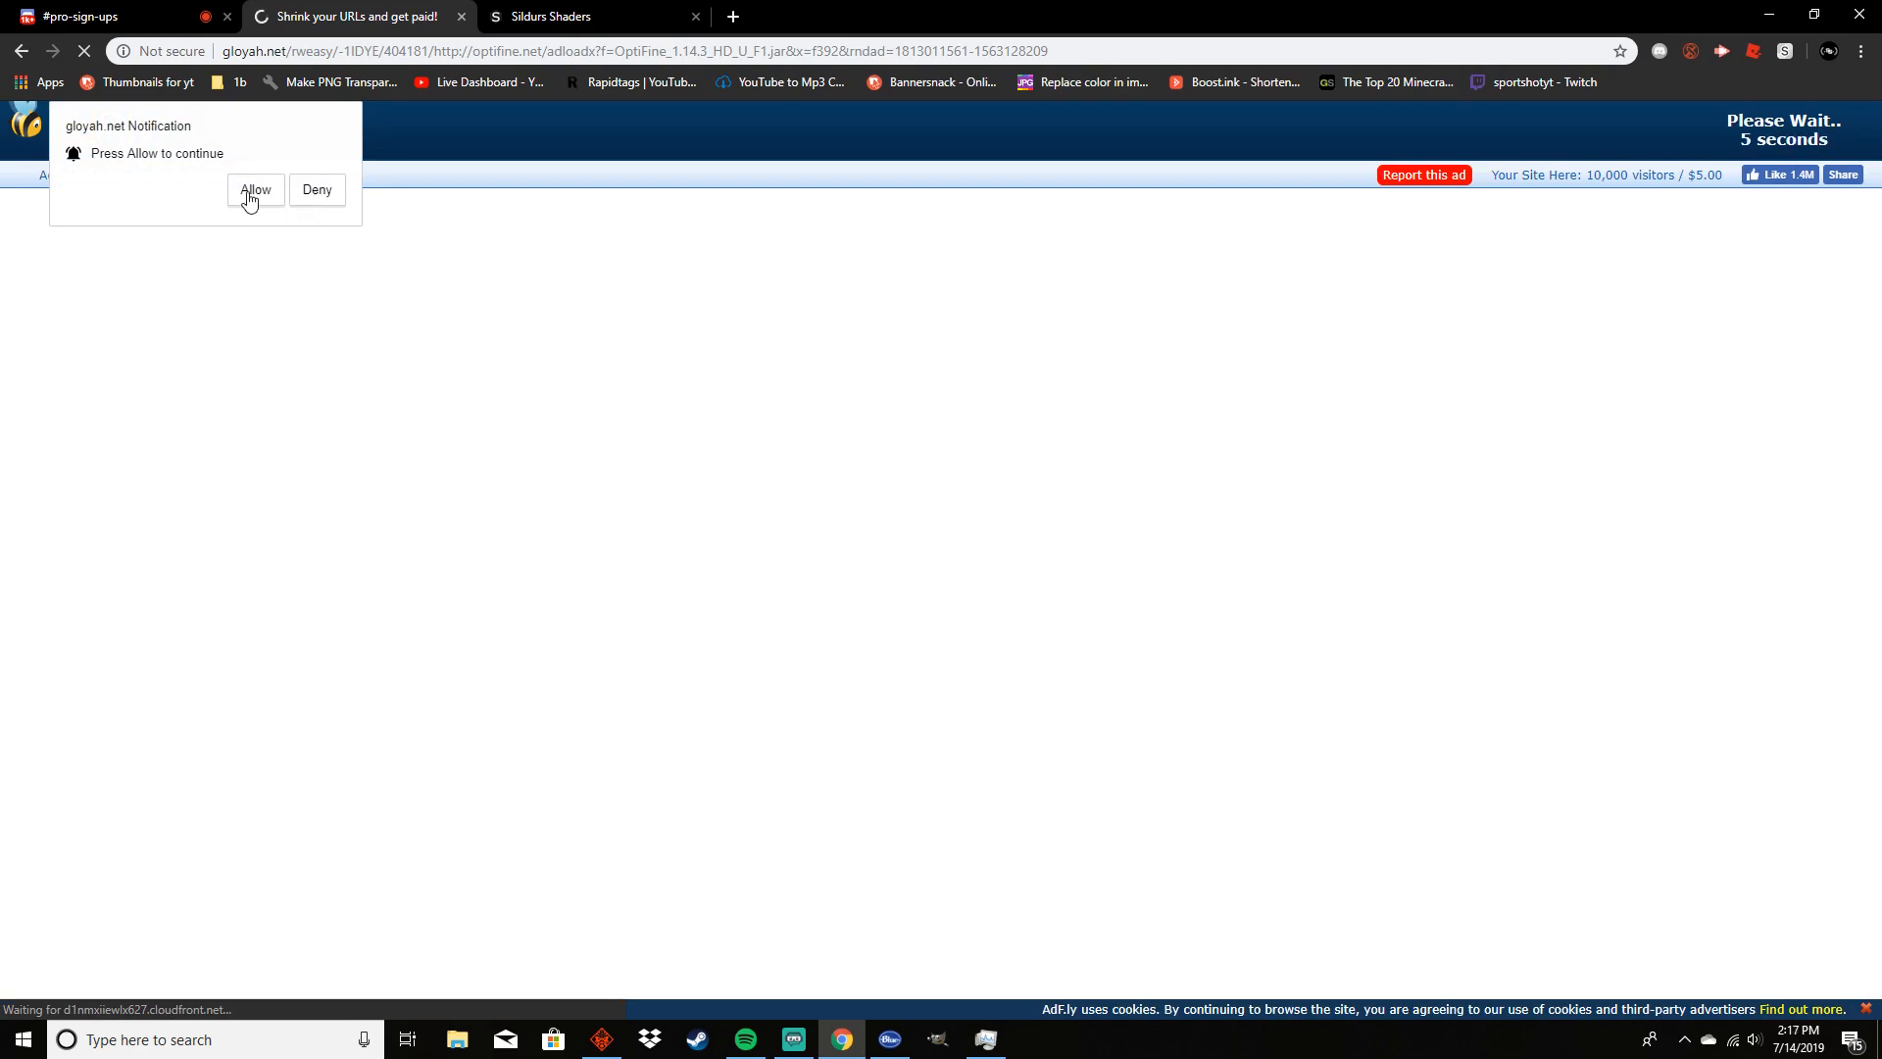
pyautogui.moveTo(321, 247)
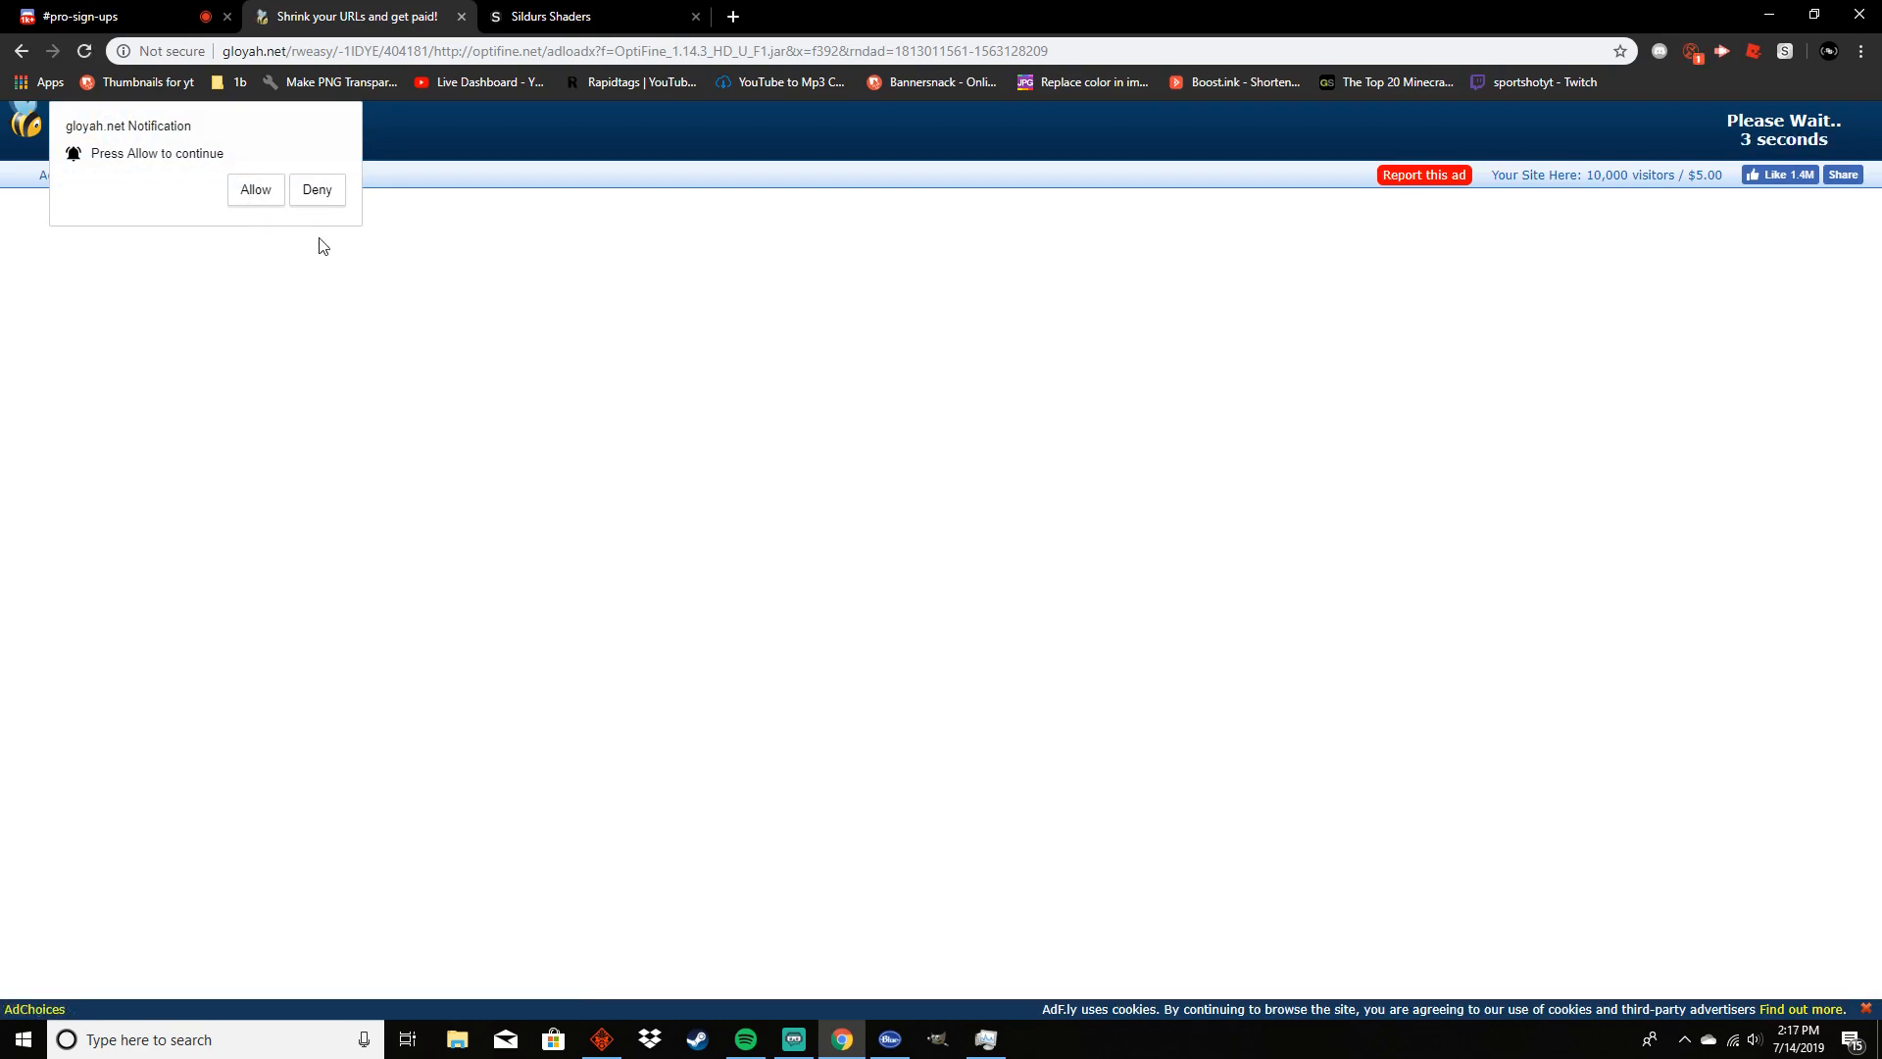
pyautogui.click(316, 190)
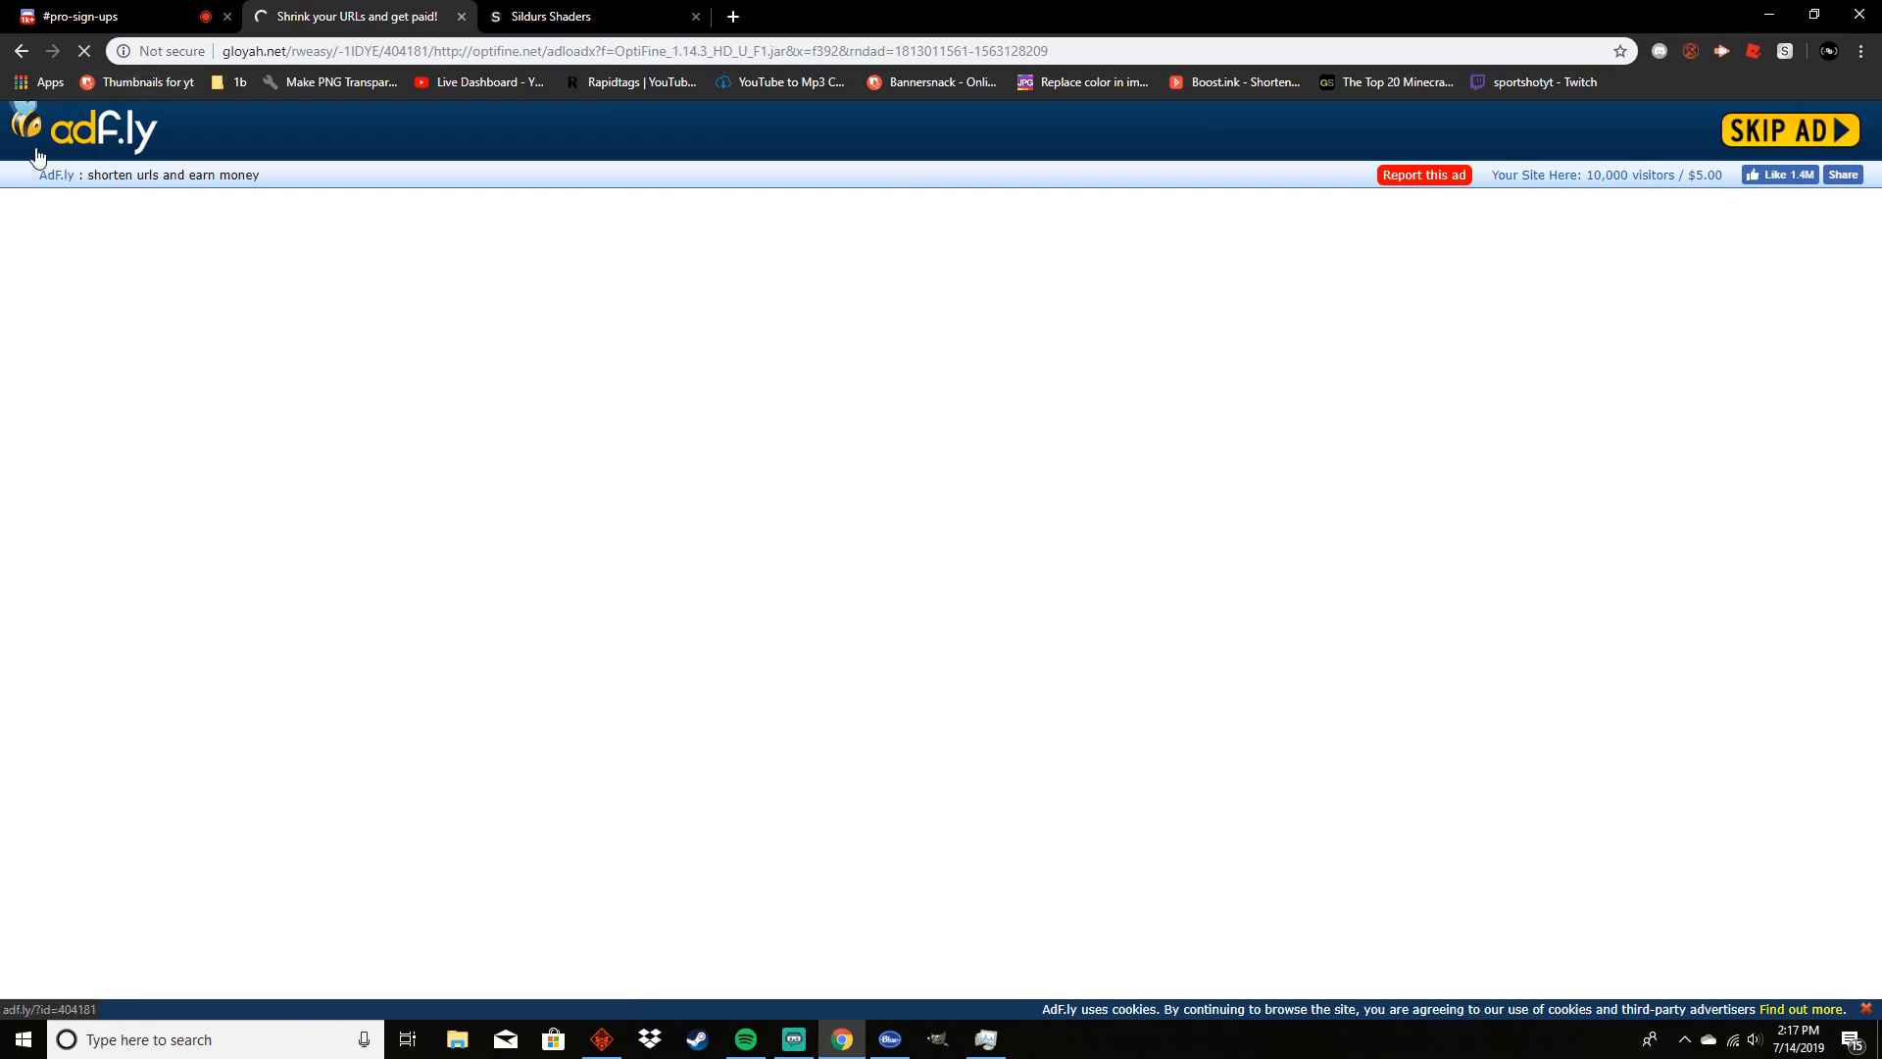
pyautogui.moveTo(606, 329)
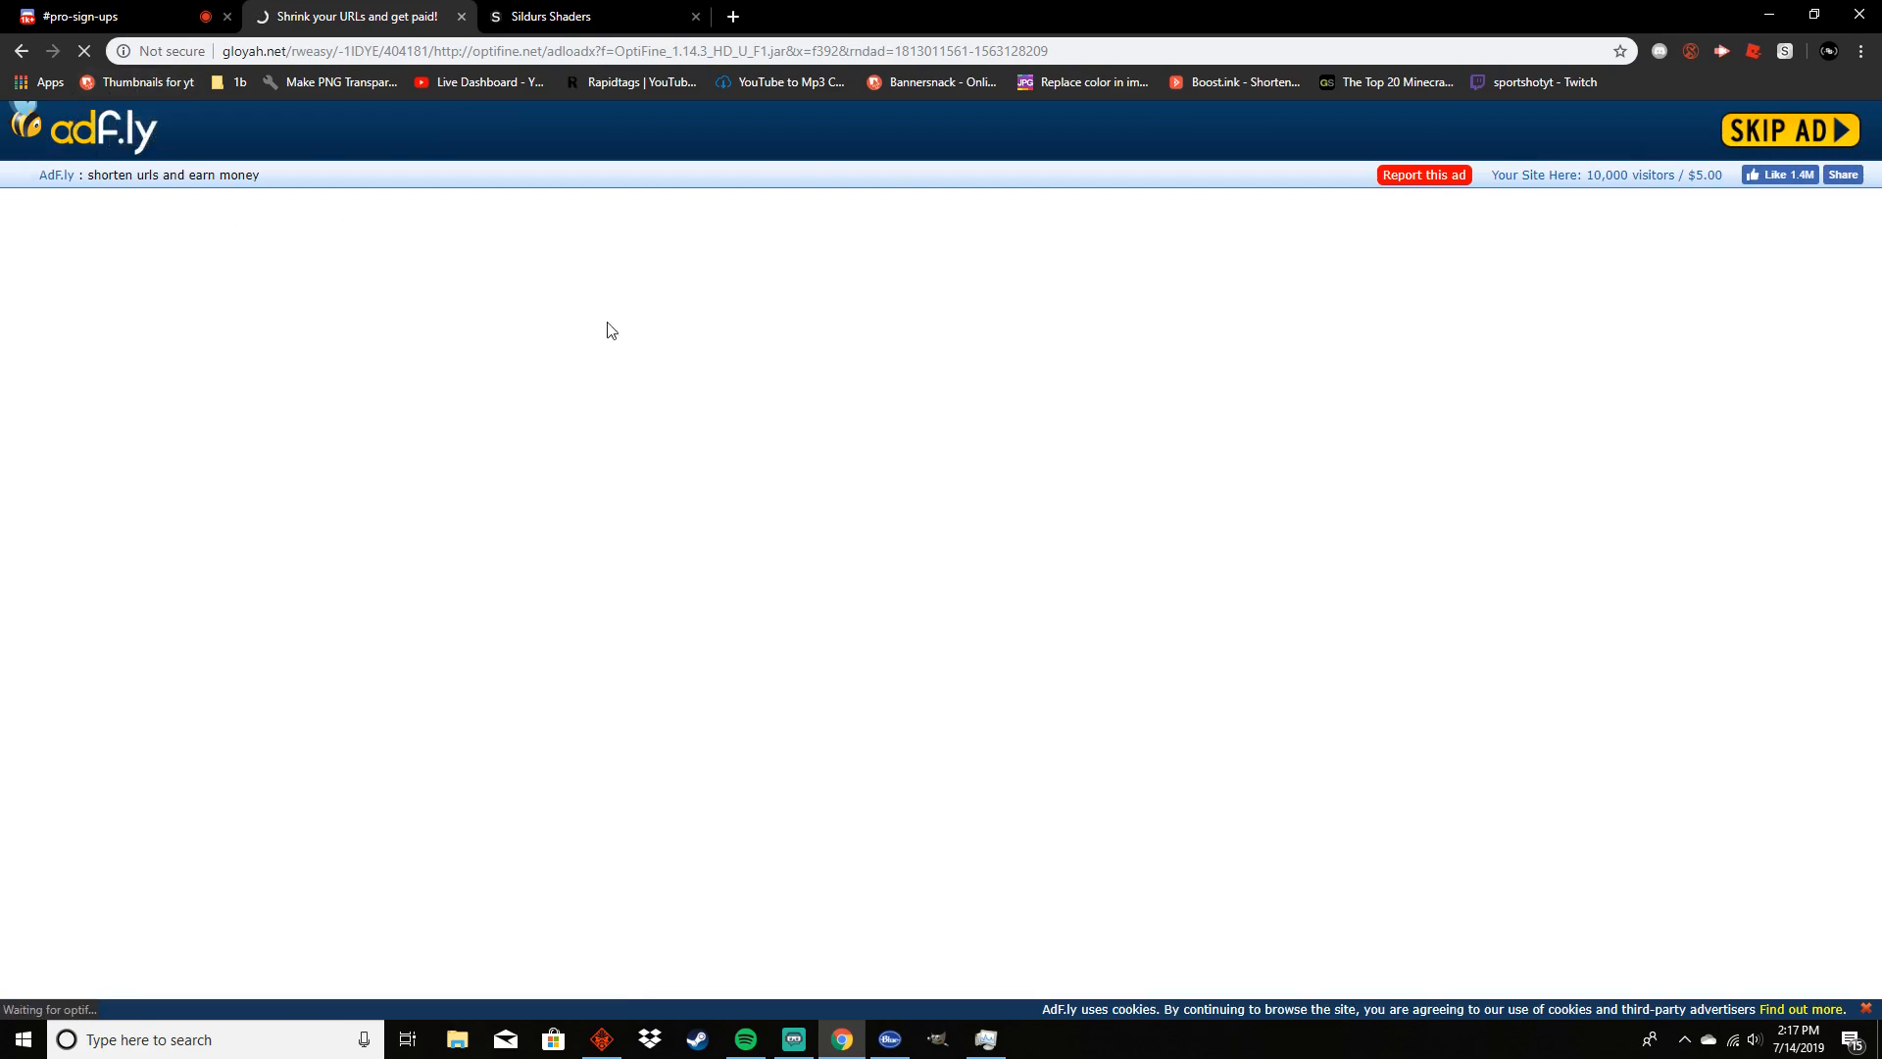
pyautogui.click(1790, 129)
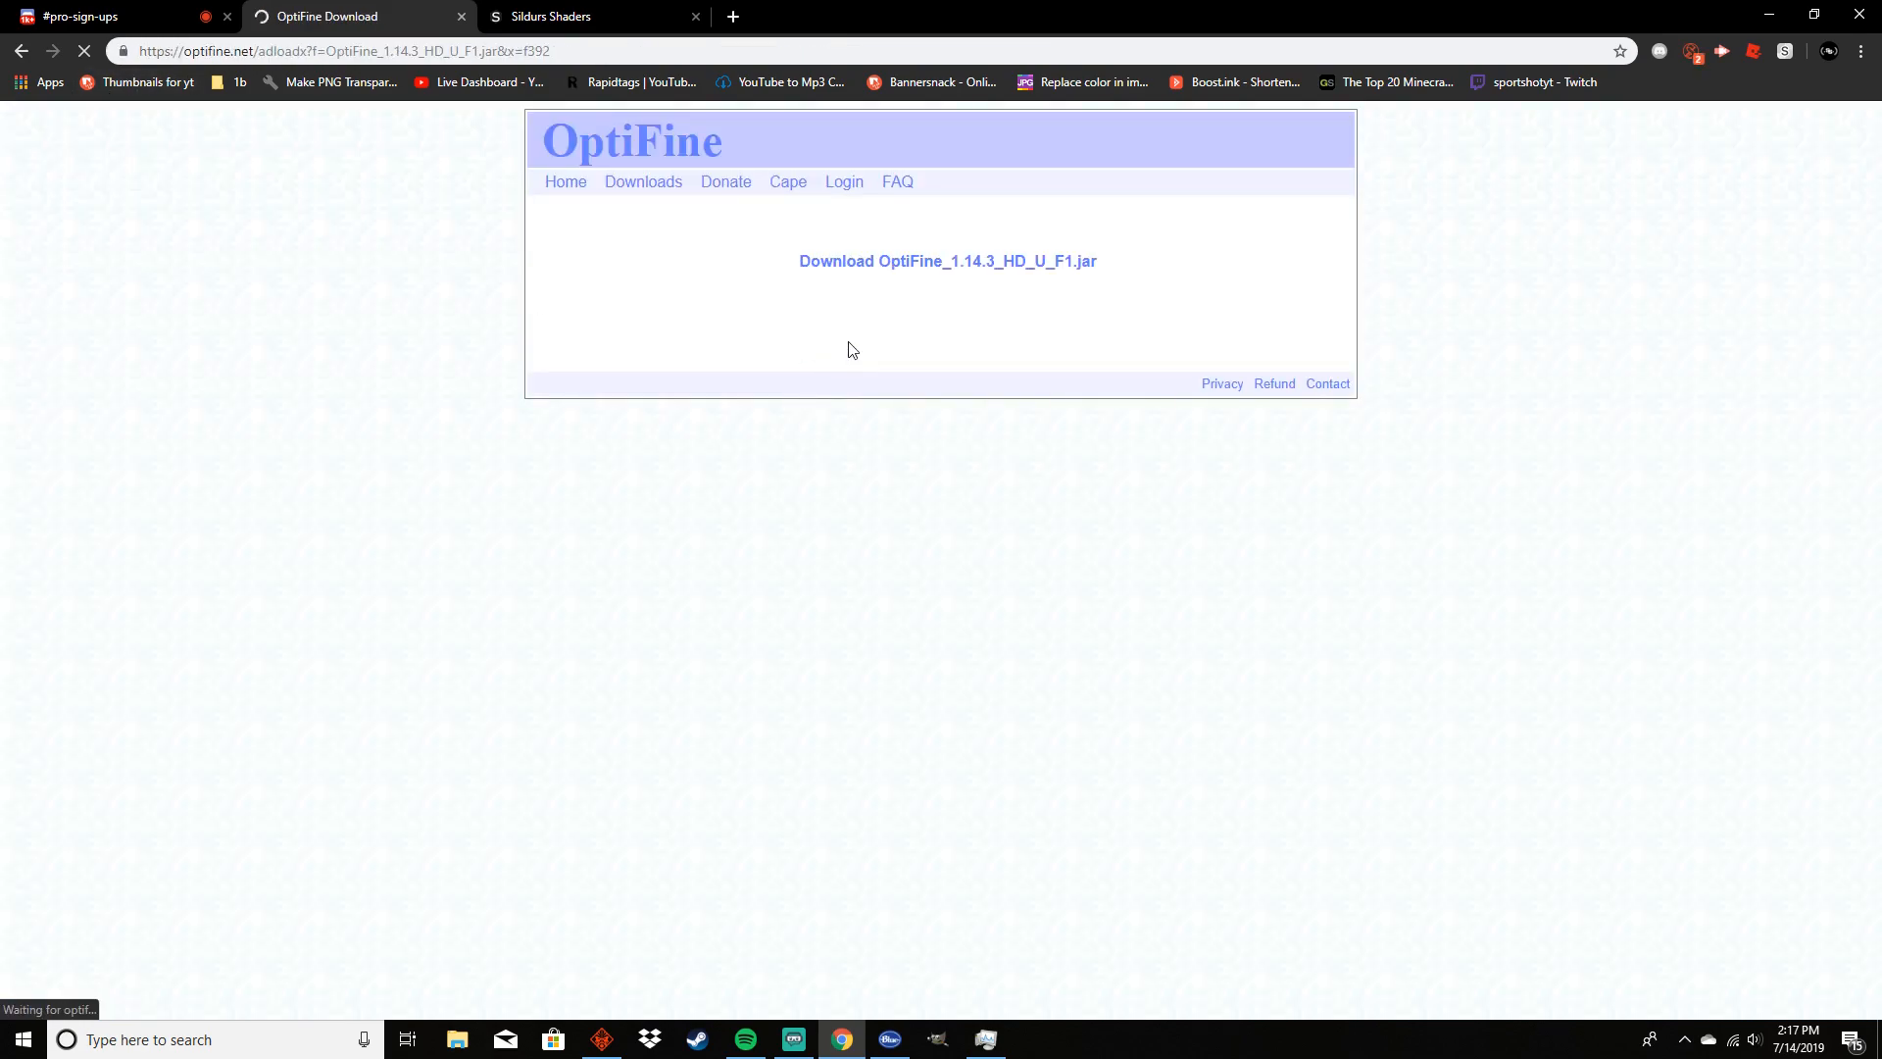
# Download OptiFine_1.14.3_HD_U_F1.jar and keep it despite Chrome's harmful-file warning
pyautogui.click(946, 261)
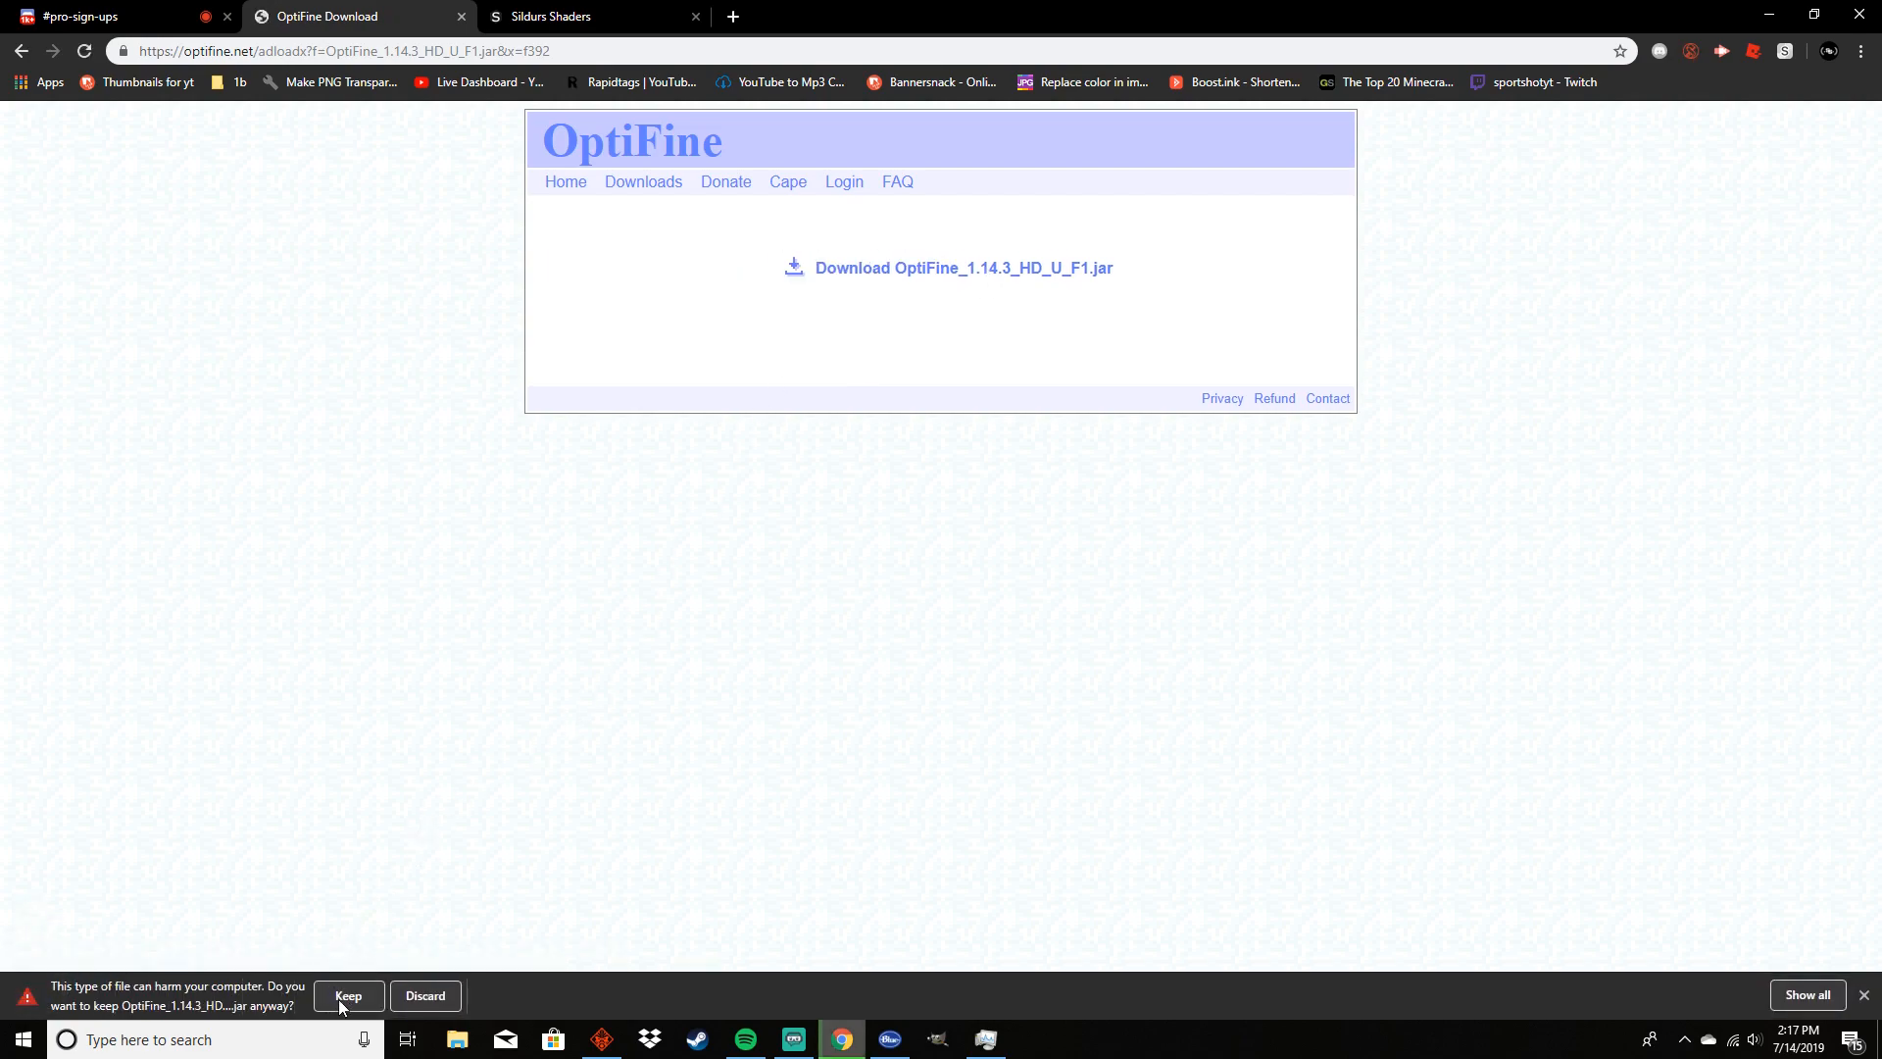
pyautogui.moveTo(143, 1019)
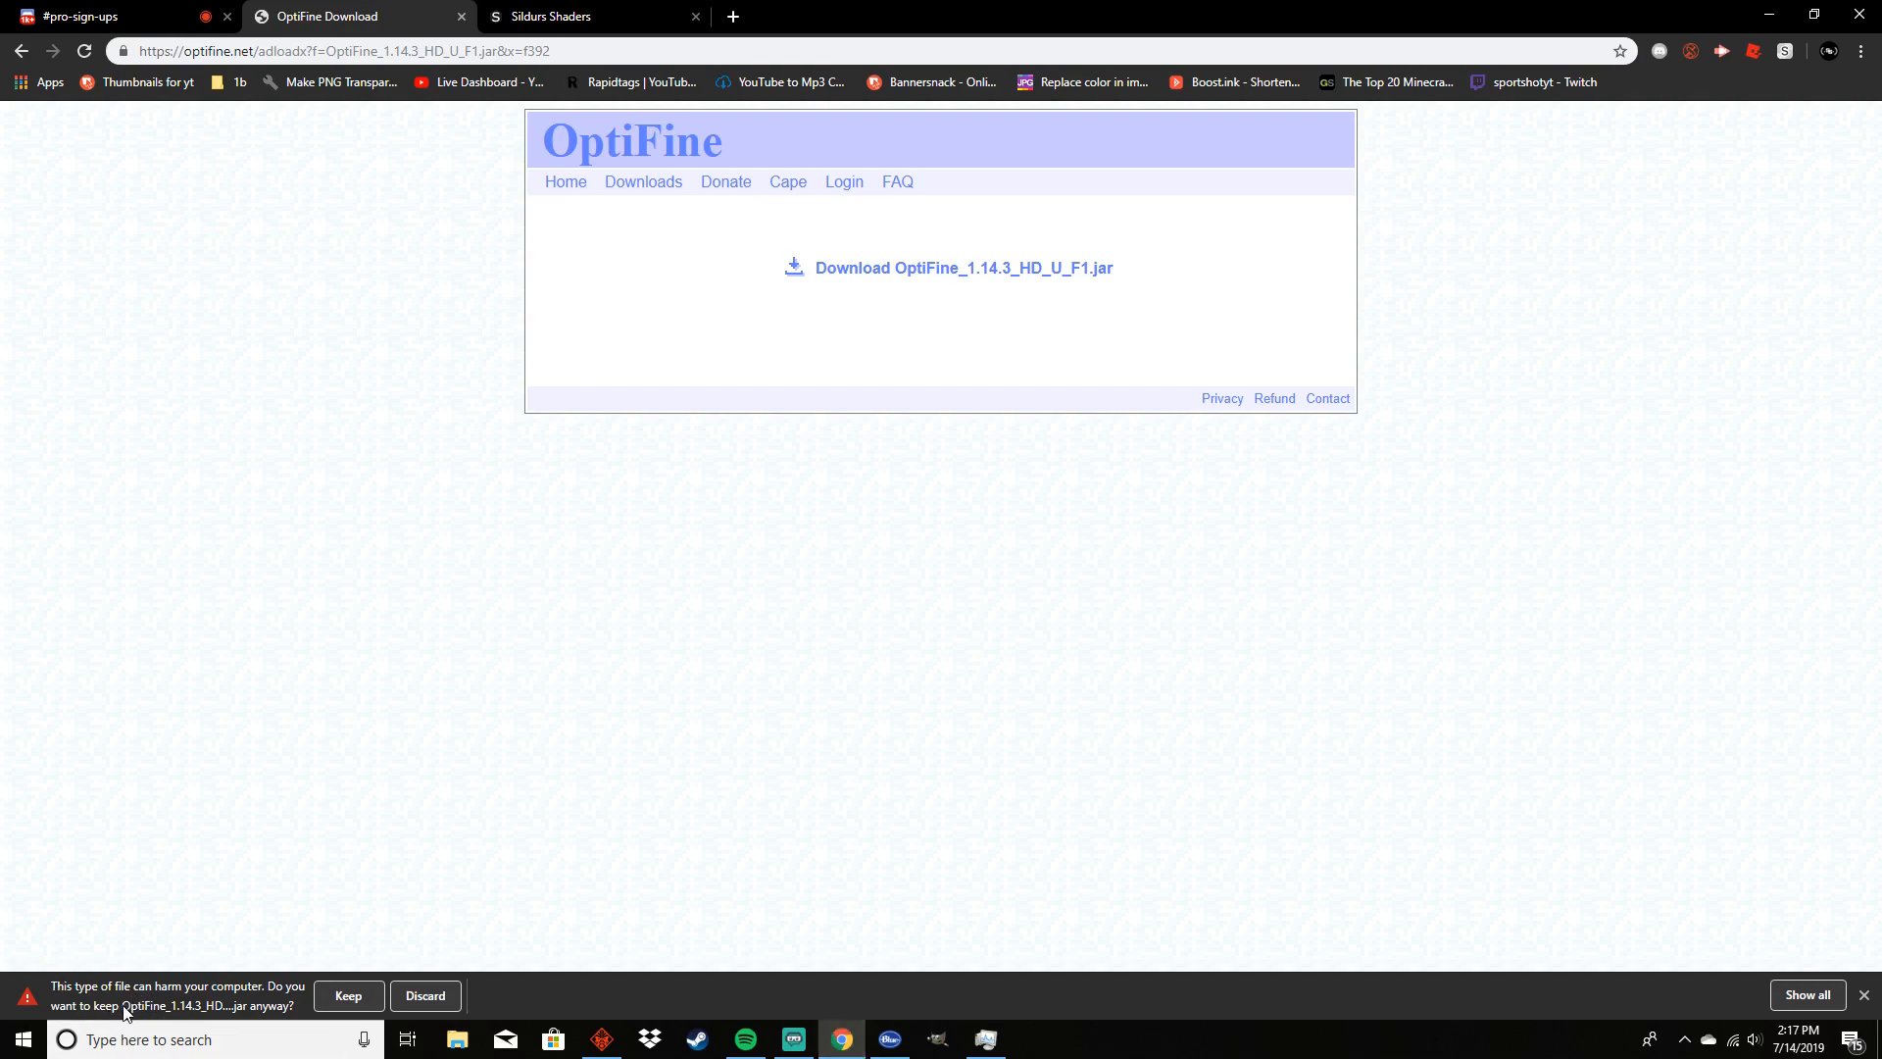
pyautogui.moveTo(194, 1011)
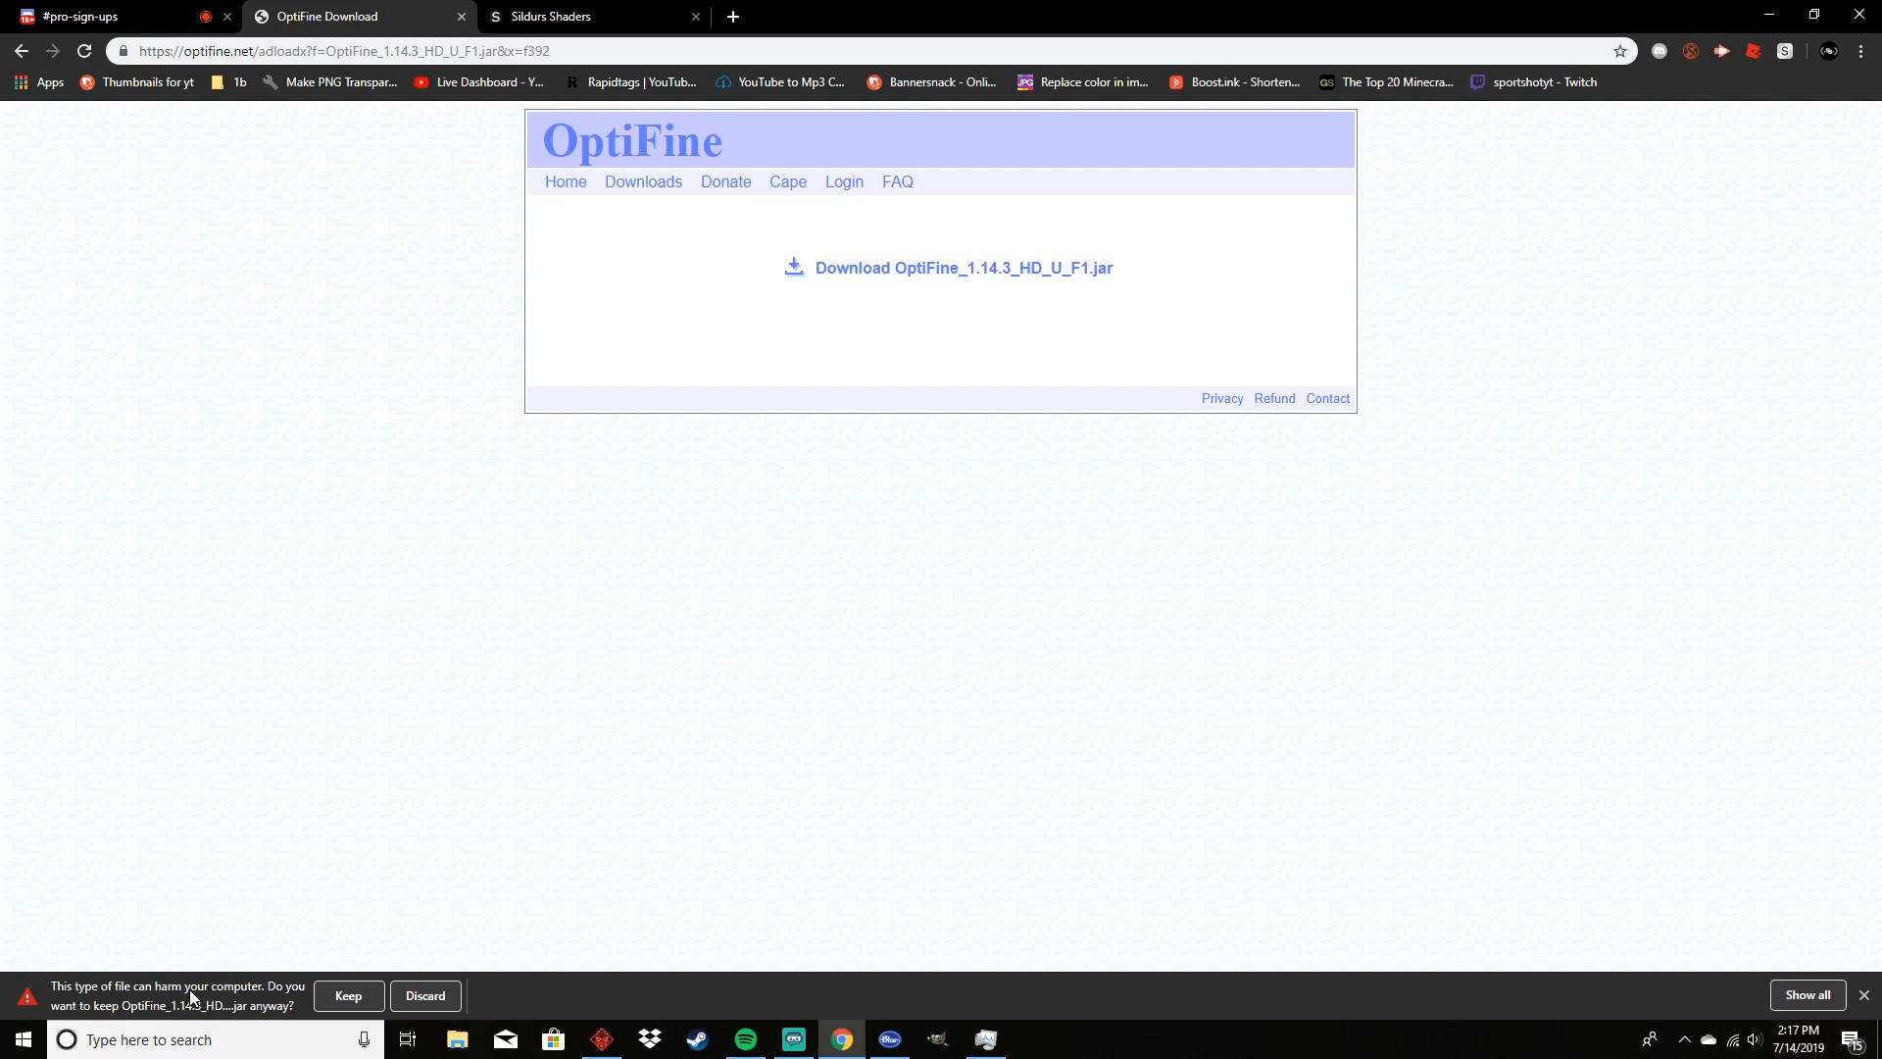
pyautogui.moveTo(193, 1007)
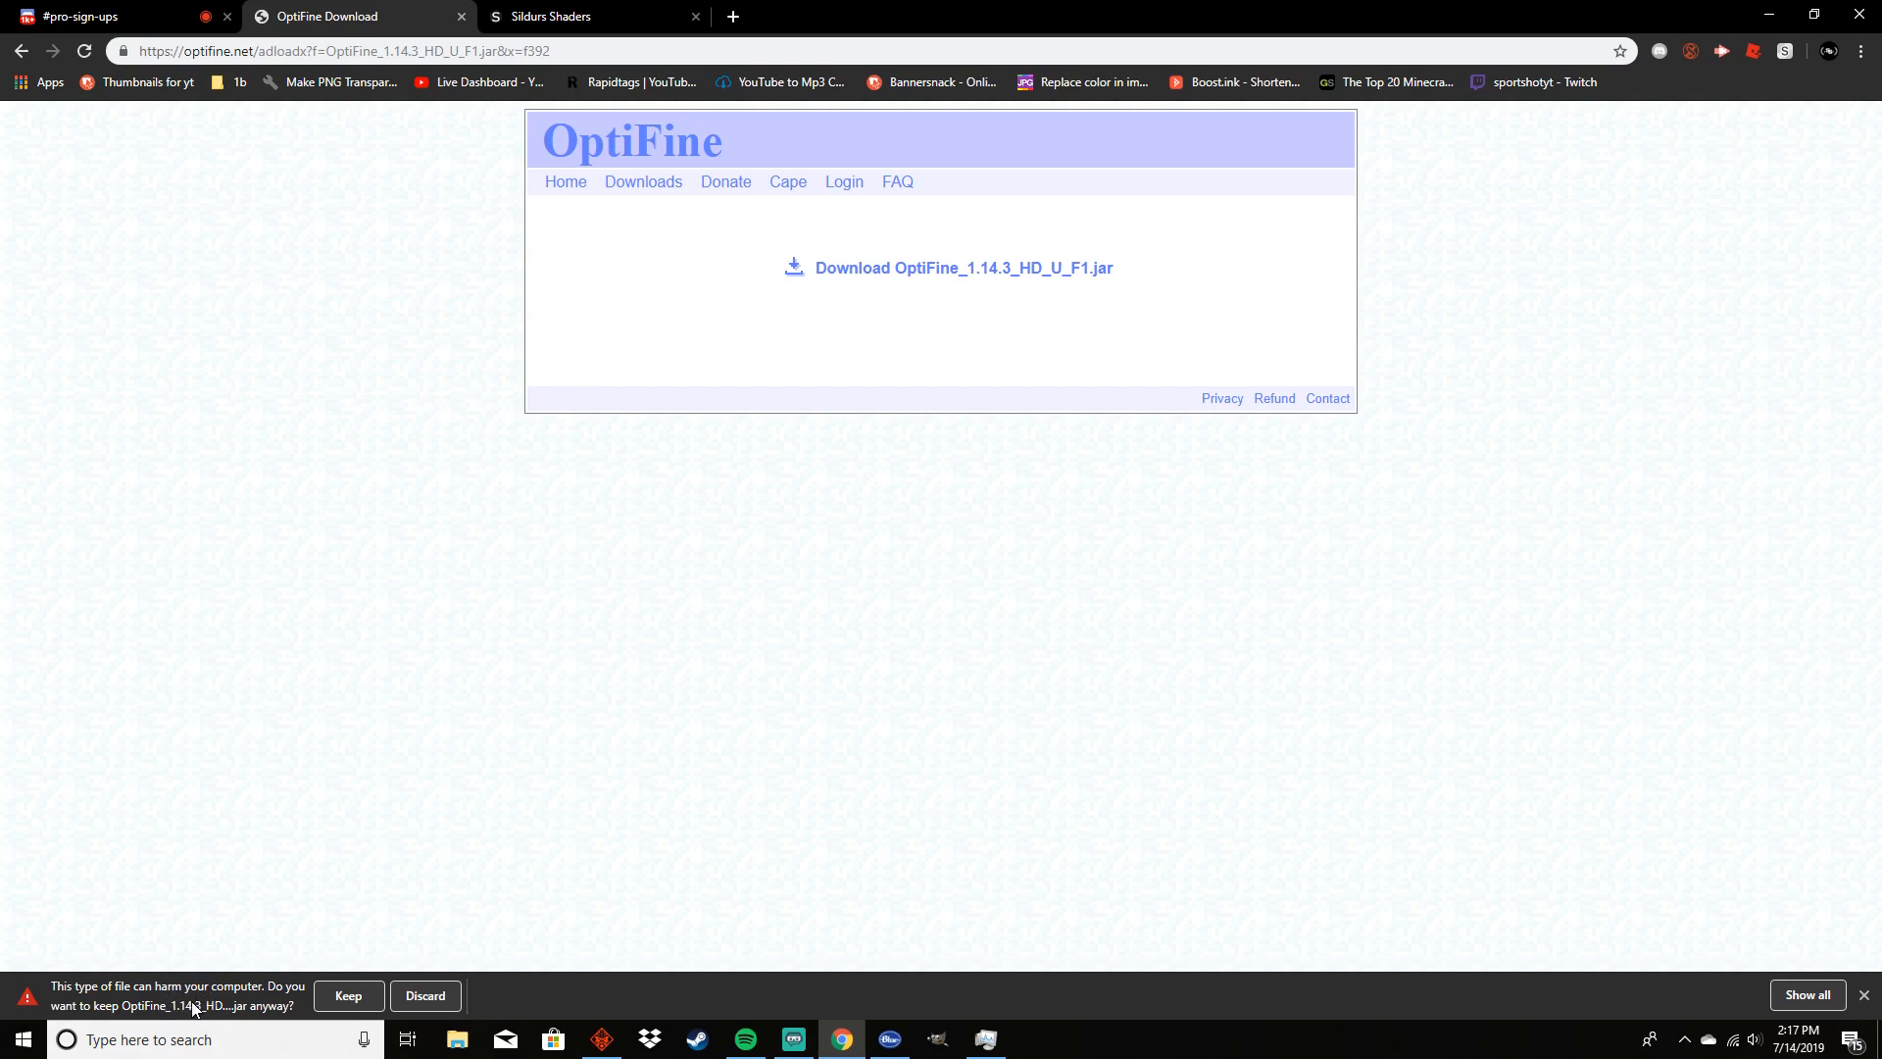
pyautogui.moveTo(247, 1008)
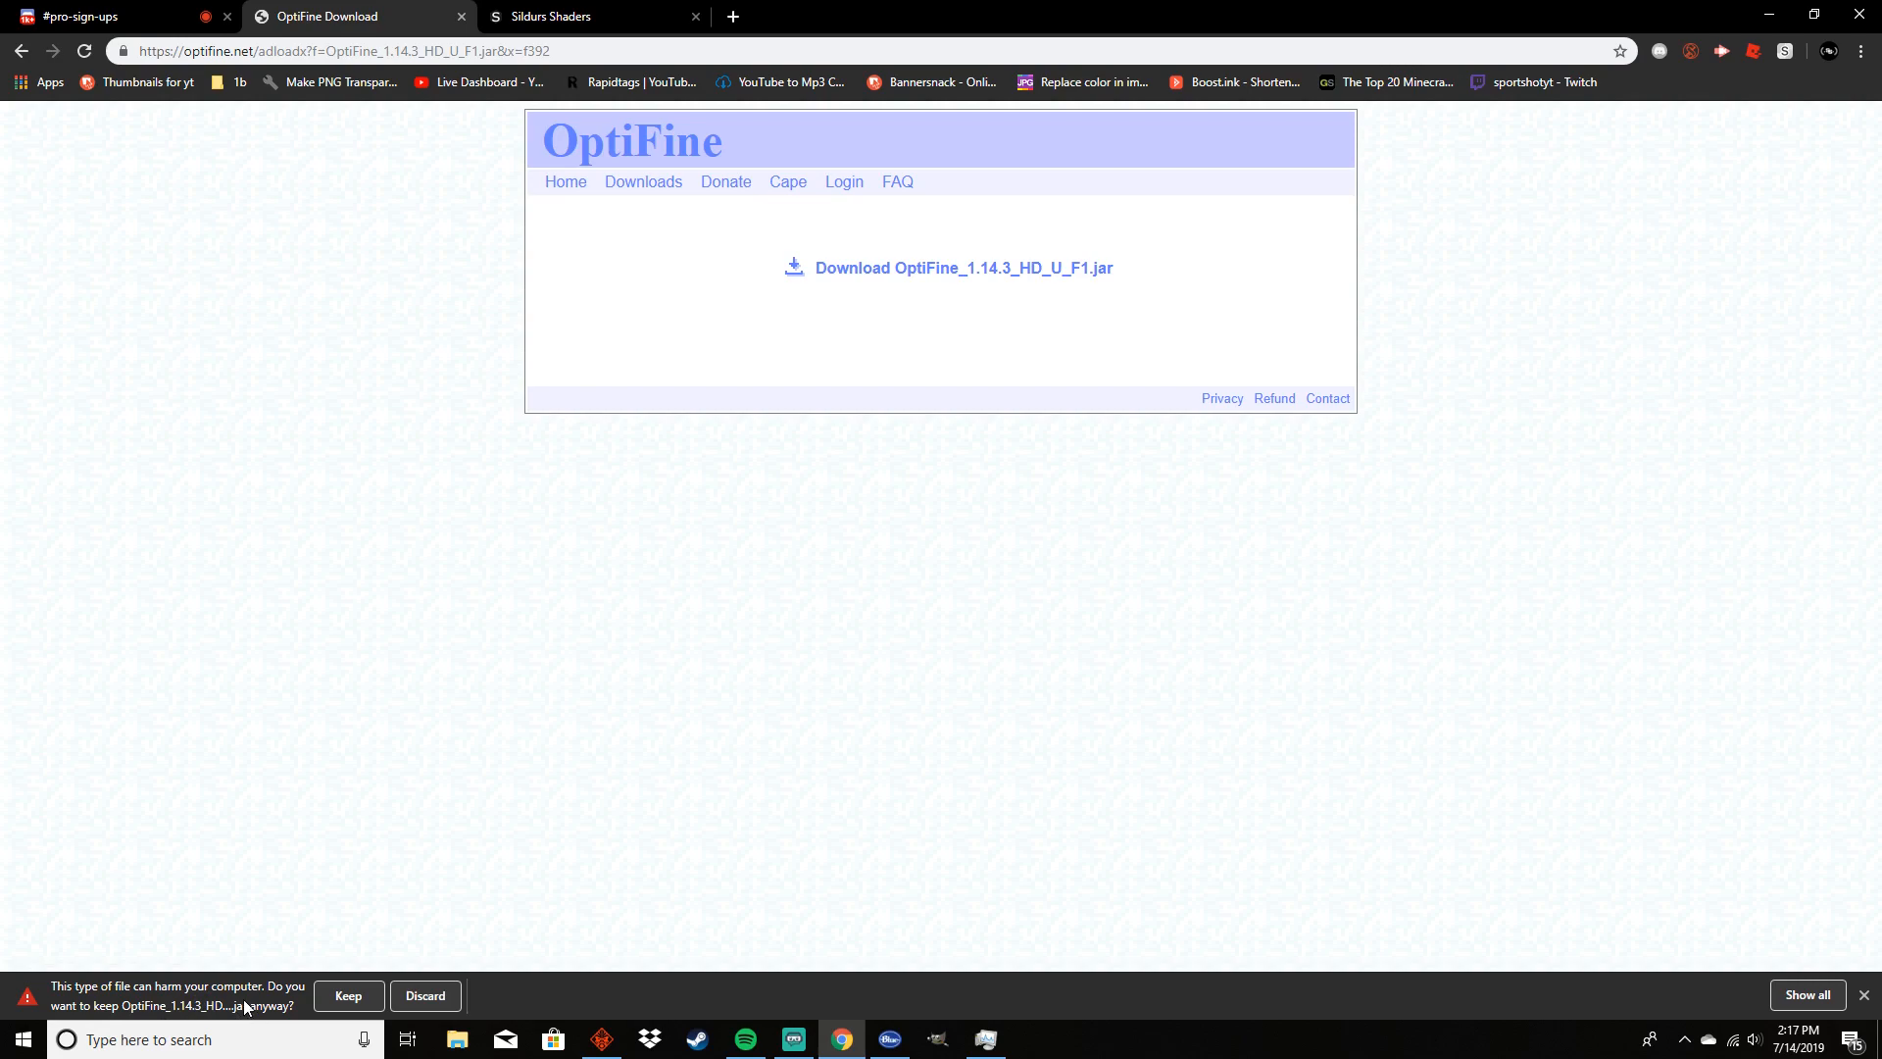
pyautogui.moveTo(231, 1023)
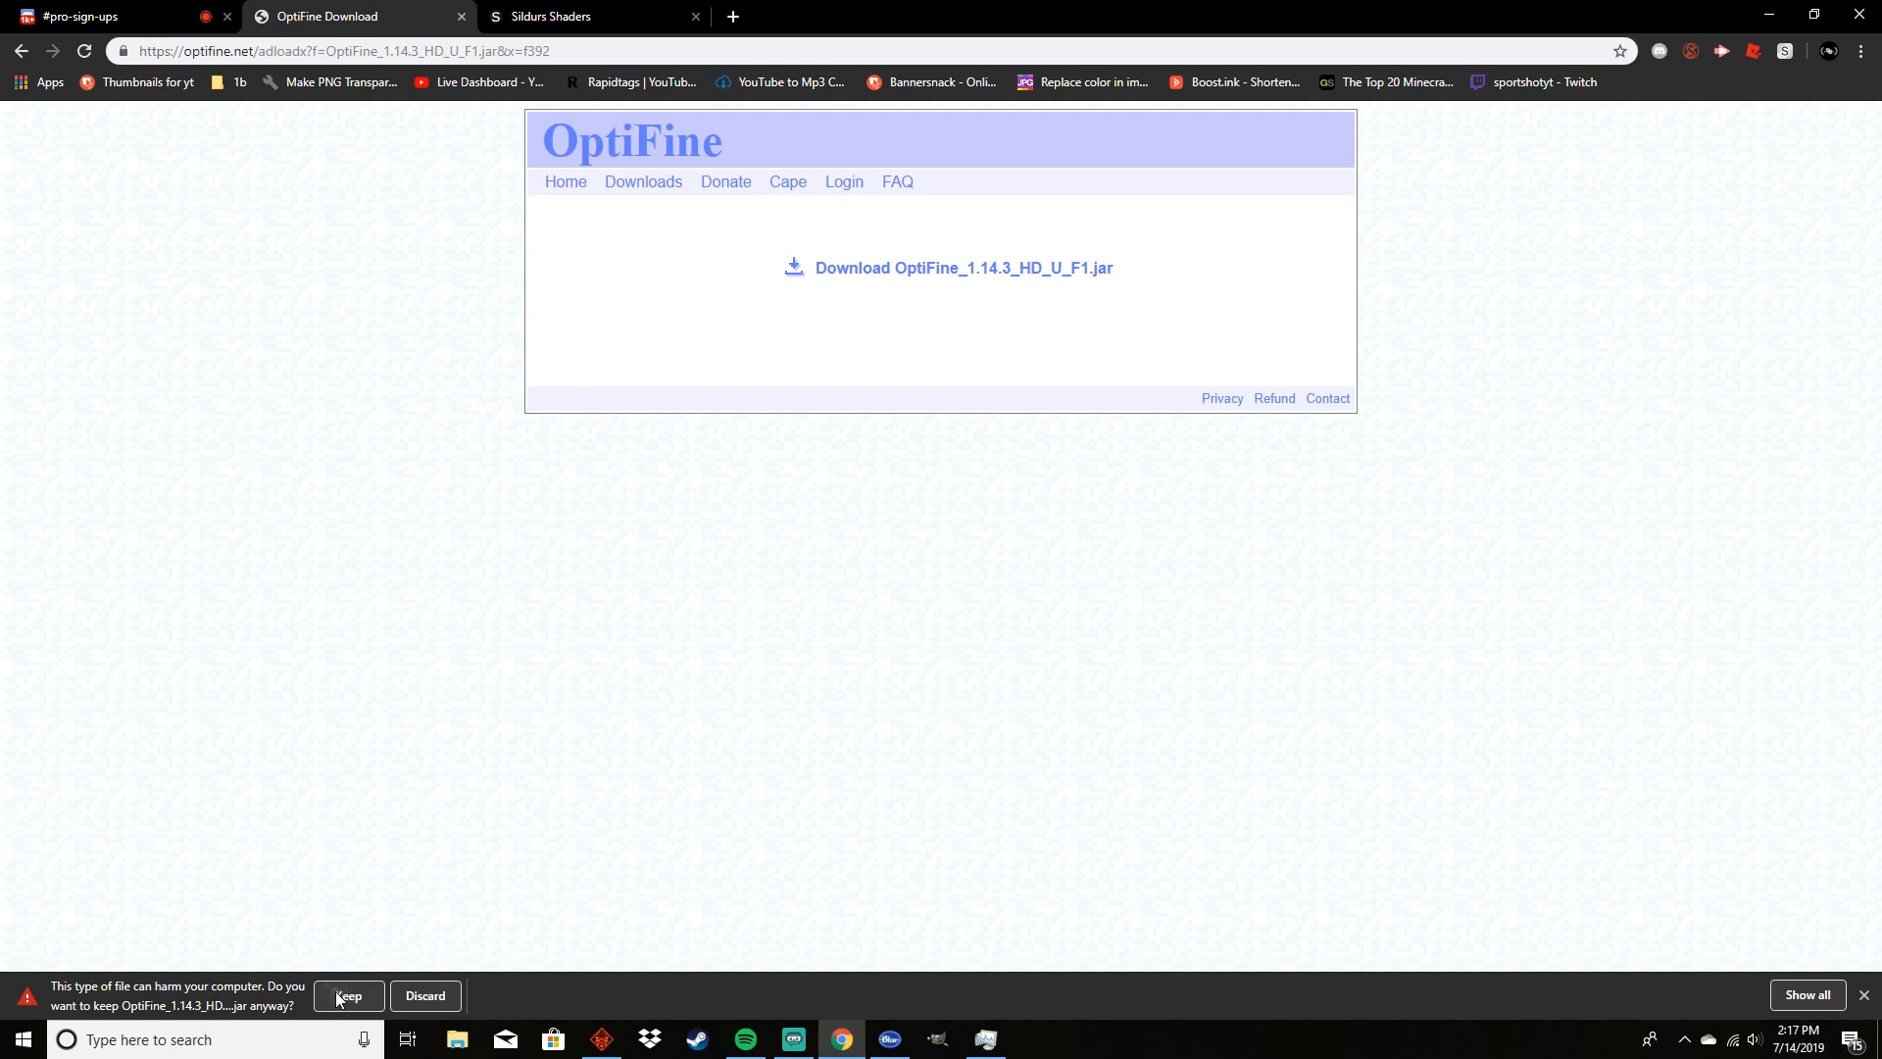
pyautogui.click(349, 996)
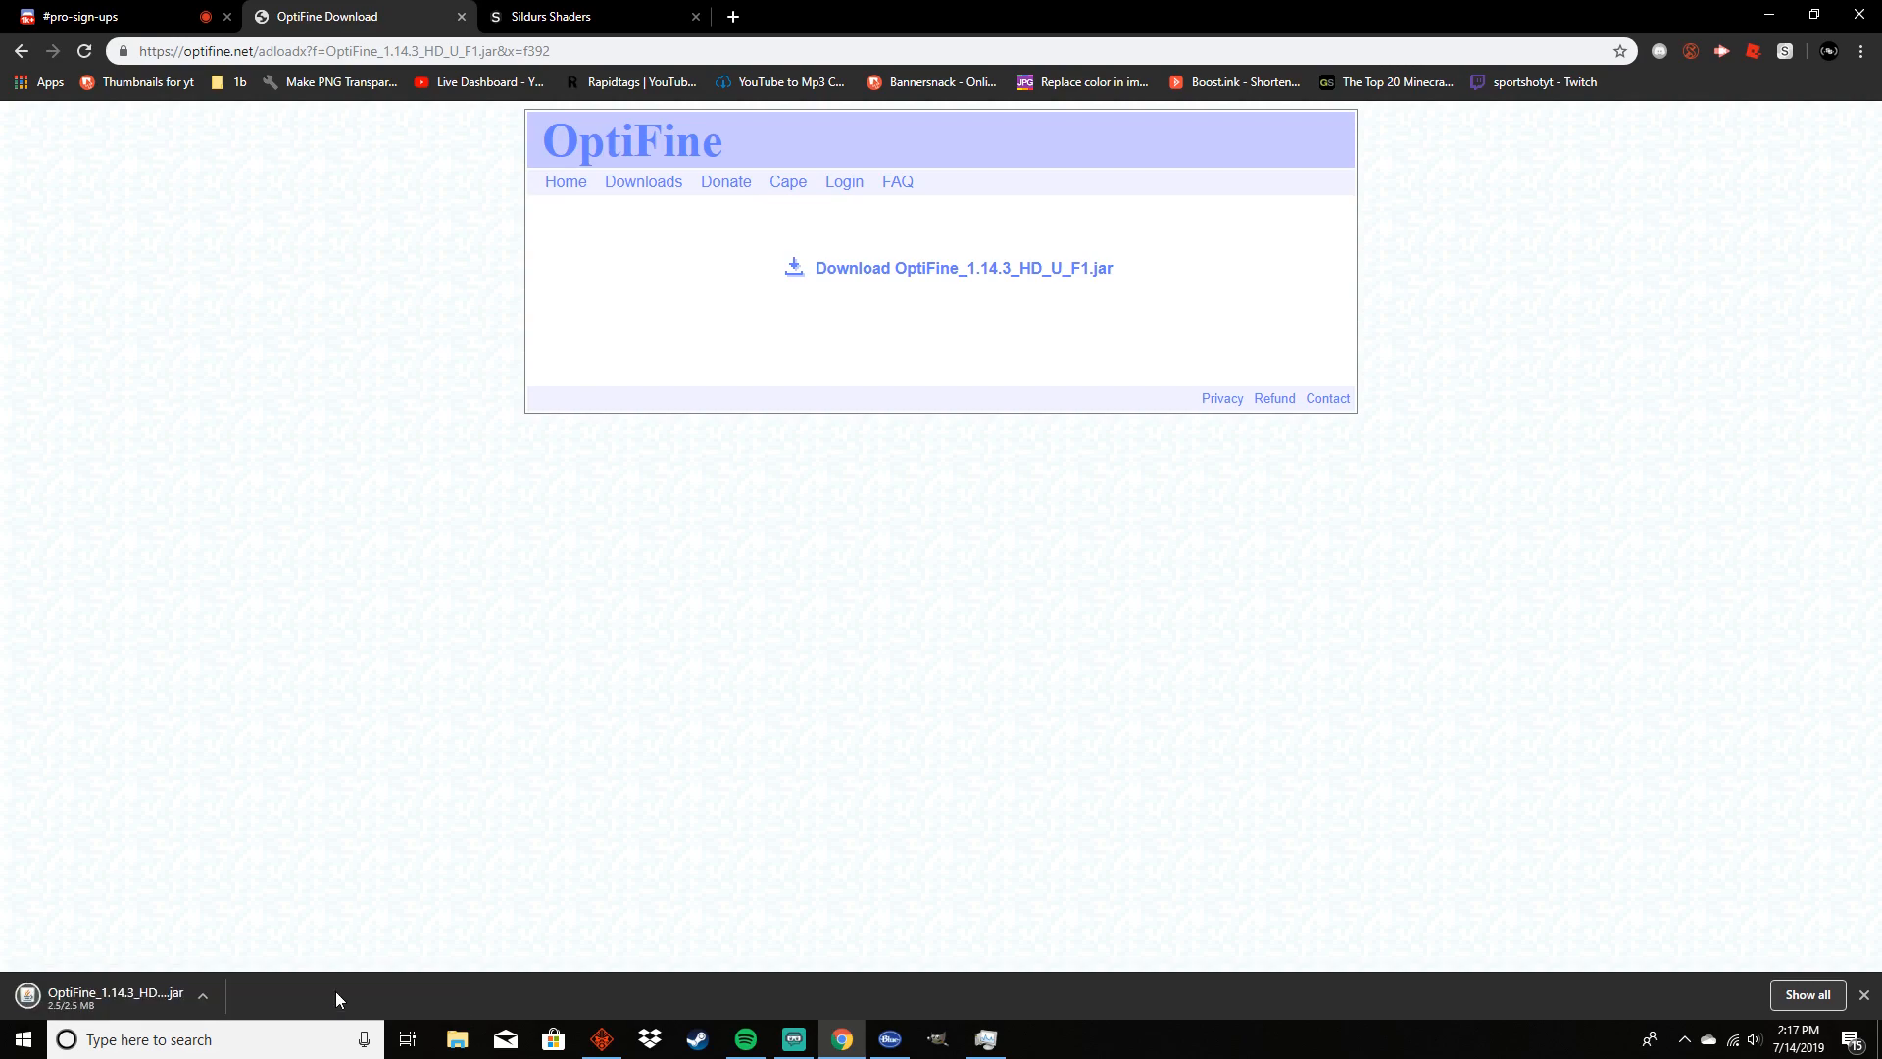
pyautogui.moveTo(116, 1005)
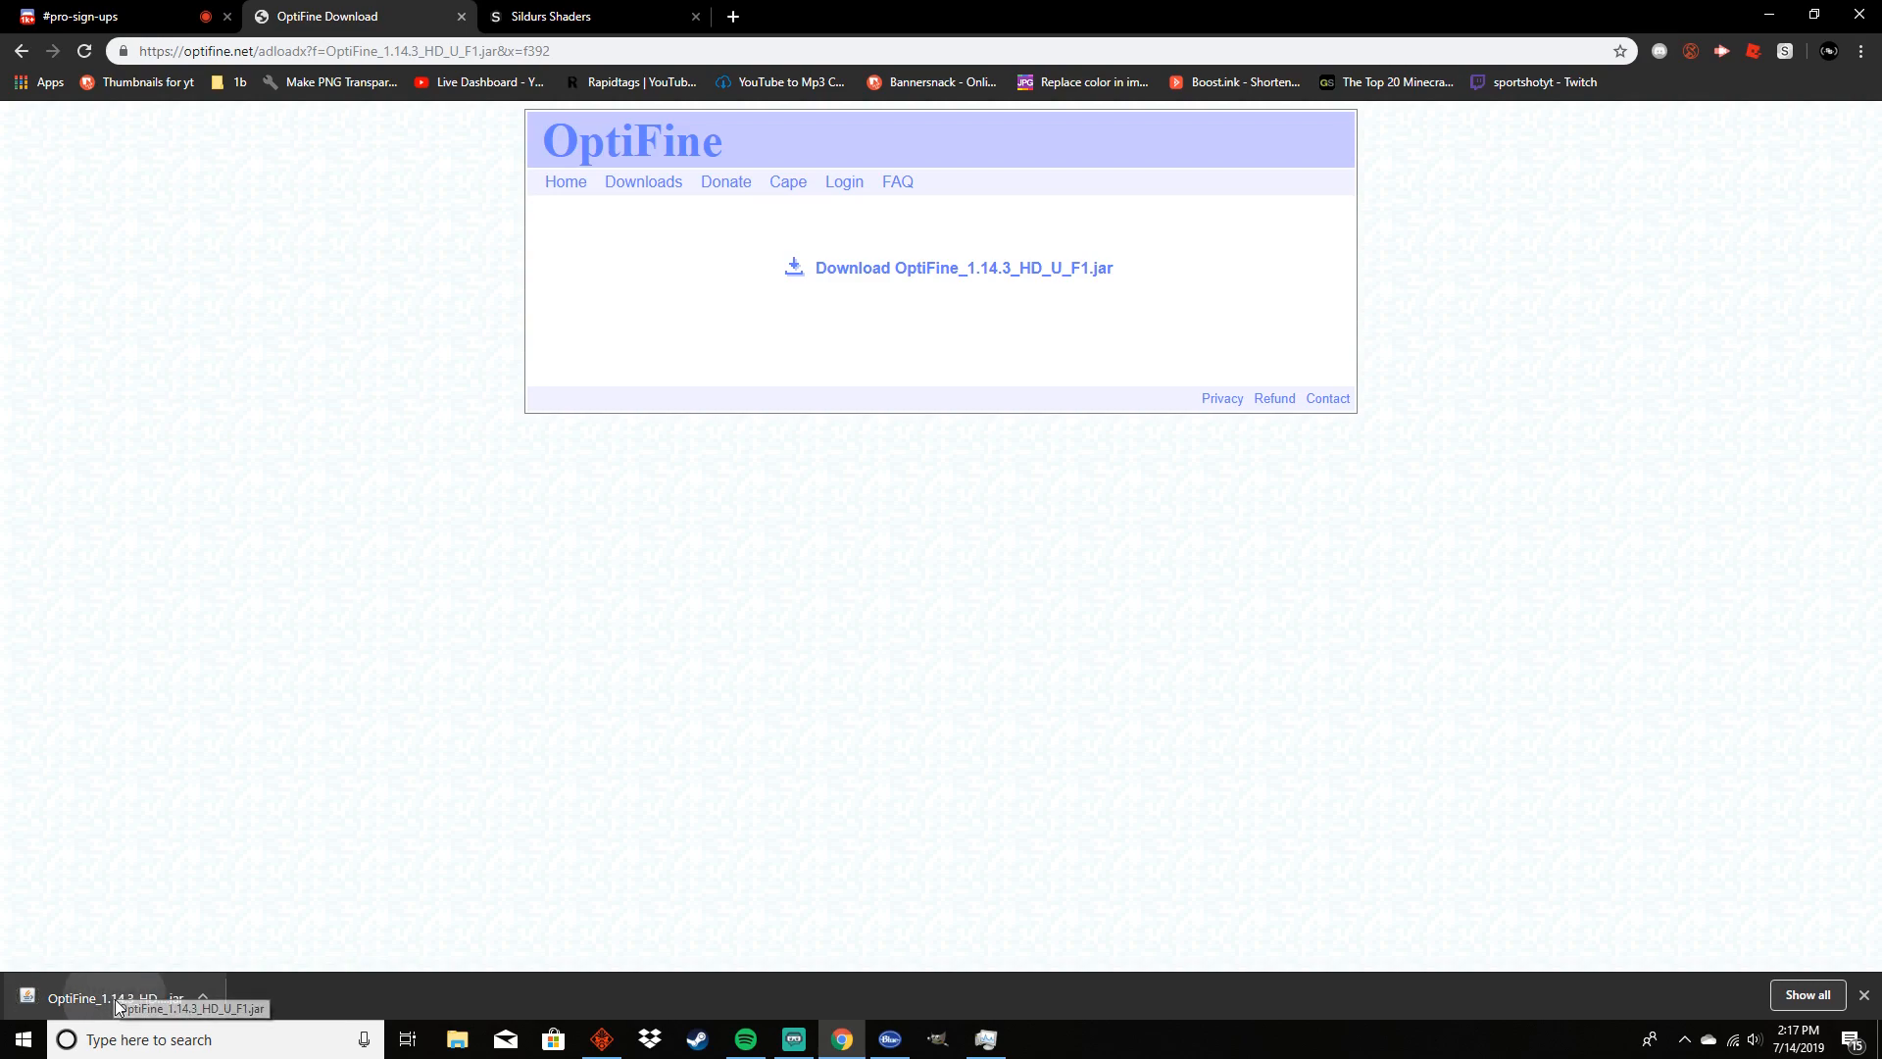
# Run the downloaded jar, centre the OptiFine HD Ultra F1 installer window, then cancel it
pyautogui.click(114, 998)
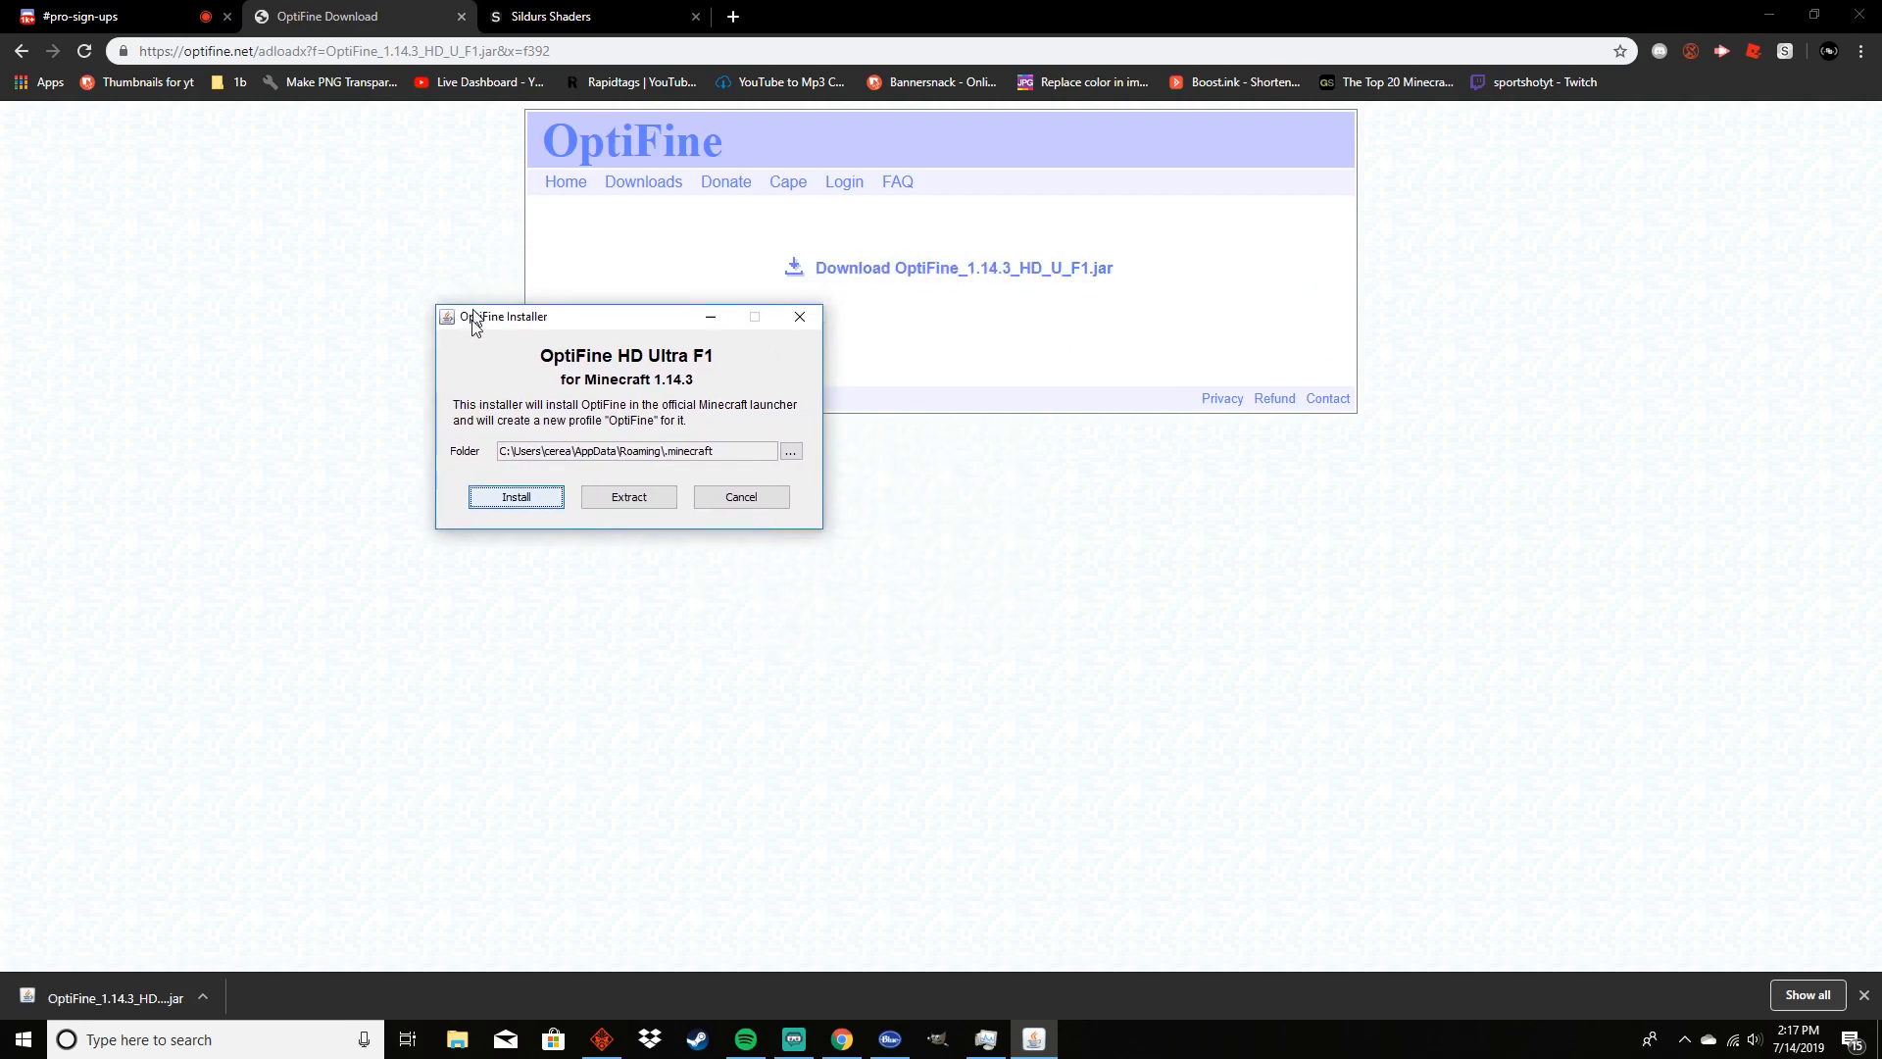
pyautogui.moveTo(504, 315); pyautogui.dragTo(717, 370)
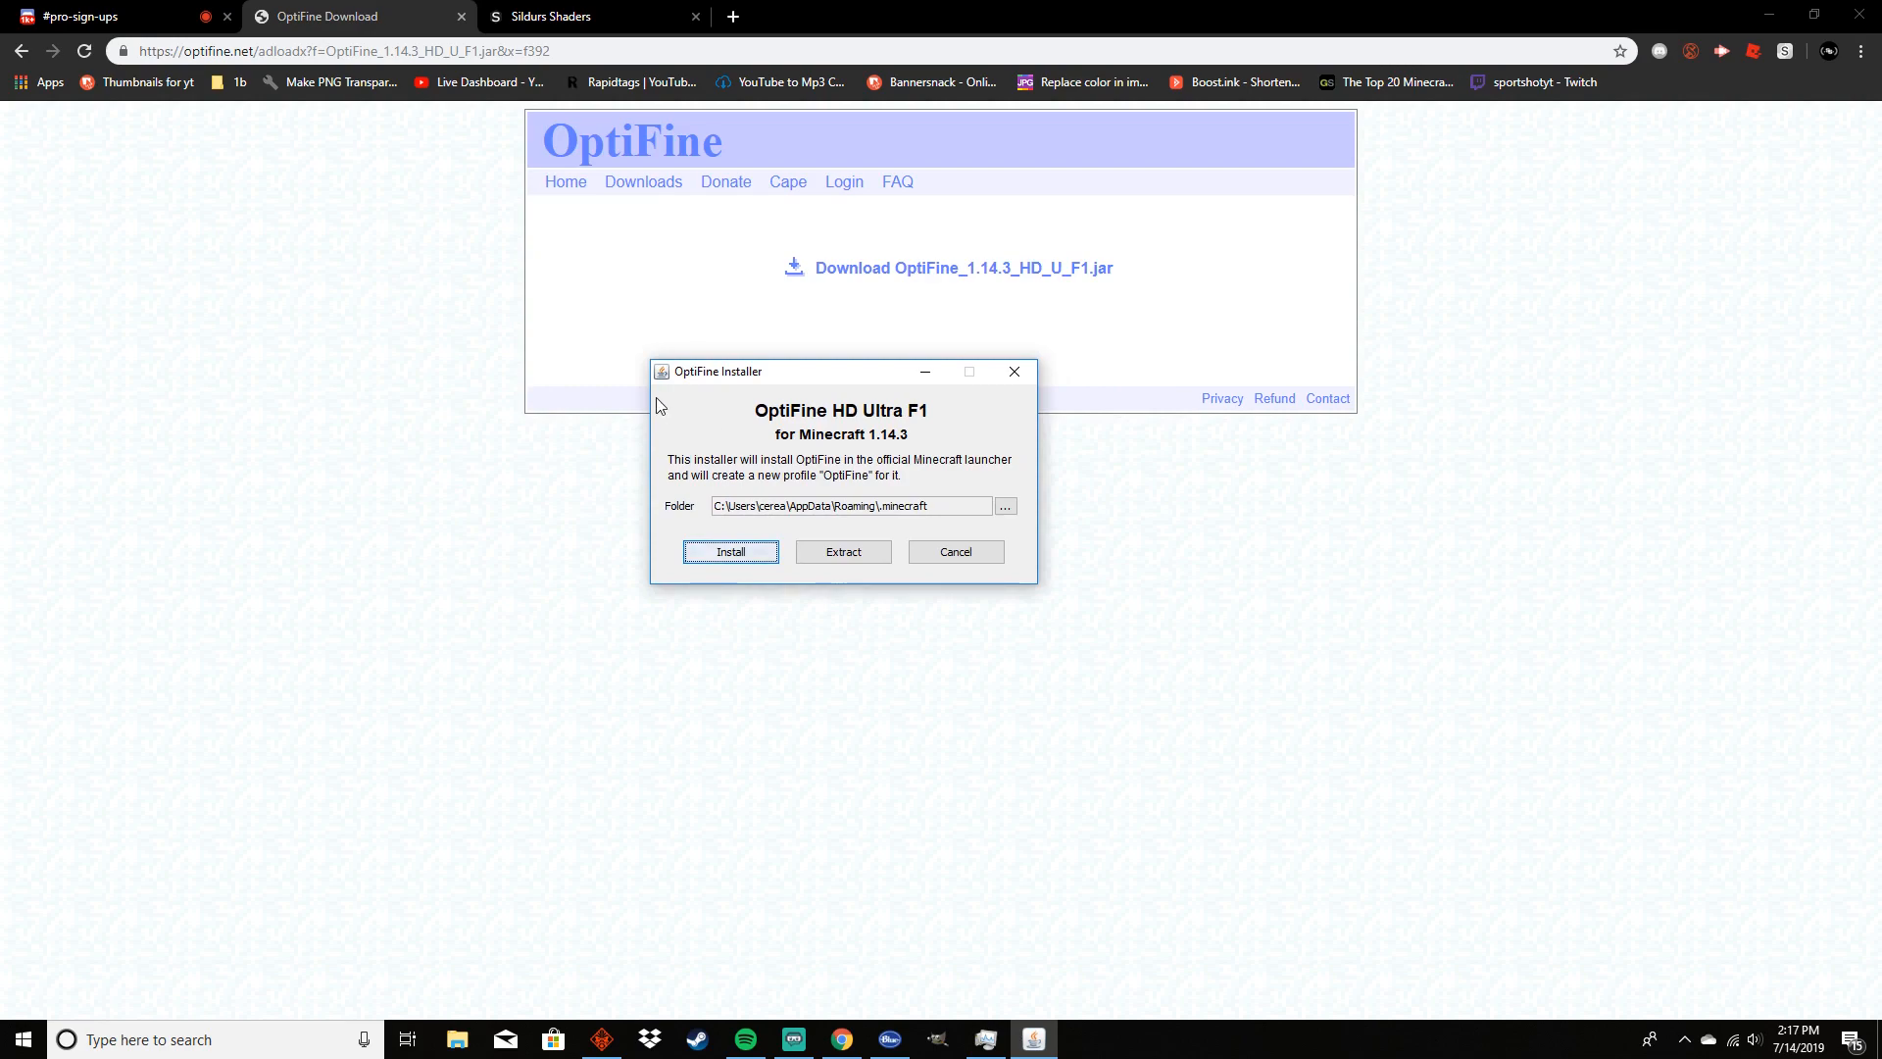
pyautogui.moveTo(659, 378)
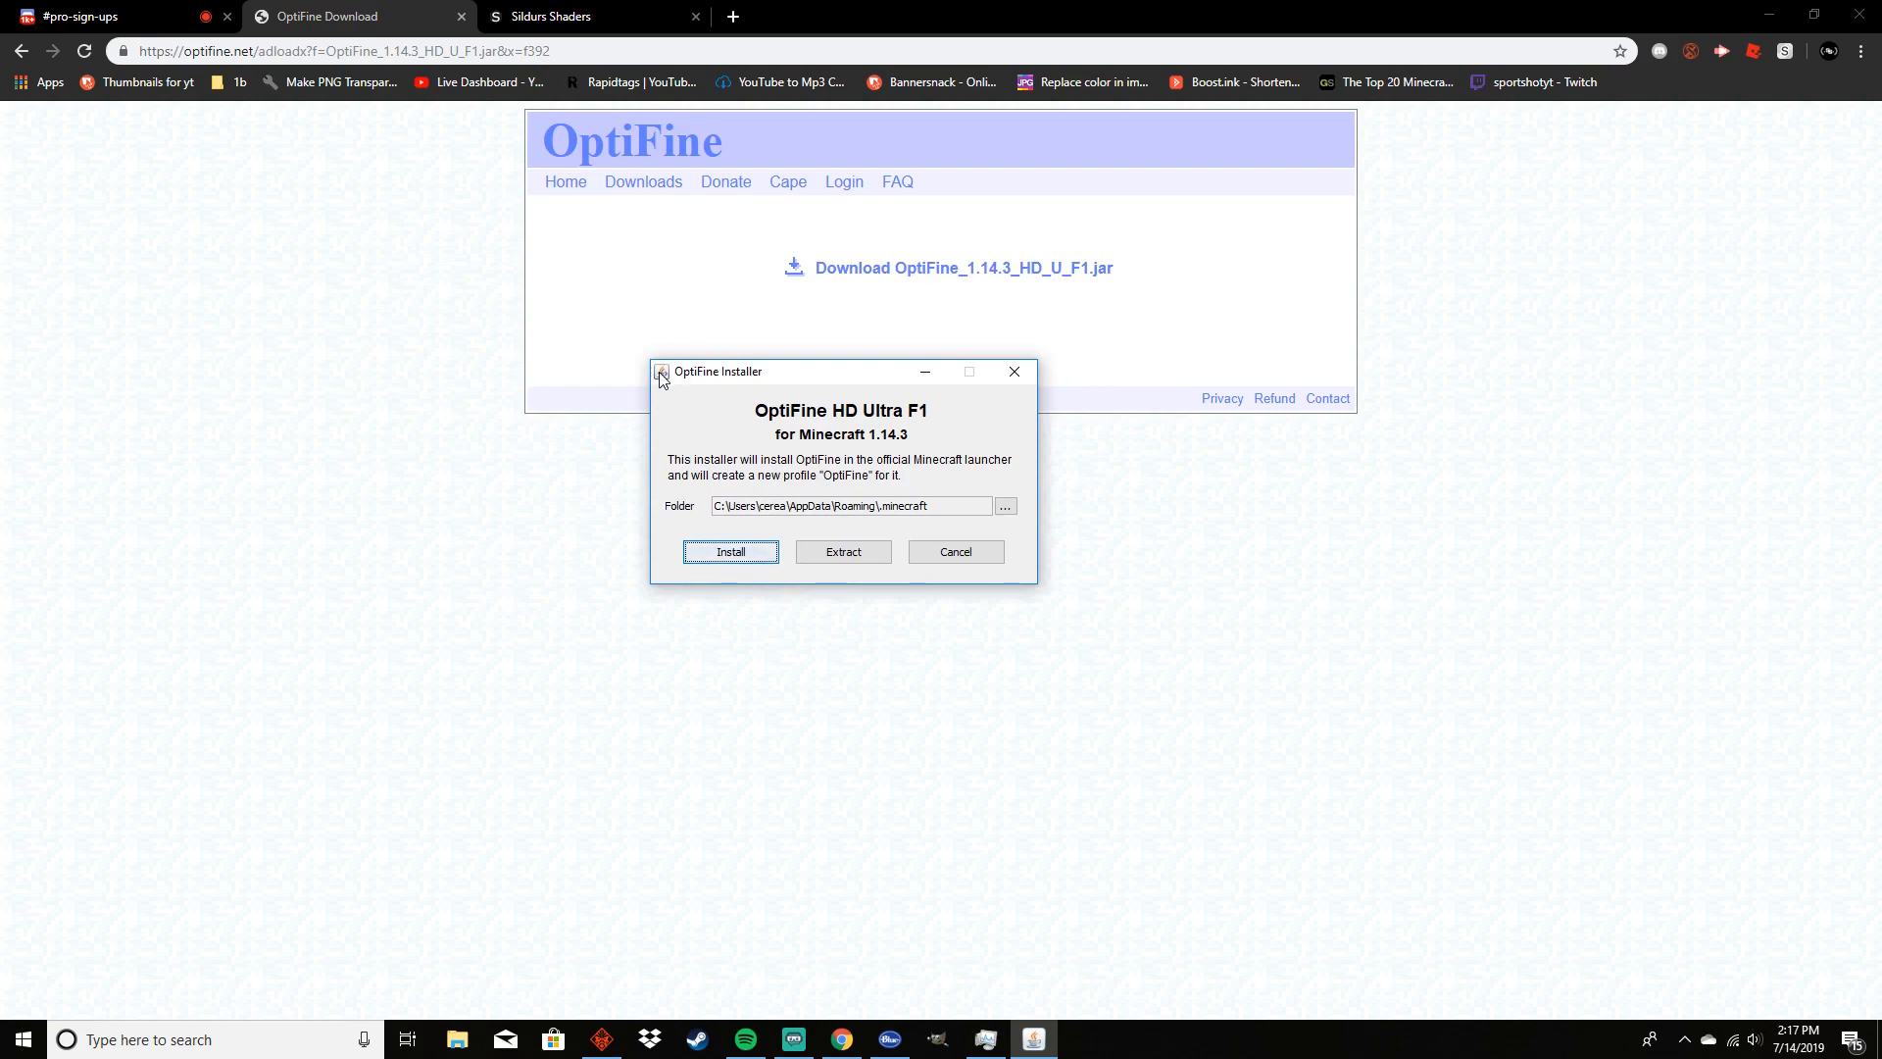
pyautogui.moveTo(769, 371); pyautogui.dragTo(792, 377)
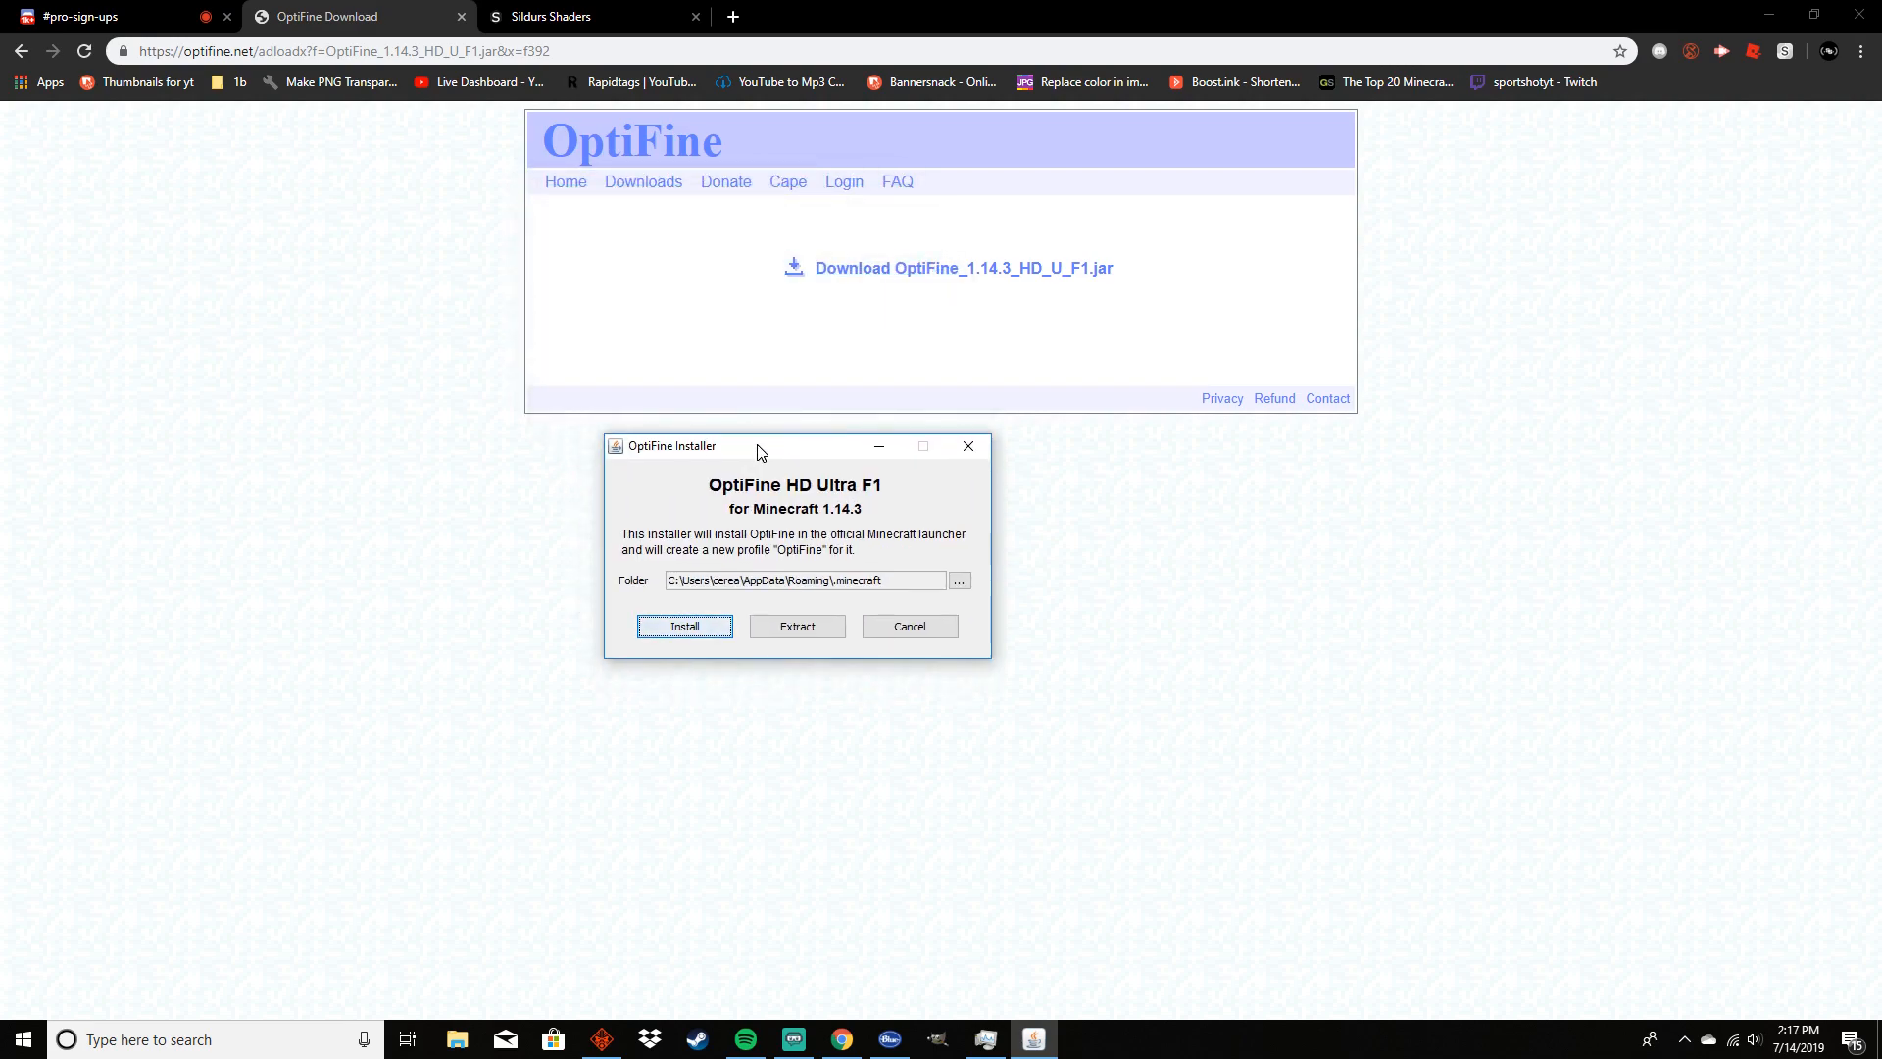
pyautogui.moveTo(875, 643)
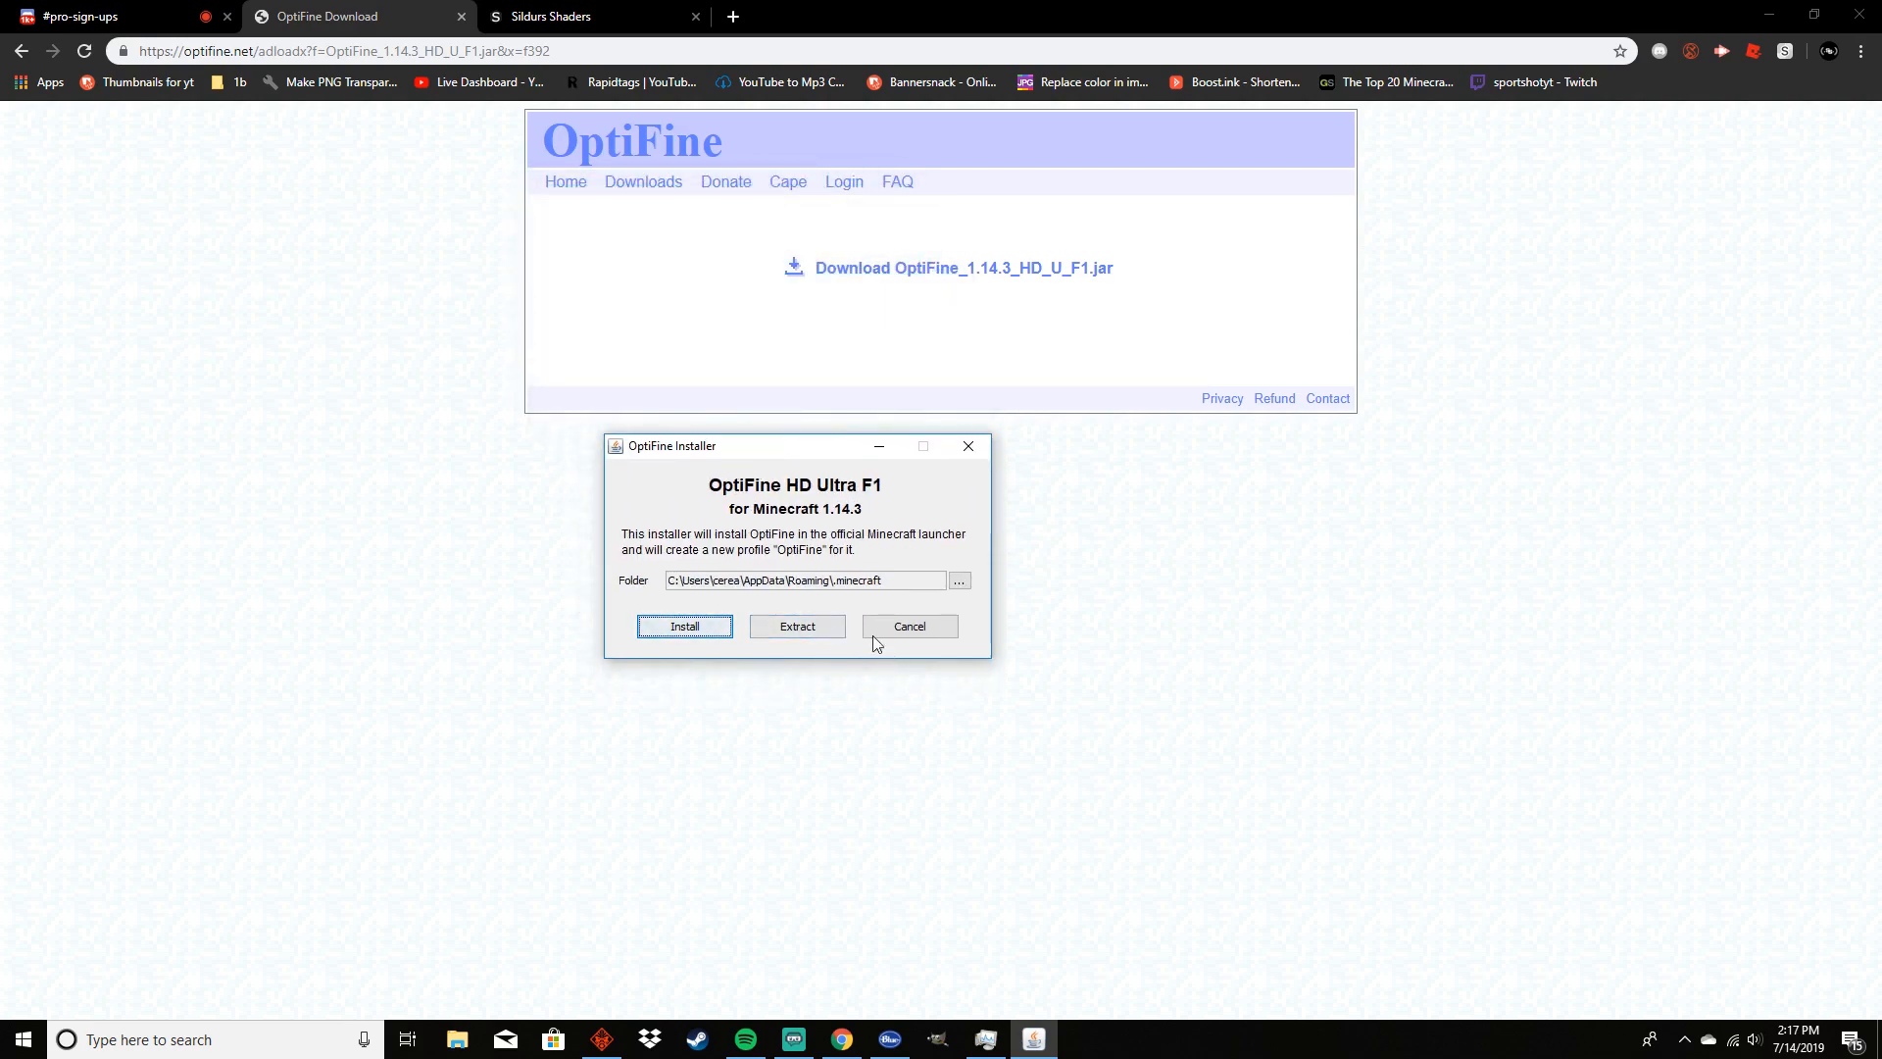
pyautogui.moveTo(904, 586)
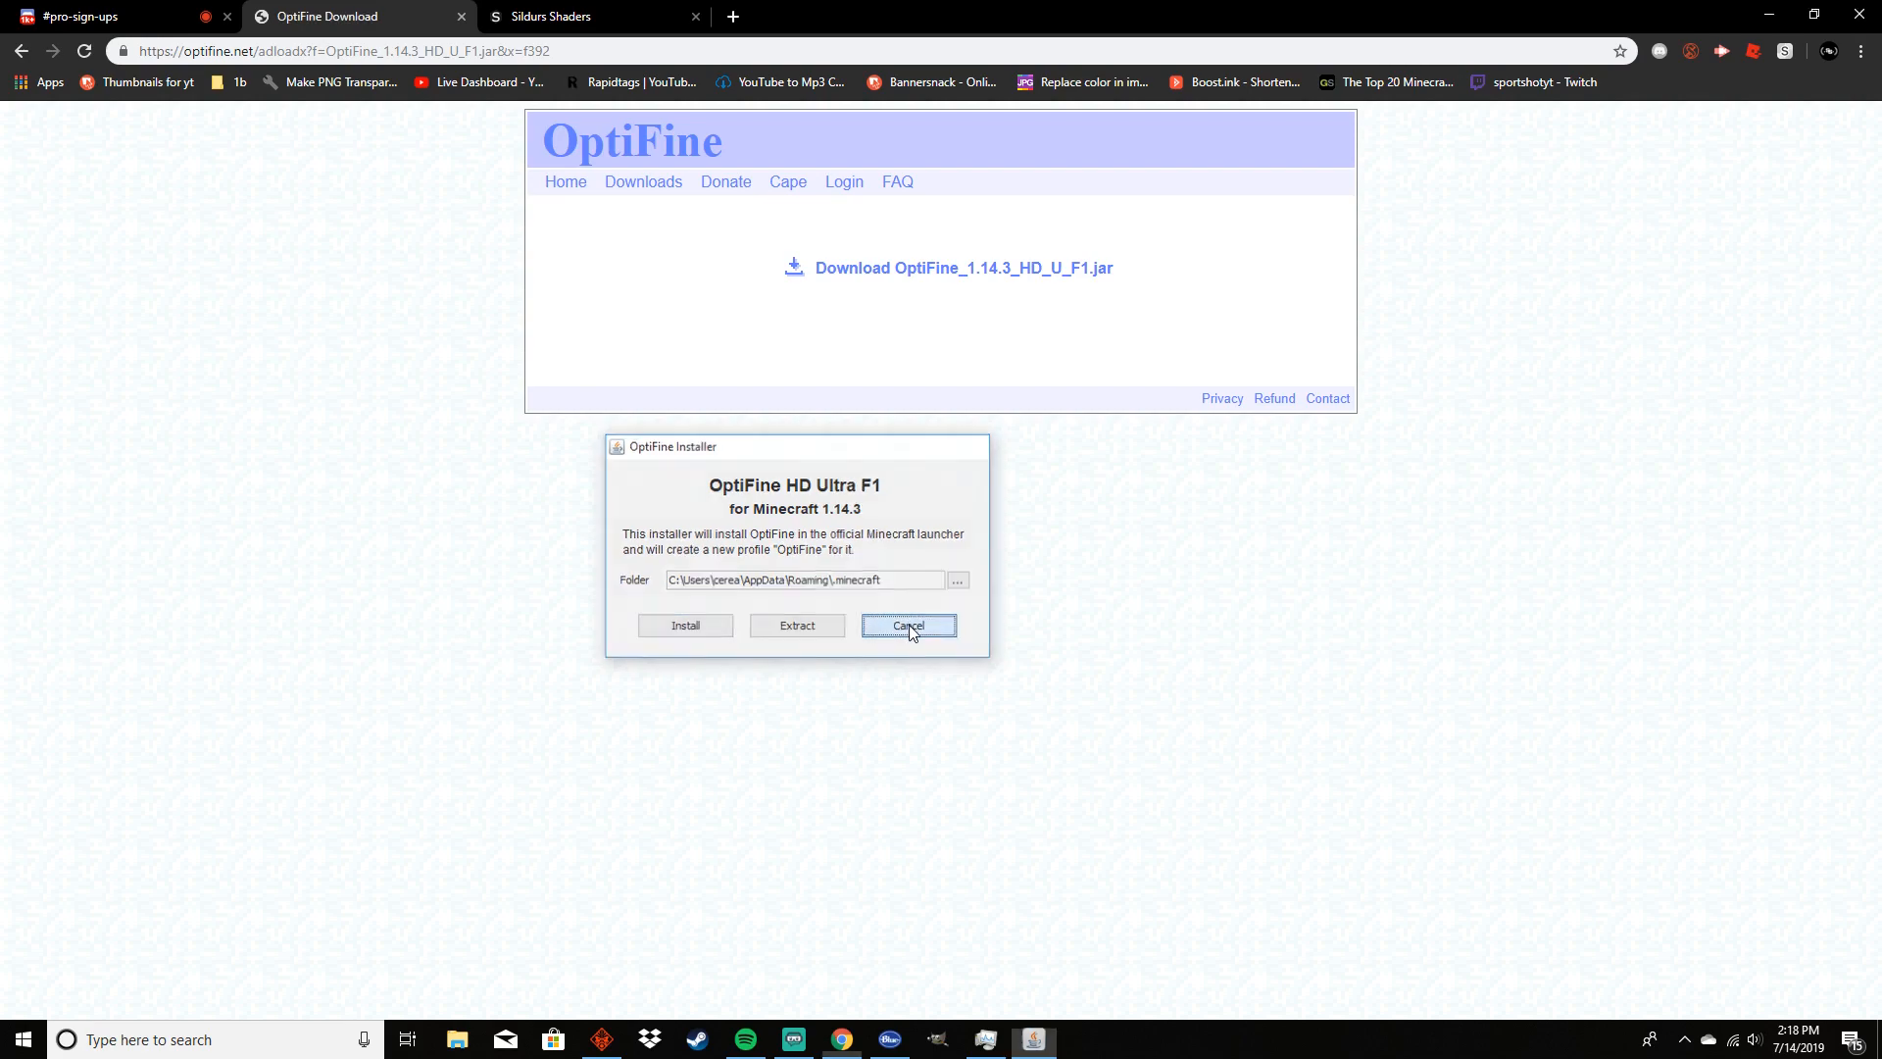
pyautogui.click(907, 626)
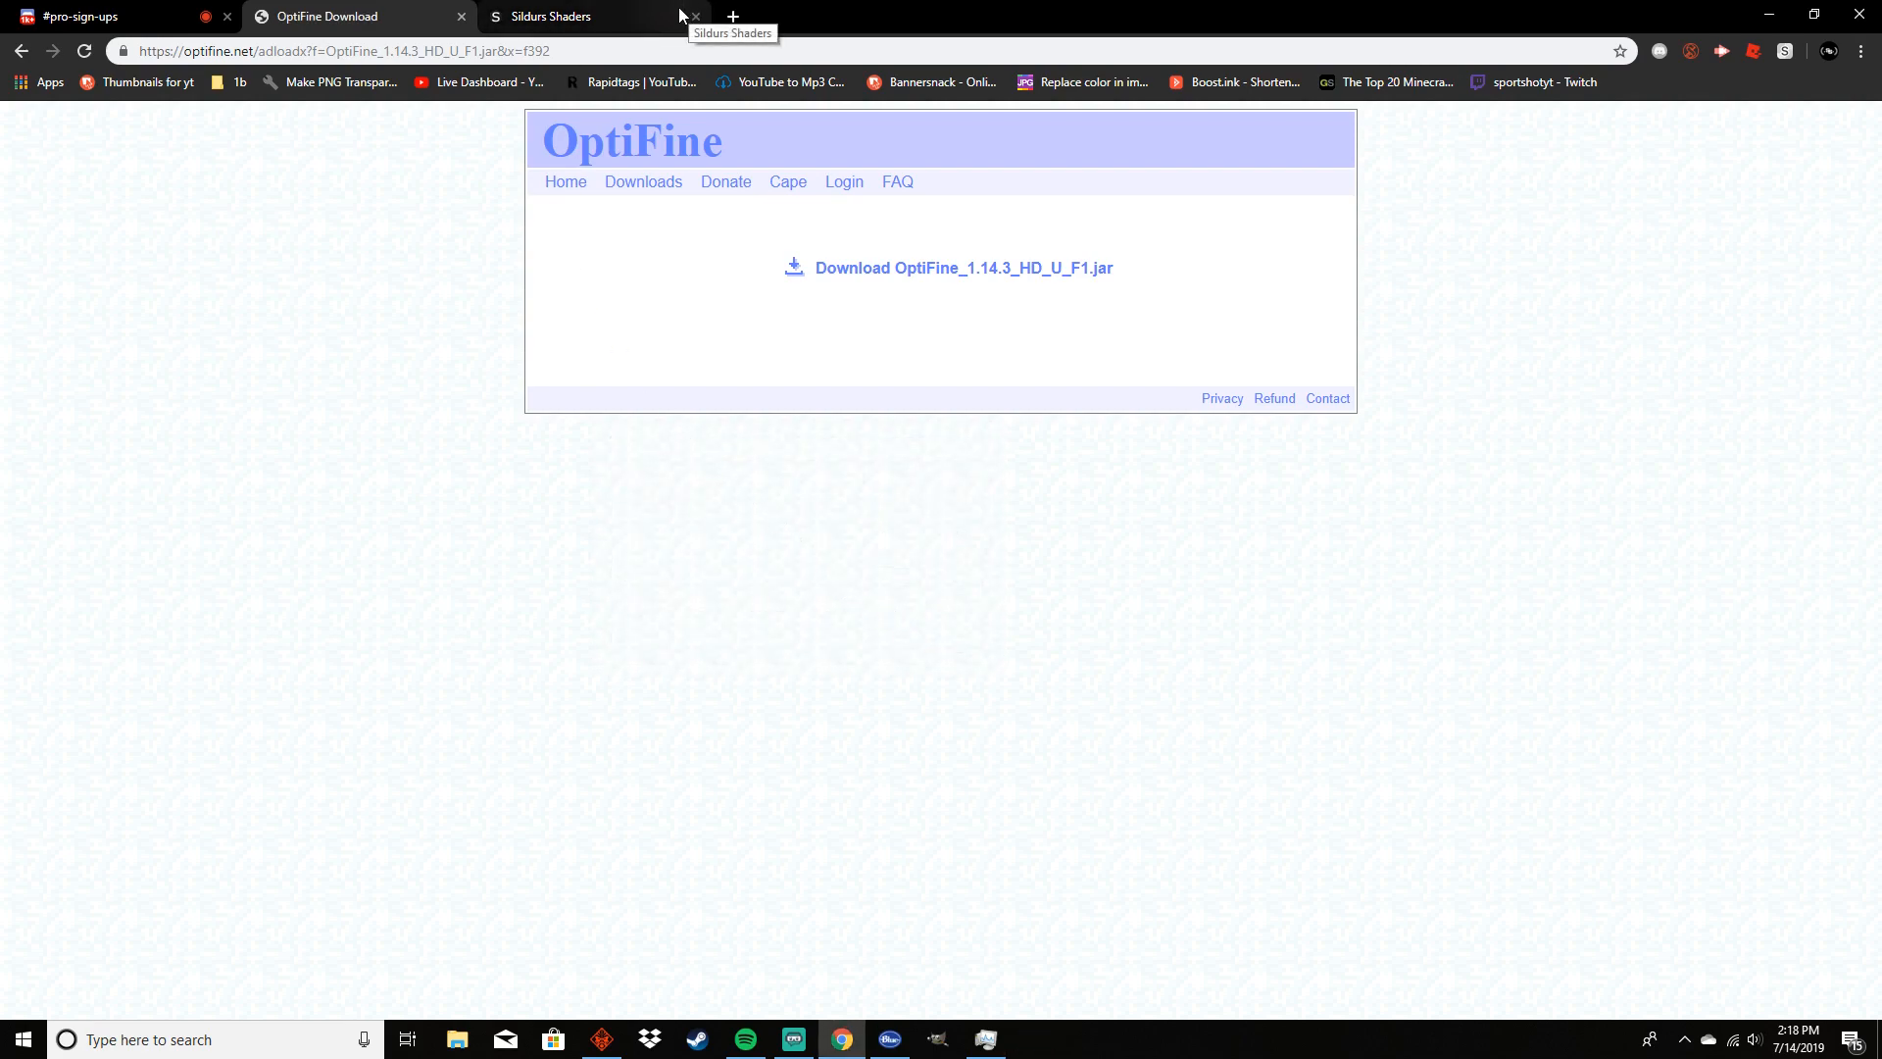
pyautogui.moveTo(1319, 29)
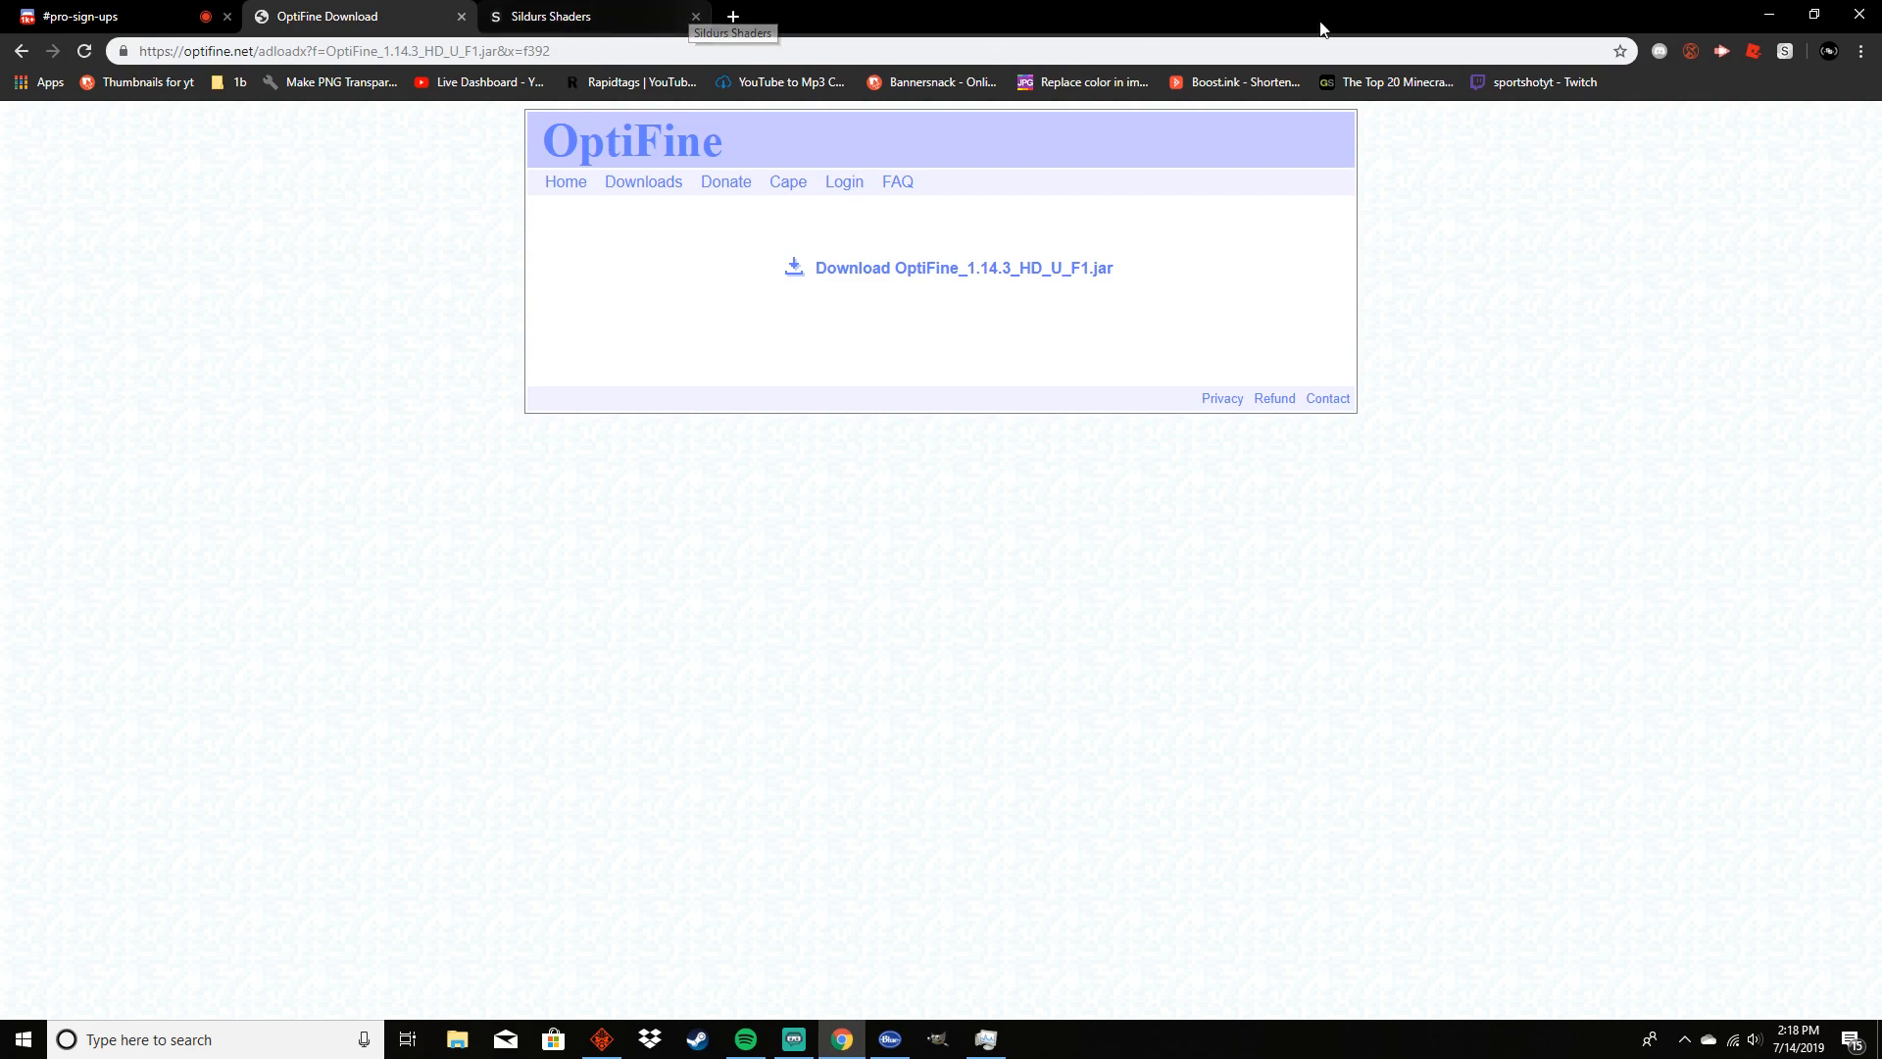
pyautogui.moveTo(1770, 11)
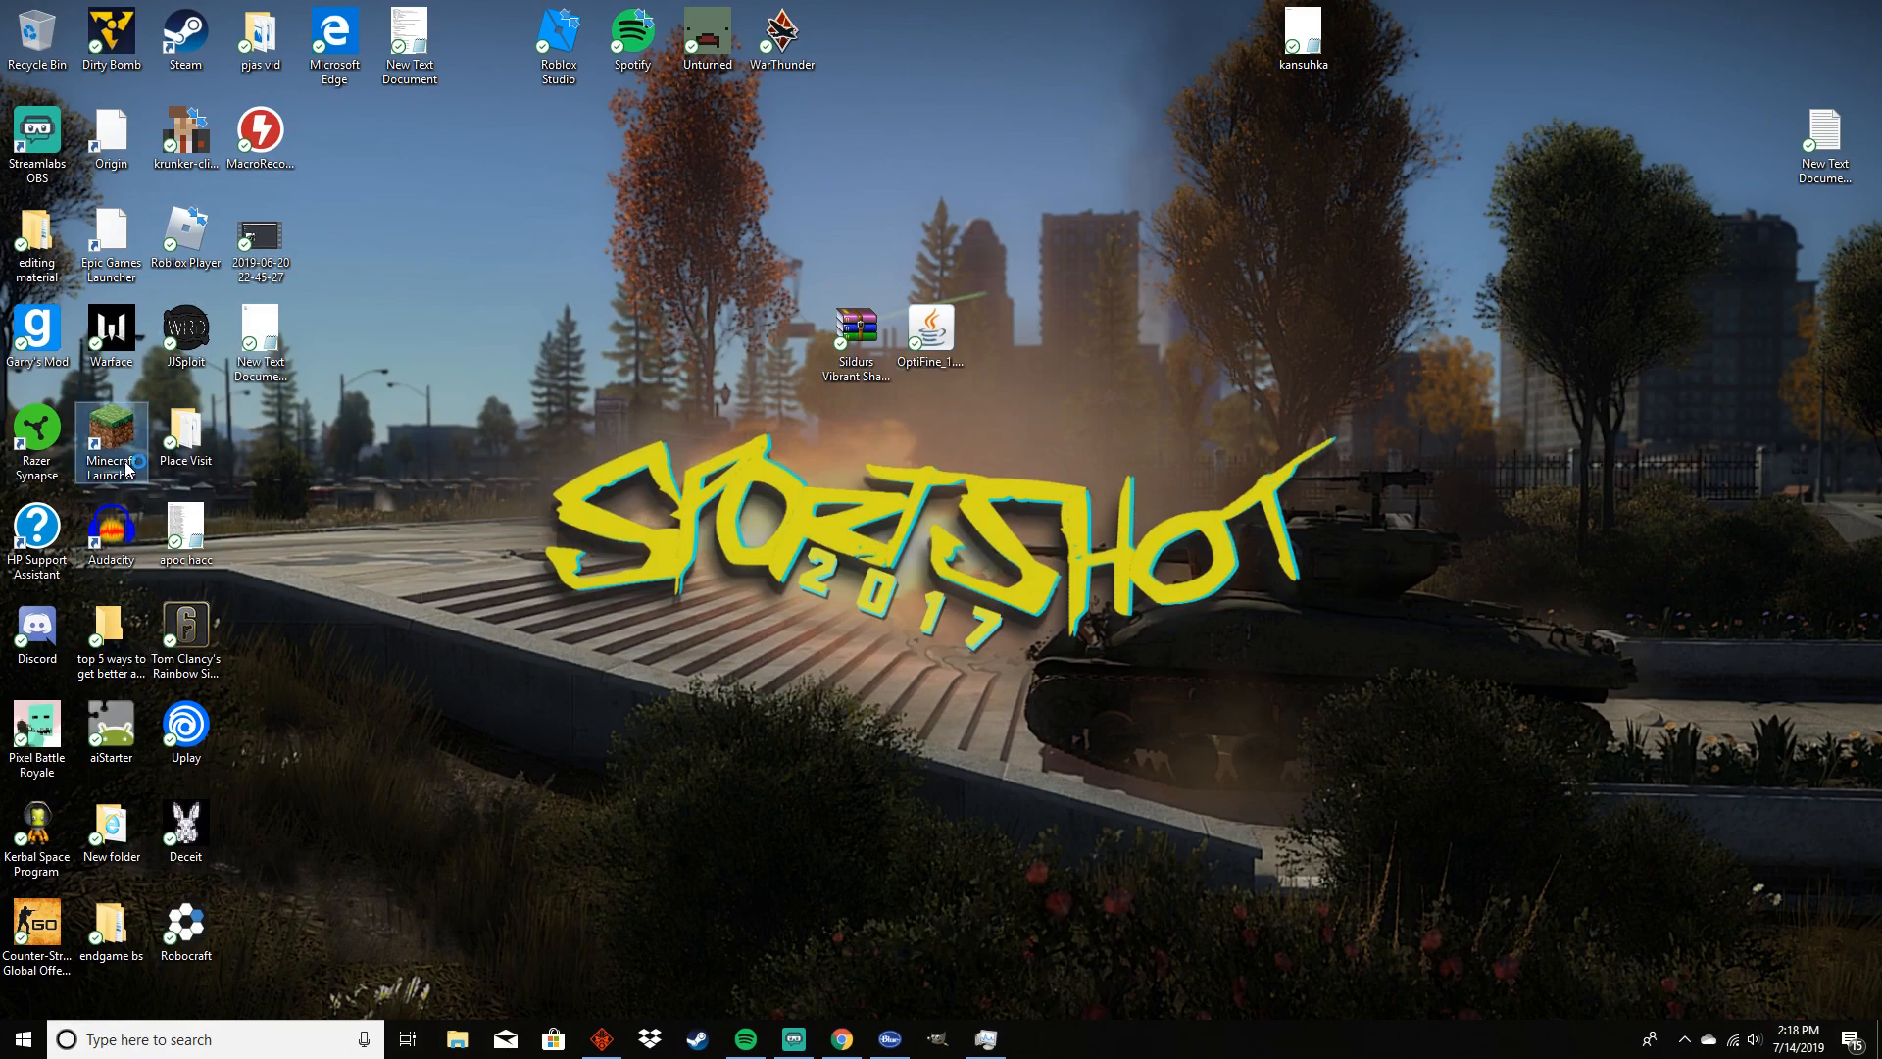
pyautogui.moveTo(110, 441)
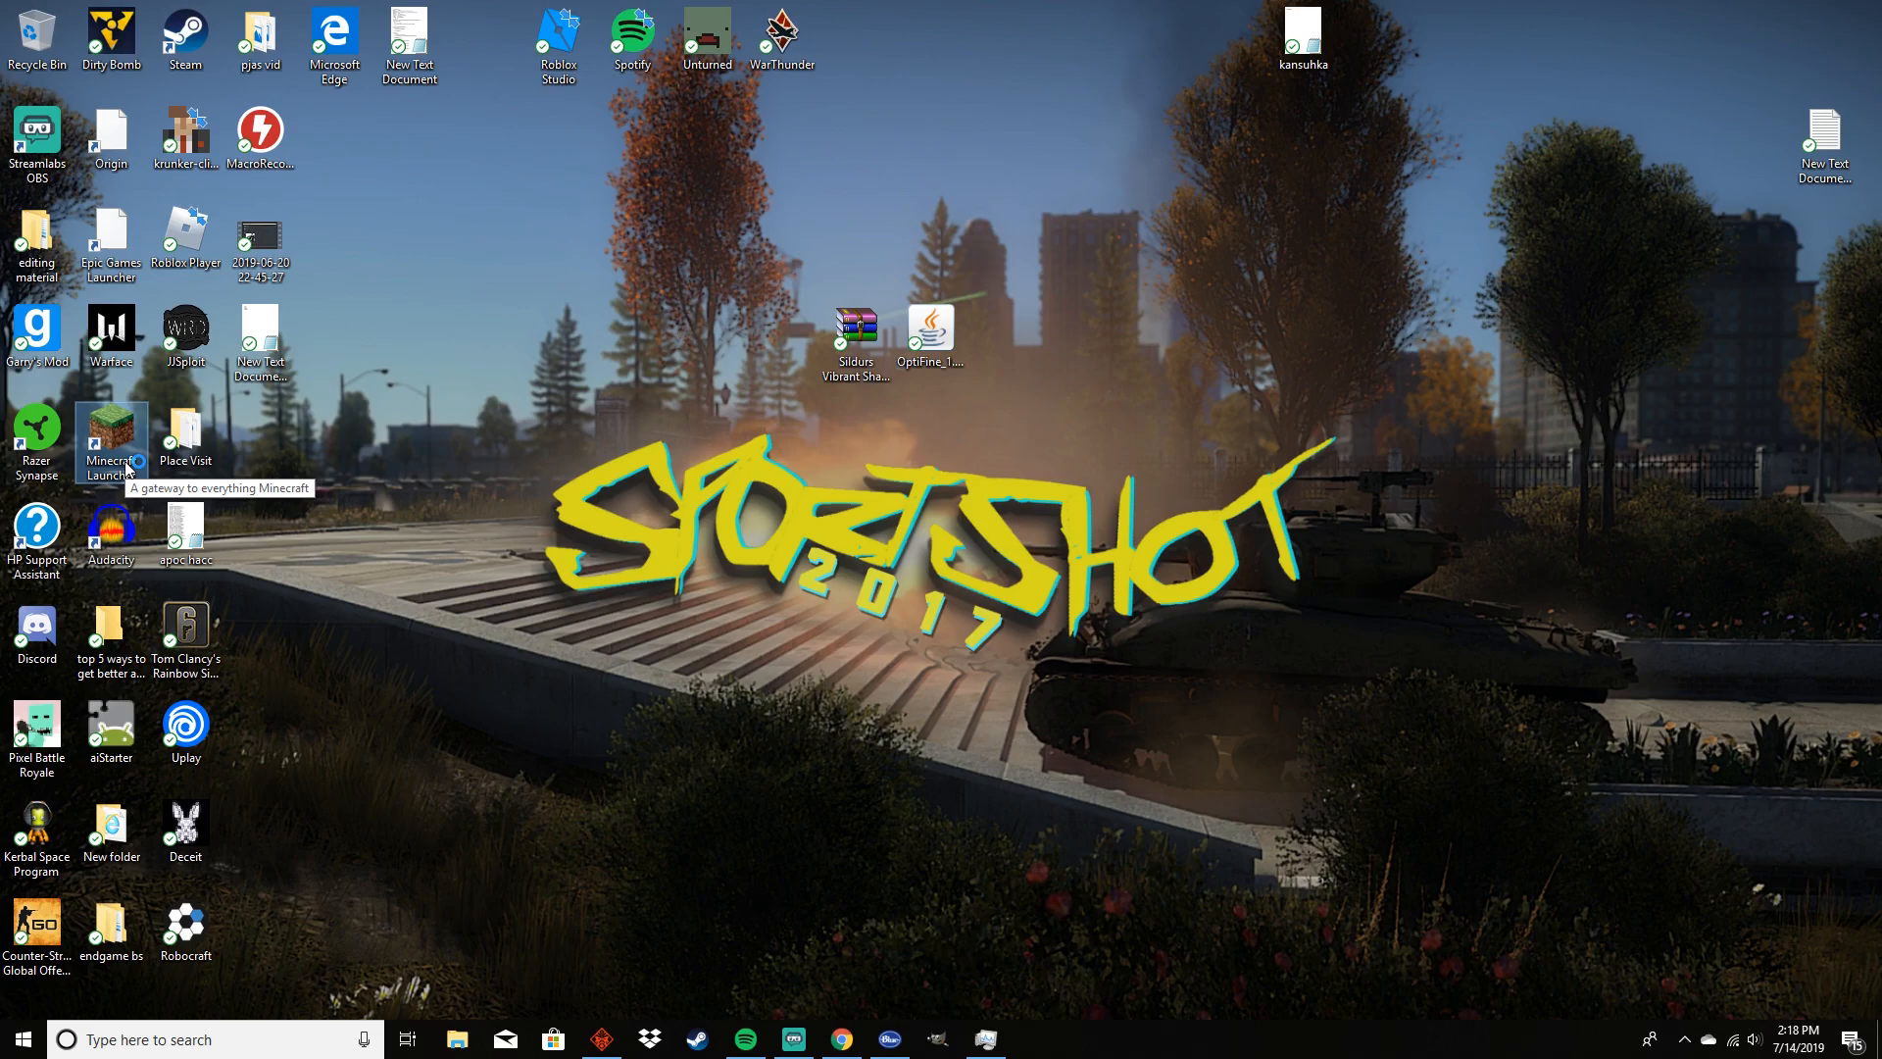
# Start Minecraft Launcher and begin a new installation from the Installations list
pyautogui.doubleClick(110, 435)
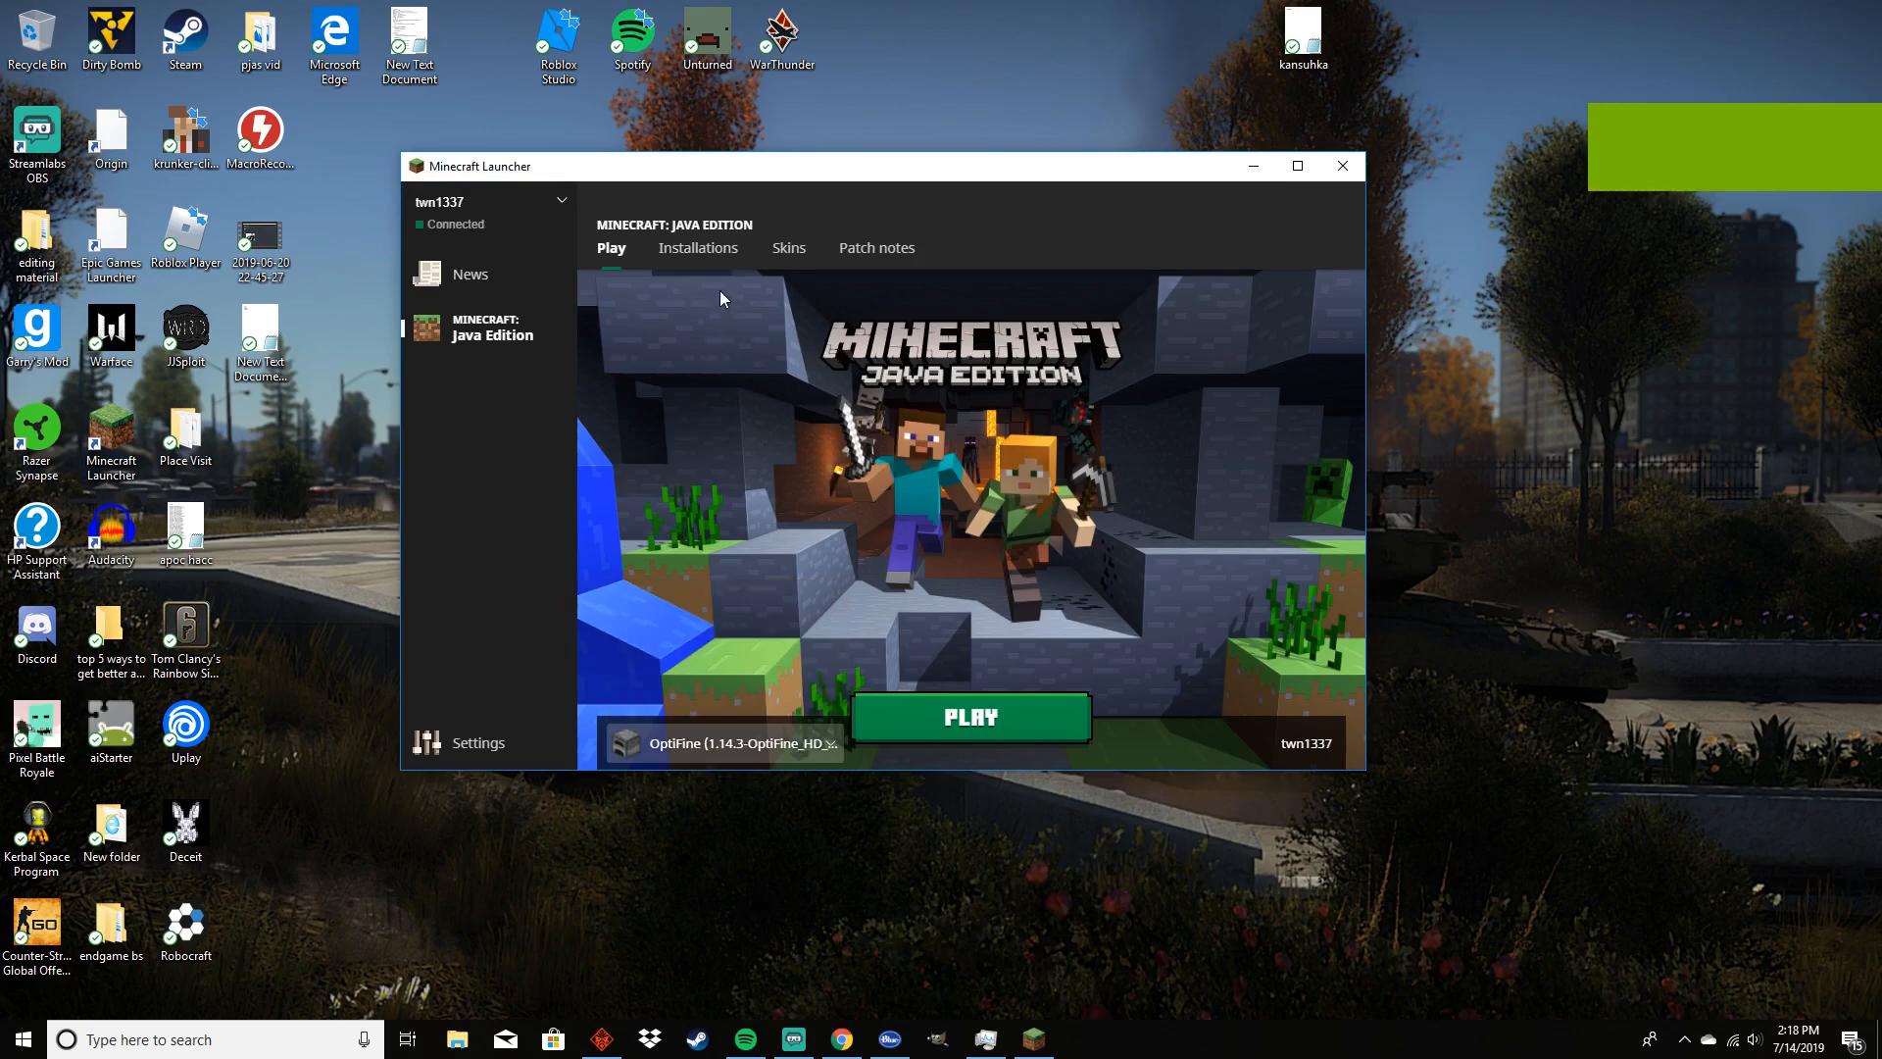
pyautogui.click(698, 248)
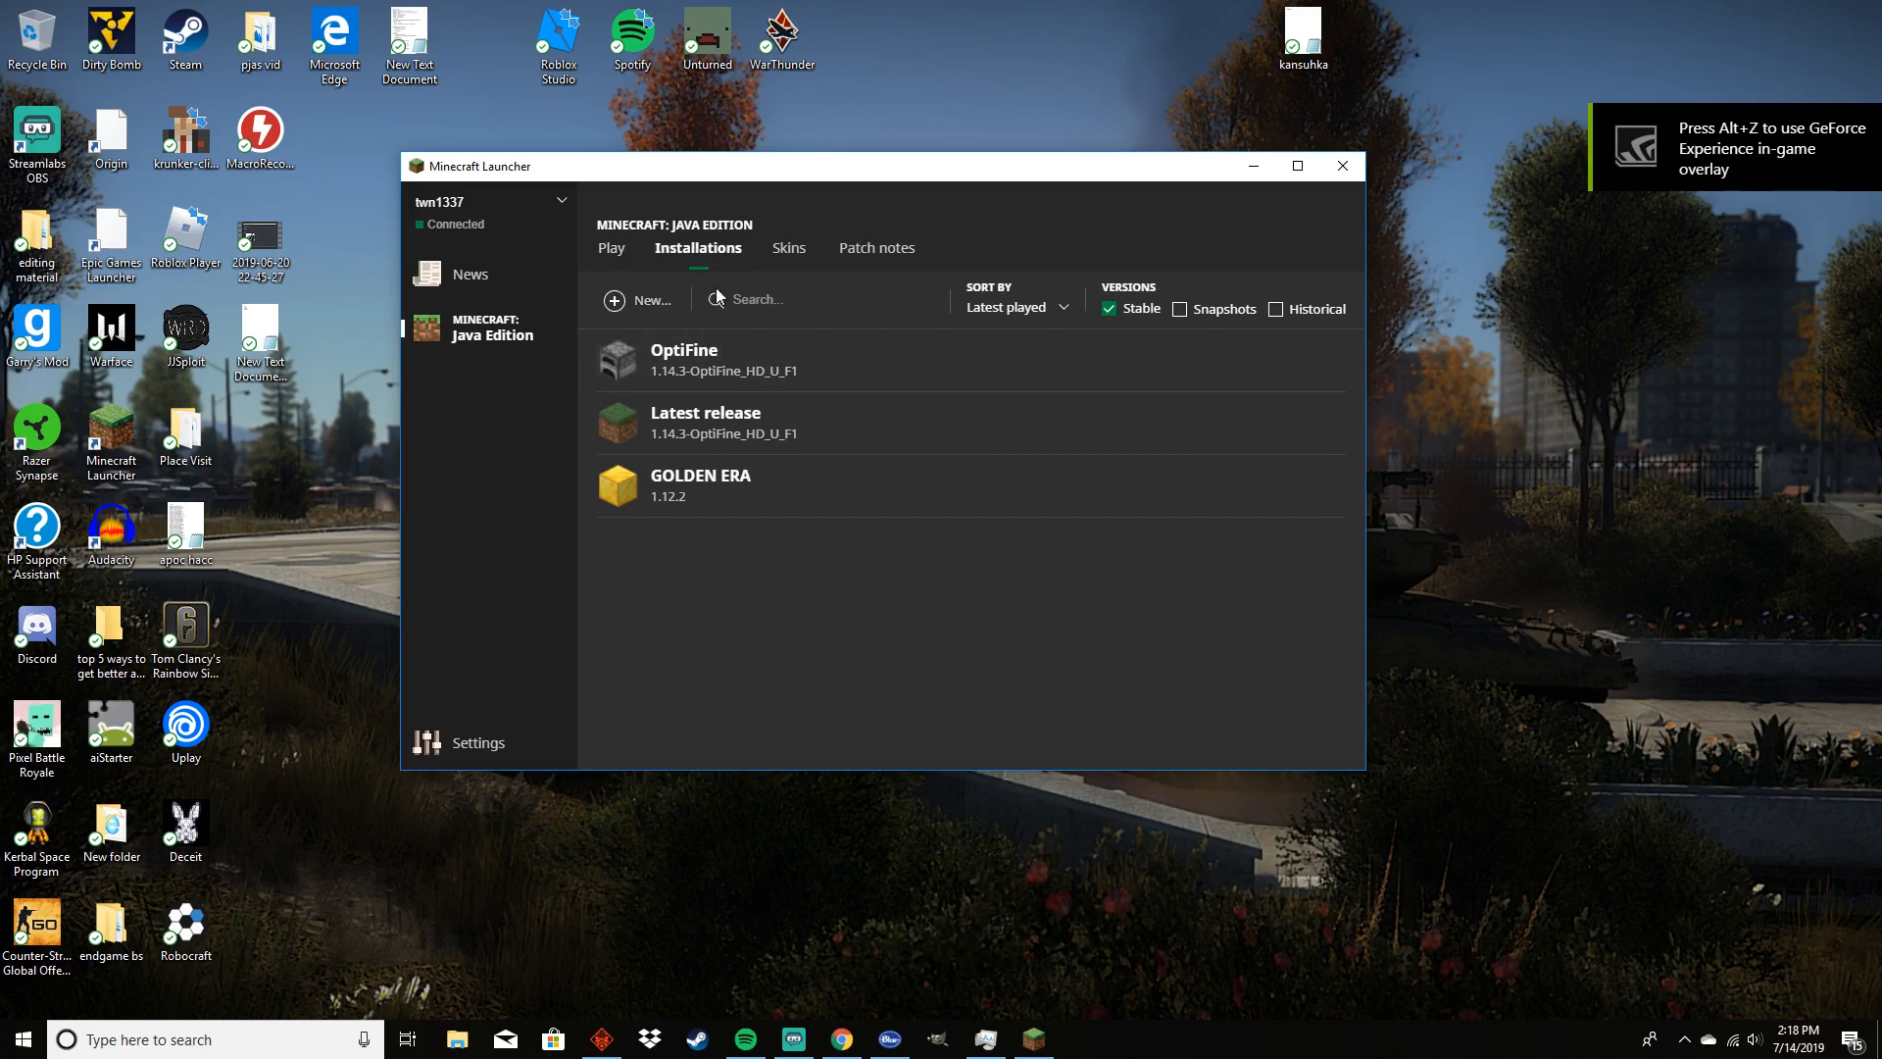
pyautogui.moveTo(1047, 318)
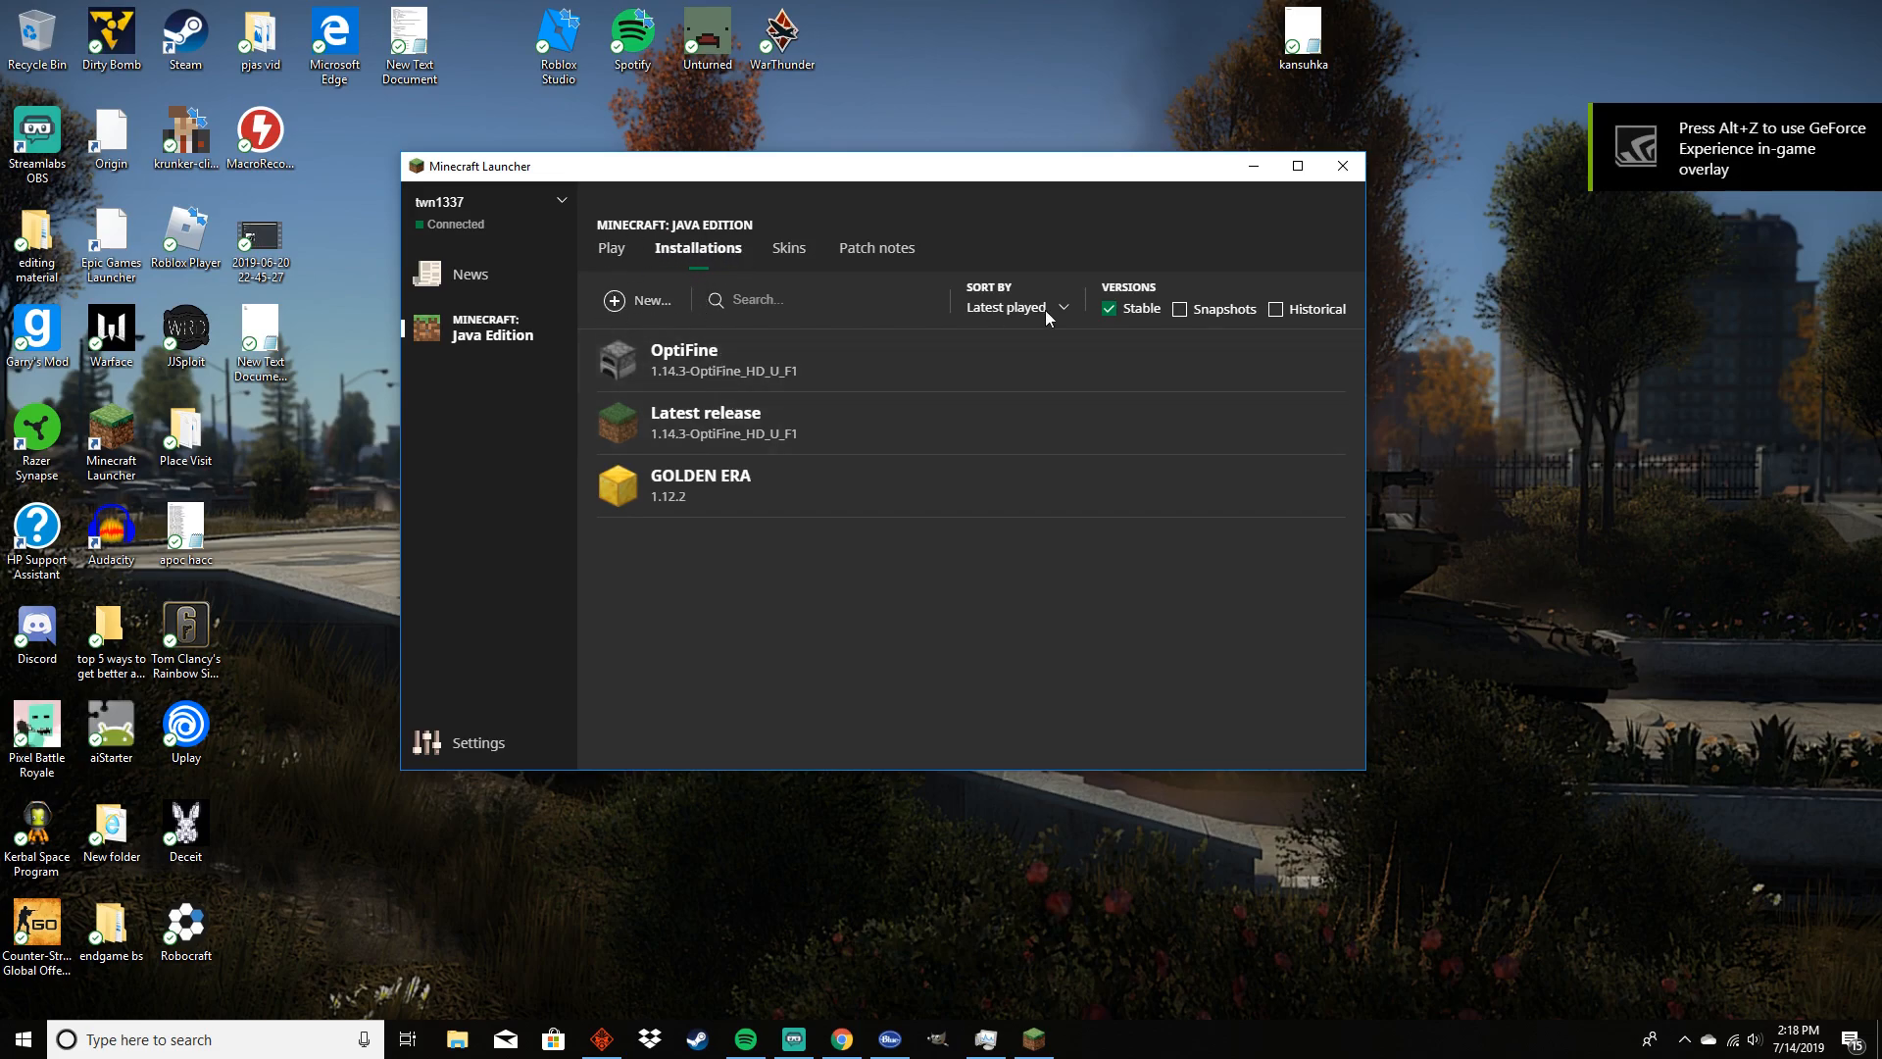
pyautogui.click(637, 299)
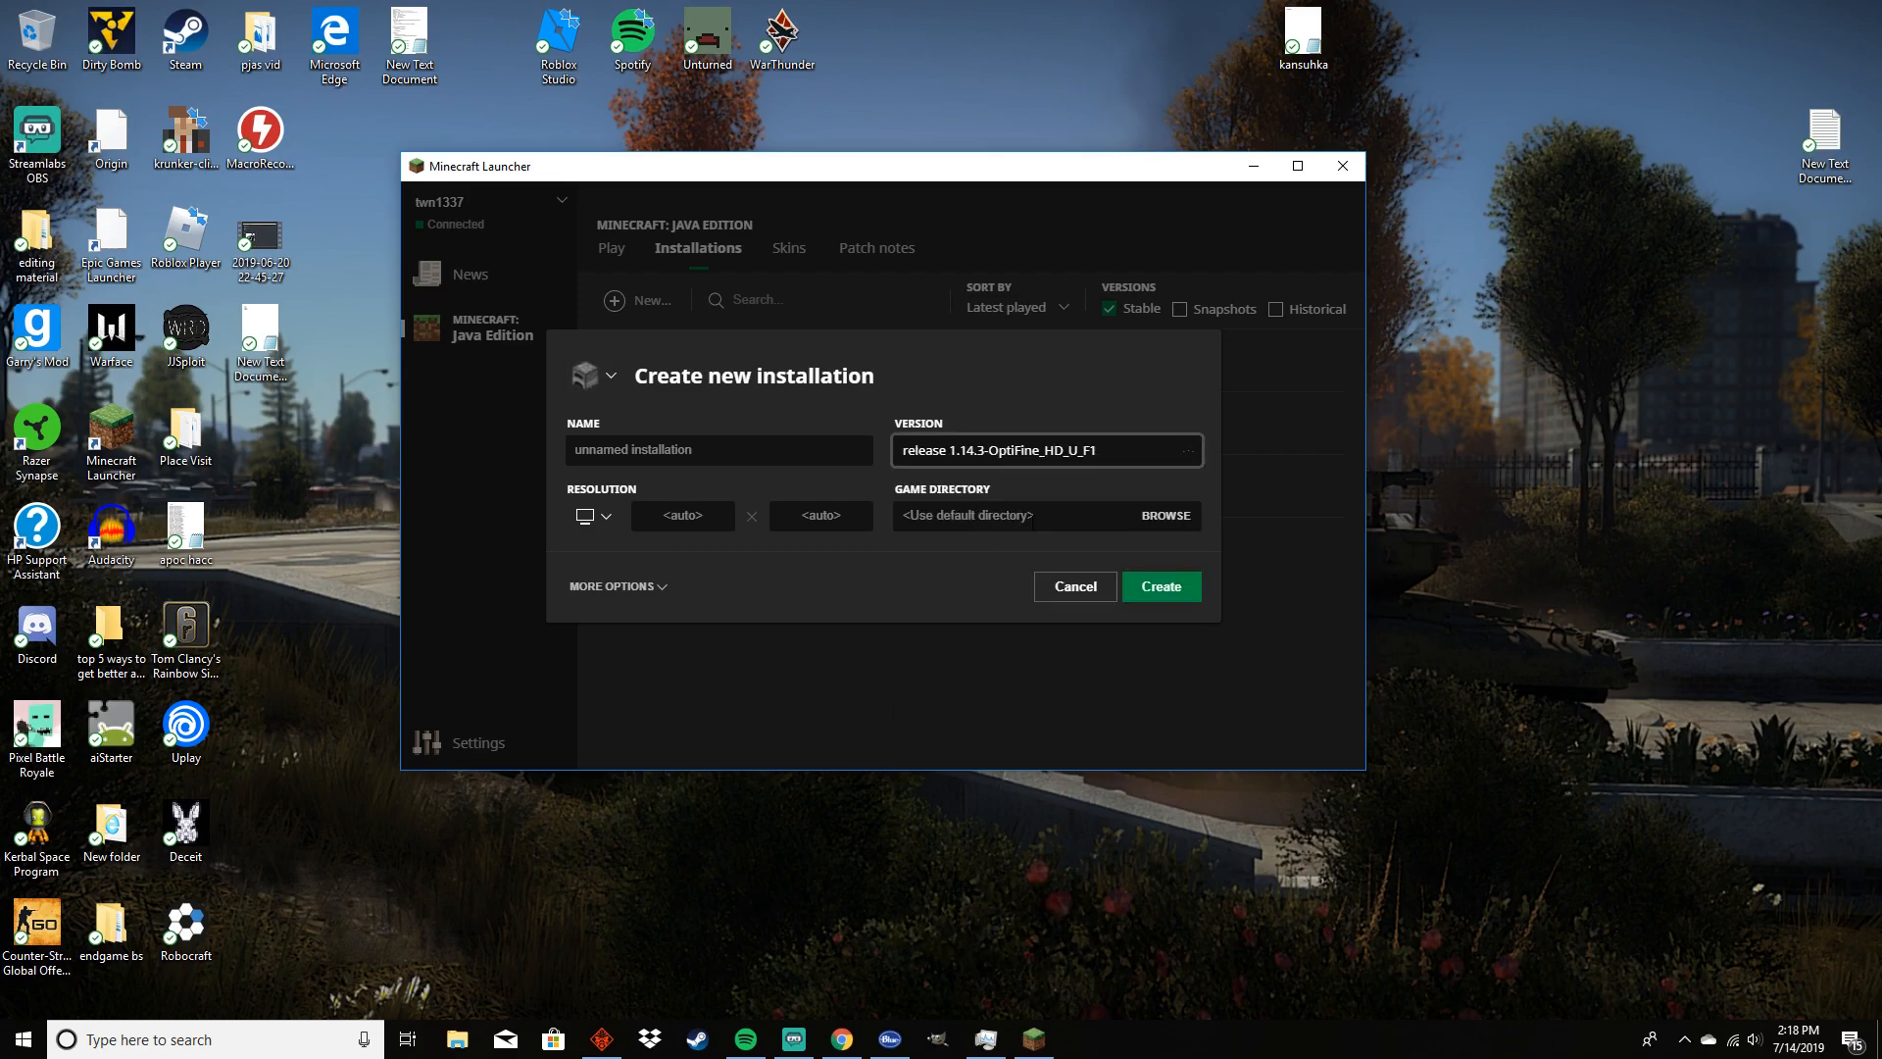
# Create a throwaway installation named 'ewthrh', then delete it from its options menu
pyautogui.write('ewthrh')
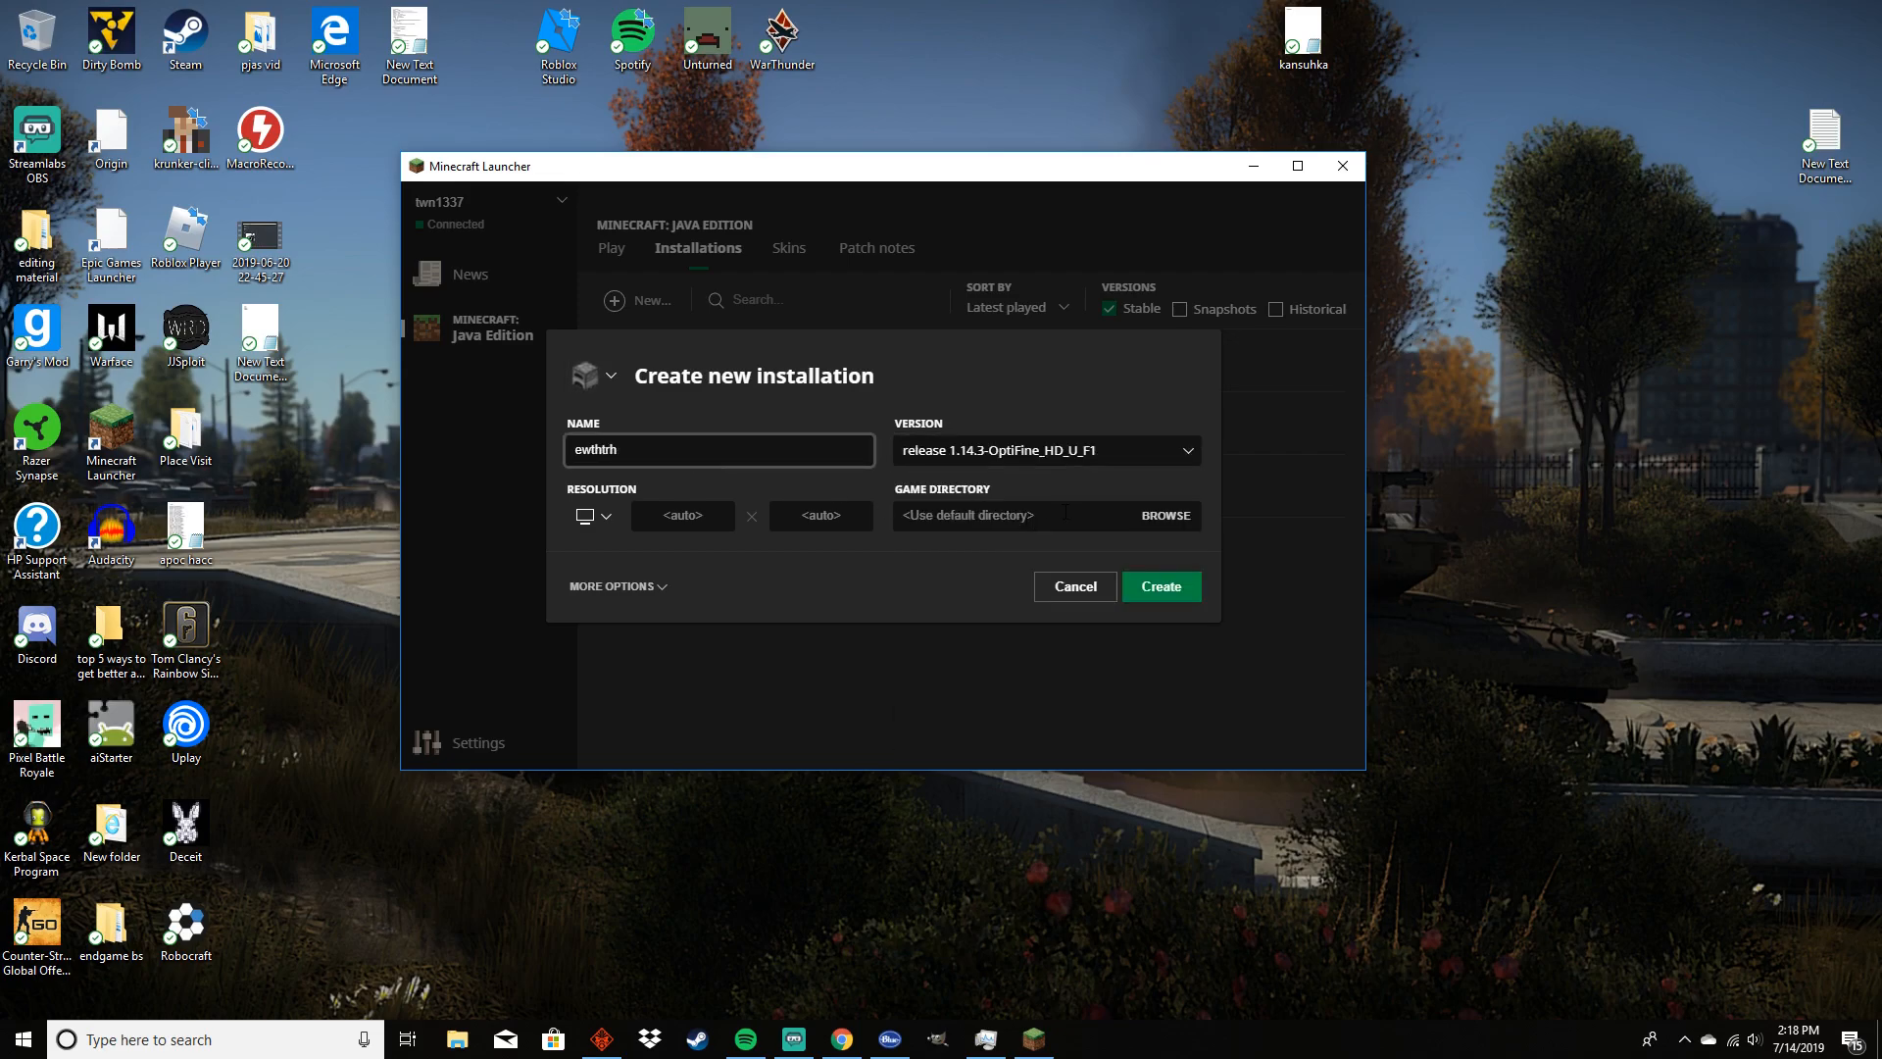
pyautogui.click(1158, 586)
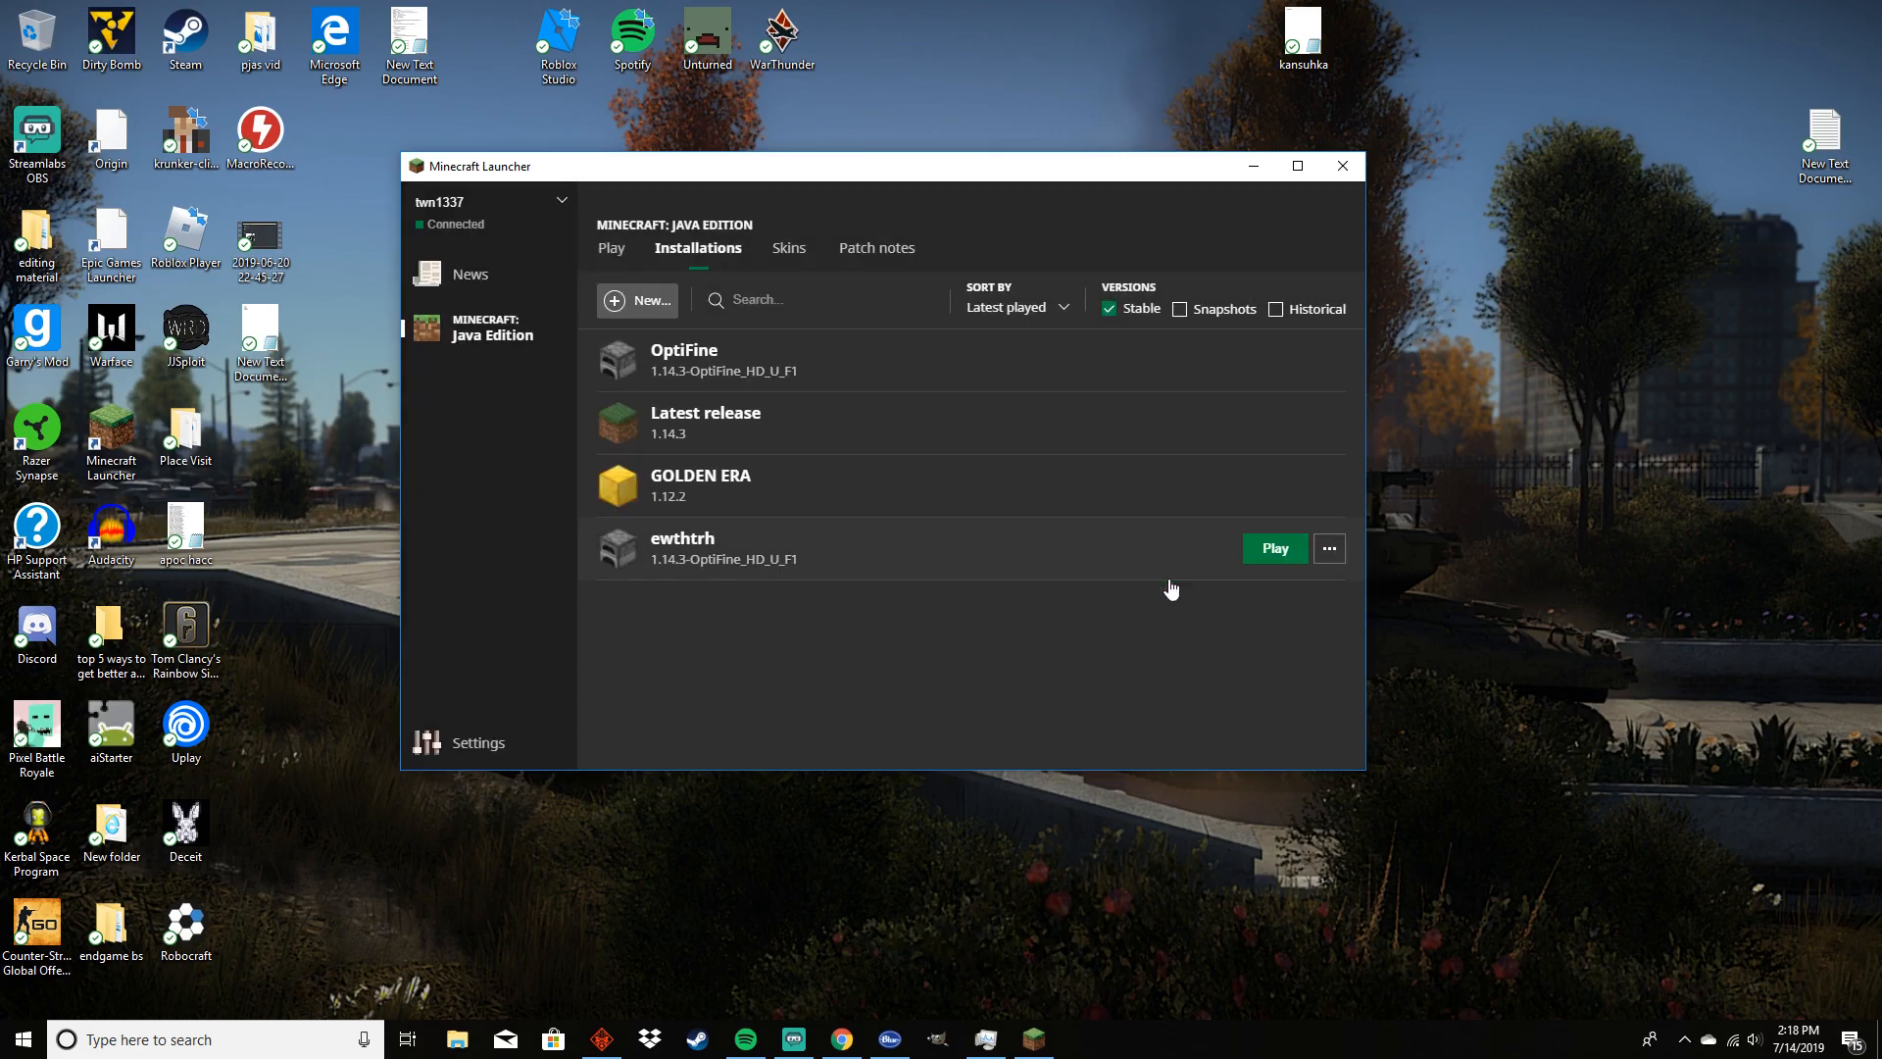
pyautogui.click(1329, 549)
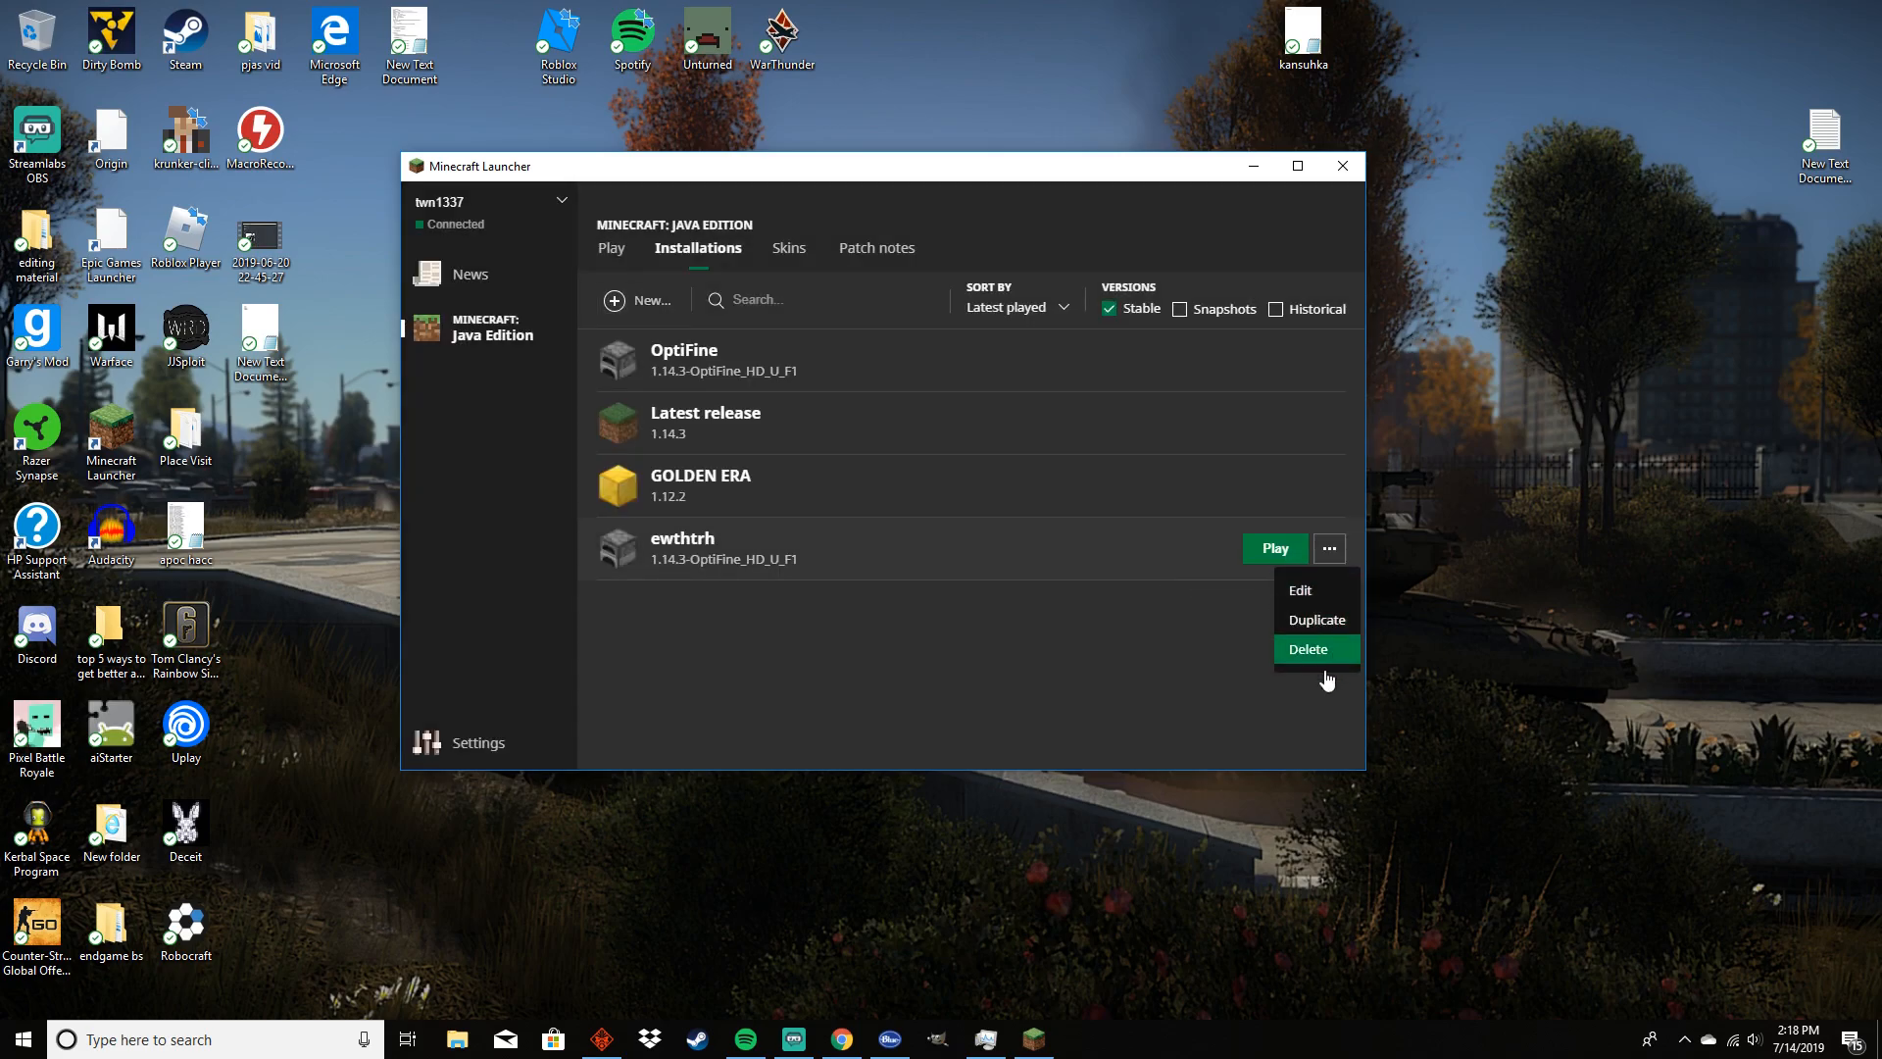
pyautogui.click(1307, 649)
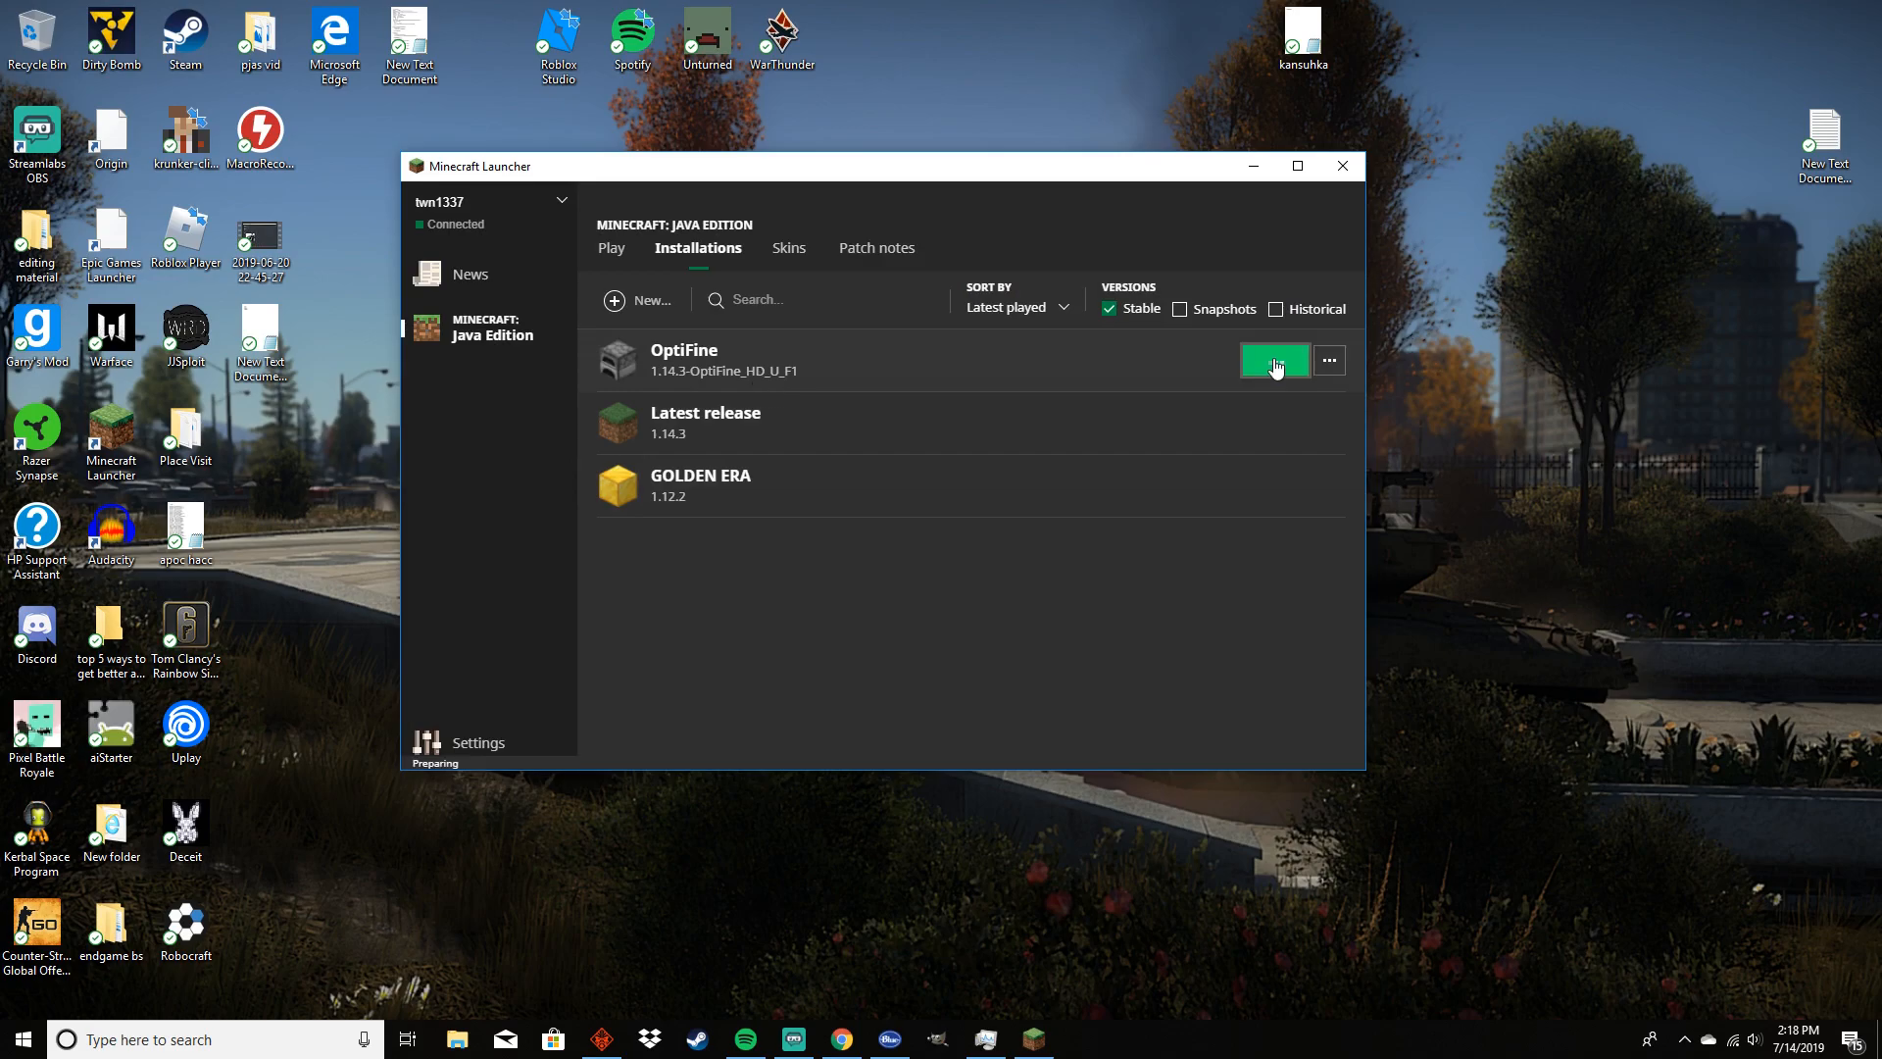
pyautogui.moveTo(1113, 600)
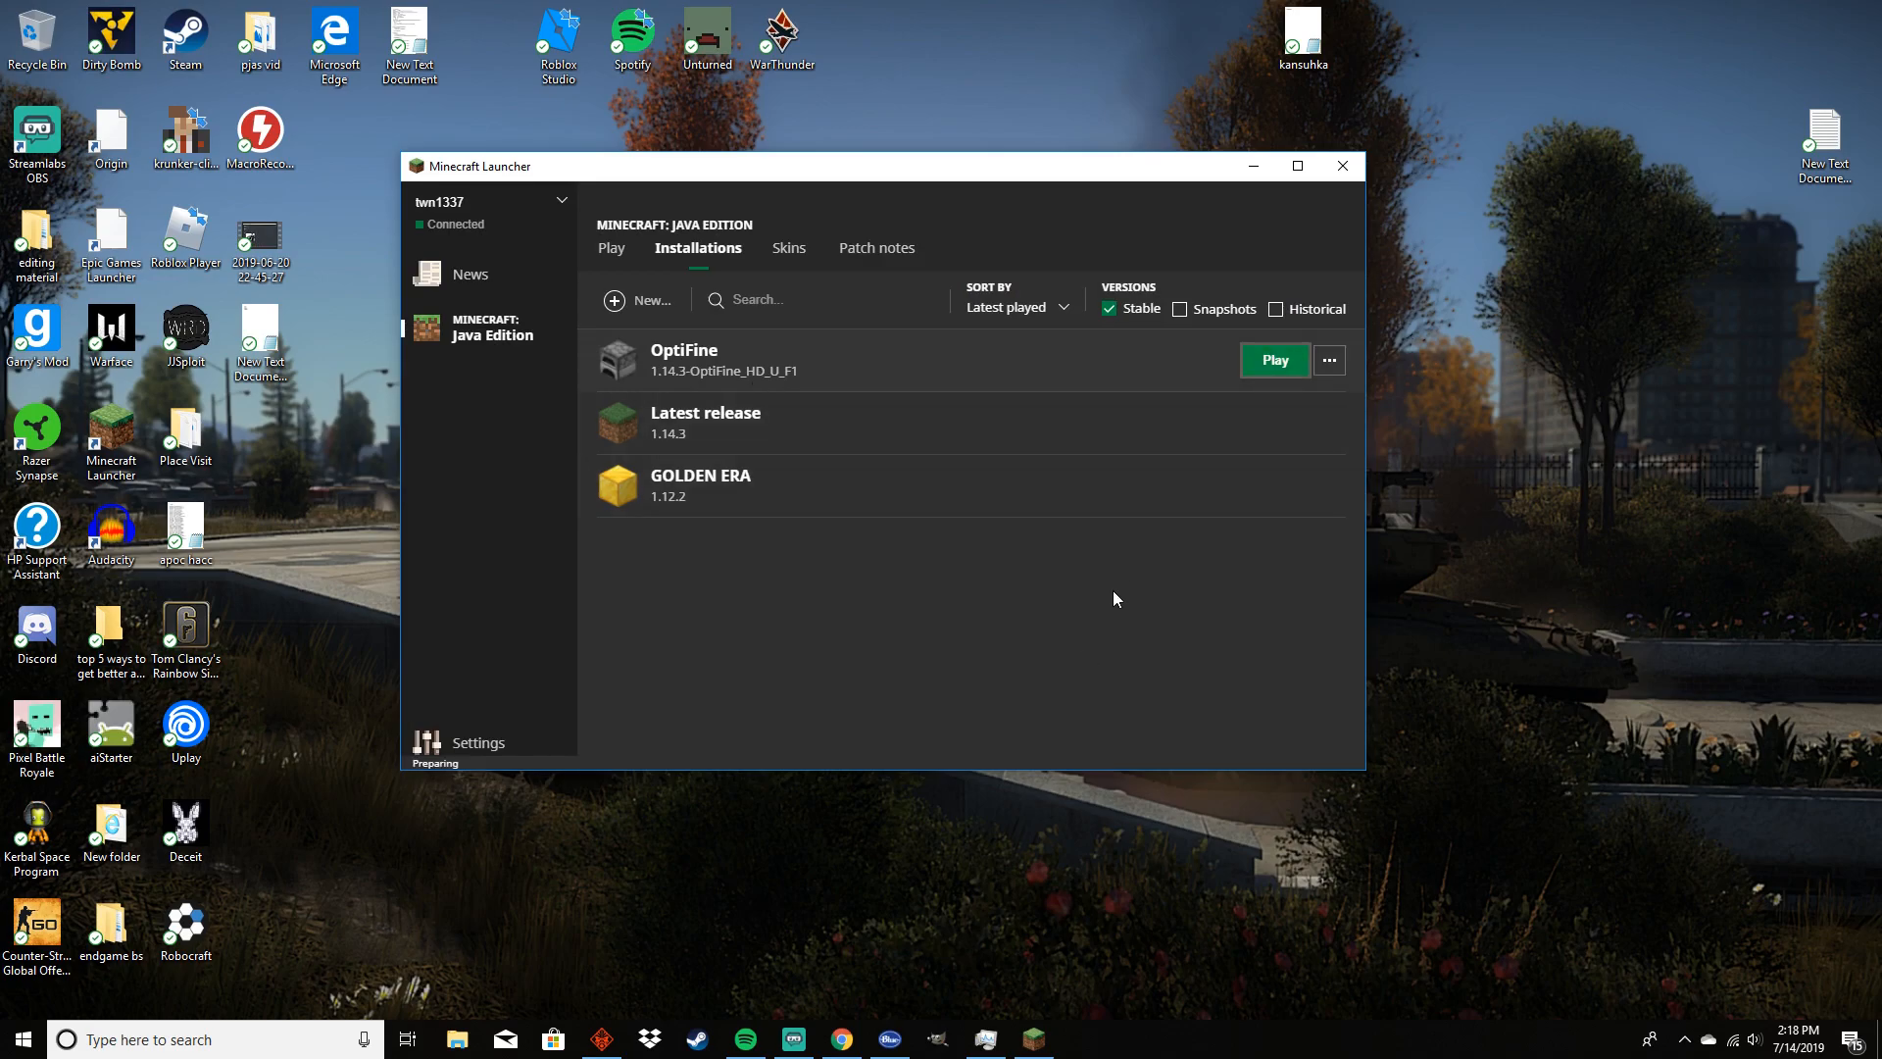
pyautogui.moveTo(1092, 698)
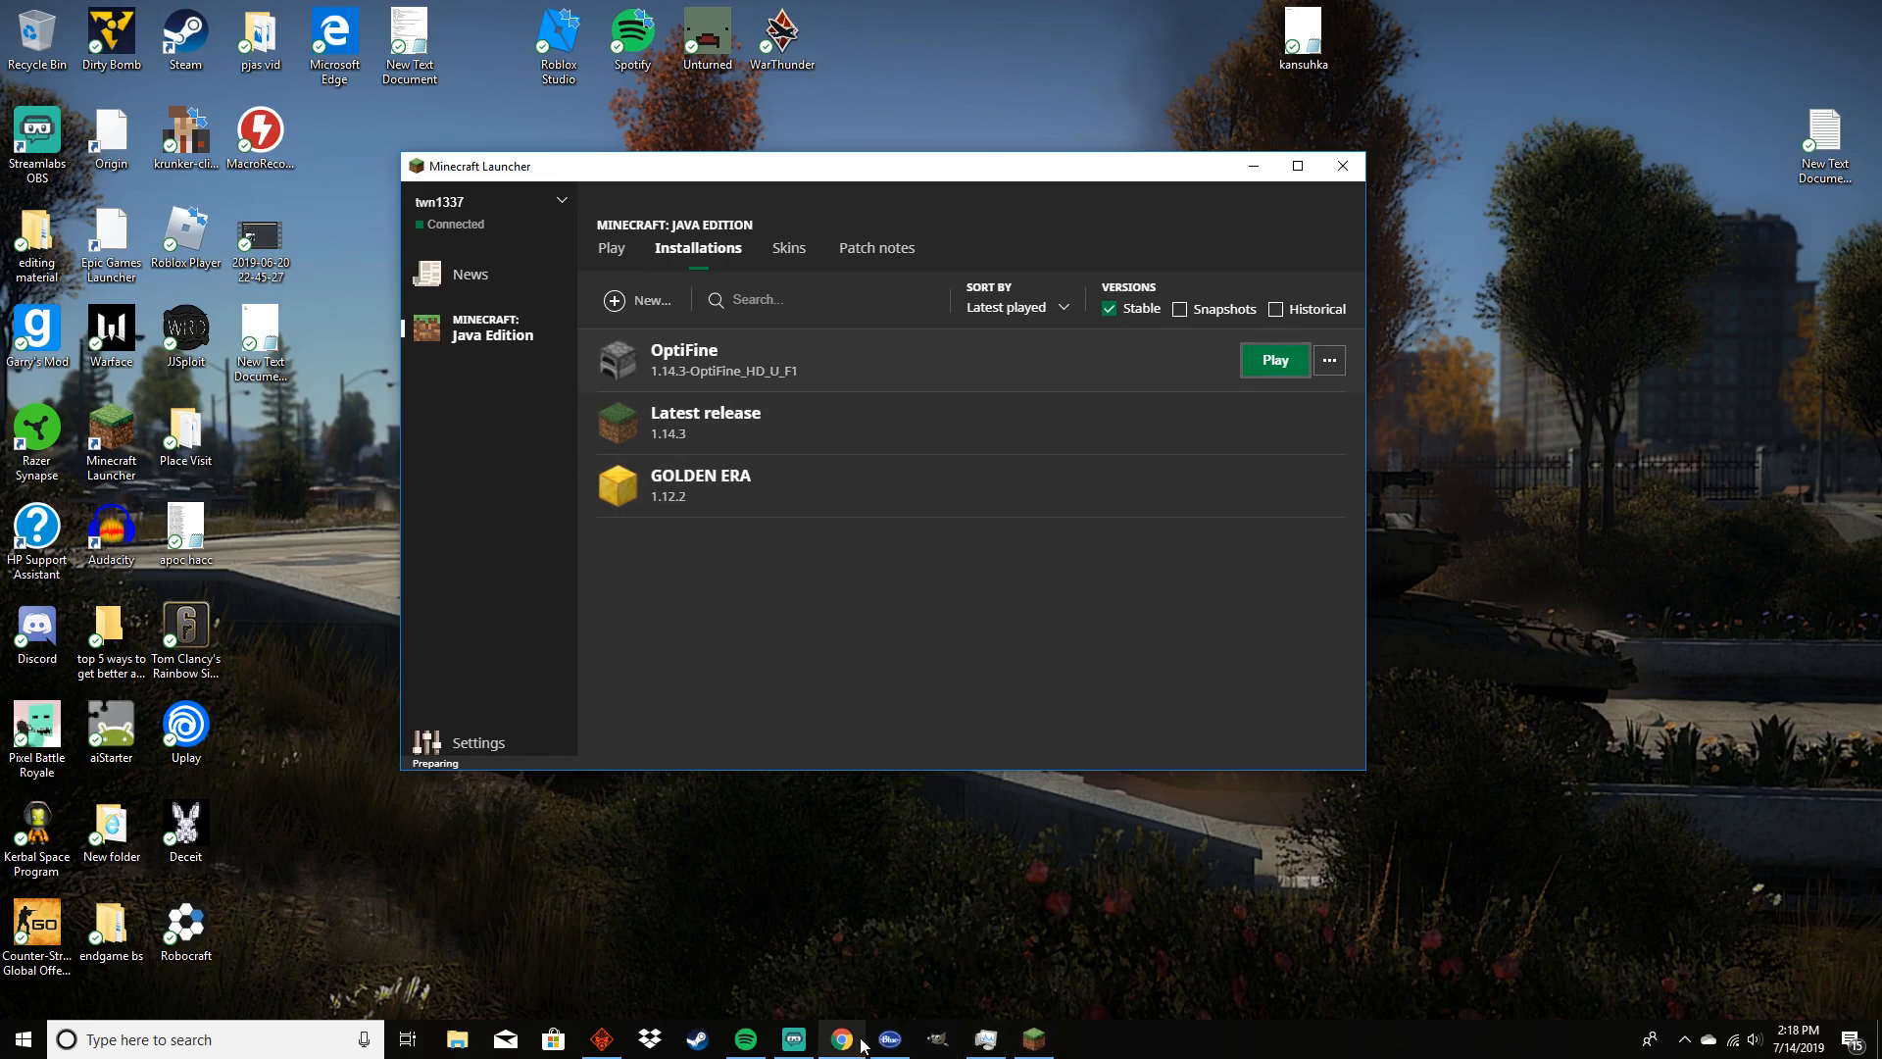
# Return to Chrome's Sildur's Shaders tab and navigate via its sidebar to the Downloads page
pyautogui.click(843, 1039)
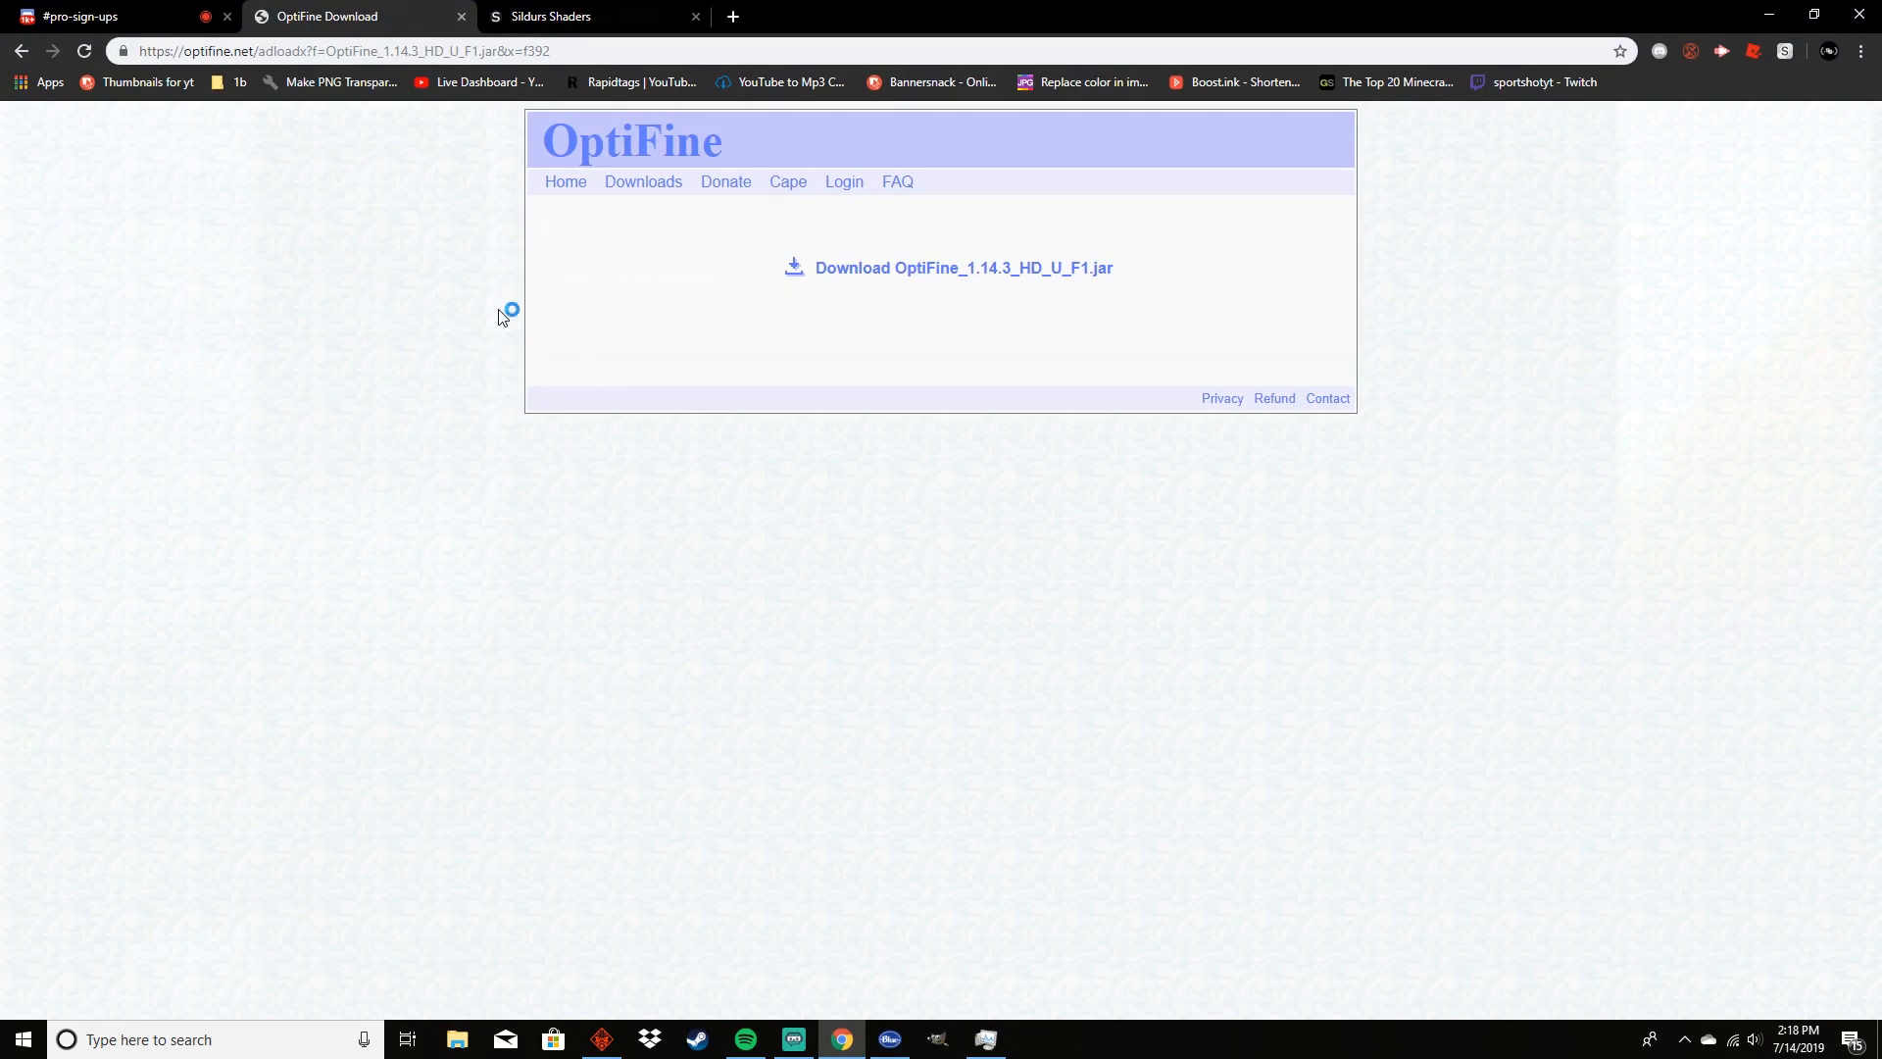
pyautogui.click(586, 16)
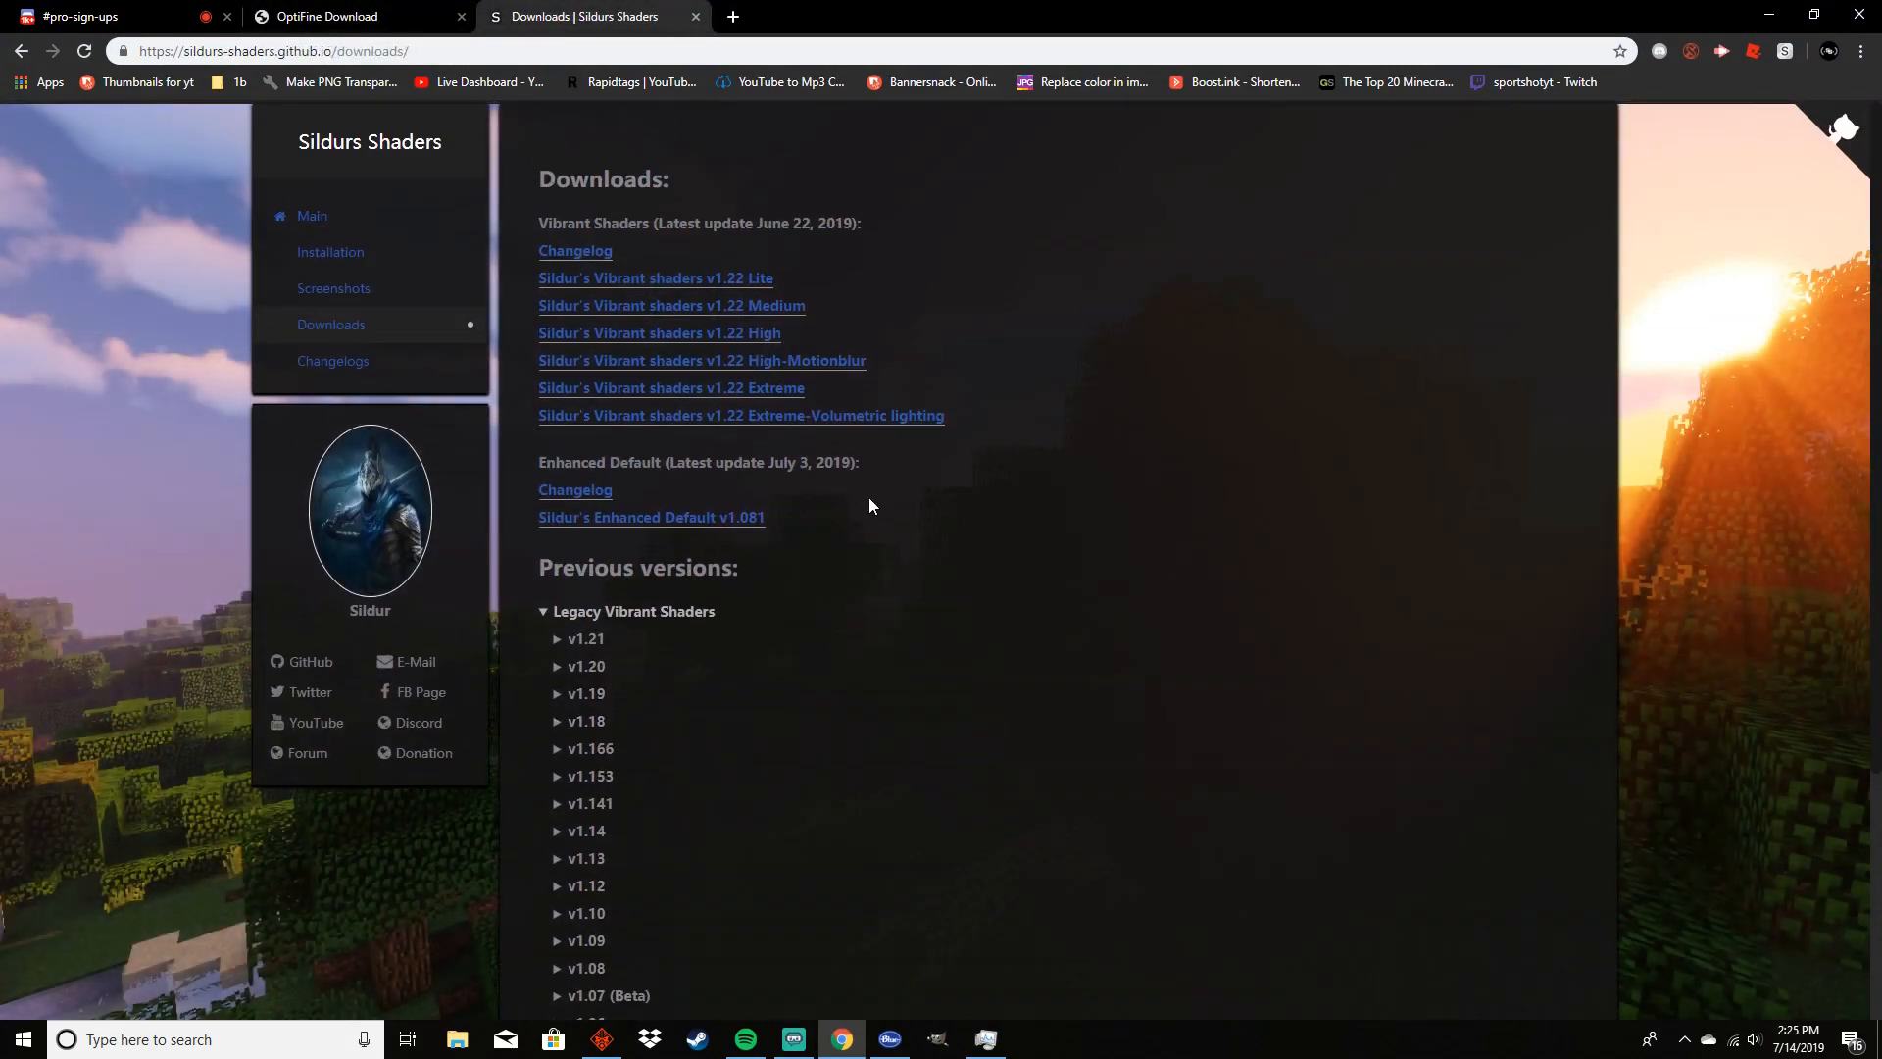
pyautogui.moveTo(330, 324)
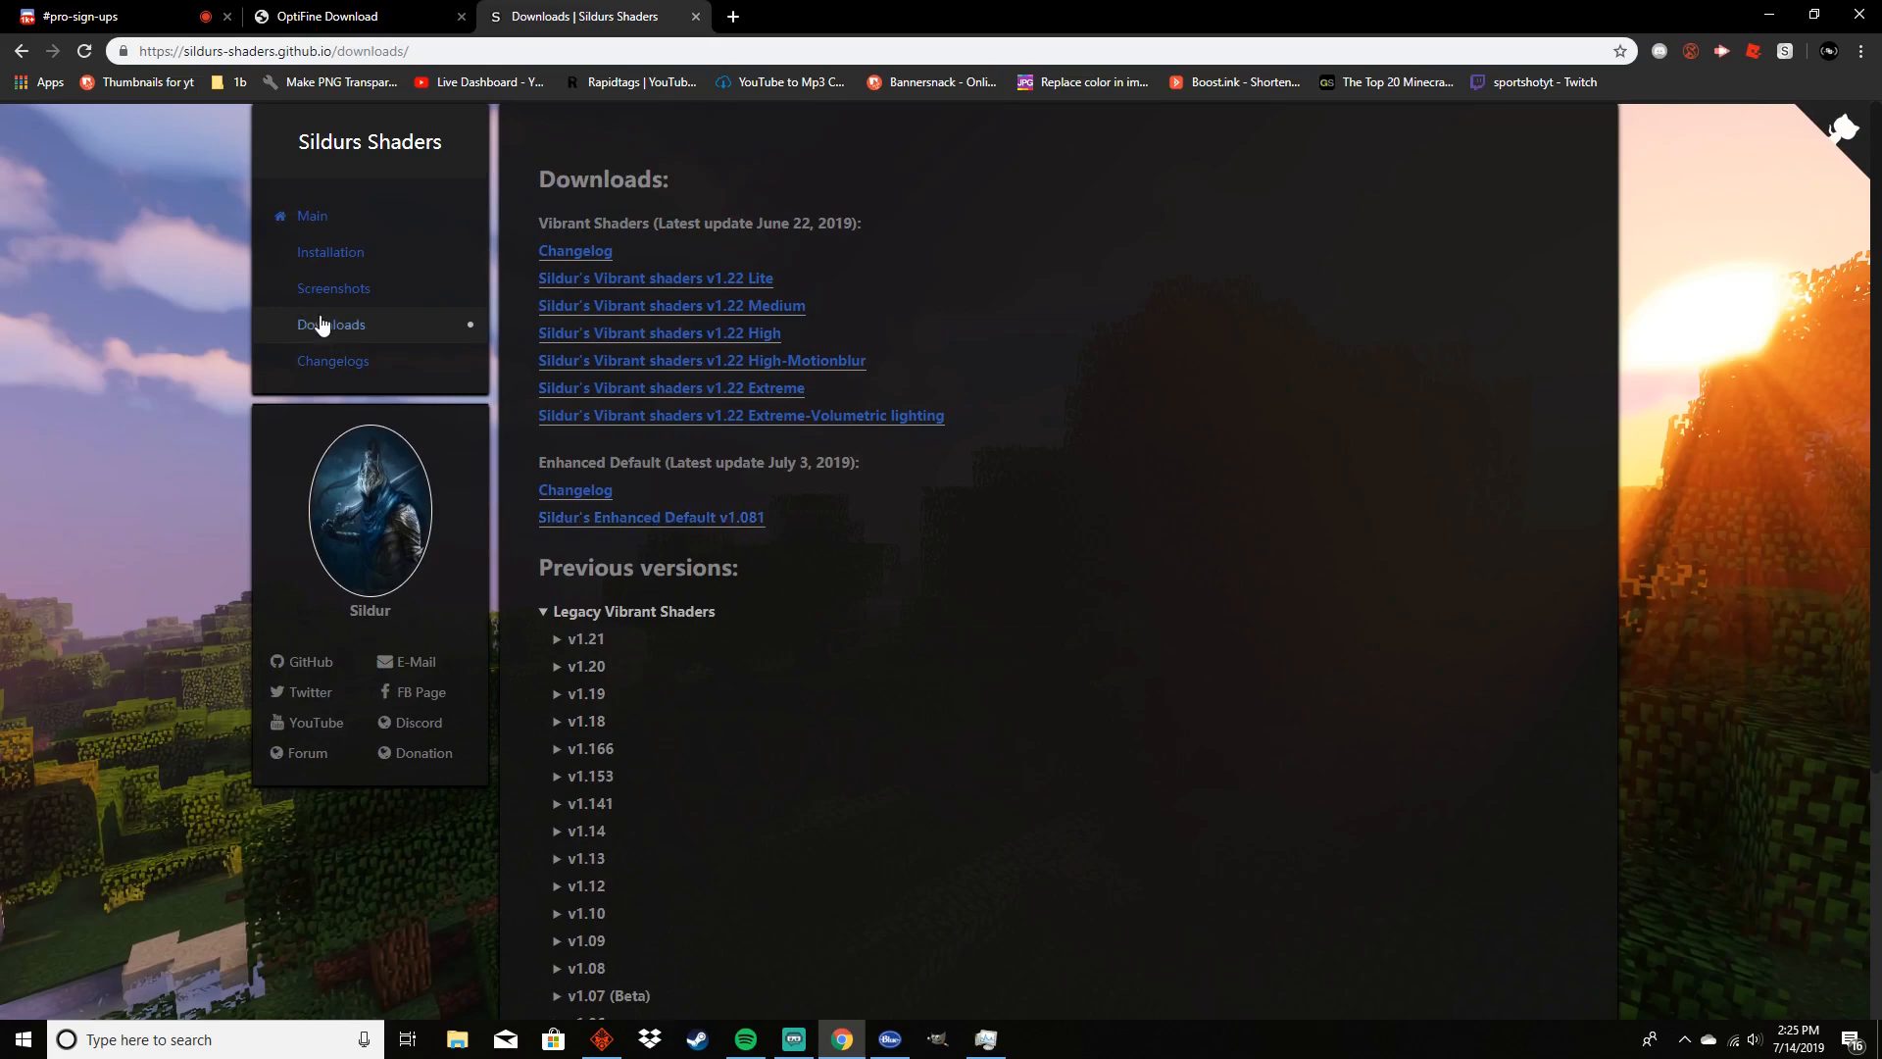
pyautogui.click(311, 216)
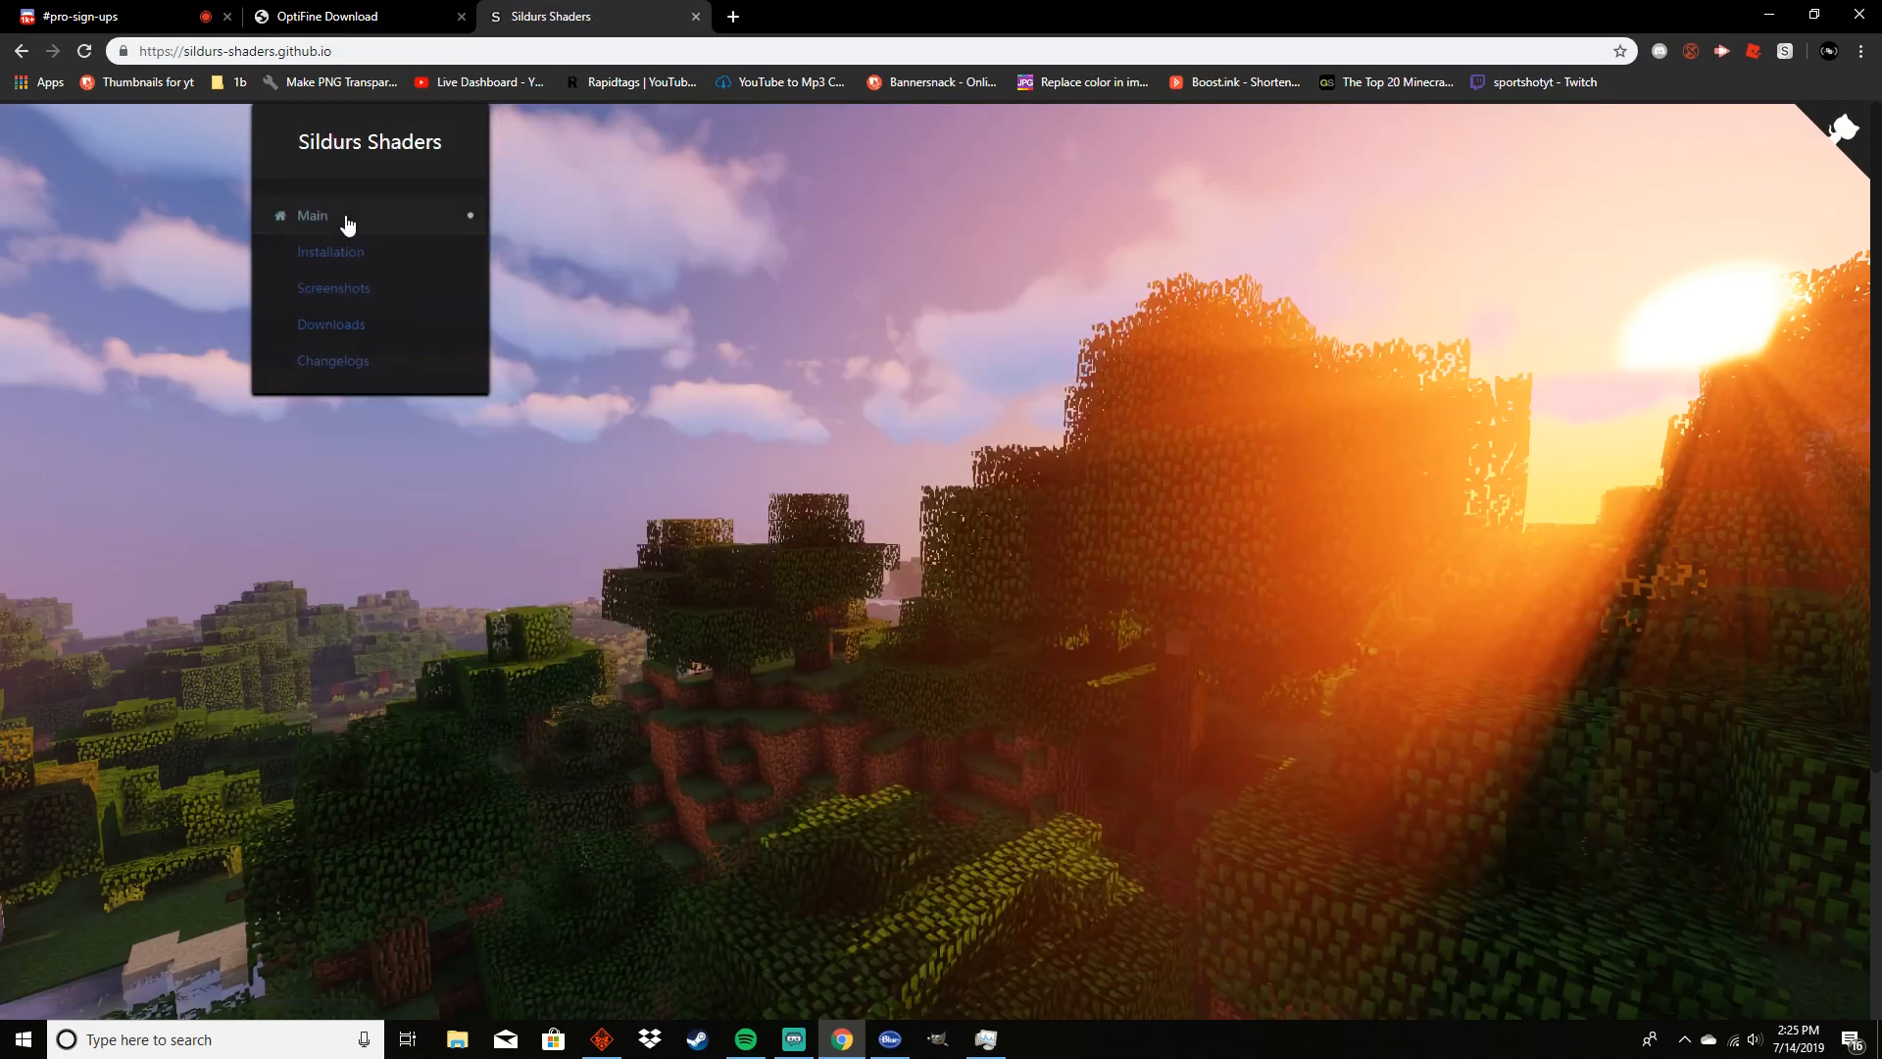
pyautogui.click(311, 216)
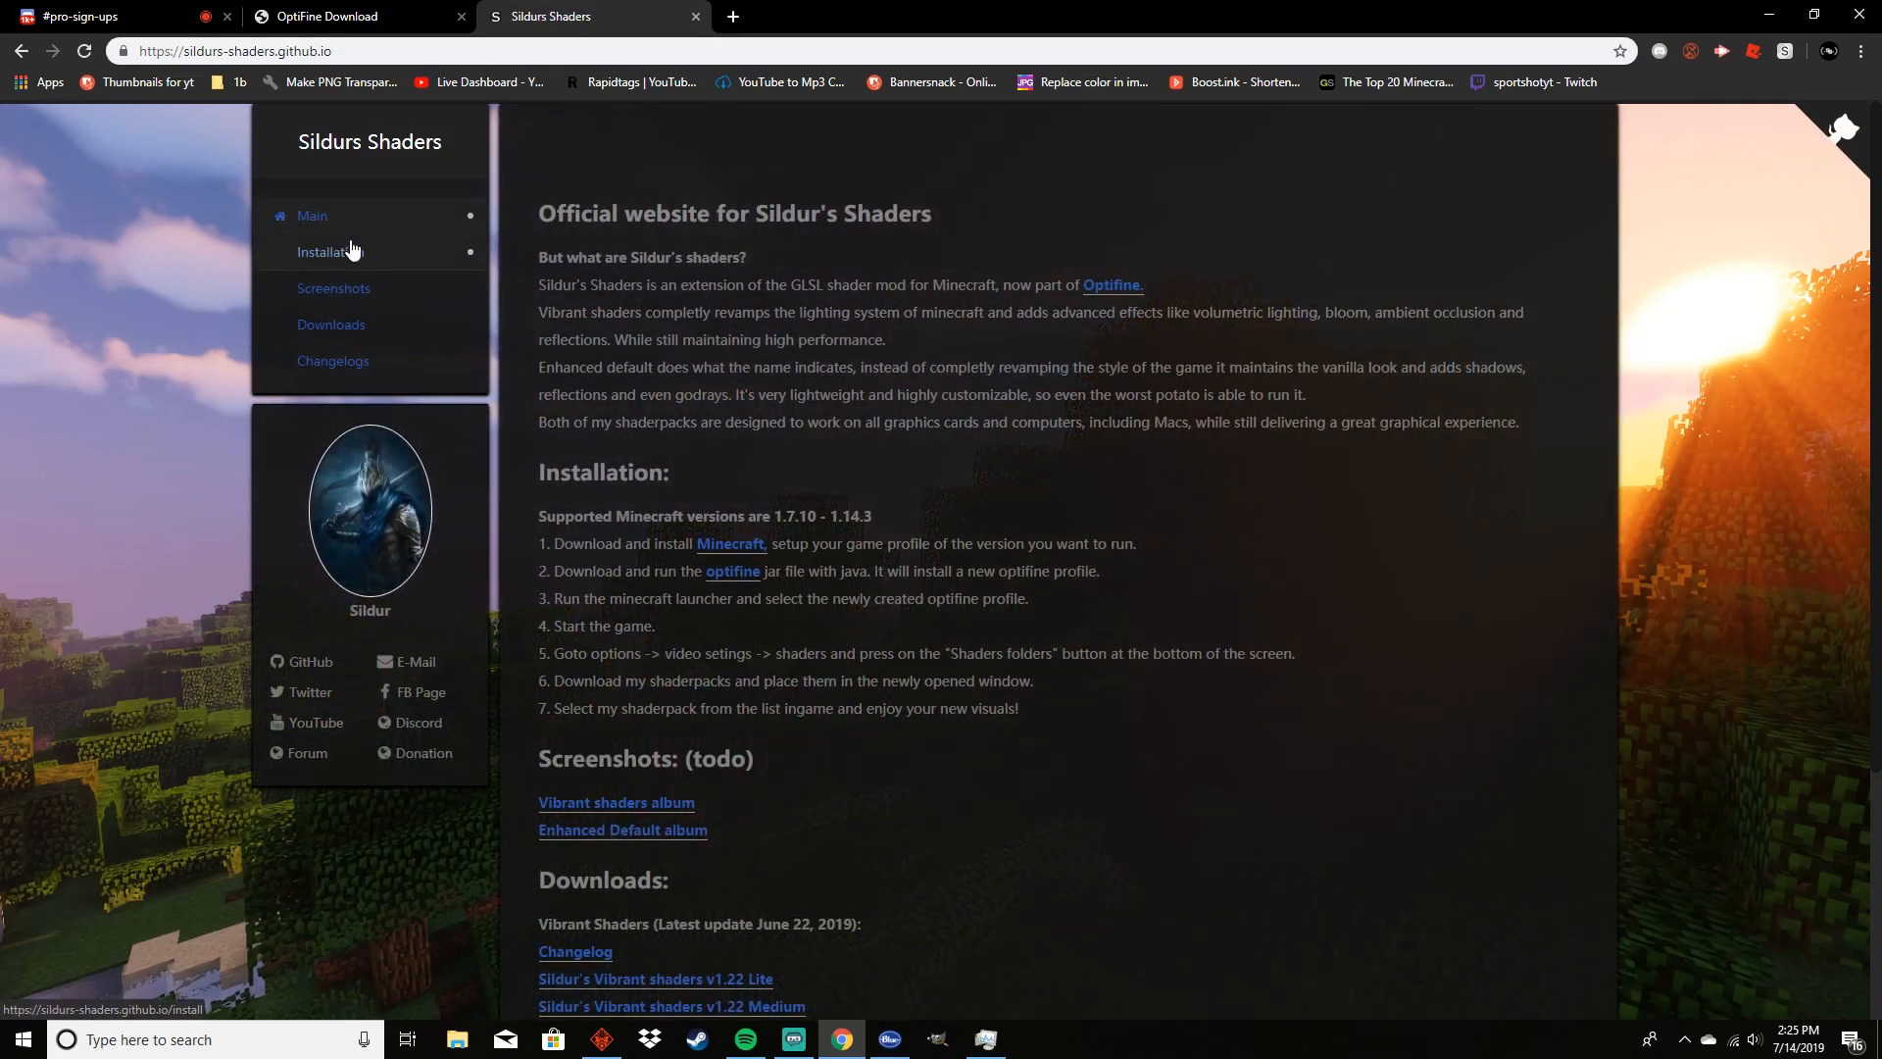
pyautogui.moveTo(369, 247)
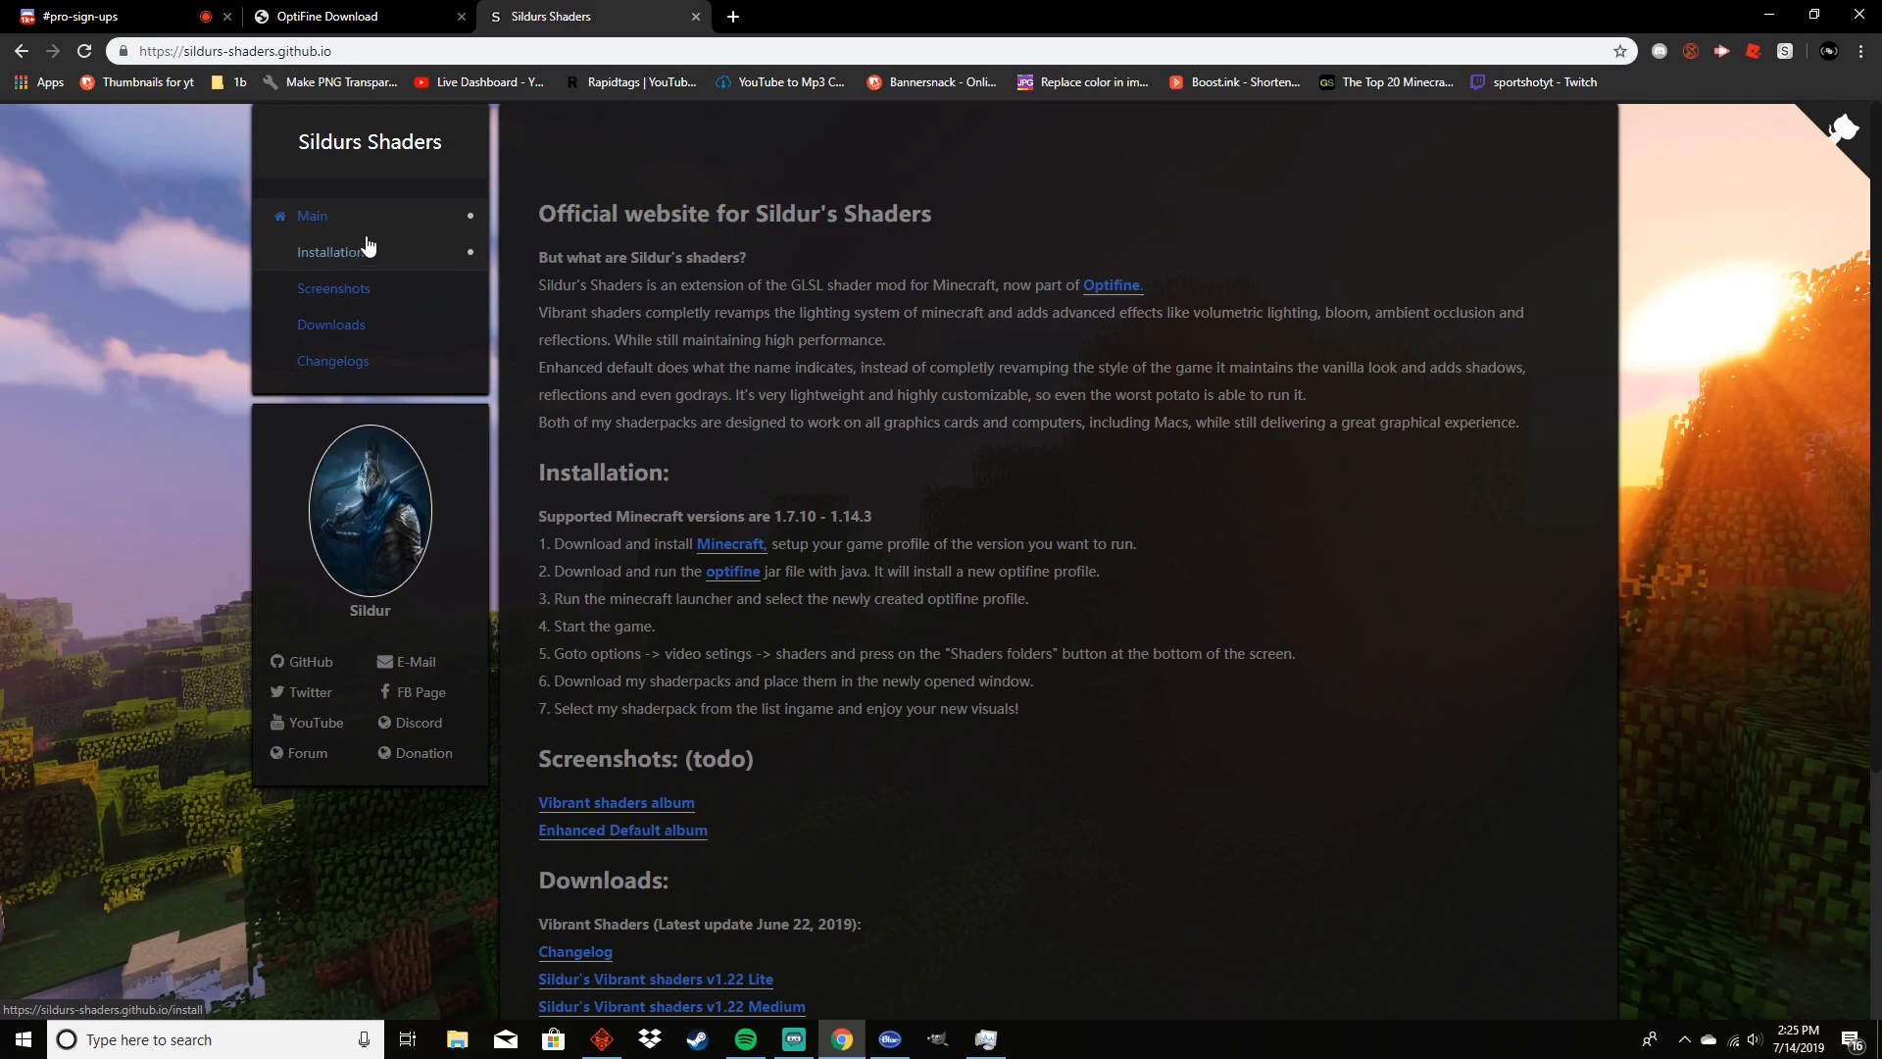
pyautogui.moveTo(392, 210)
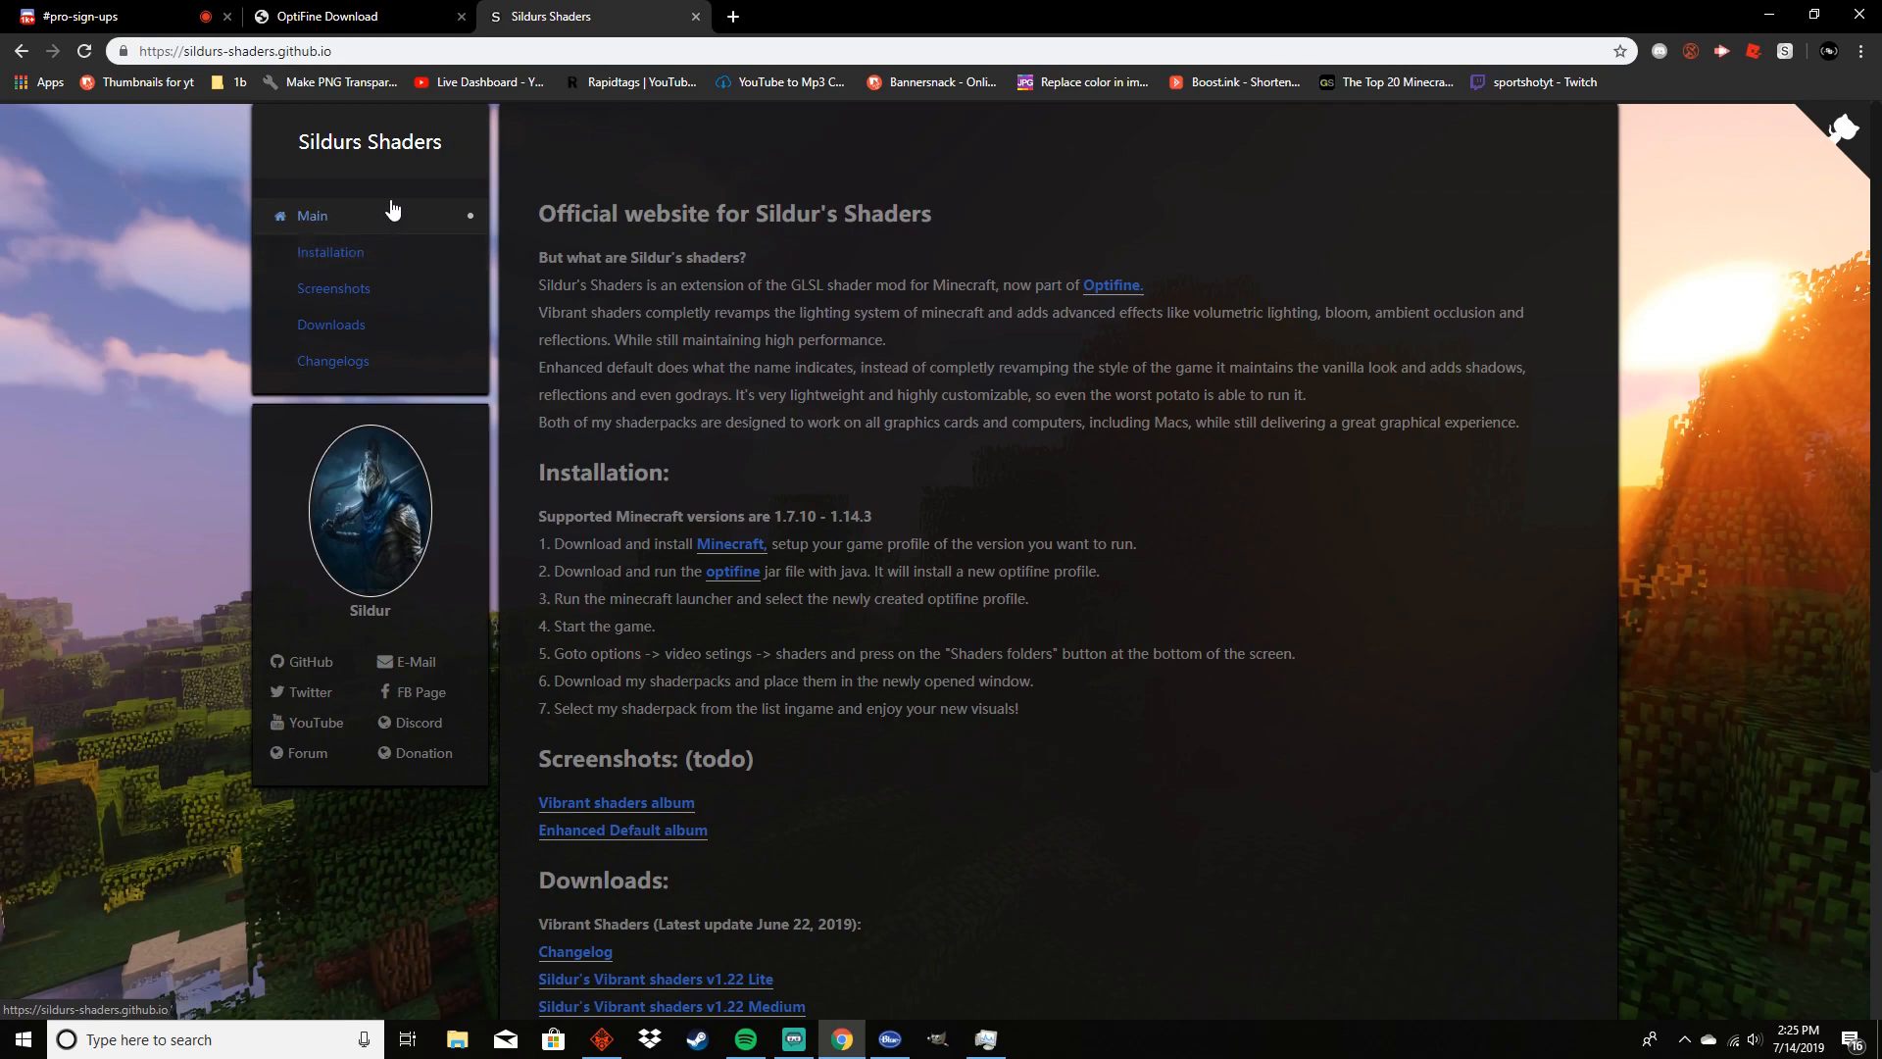
pyautogui.moveTo(261, 94)
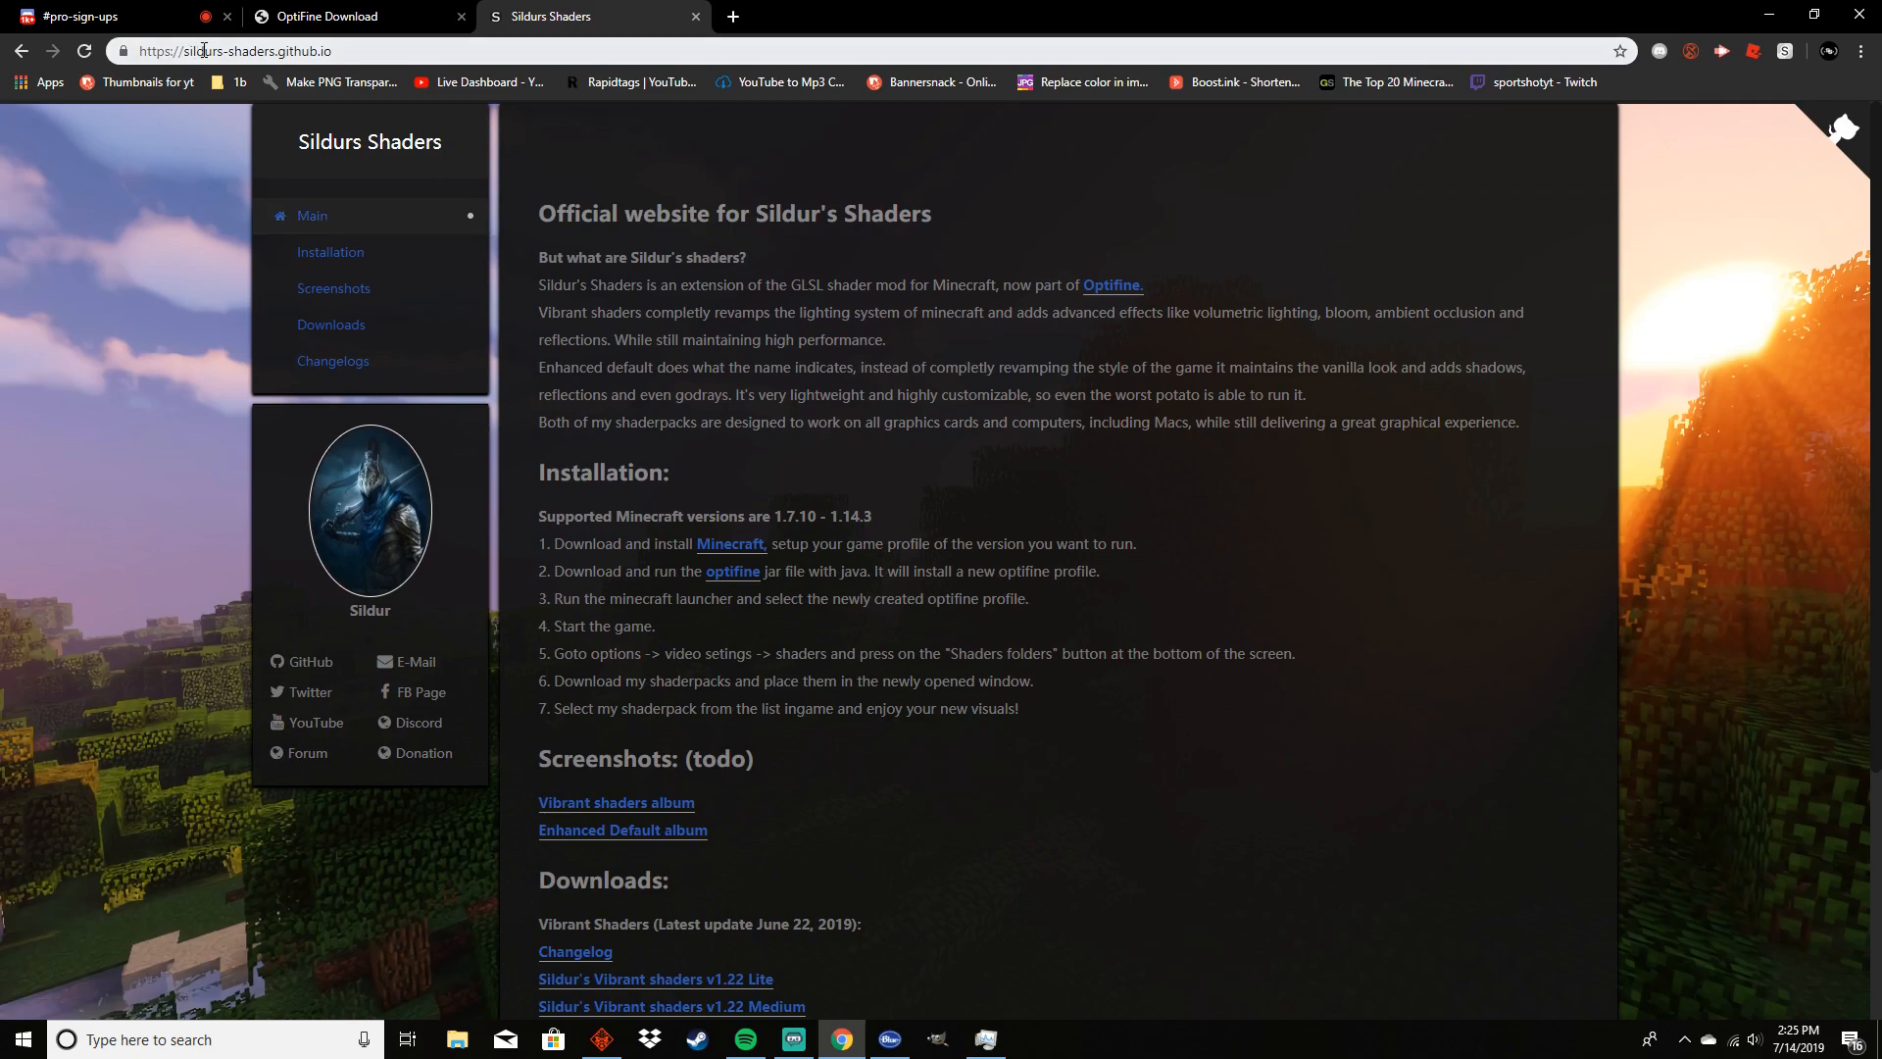
pyautogui.moveTo(333, 289)
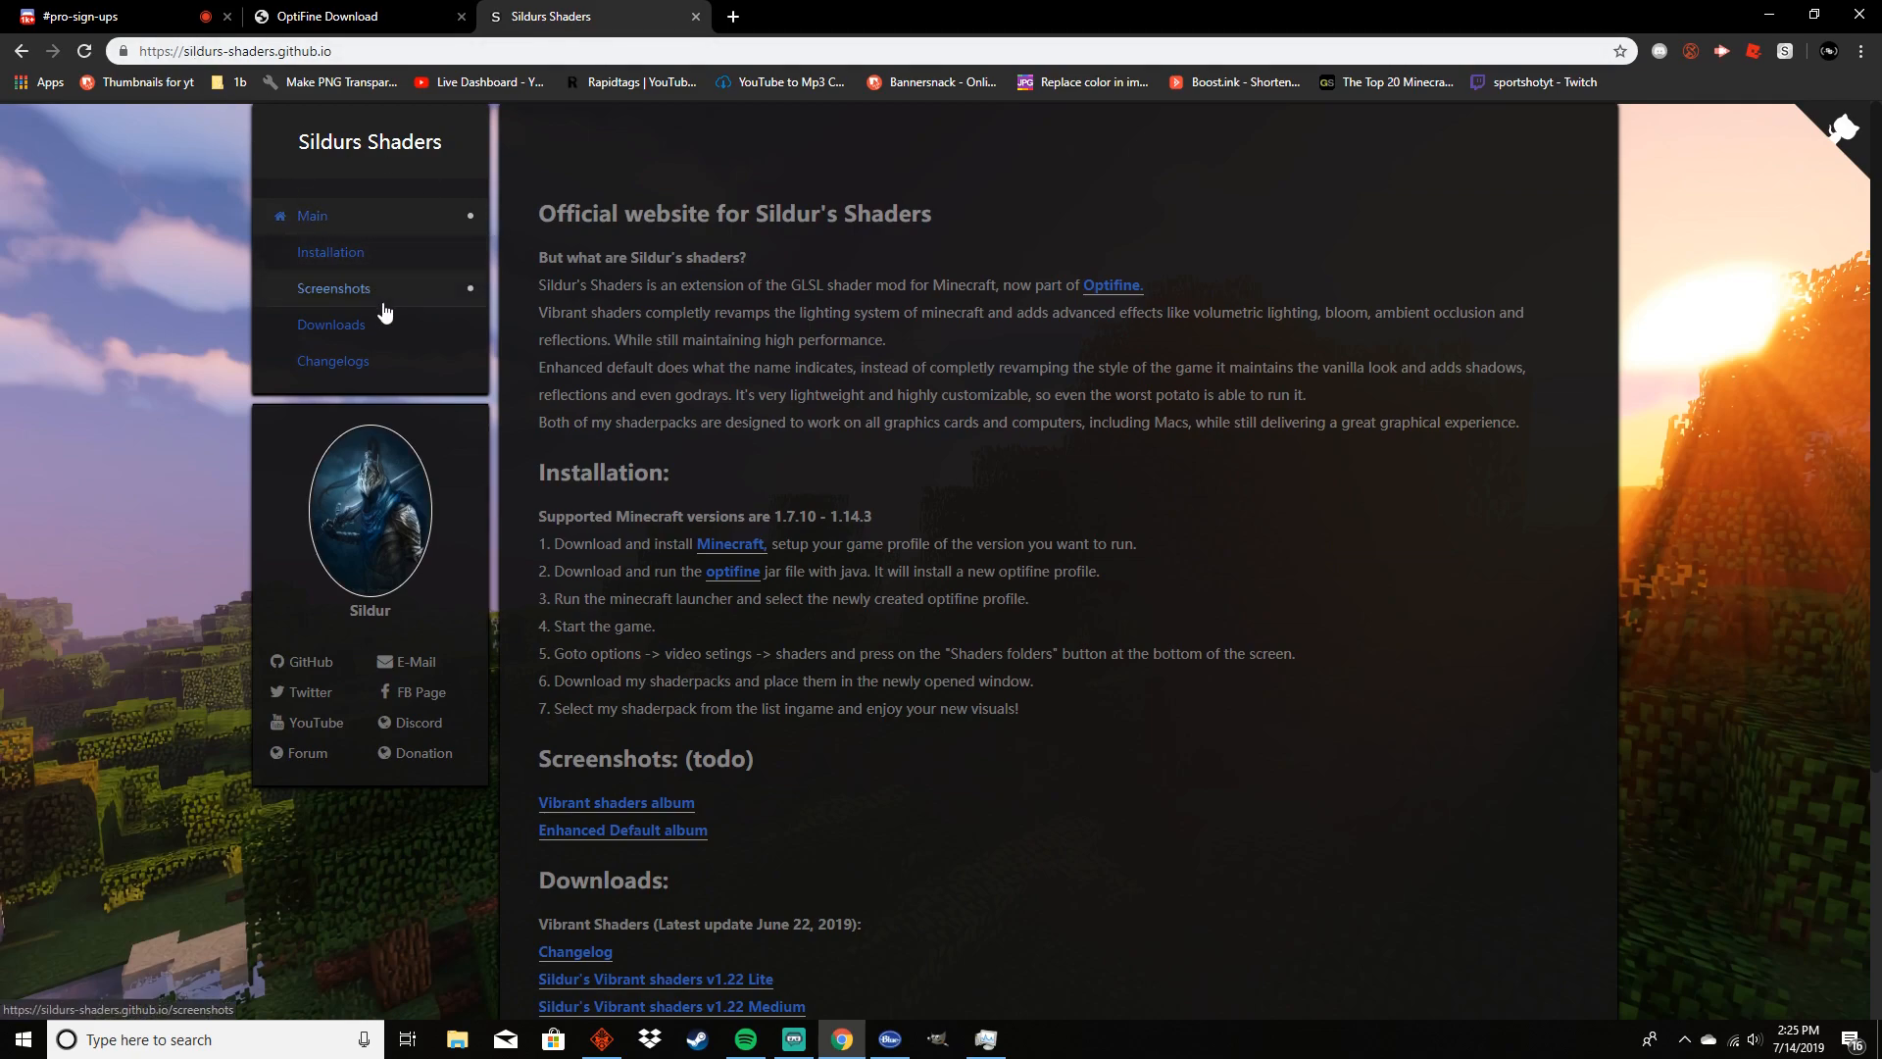
pyautogui.moveTo(329, 323)
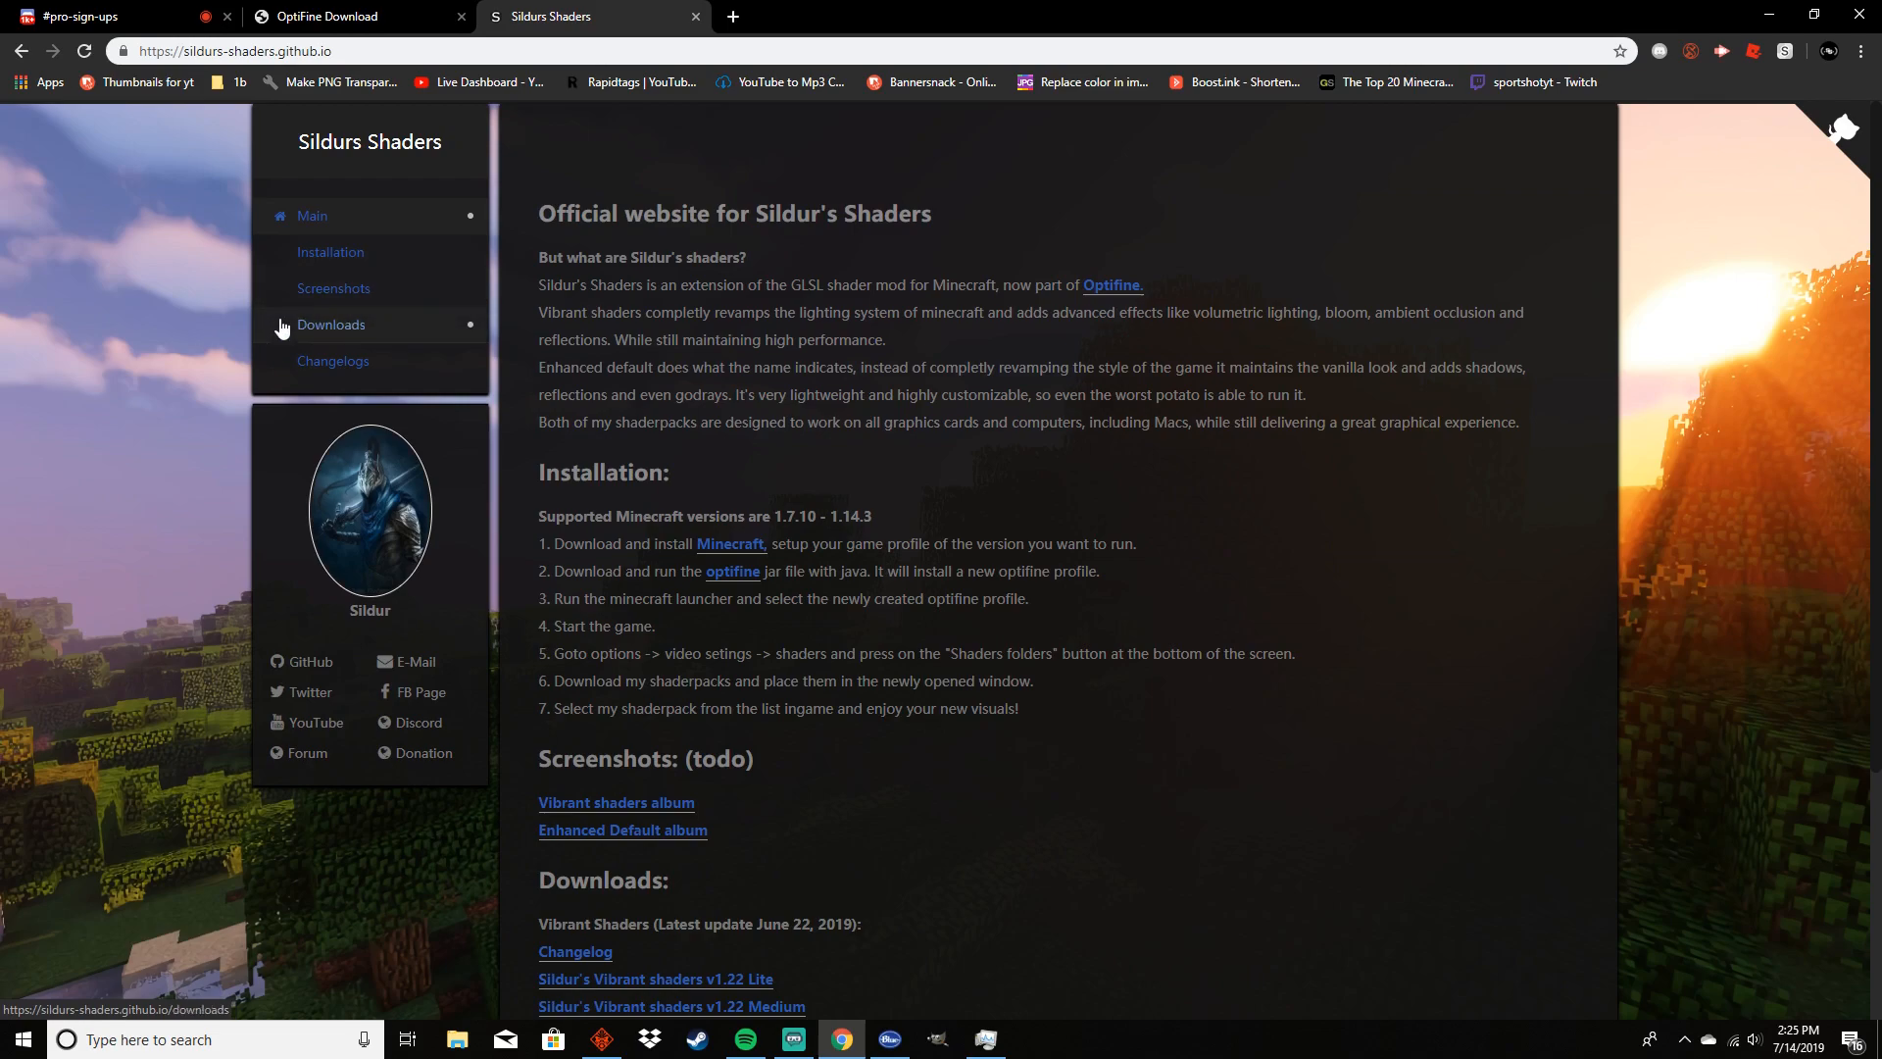
pyautogui.click(329, 324)
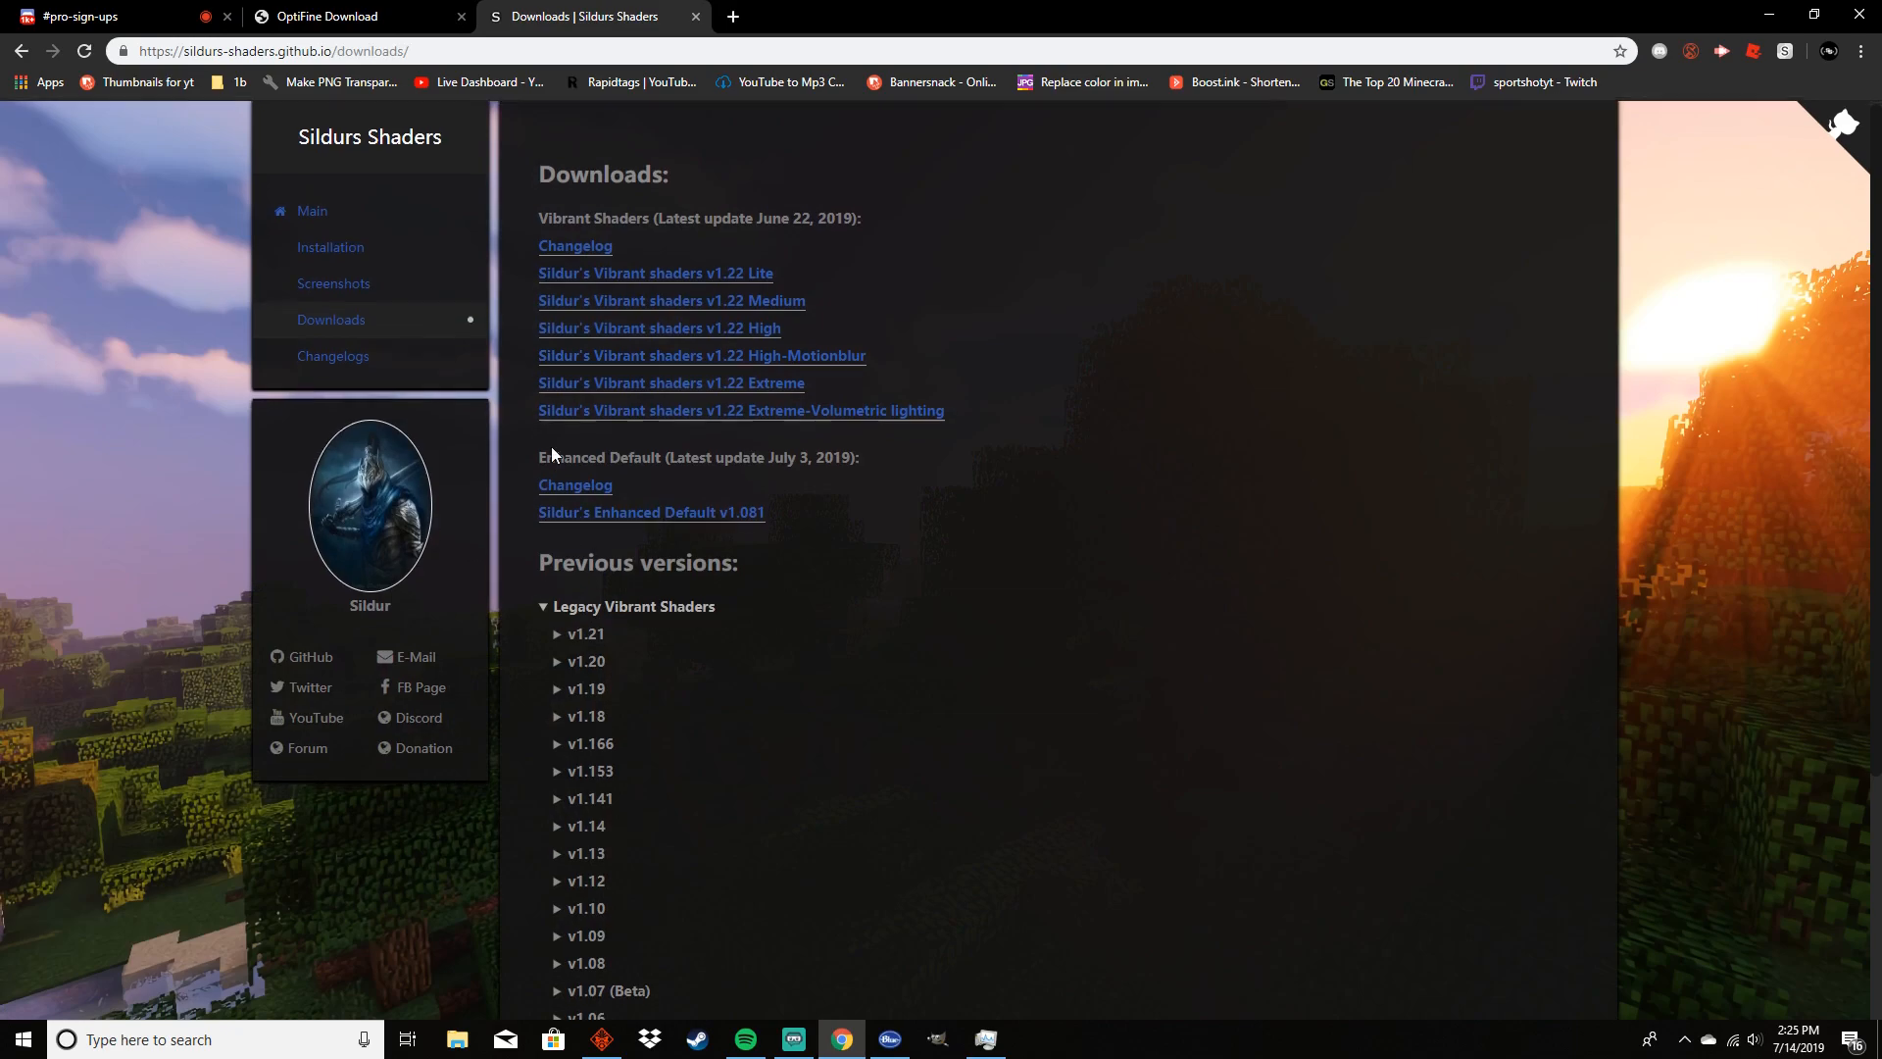
pyautogui.scroll(3)
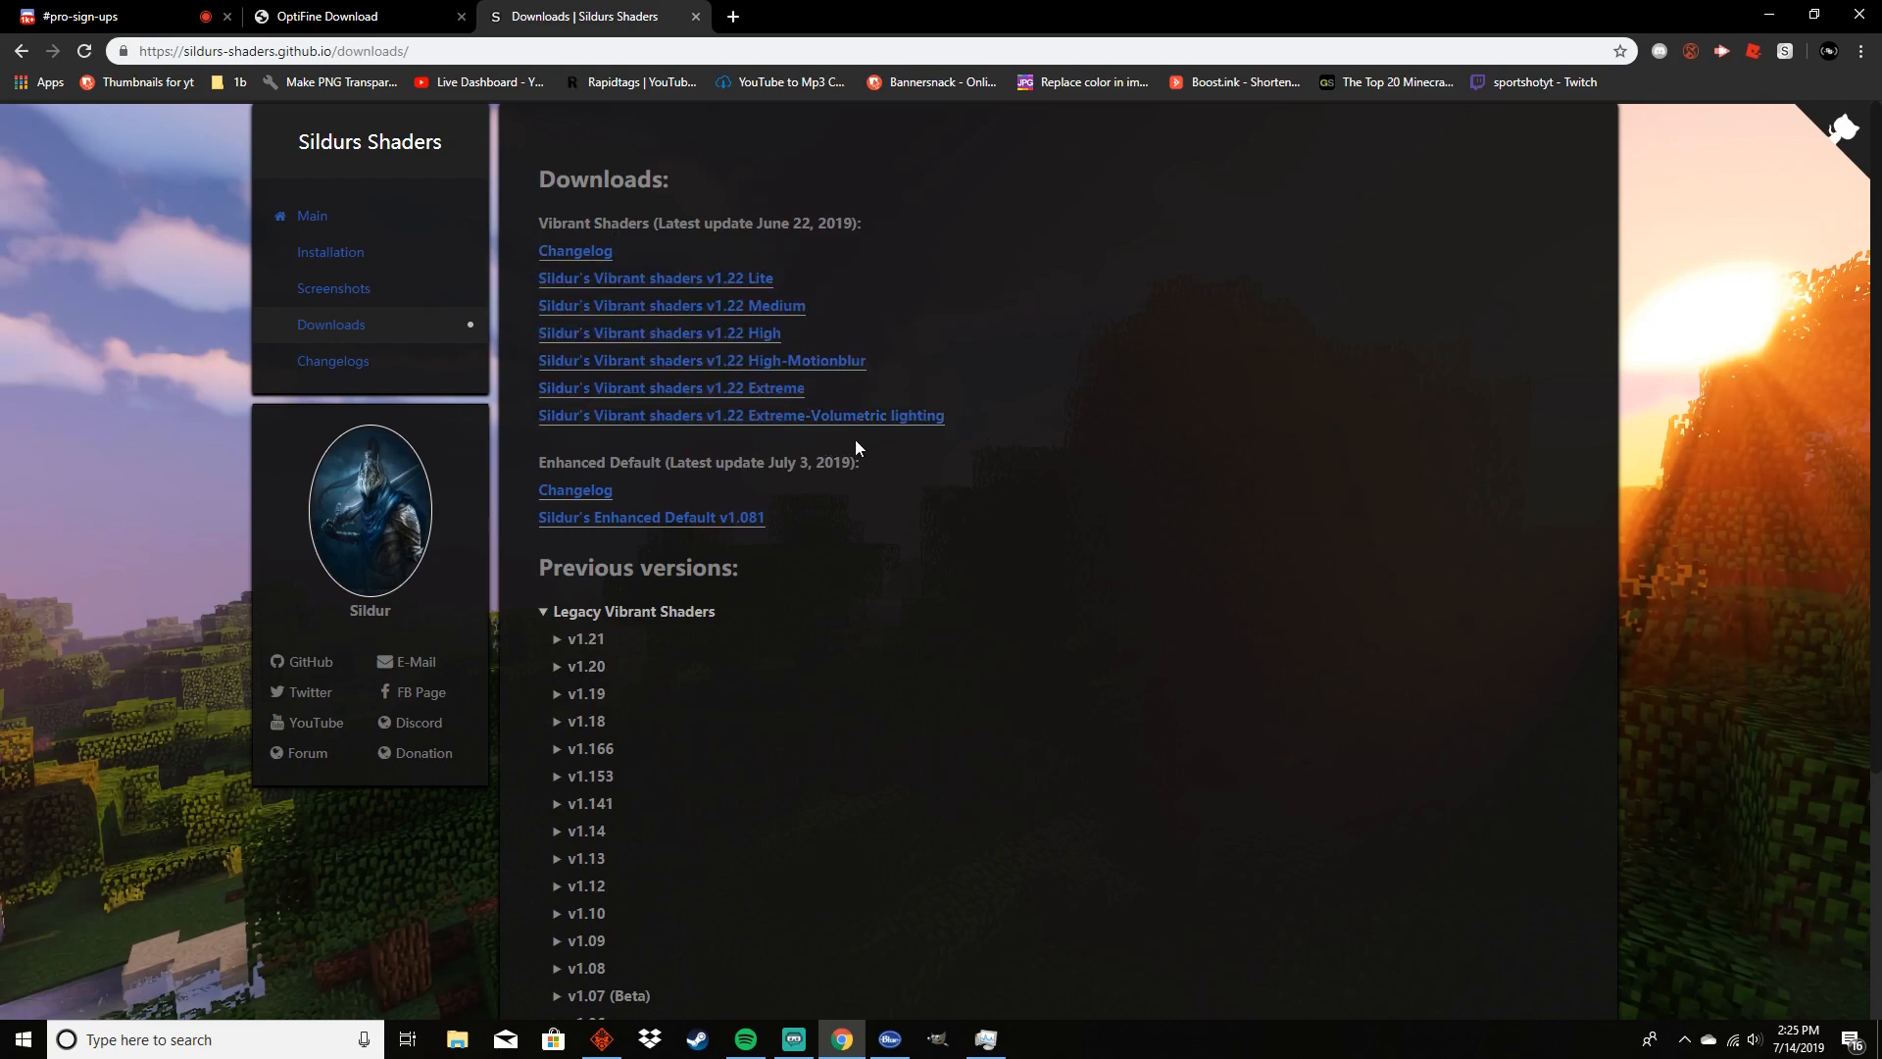
pyautogui.moveTo(704, 414)
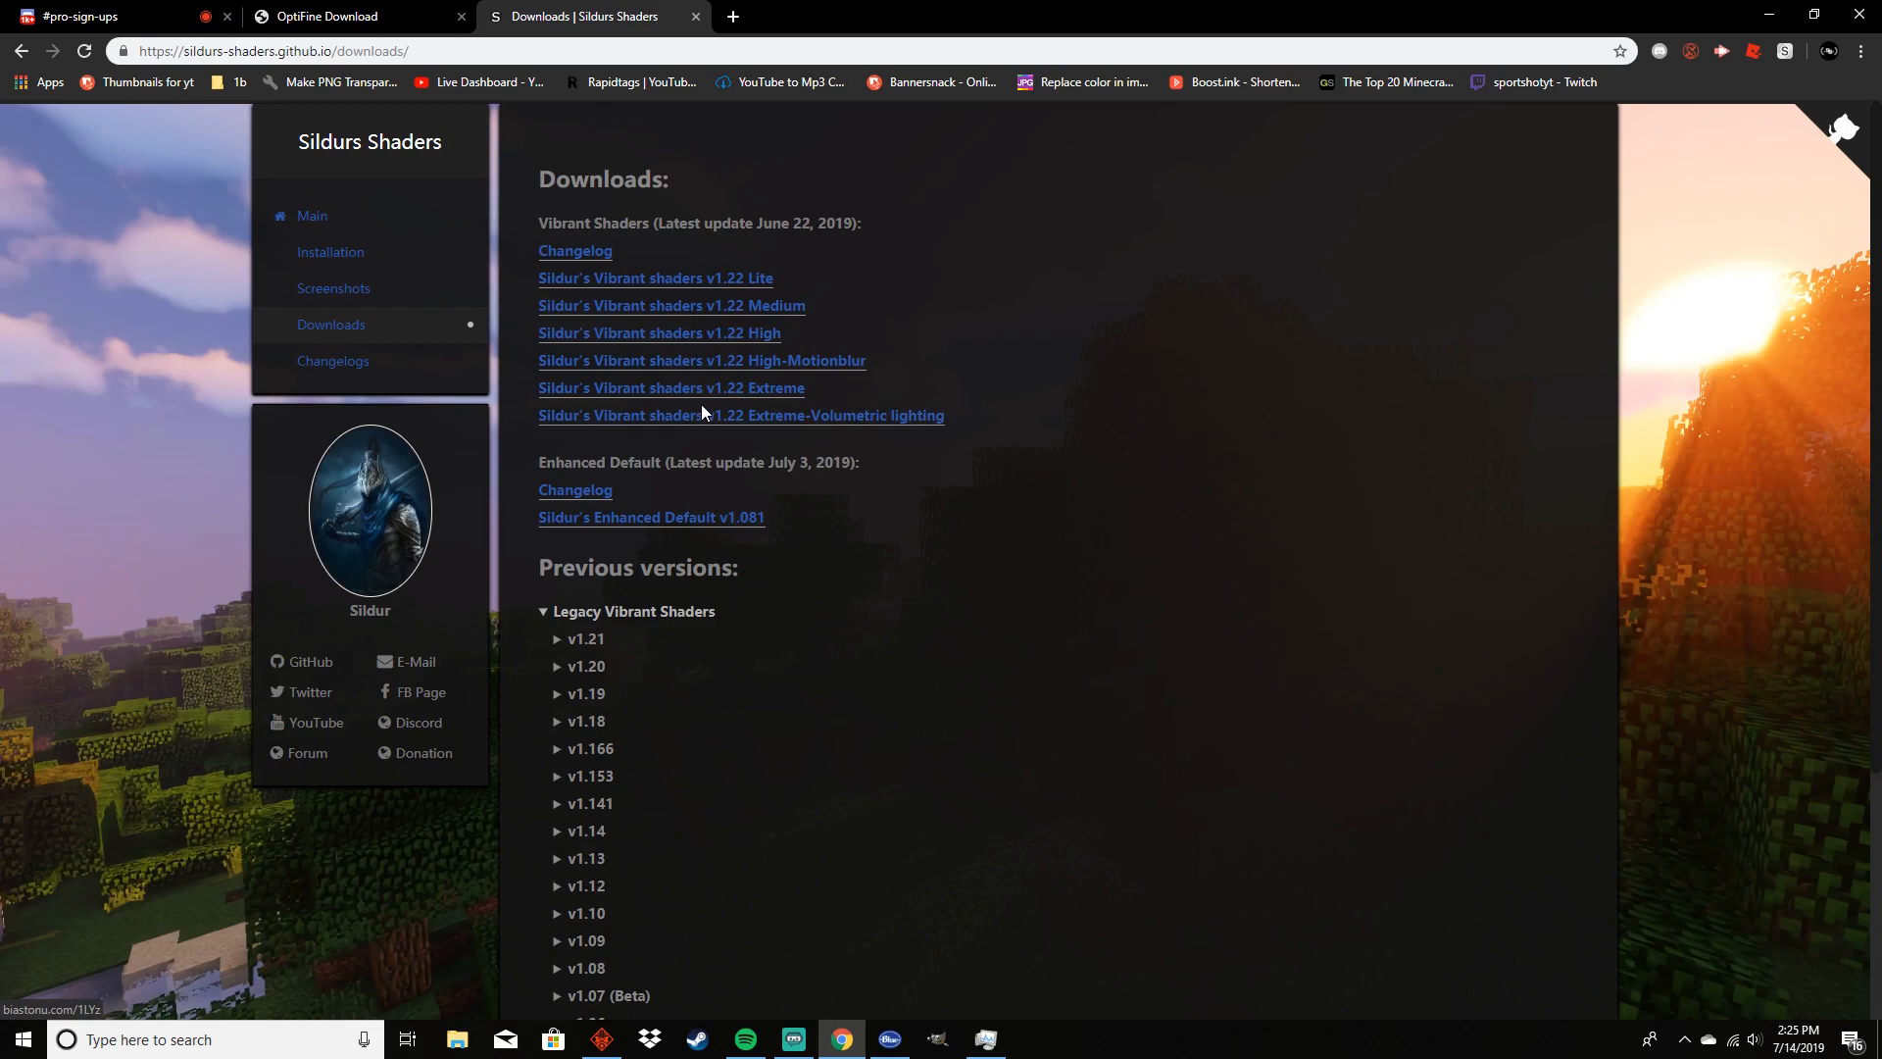
pyautogui.moveTo(826, 416)
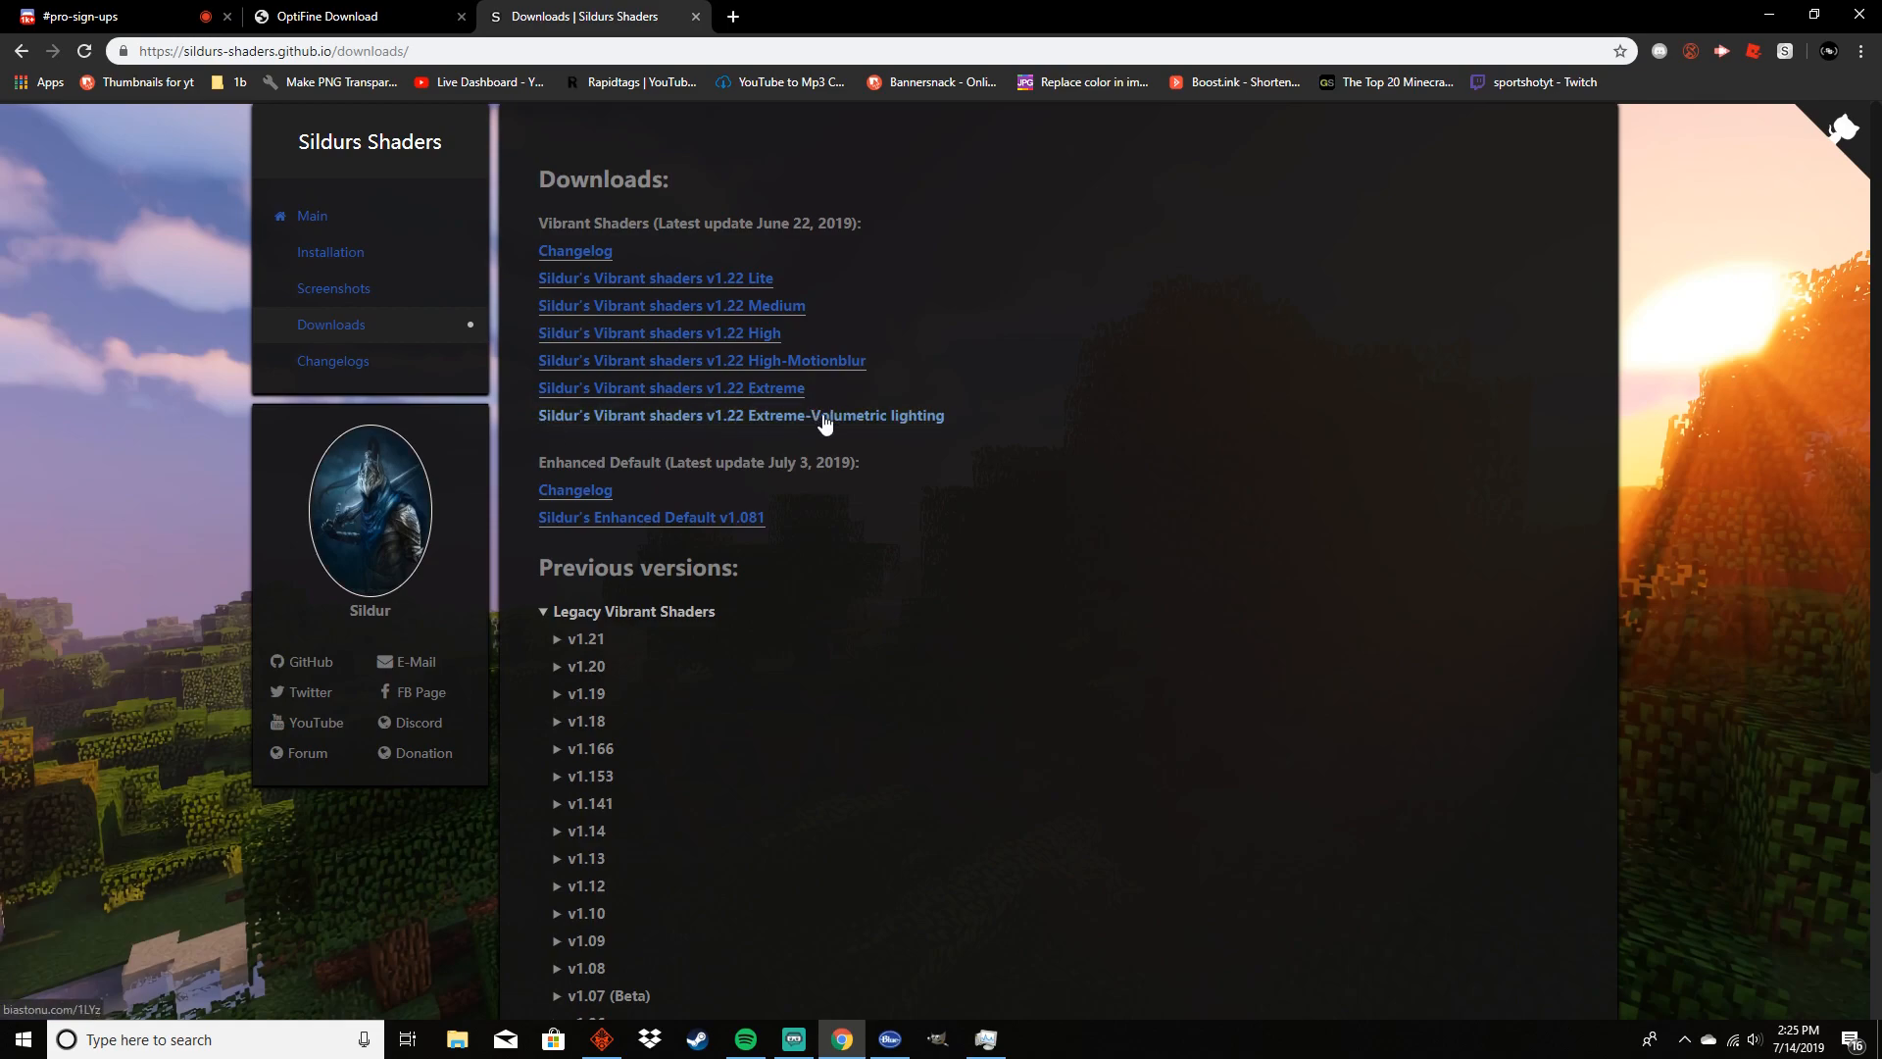
pyautogui.moveTo(921, 472)
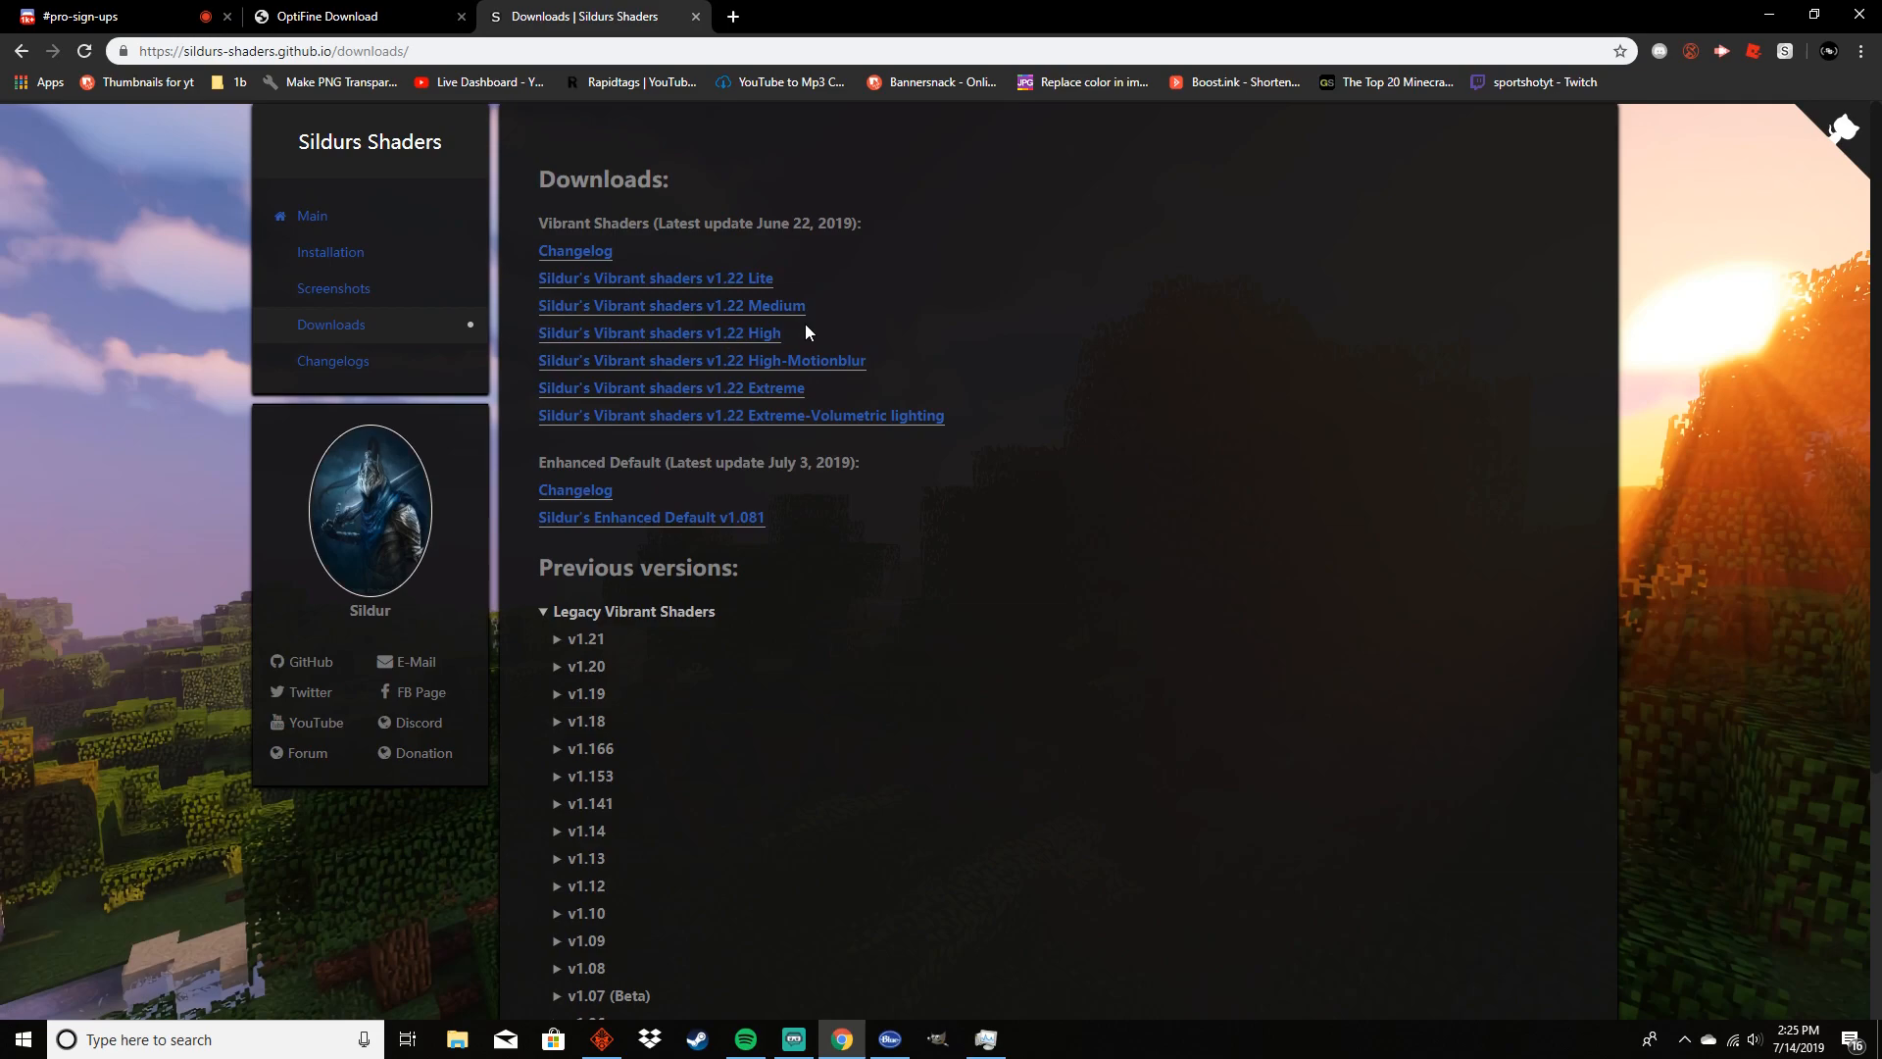
pyautogui.moveTo(897, 341)
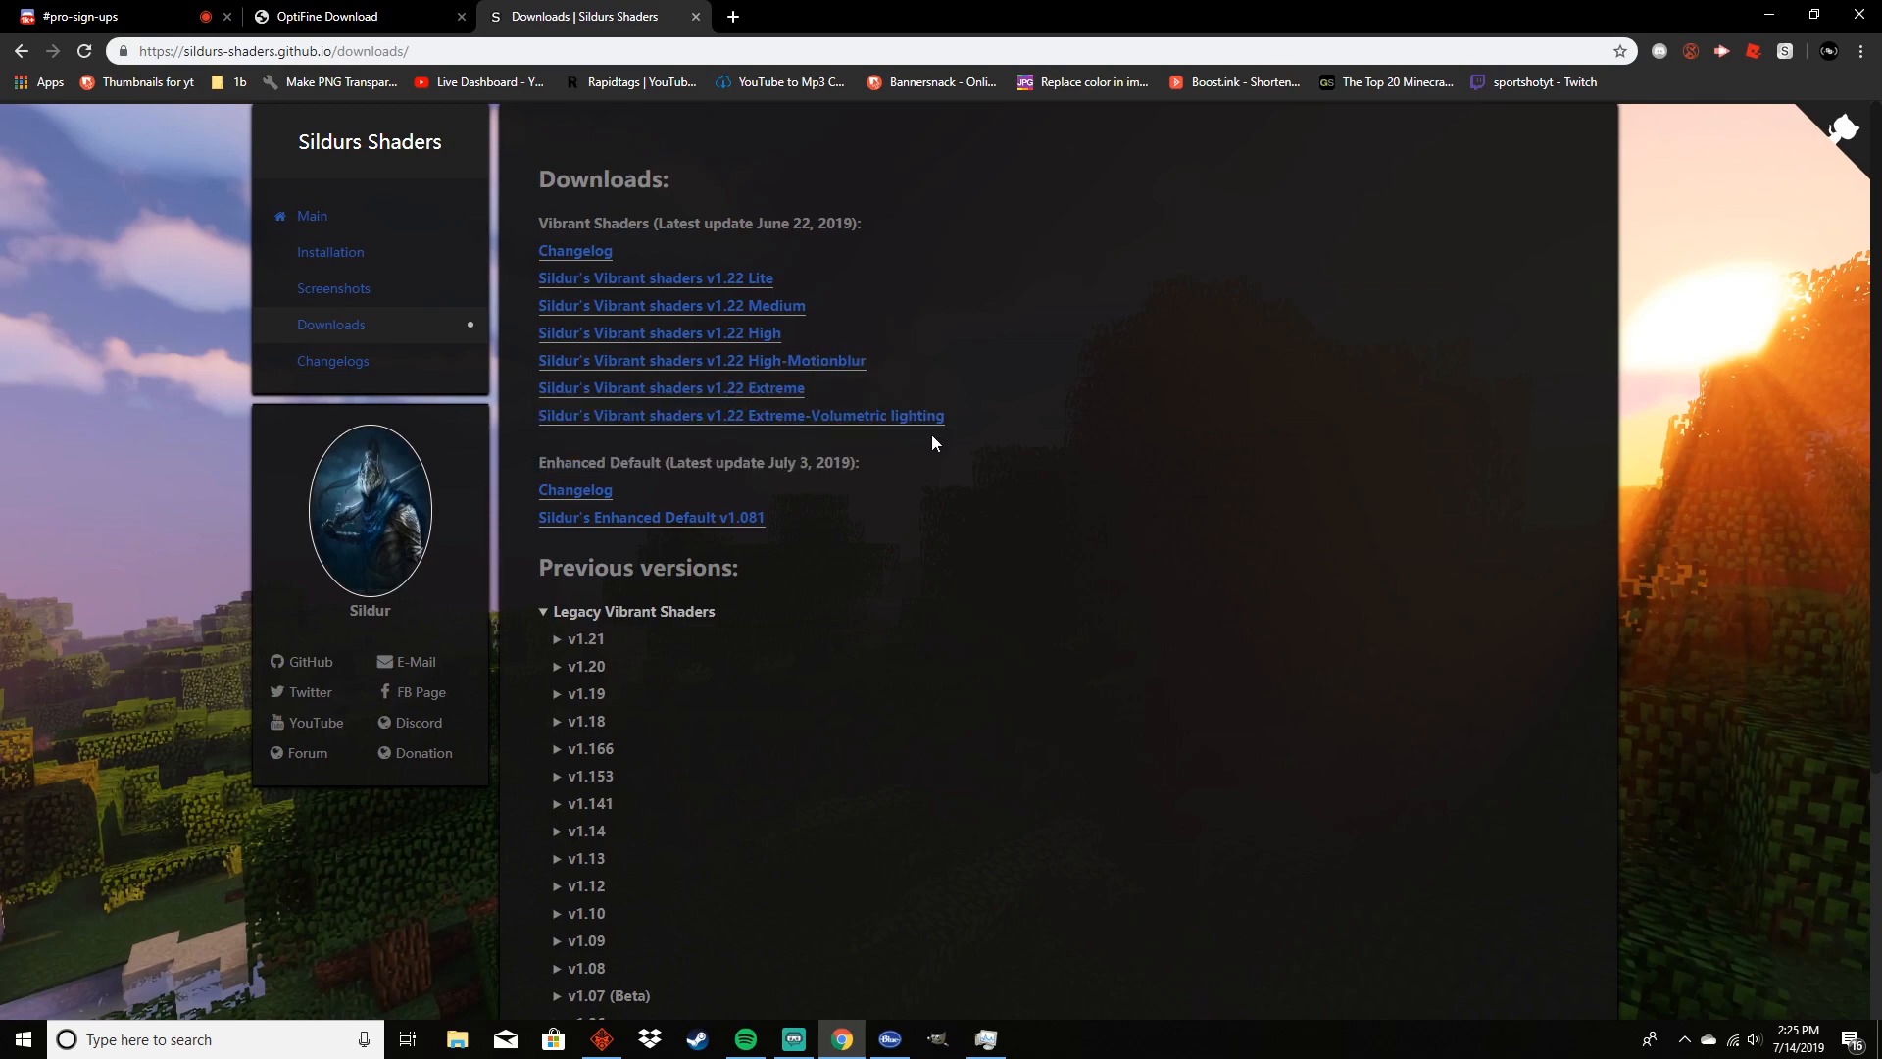
pyautogui.moveTo(853, 391)
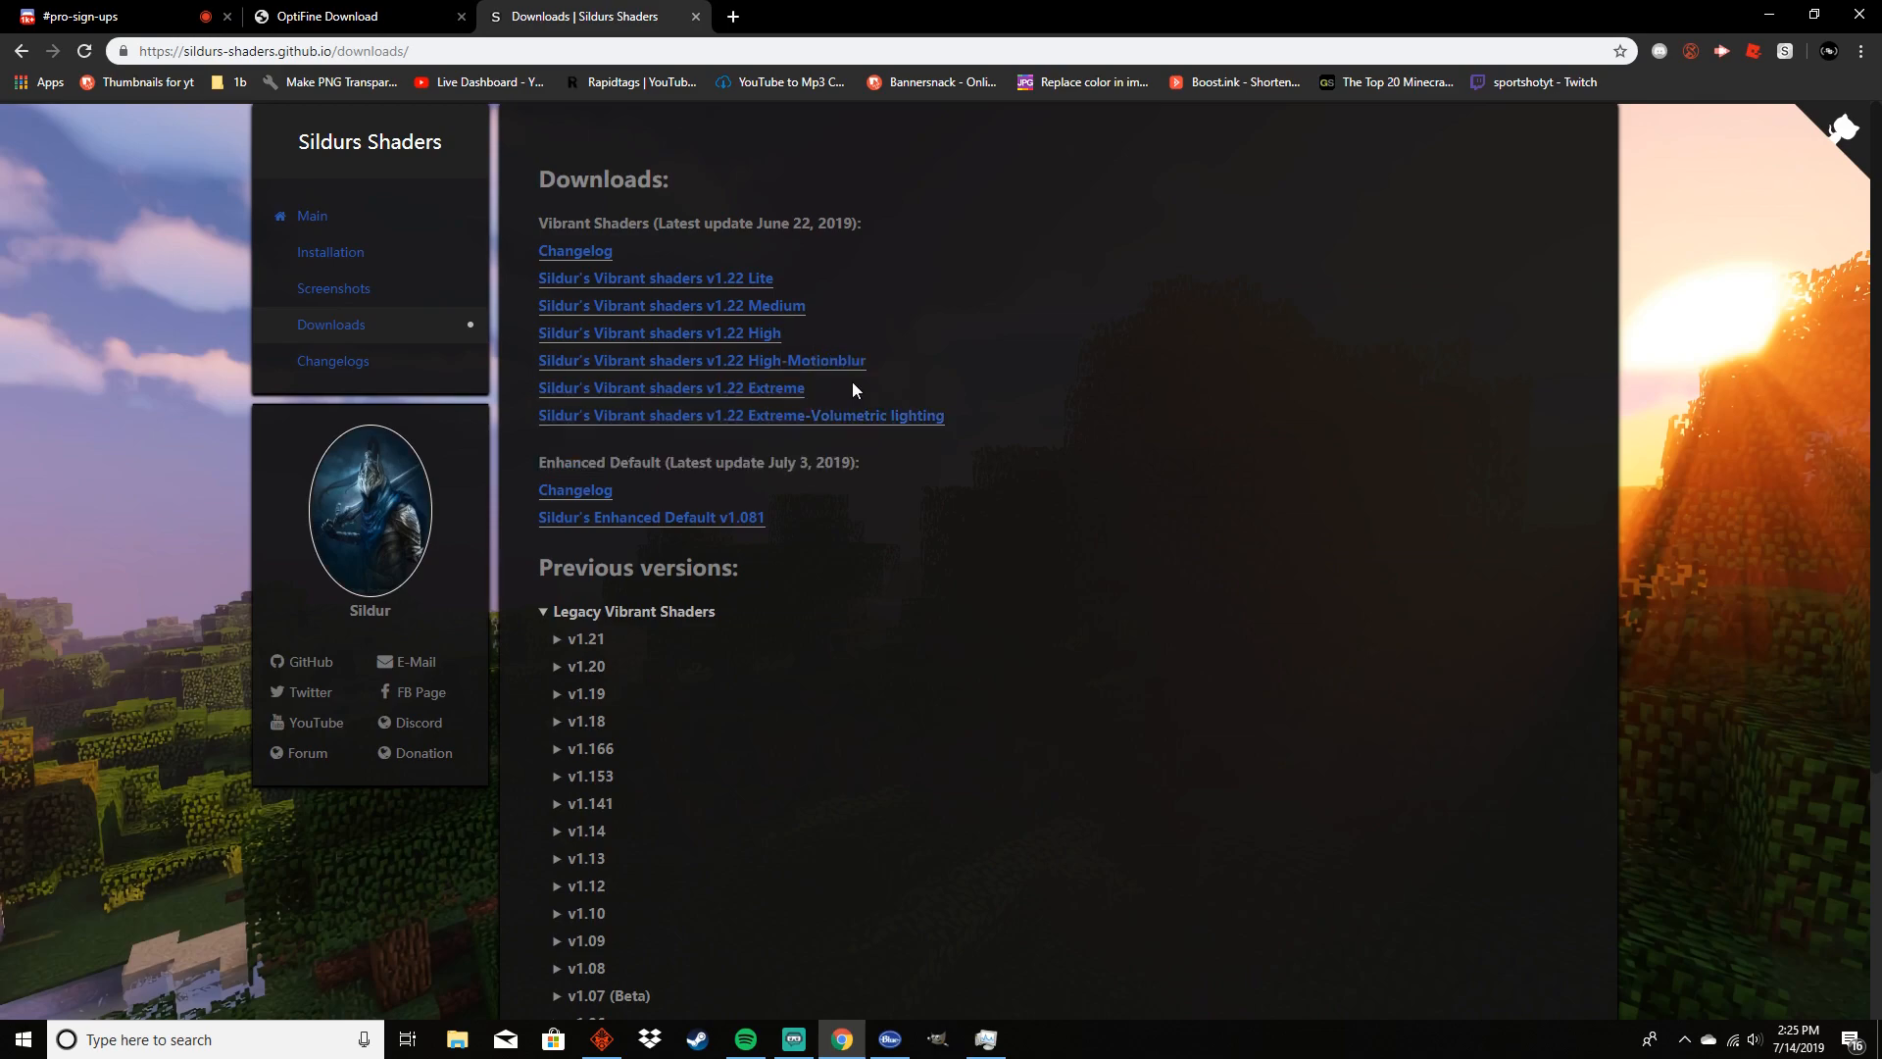
pyautogui.moveTo(659, 333)
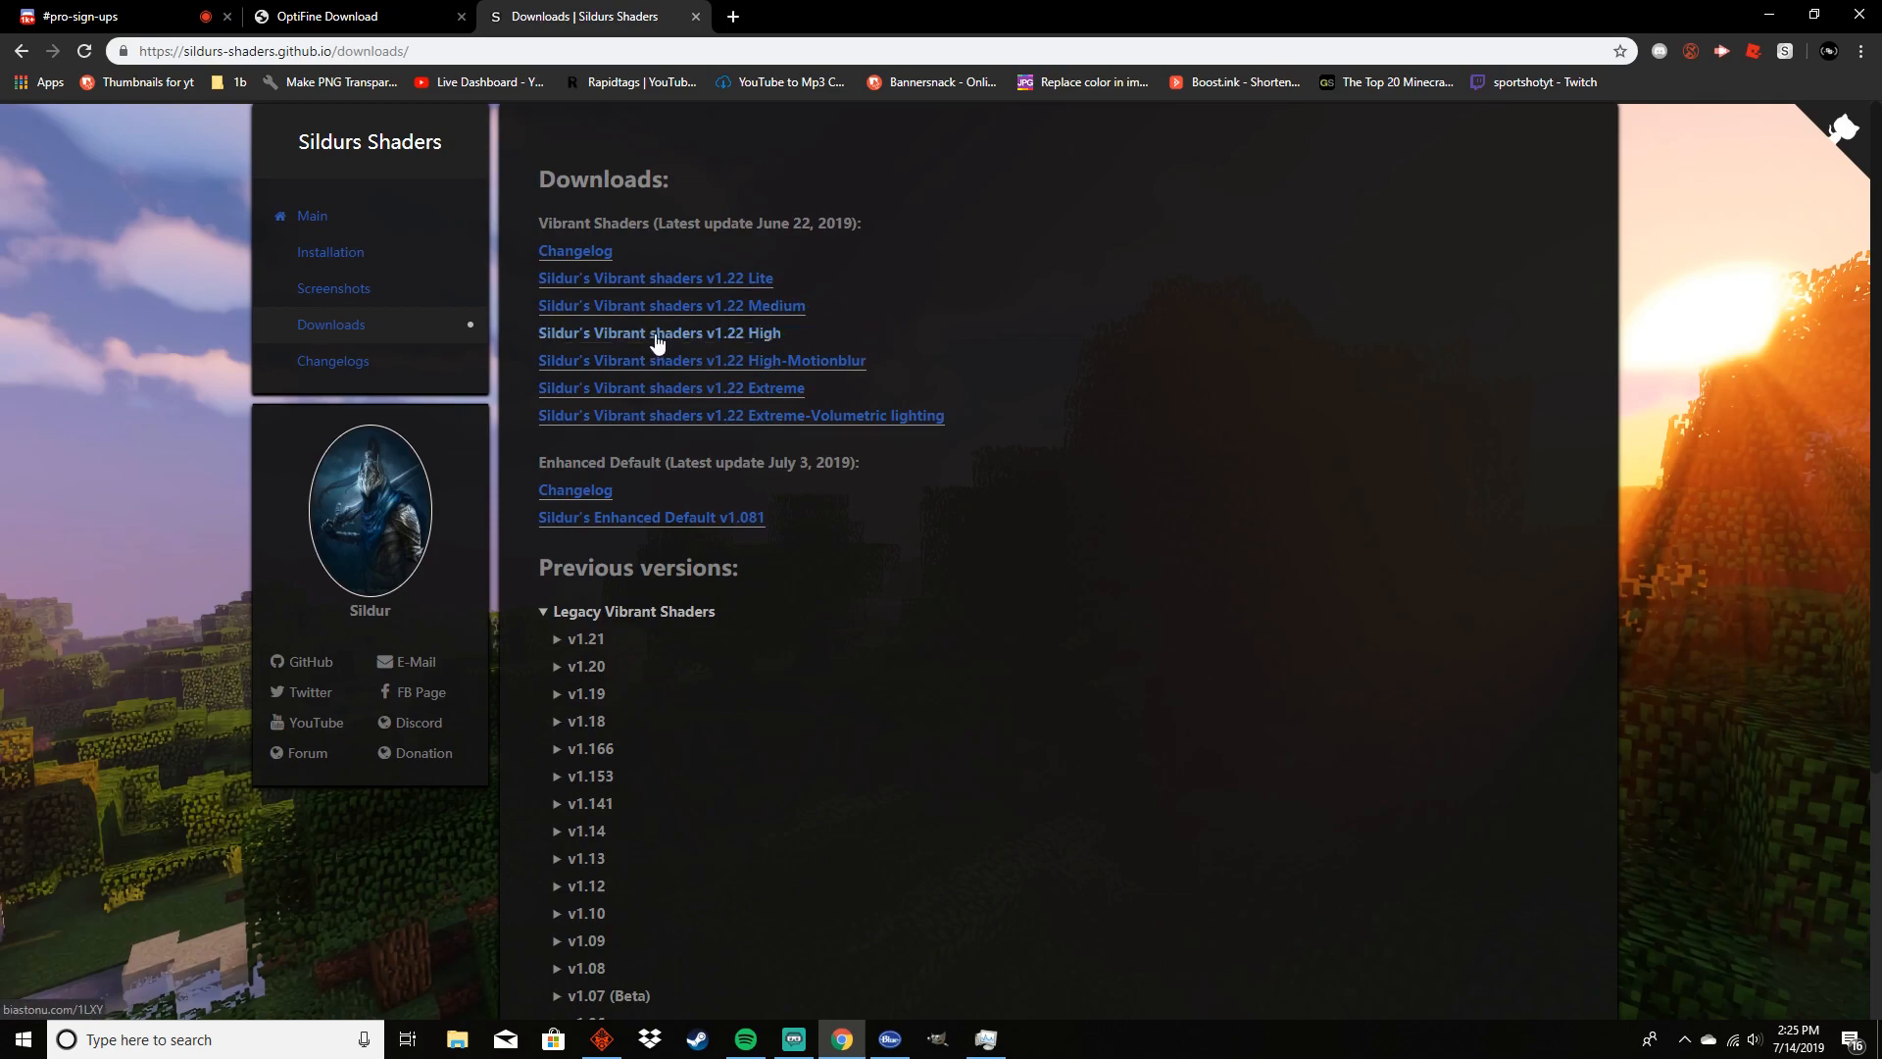
pyautogui.moveTo(746, 348)
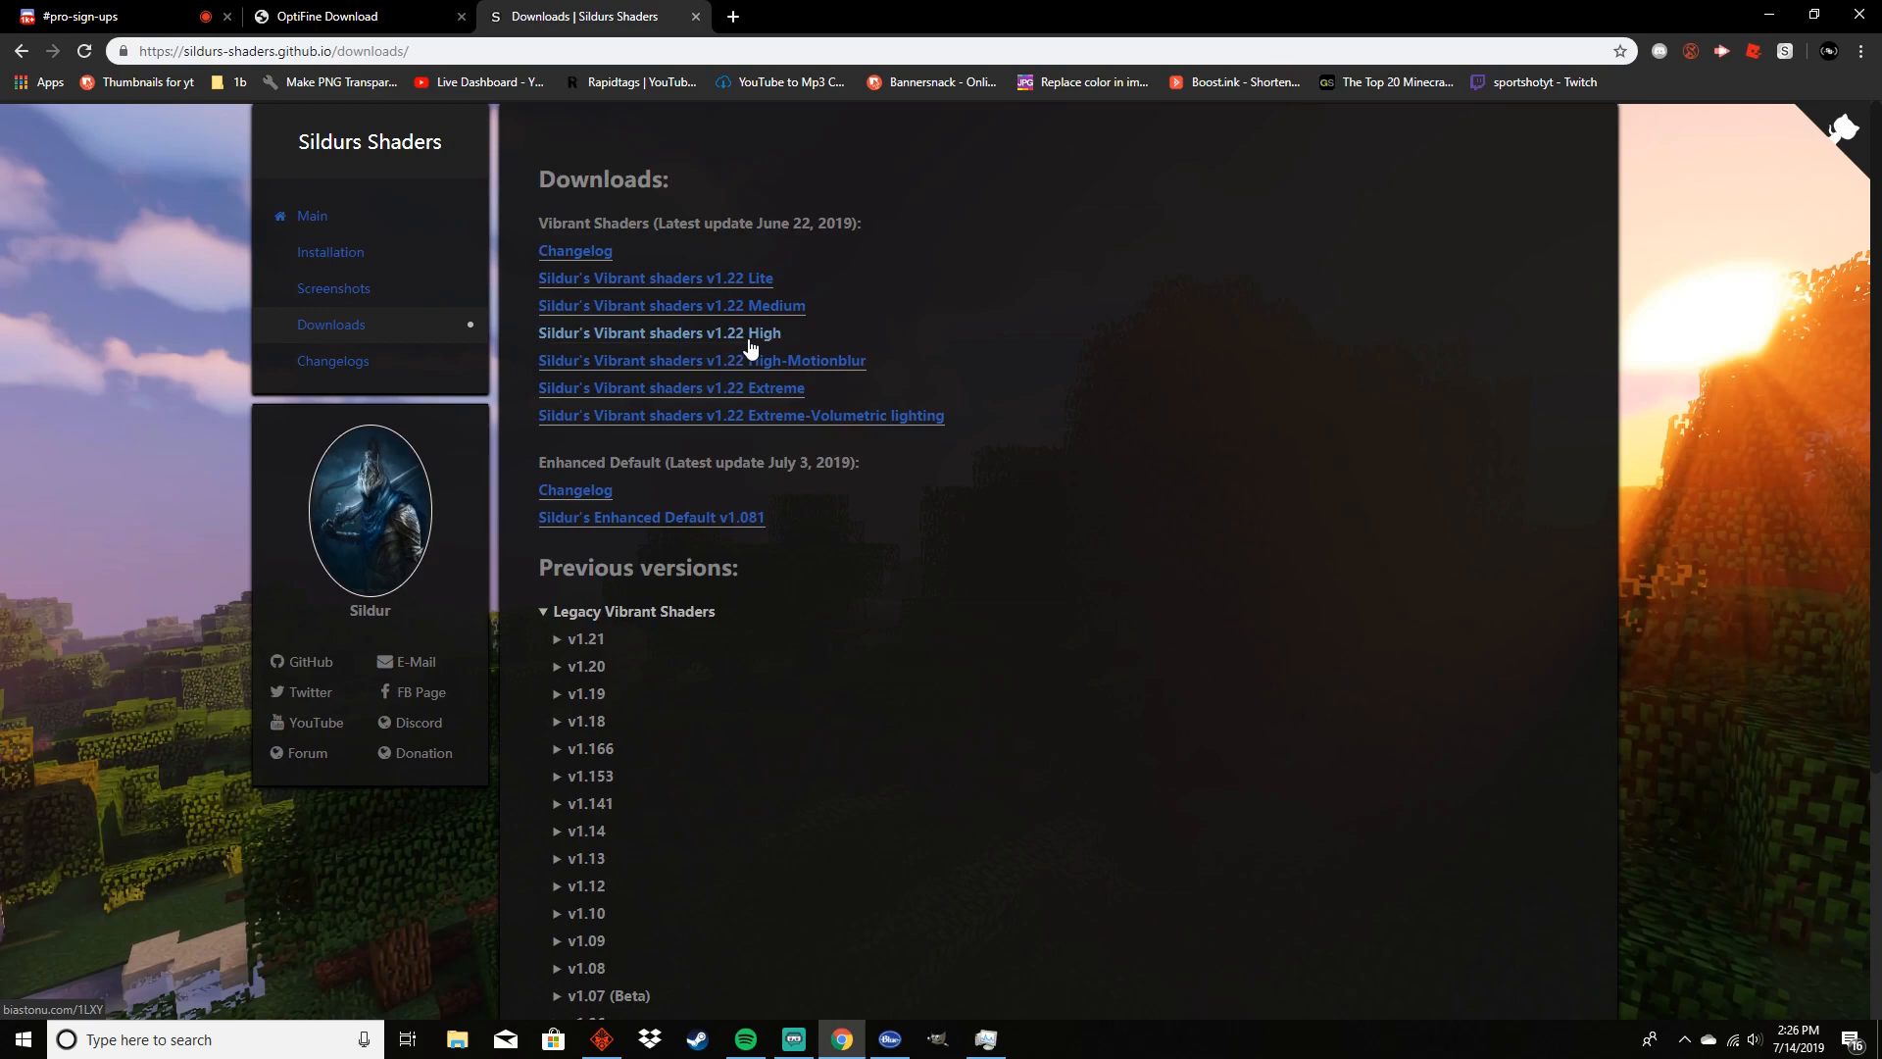
# Follow the Vibrant shaders v1.22 High link, deny notifications and skip the Adf.ly ad
pyautogui.click(665, 333)
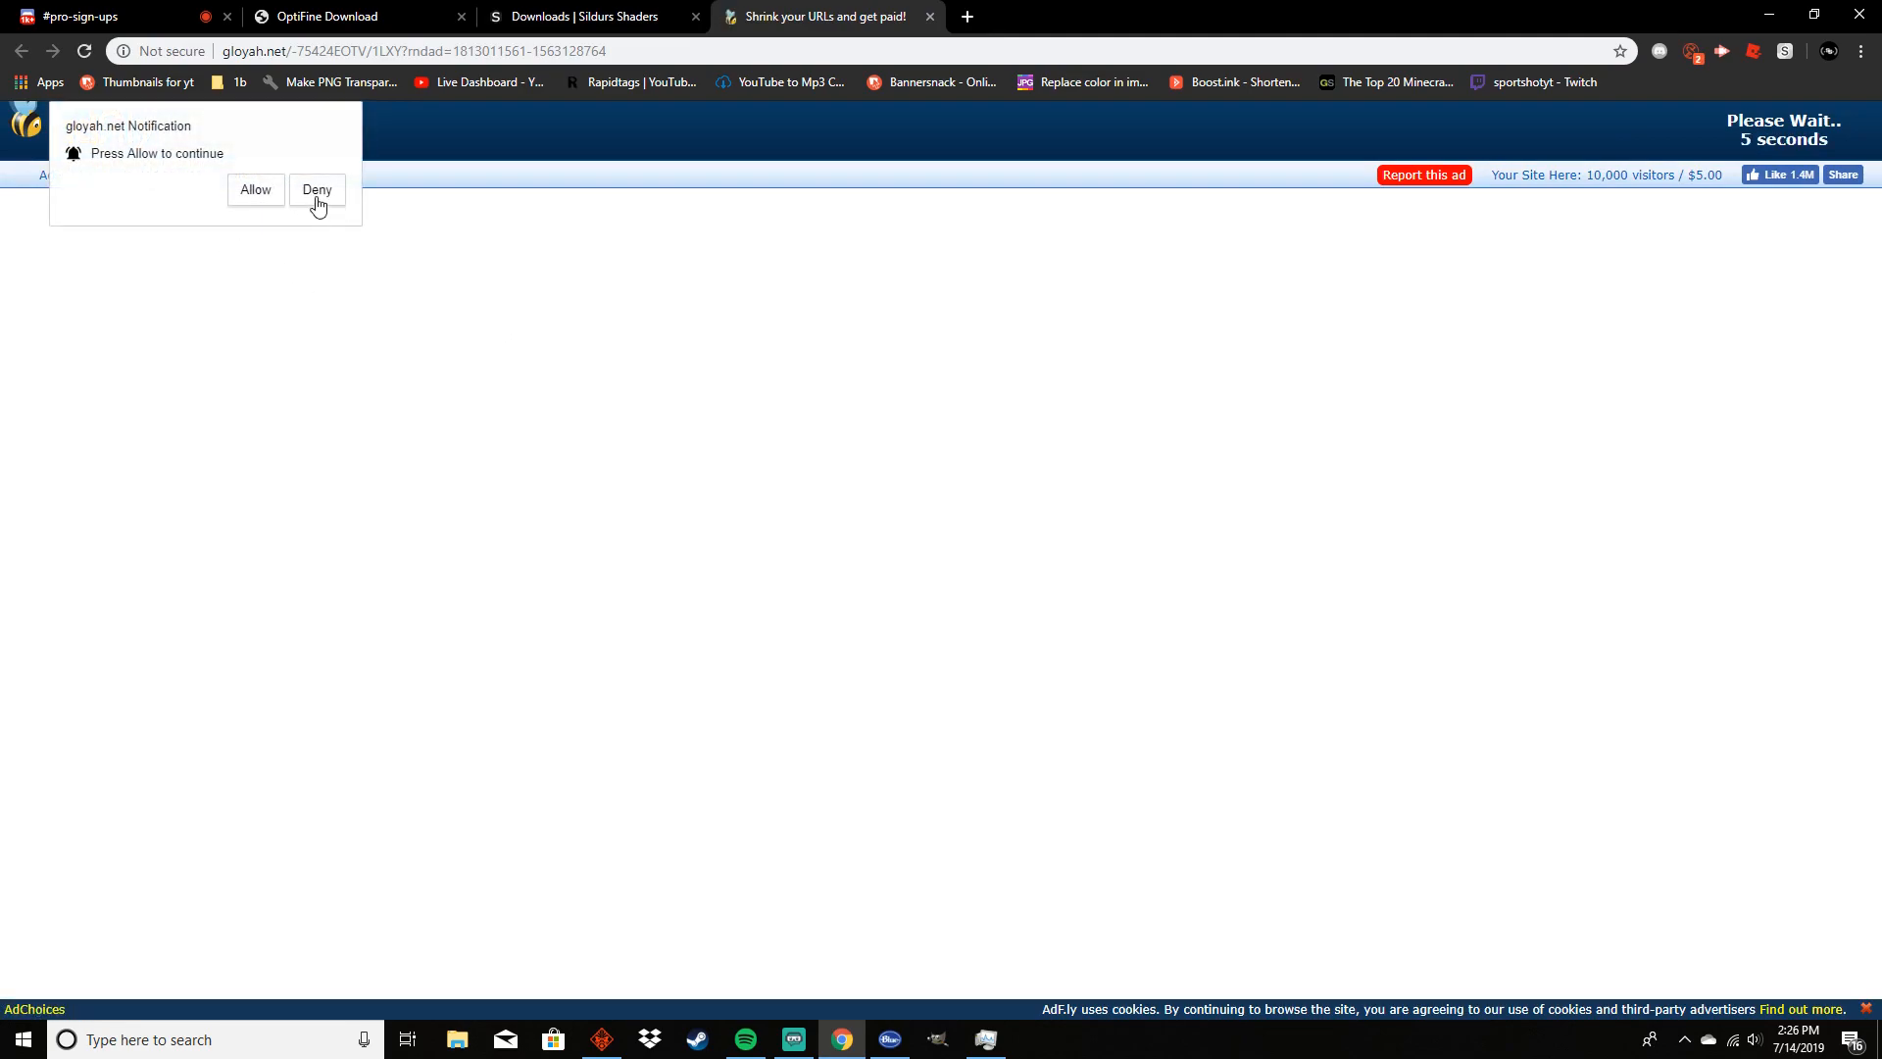
pyautogui.click(317, 190)
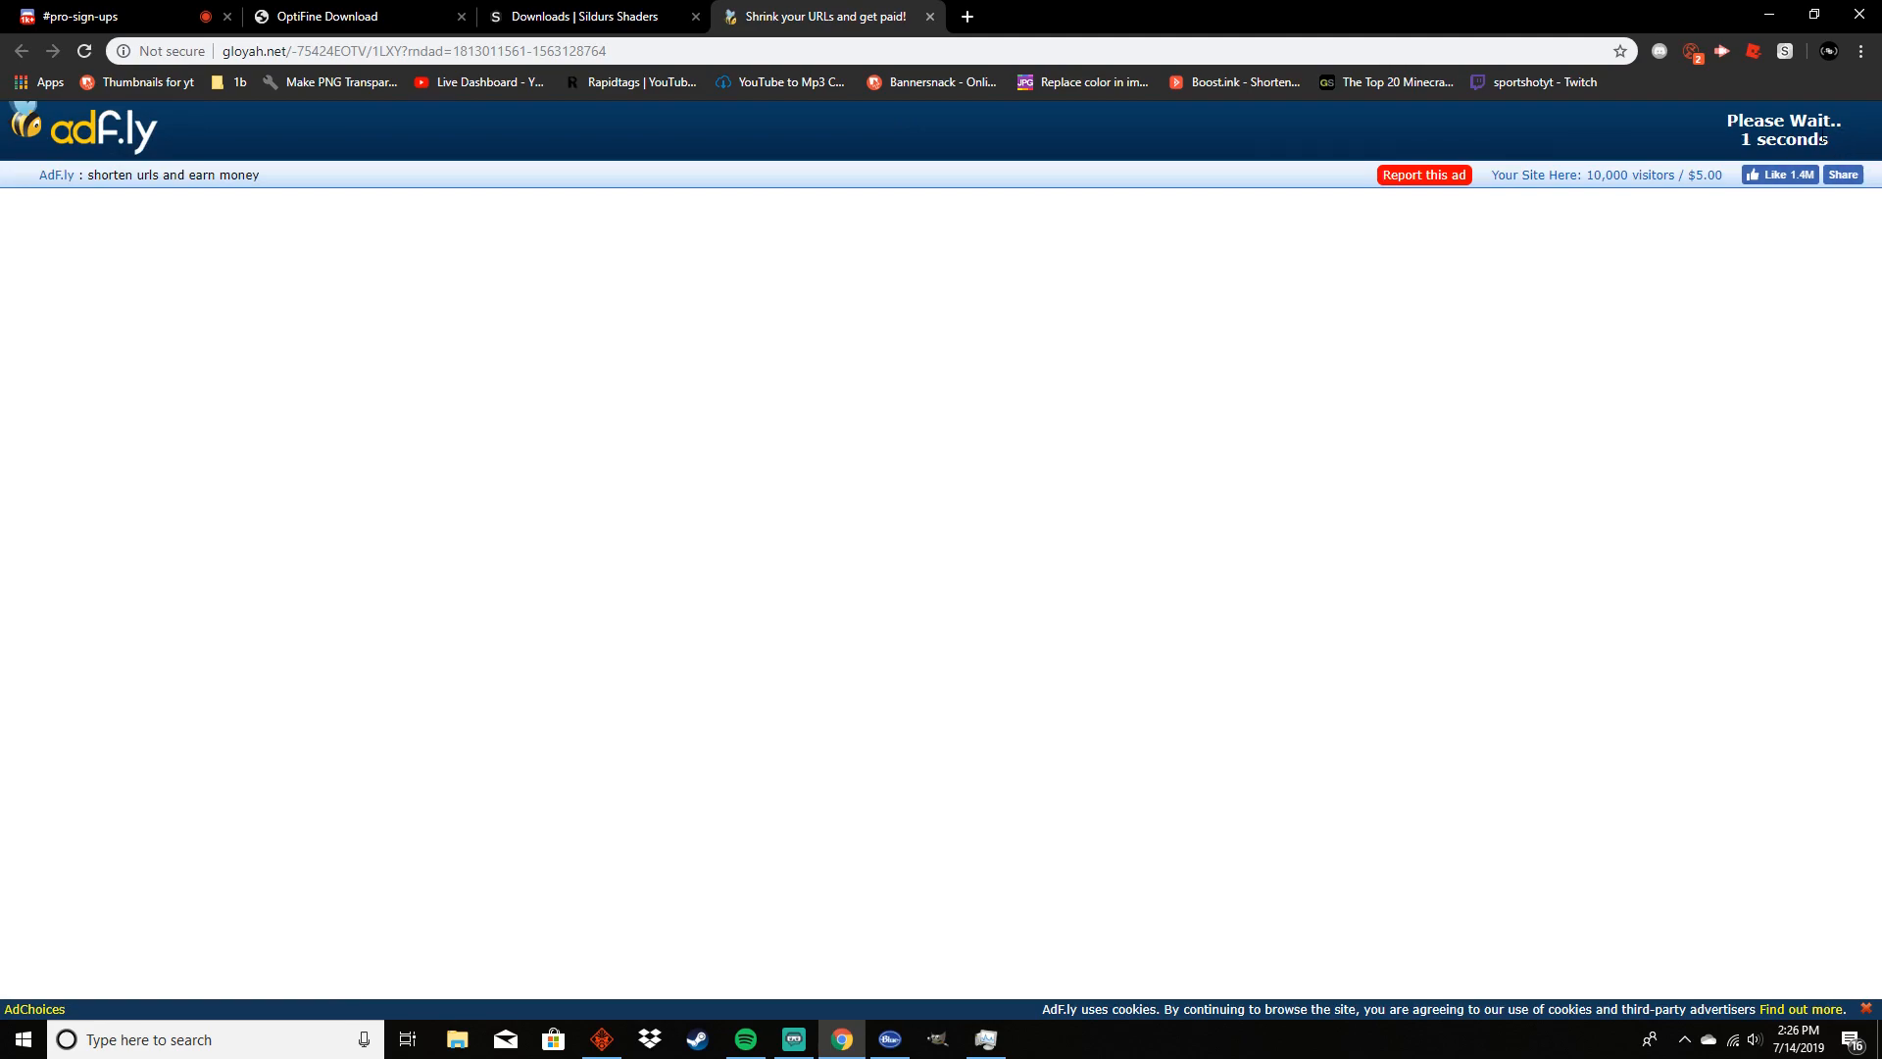
pyautogui.moveTo(1789, 130)
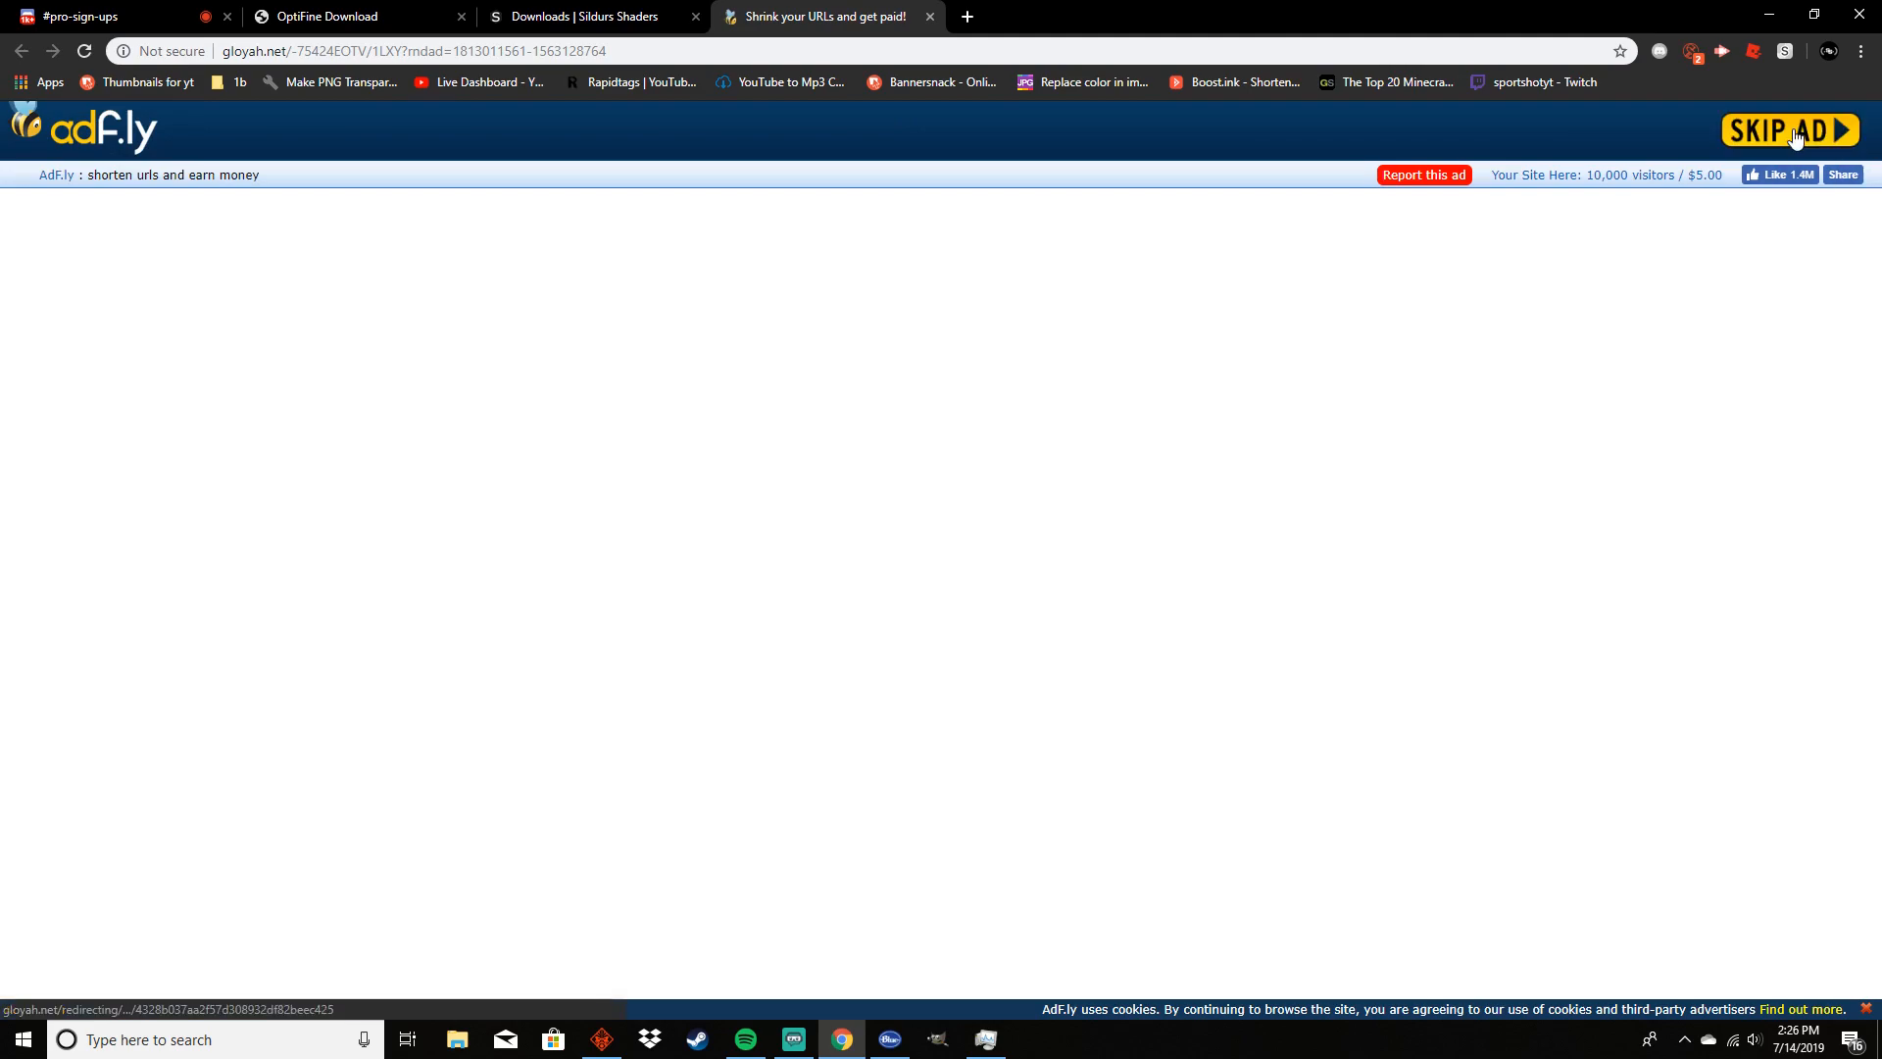
pyautogui.click(1789, 129)
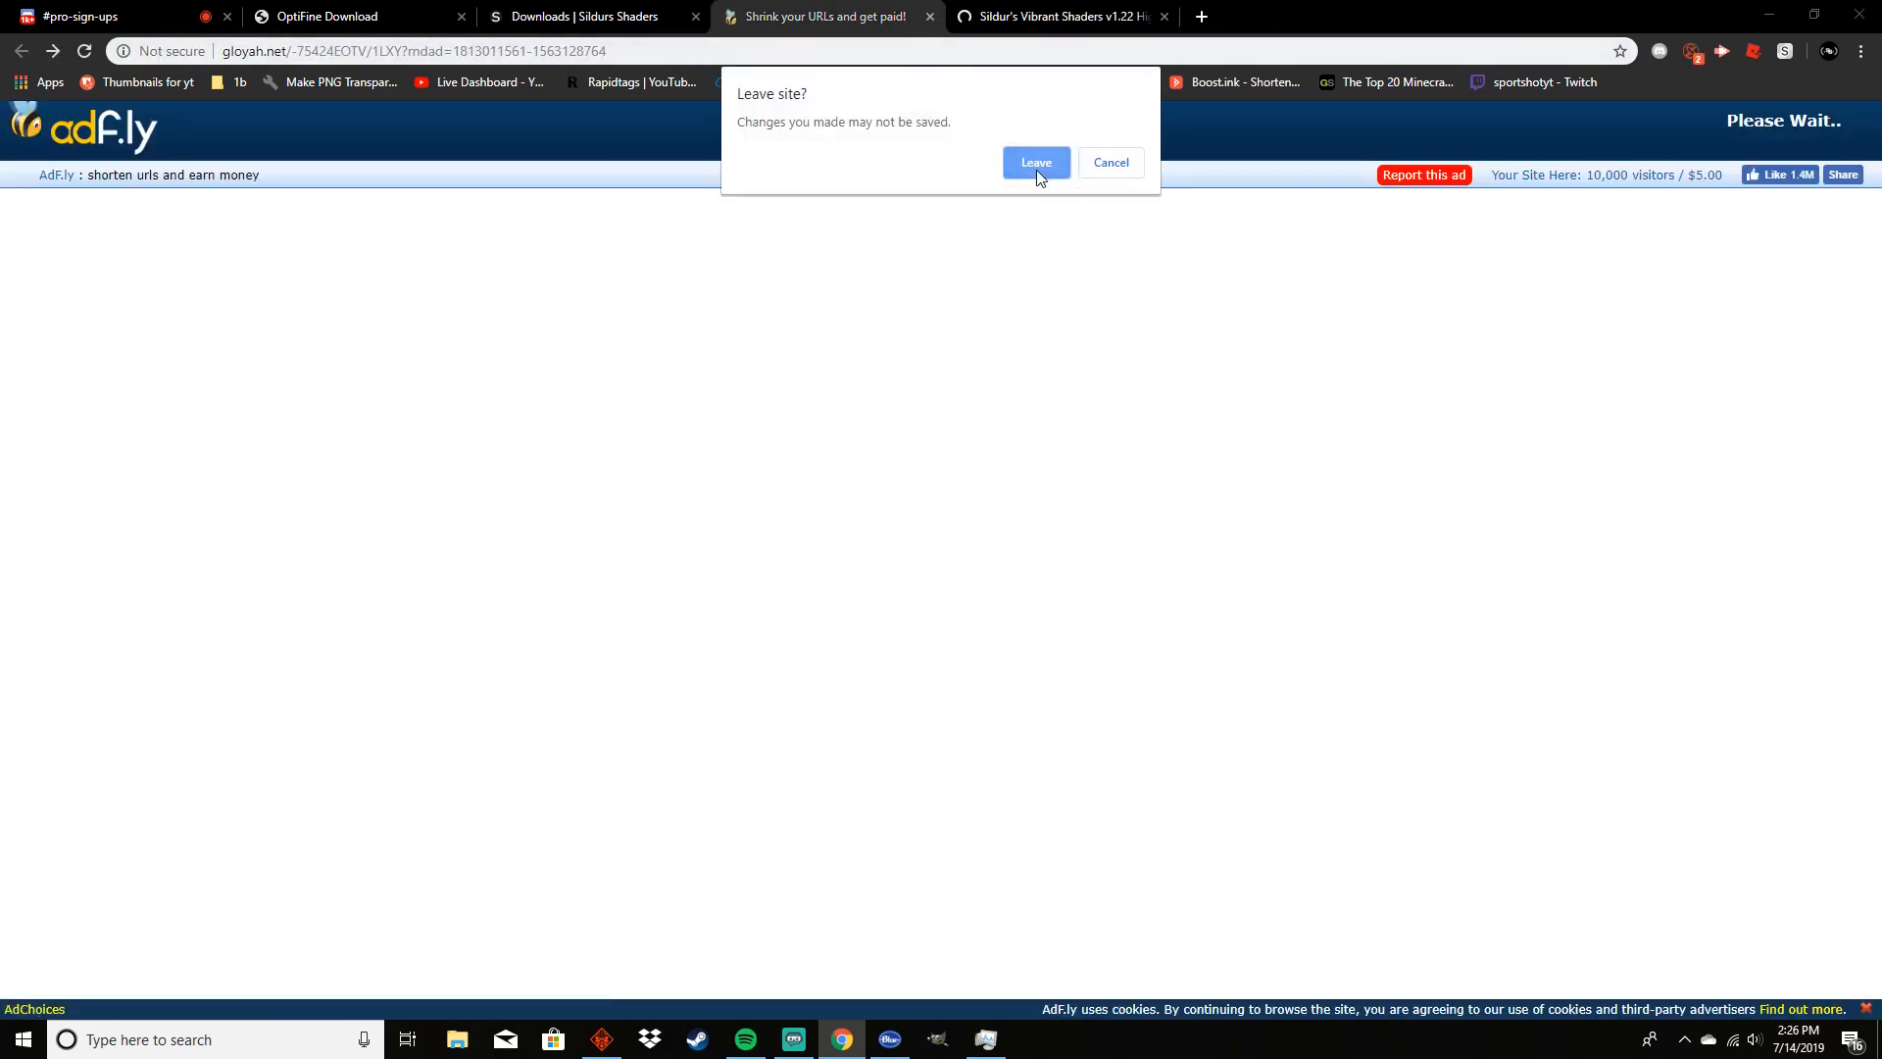
# Leave the ad page for the MediaFire v1.22 High zip page, look it over, then close that tab
pyautogui.click(1035, 163)
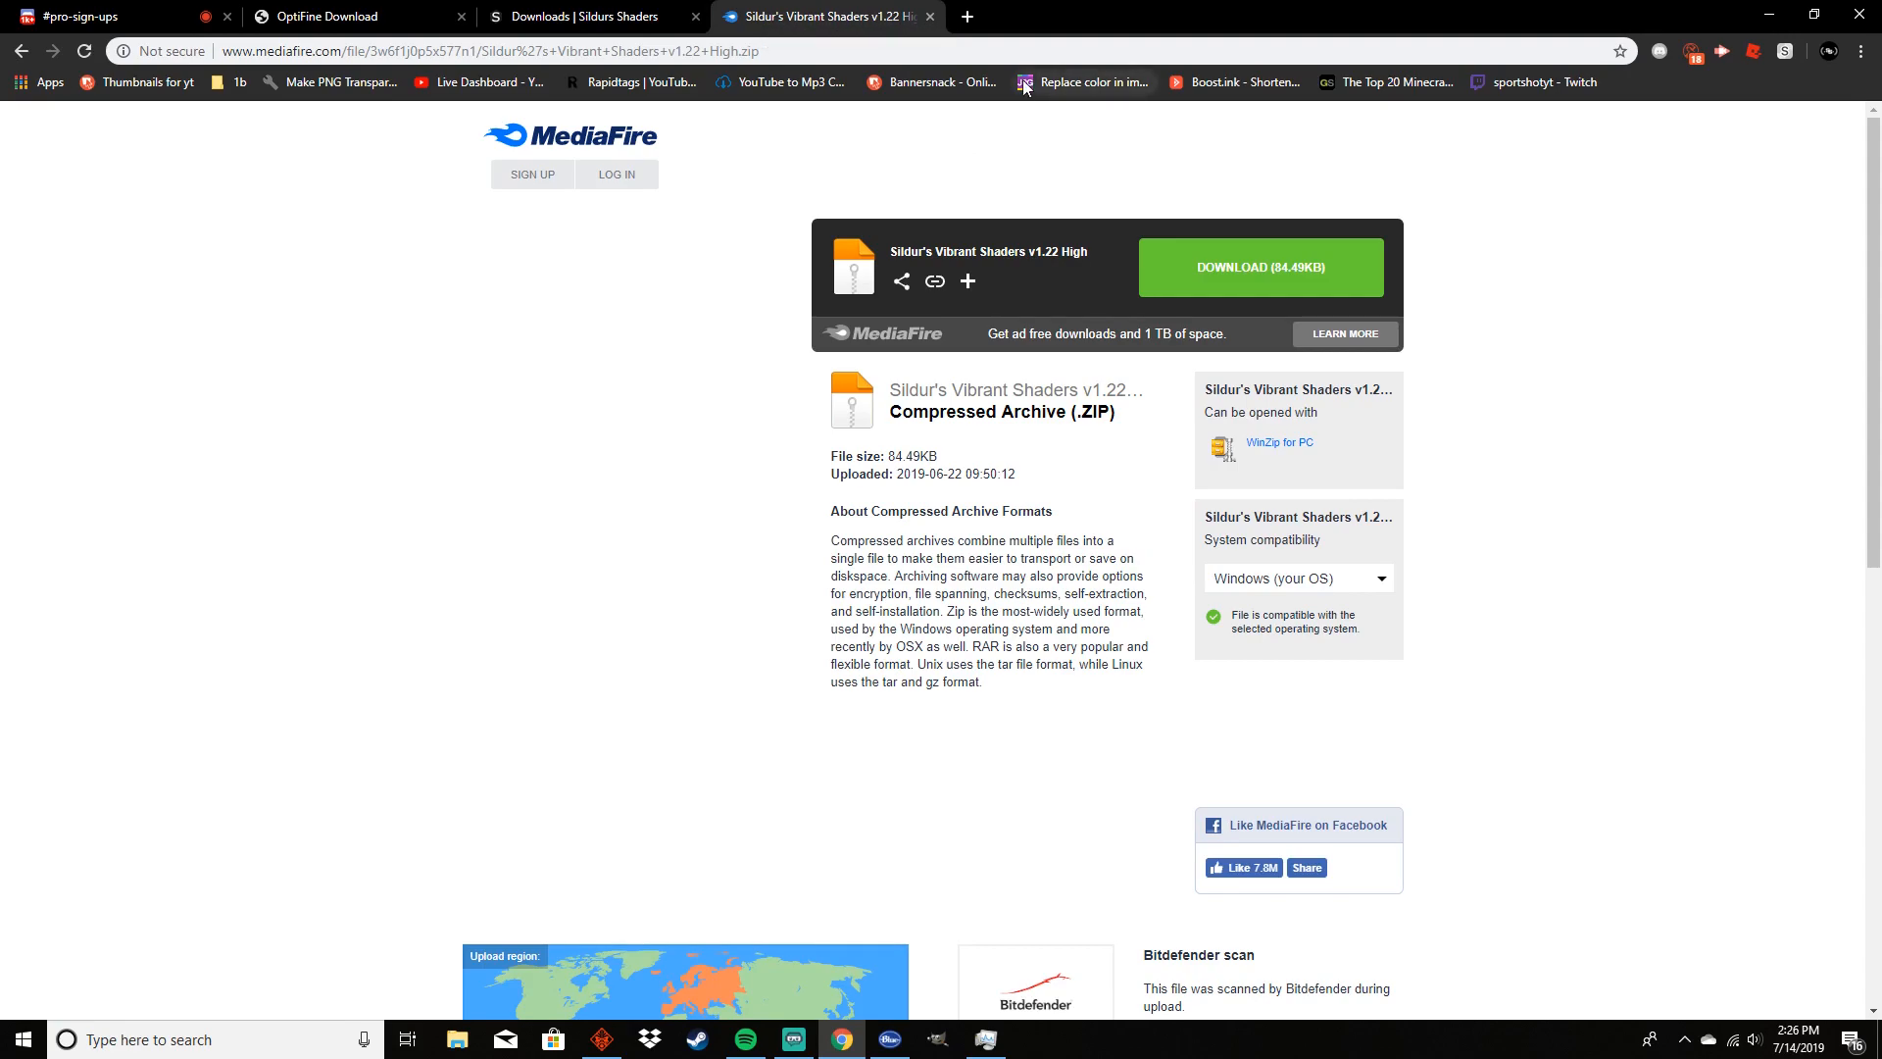
pyautogui.scroll(-3)
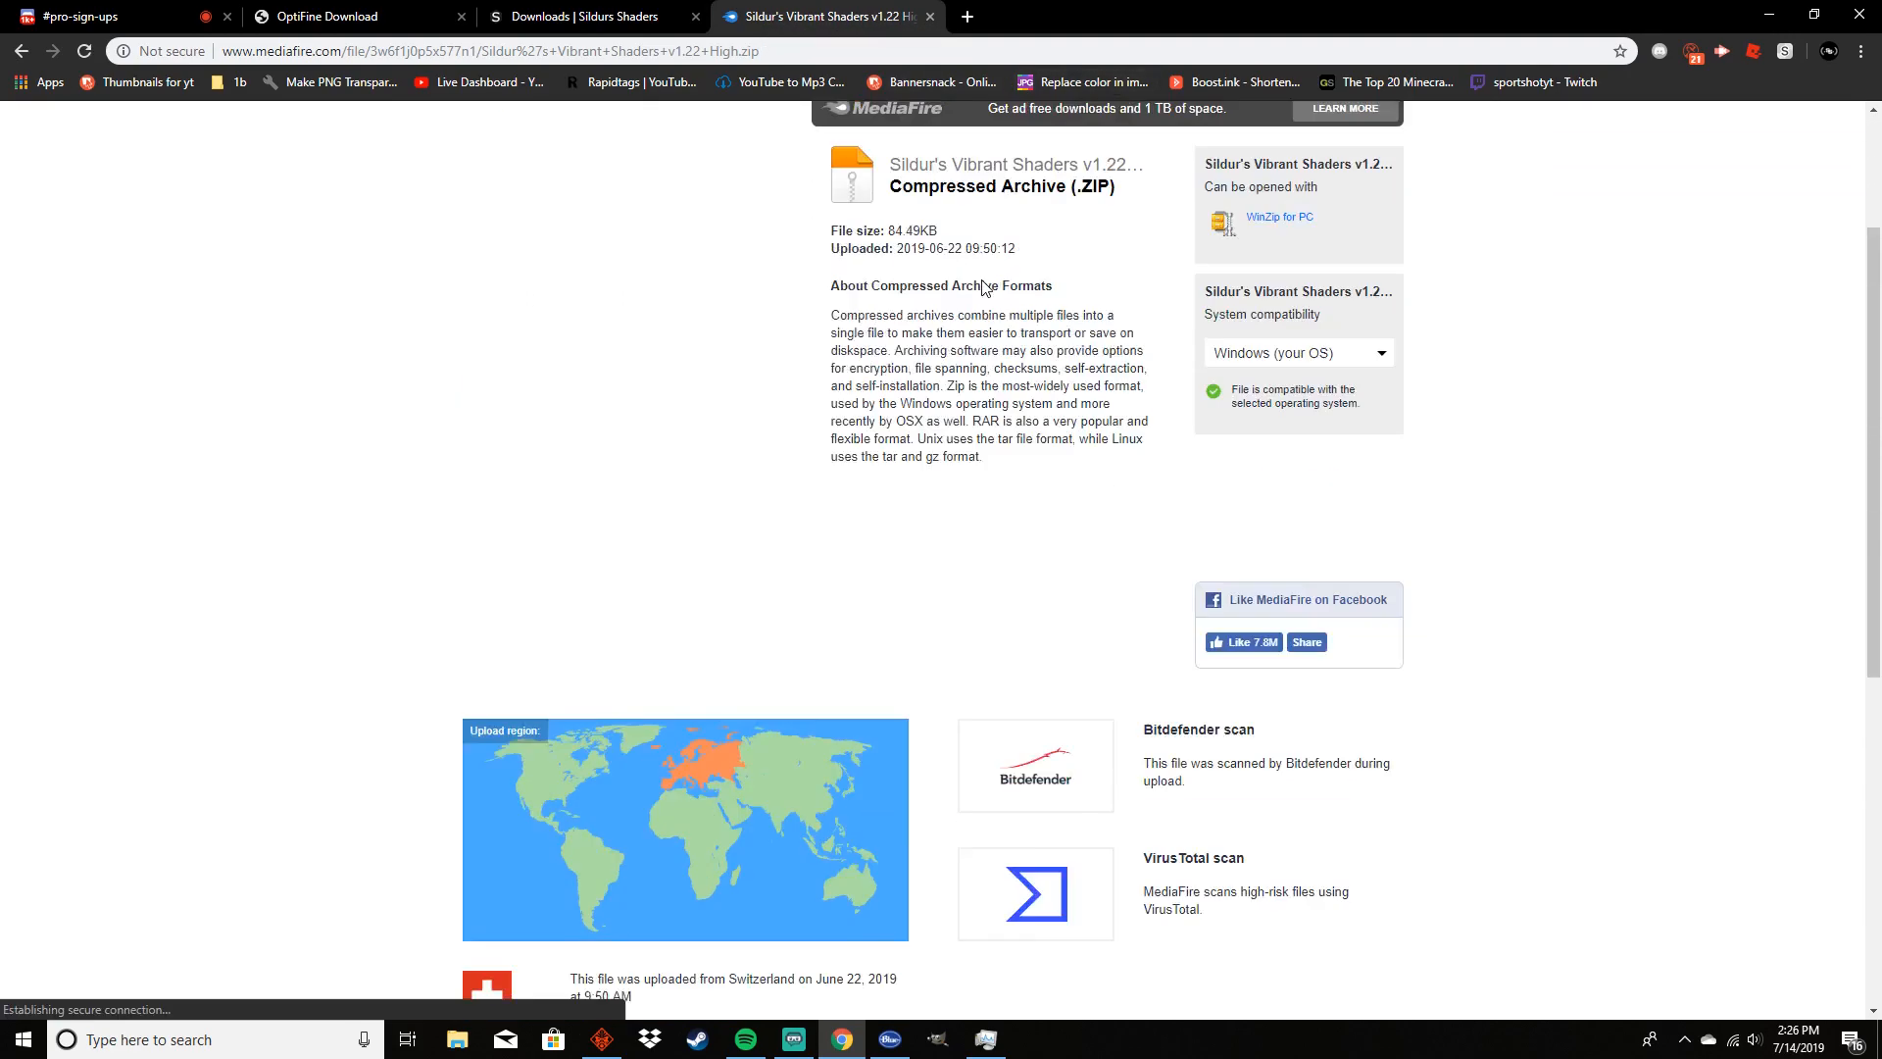
pyautogui.scroll(3)
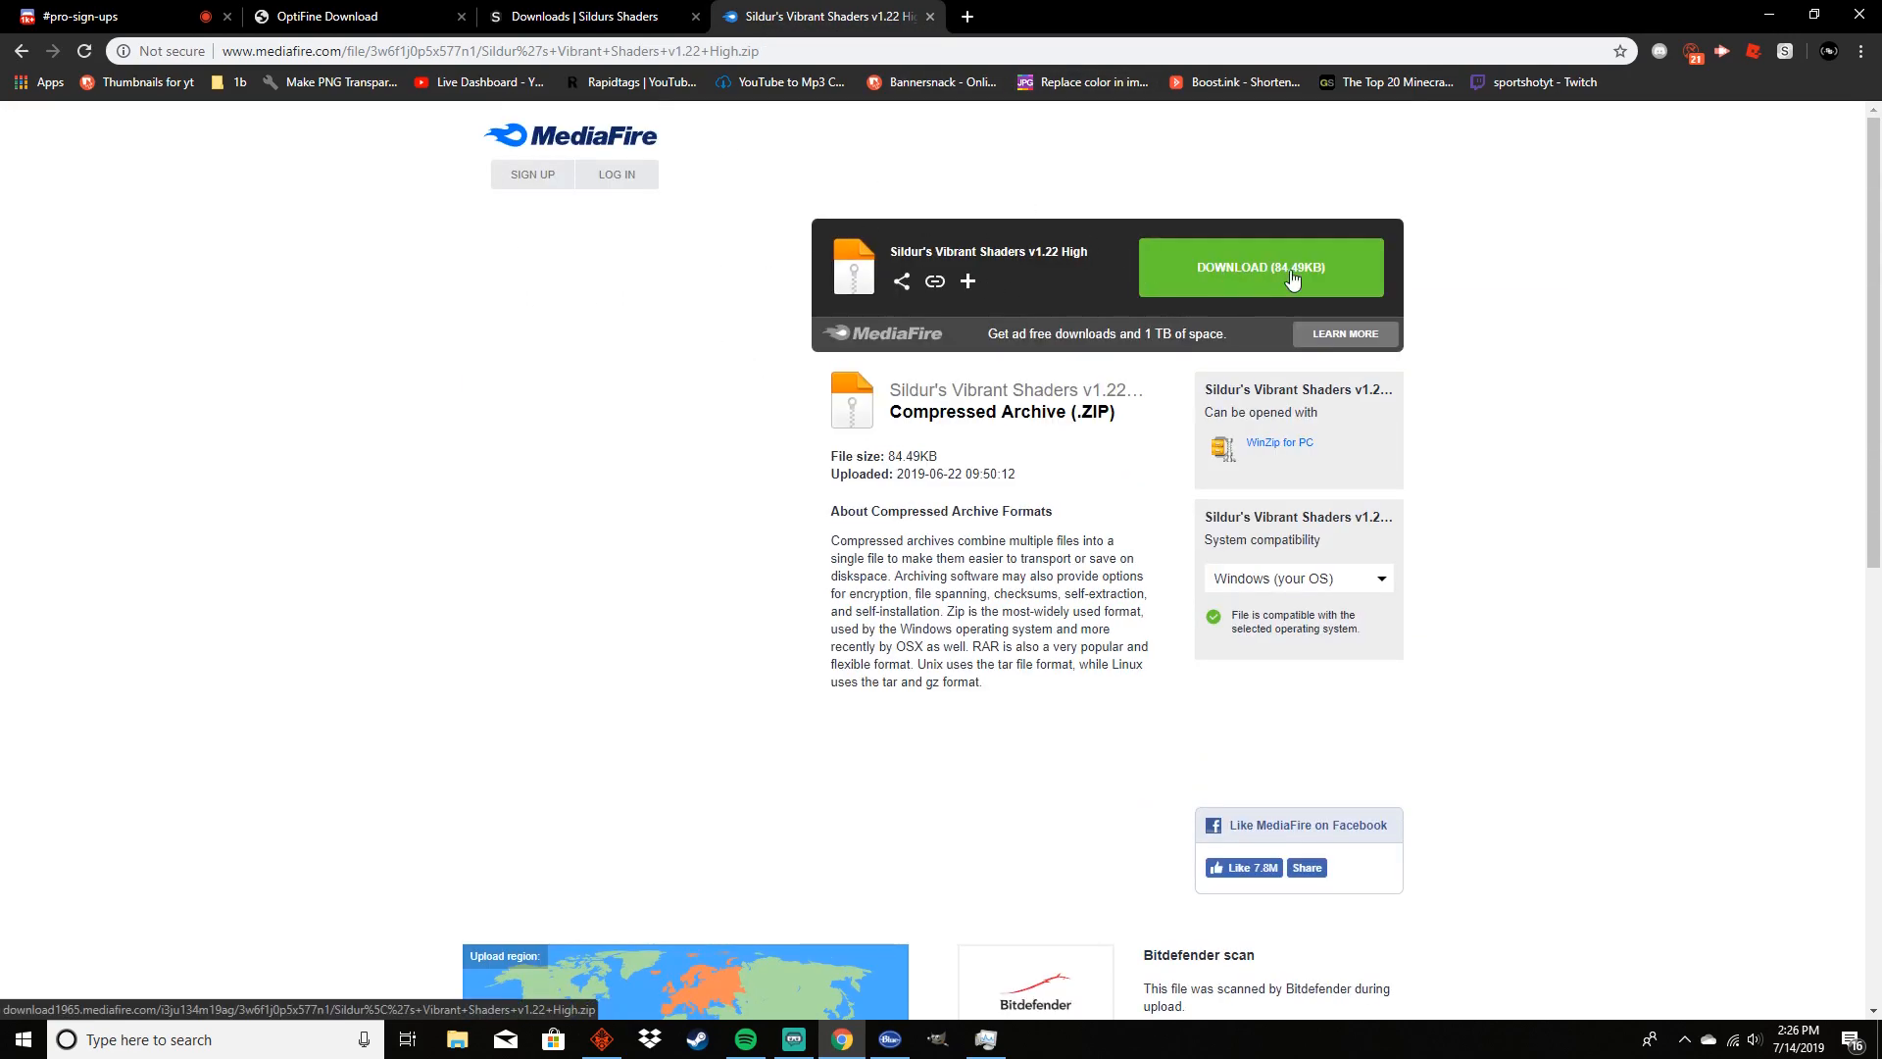
pyautogui.moveTo(1125, 233)
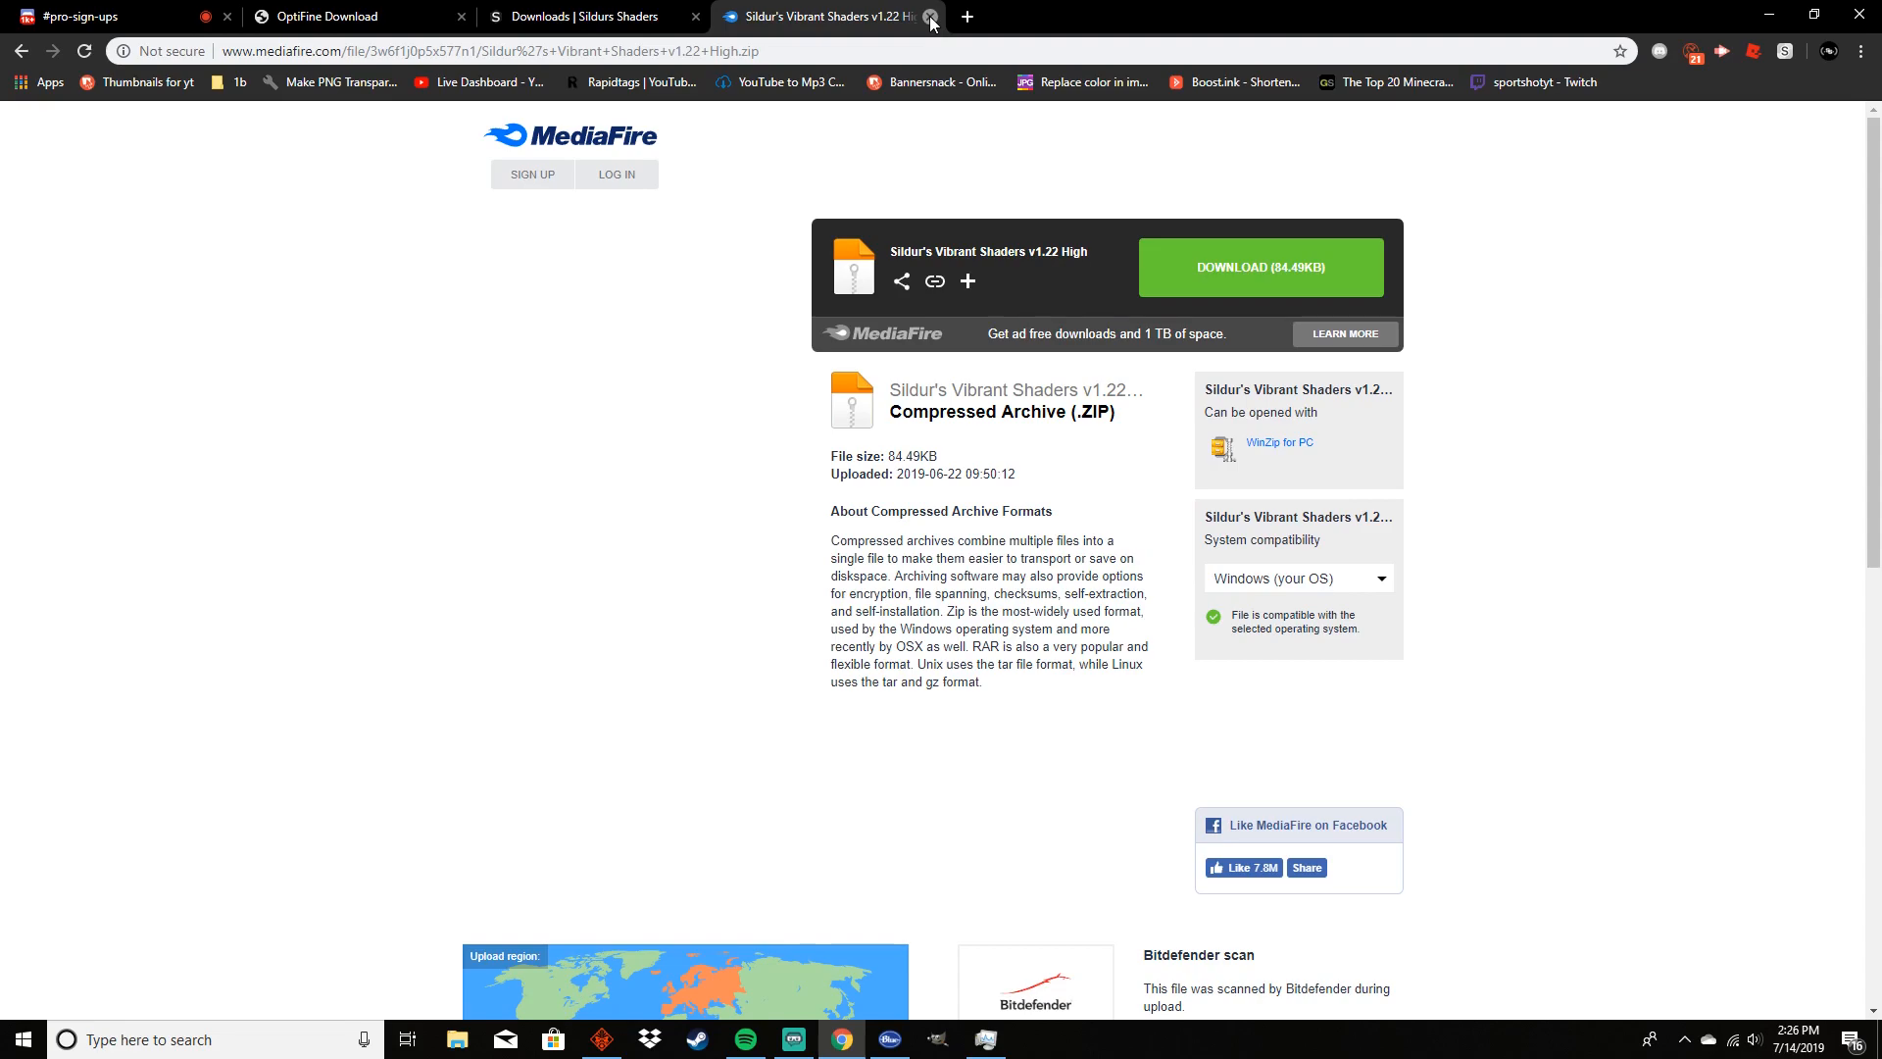
pyautogui.click(930, 16)
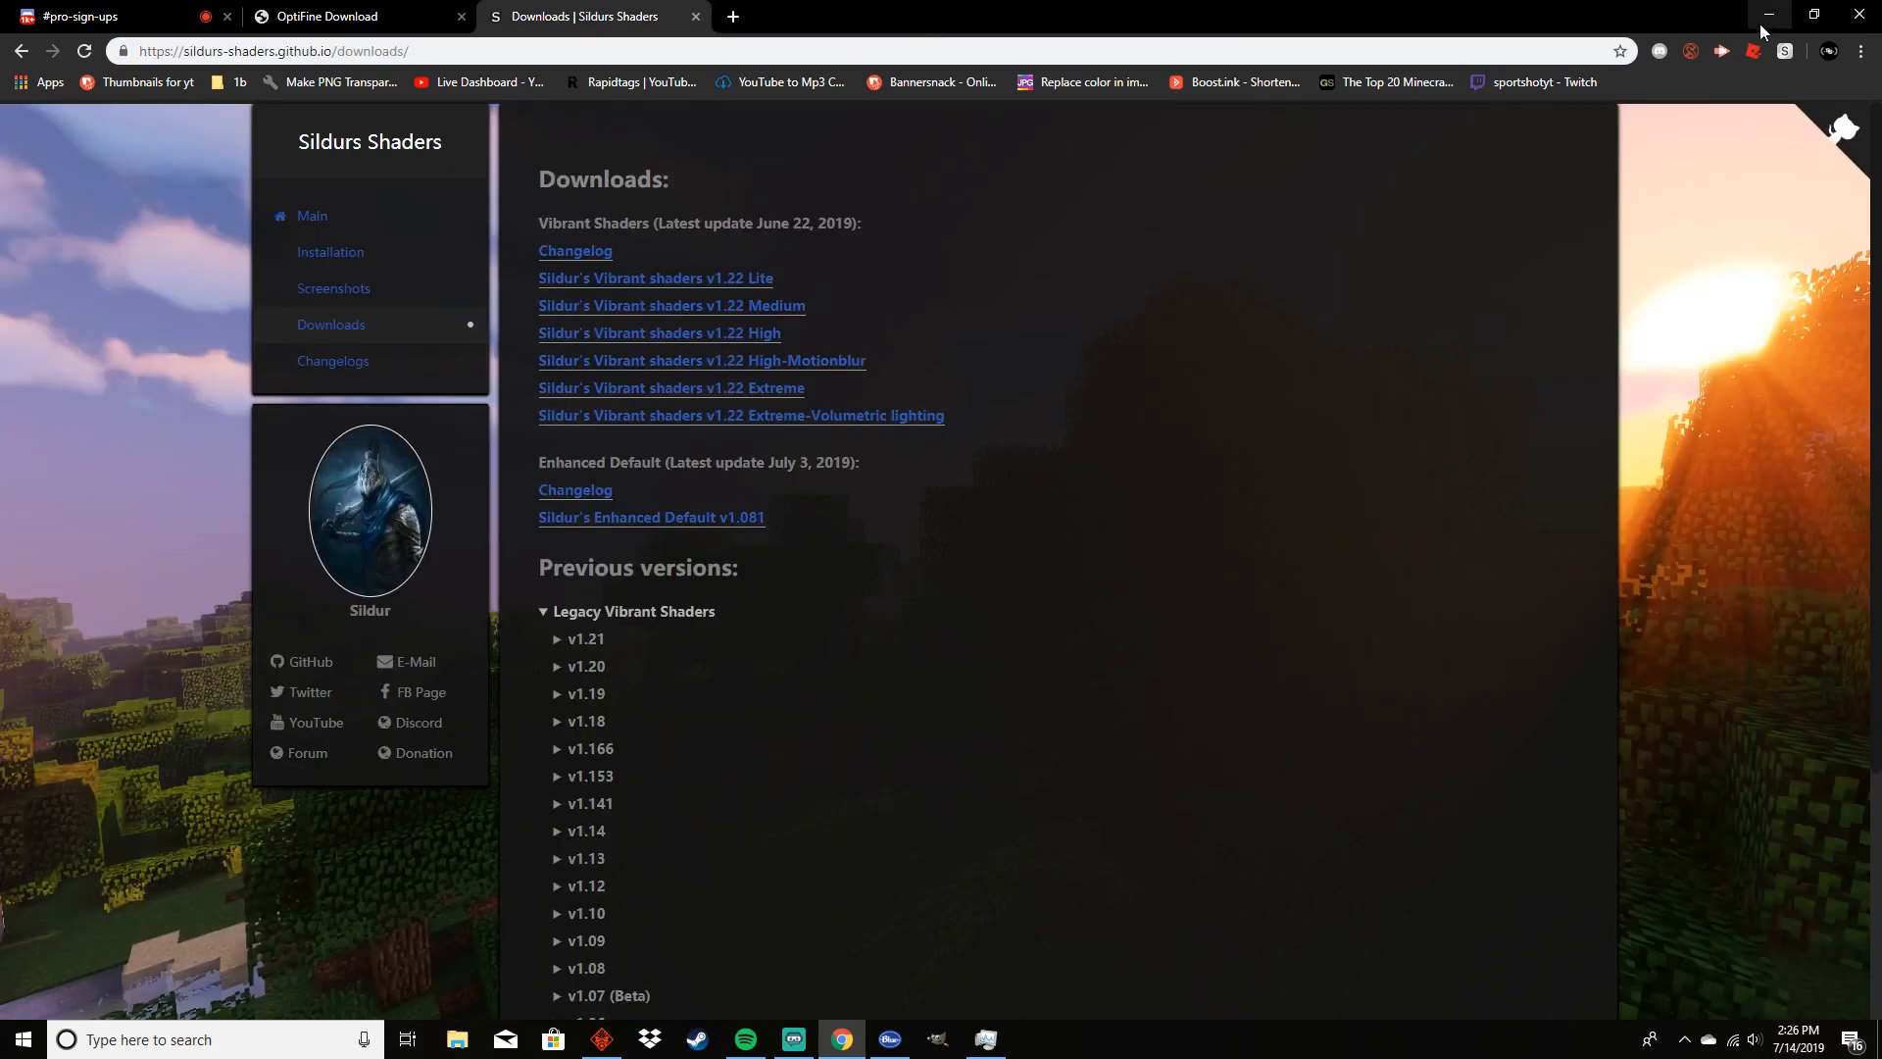
# Return to the desktop, relaunch Minecraft Launcher and play the OptiFine 1.14.3 installation
pyautogui.click(1767, 16)
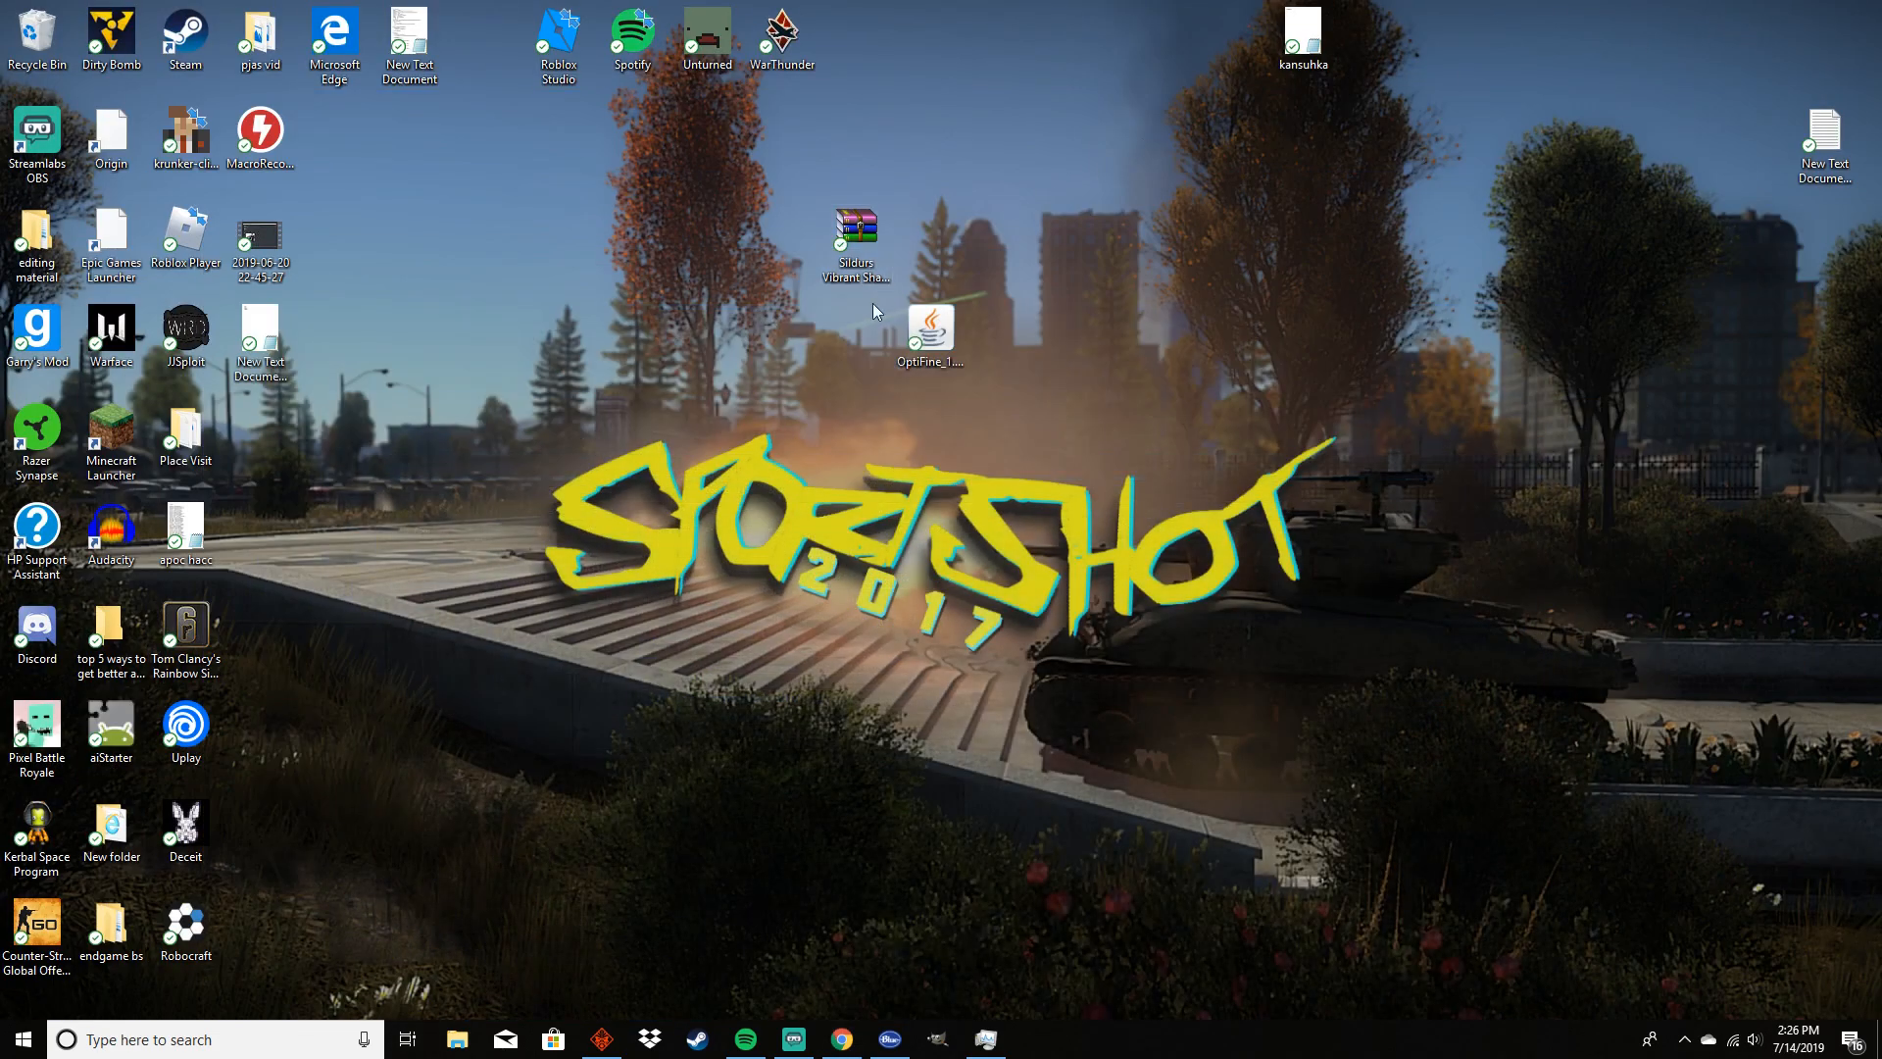
pyautogui.click(22, 1039)
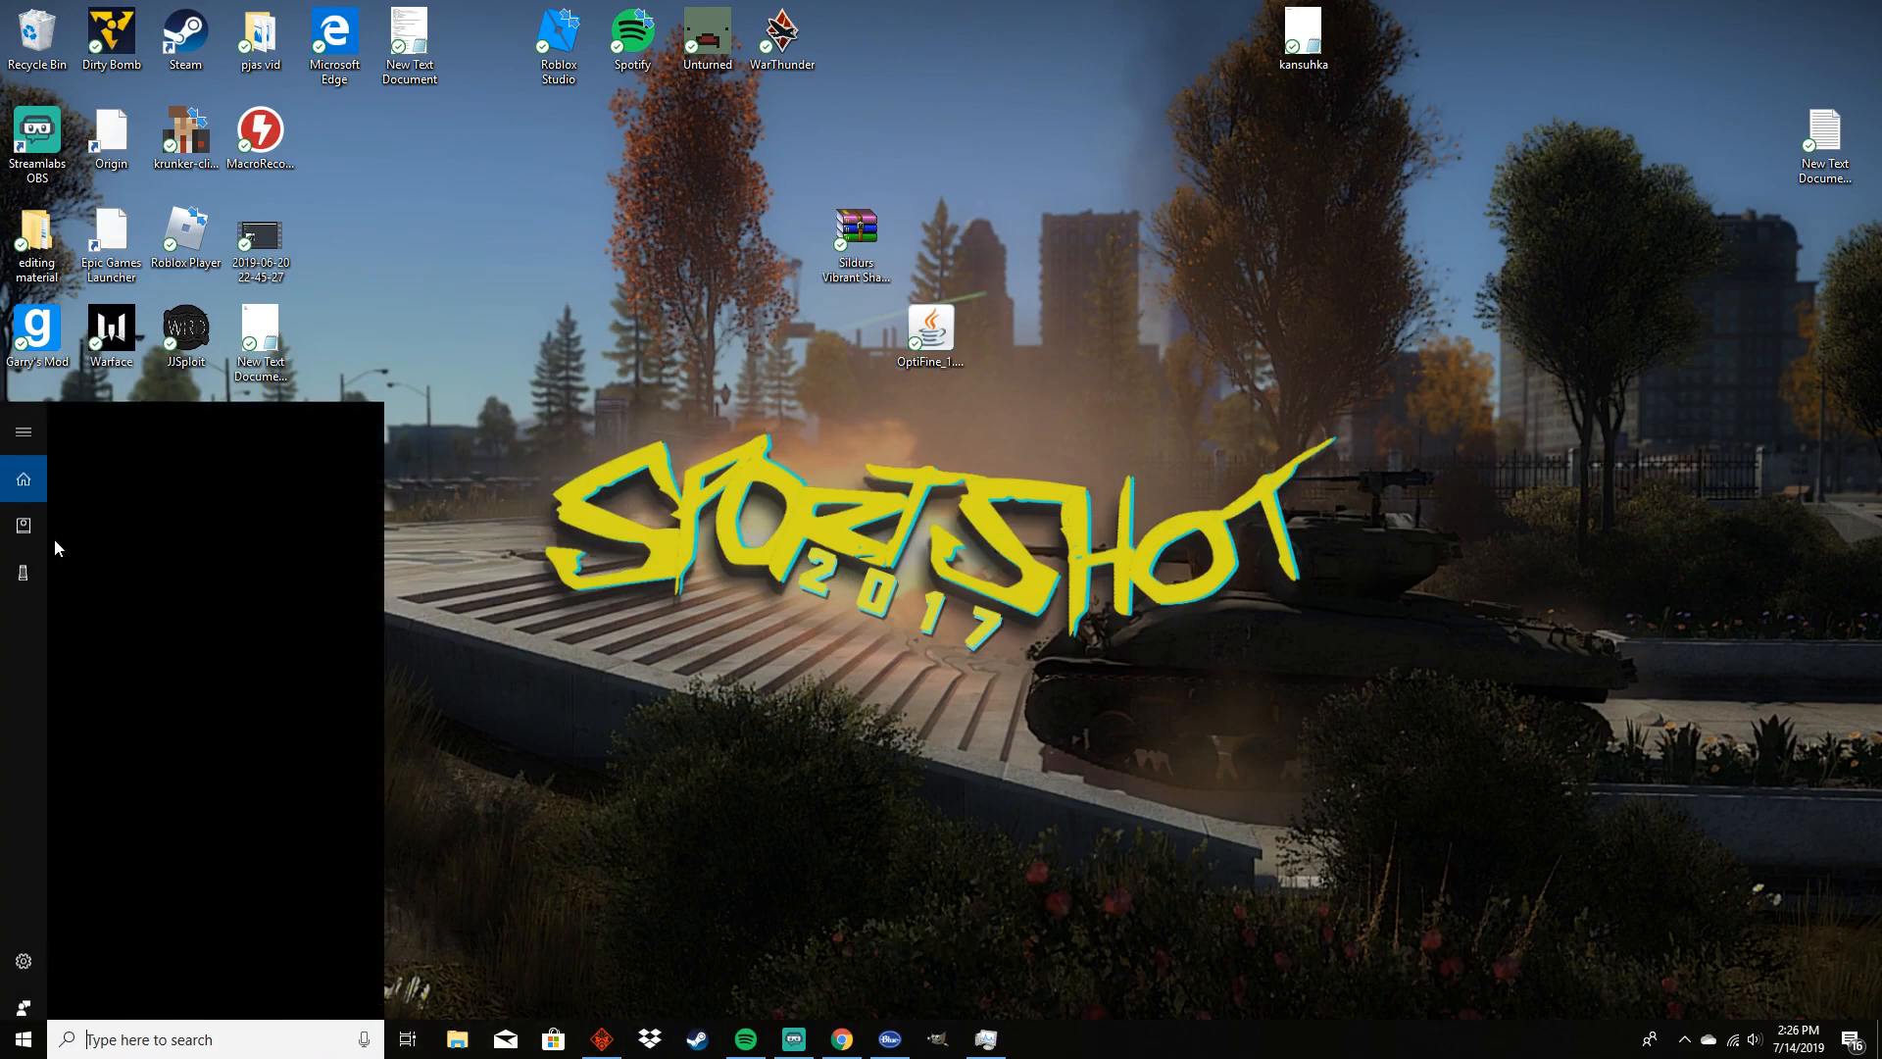
pyautogui.click(1041, 345)
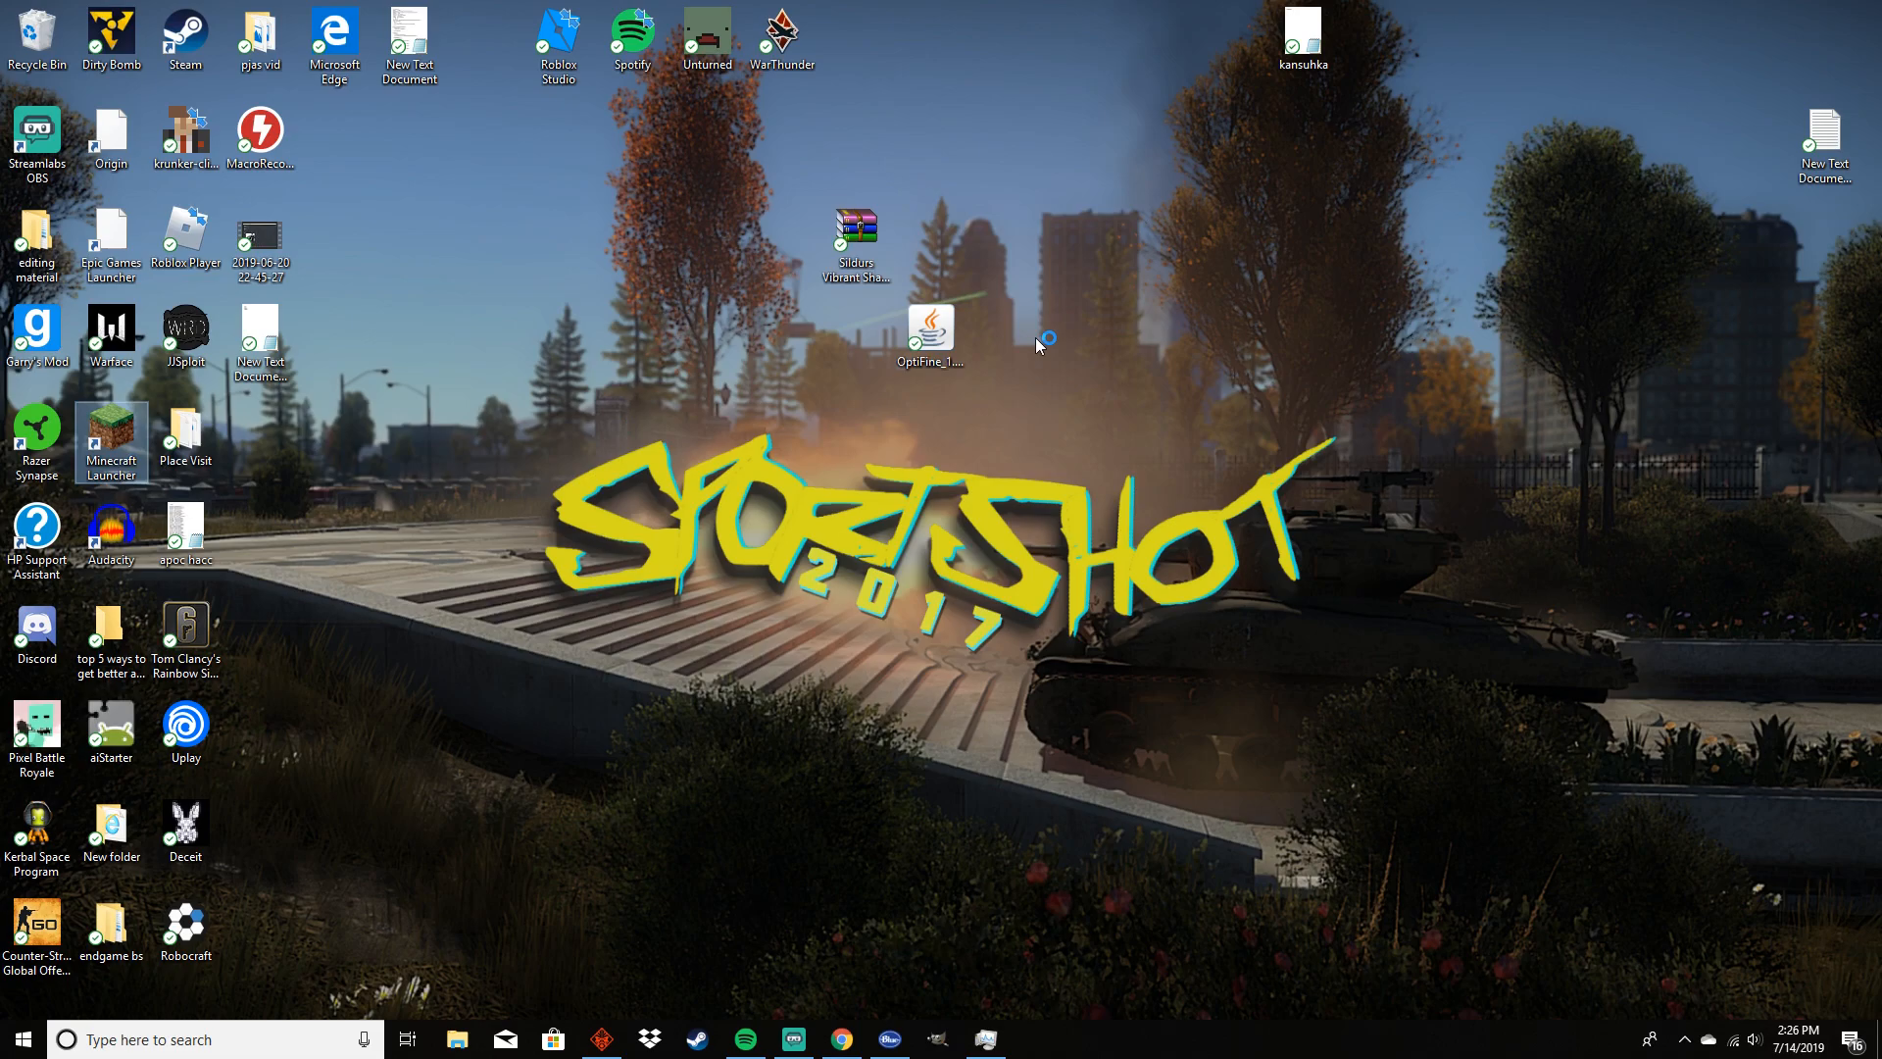
pyautogui.moveTo(747, 309)
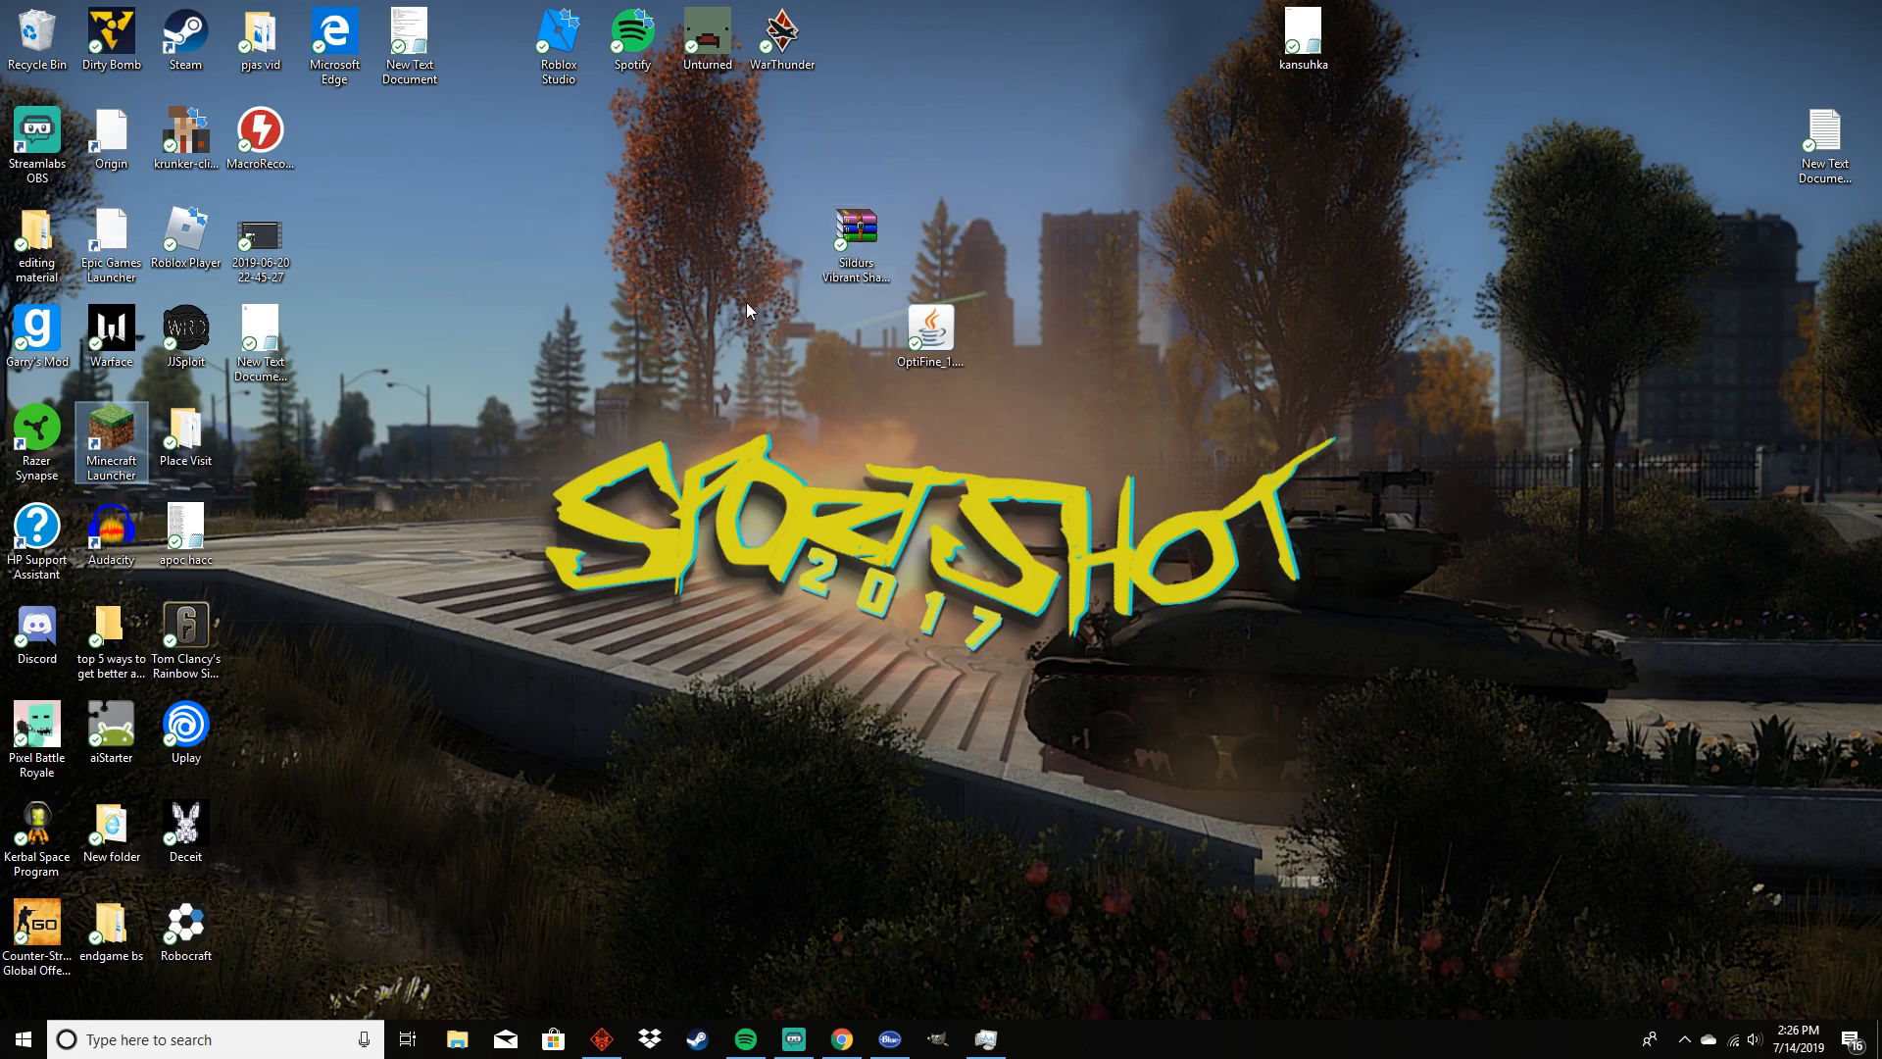
pyautogui.doubleClick(110, 441)
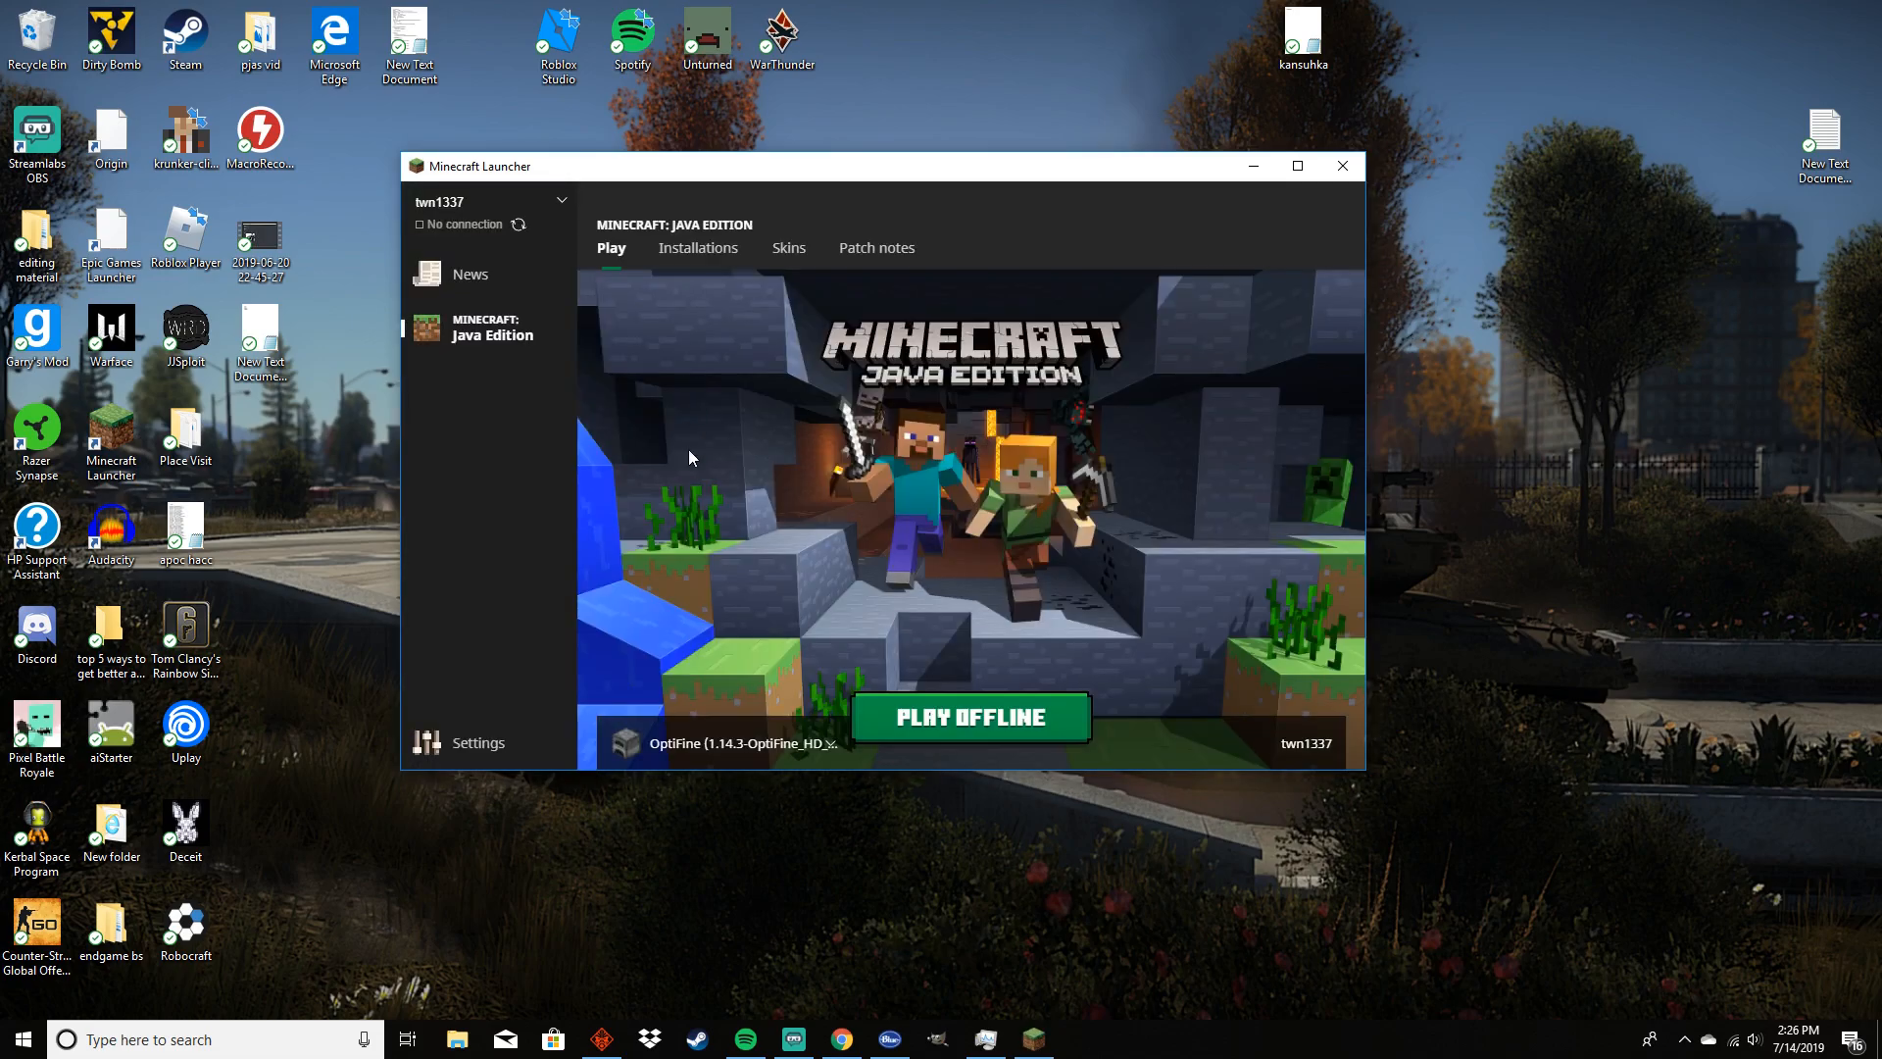
pyautogui.click(741, 743)
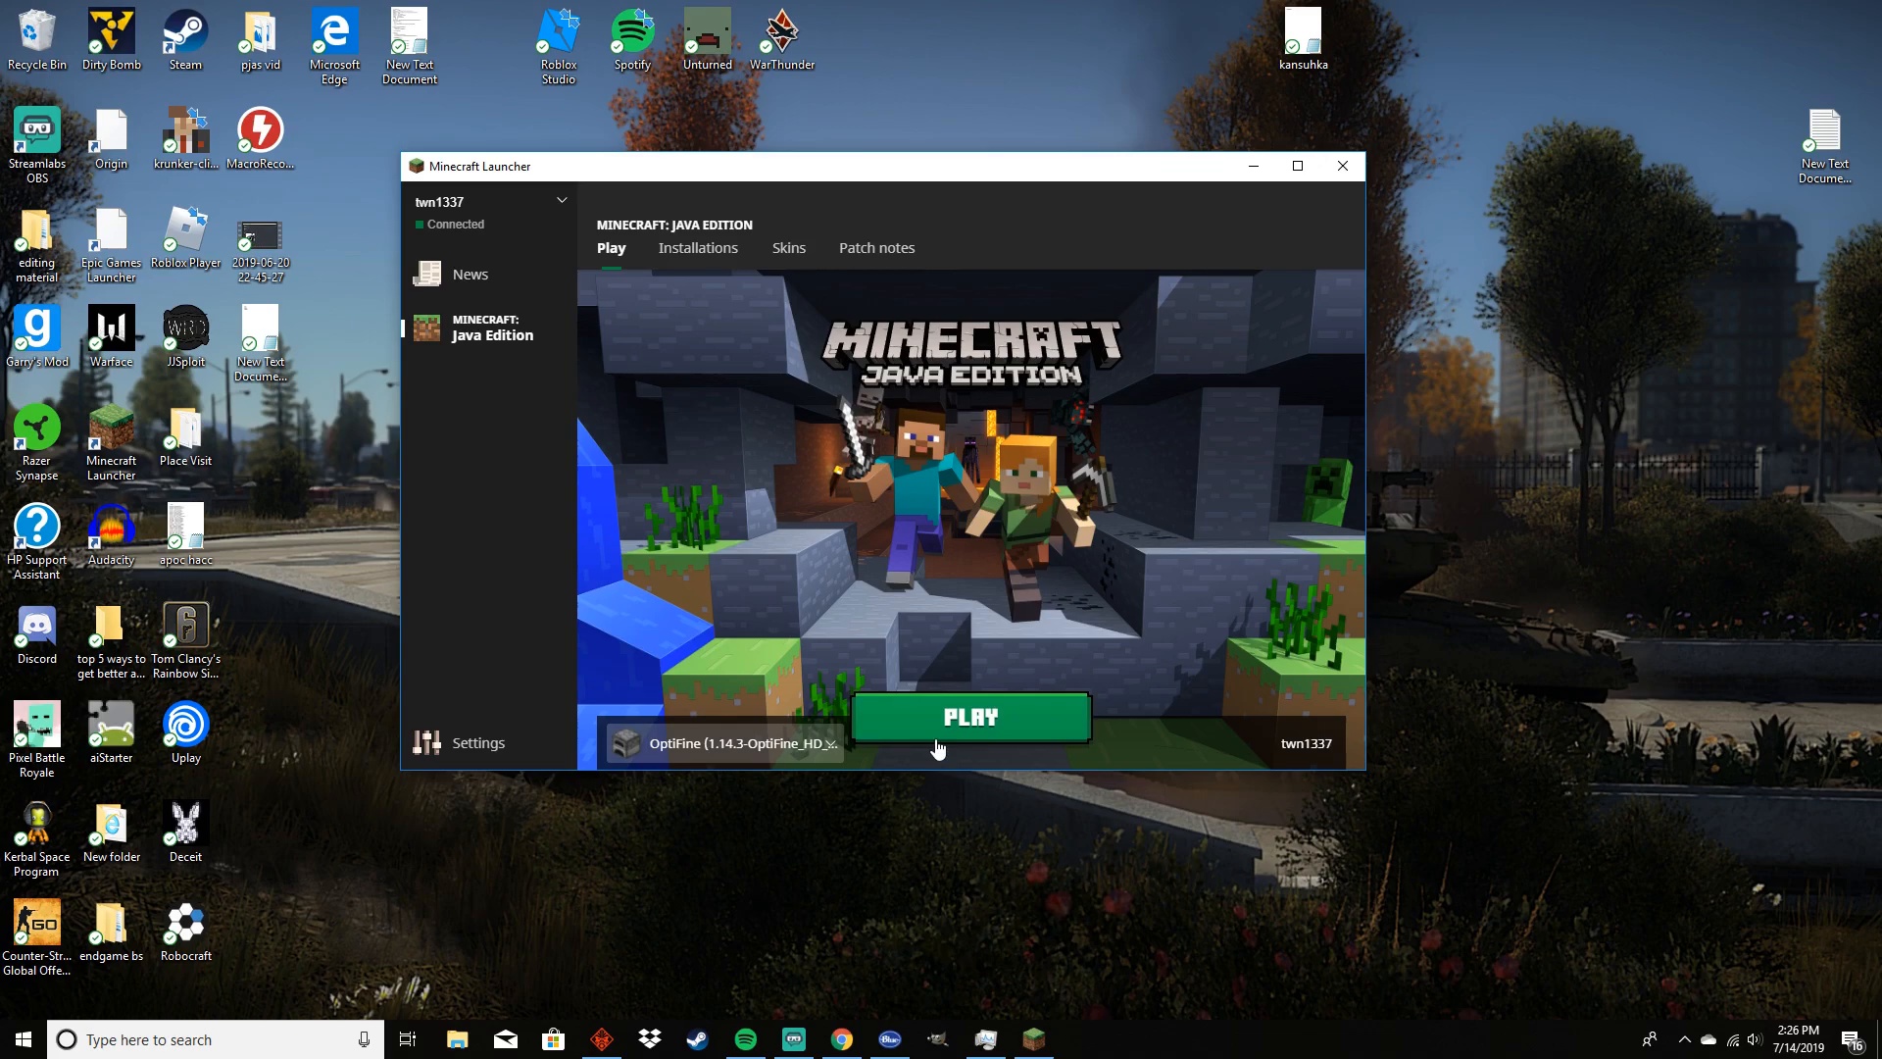
pyautogui.click(968, 718)
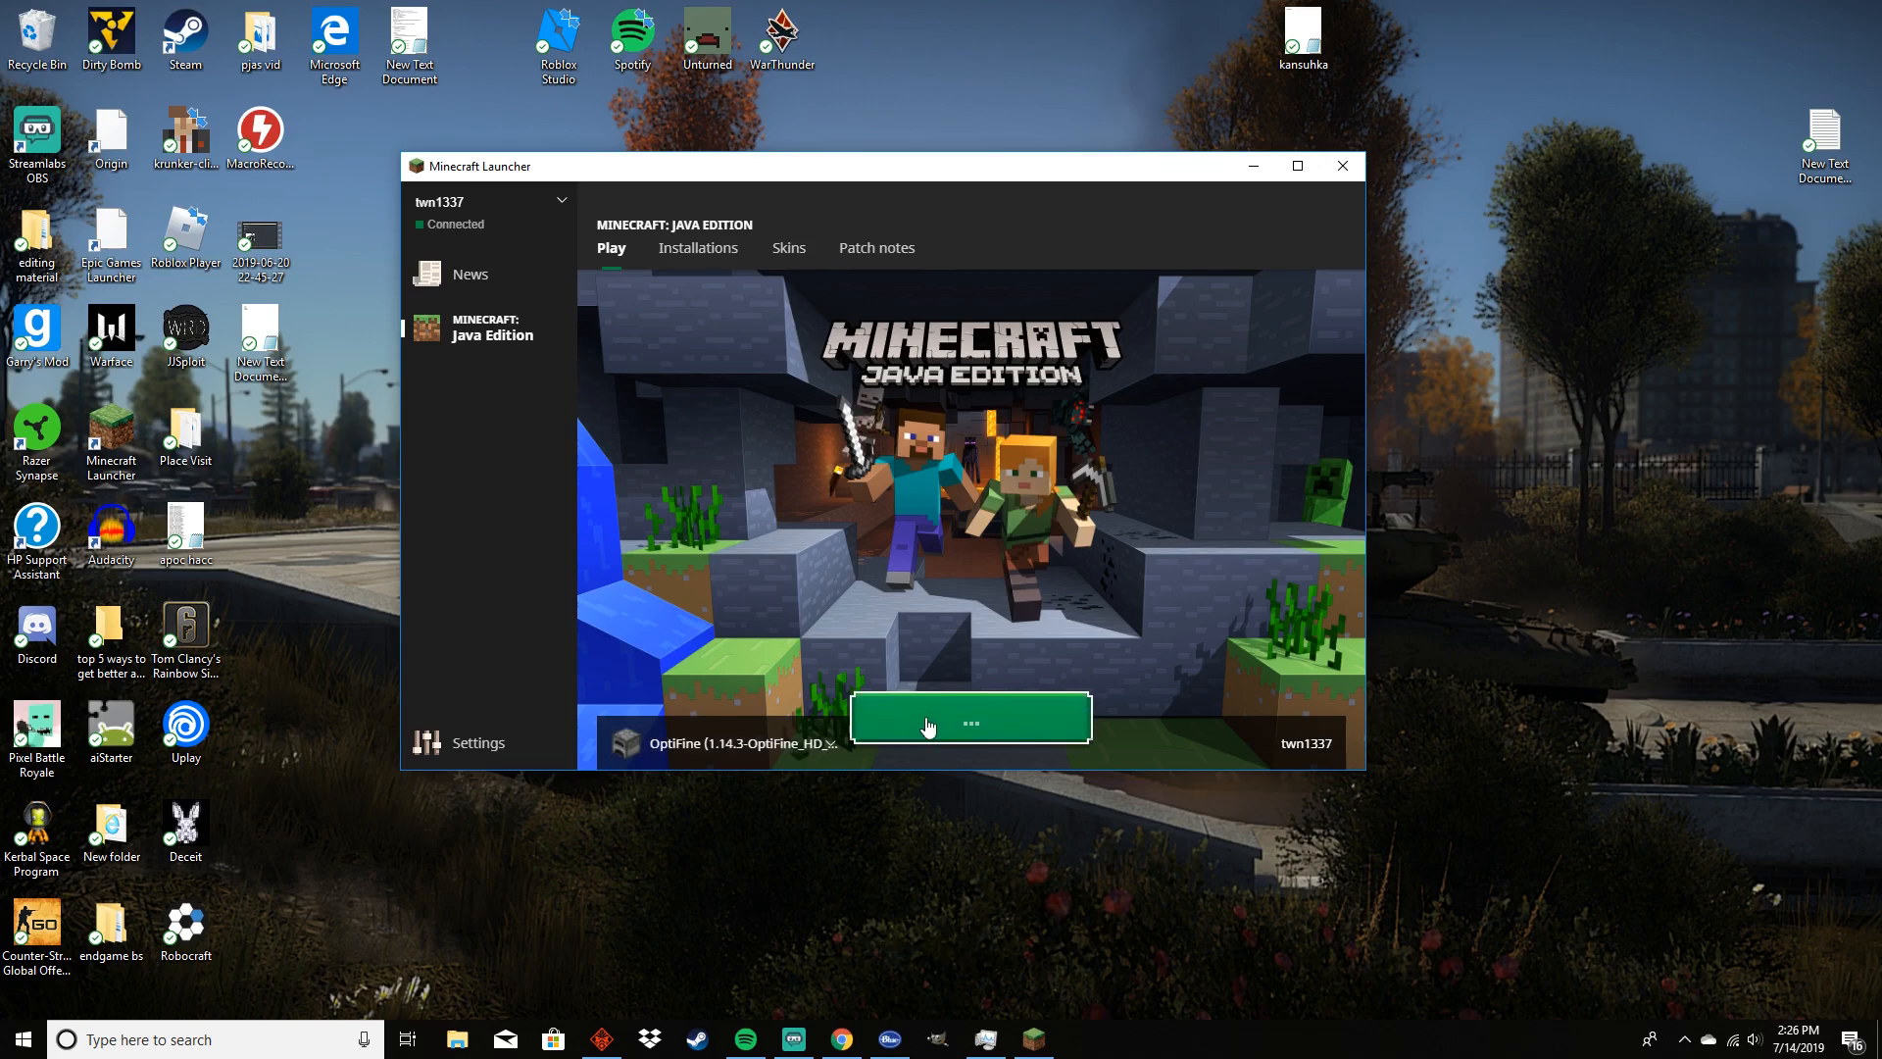
# Load the singleplayer world with the ship docked at the wooden pier at night
pyautogui.click(968, 717)
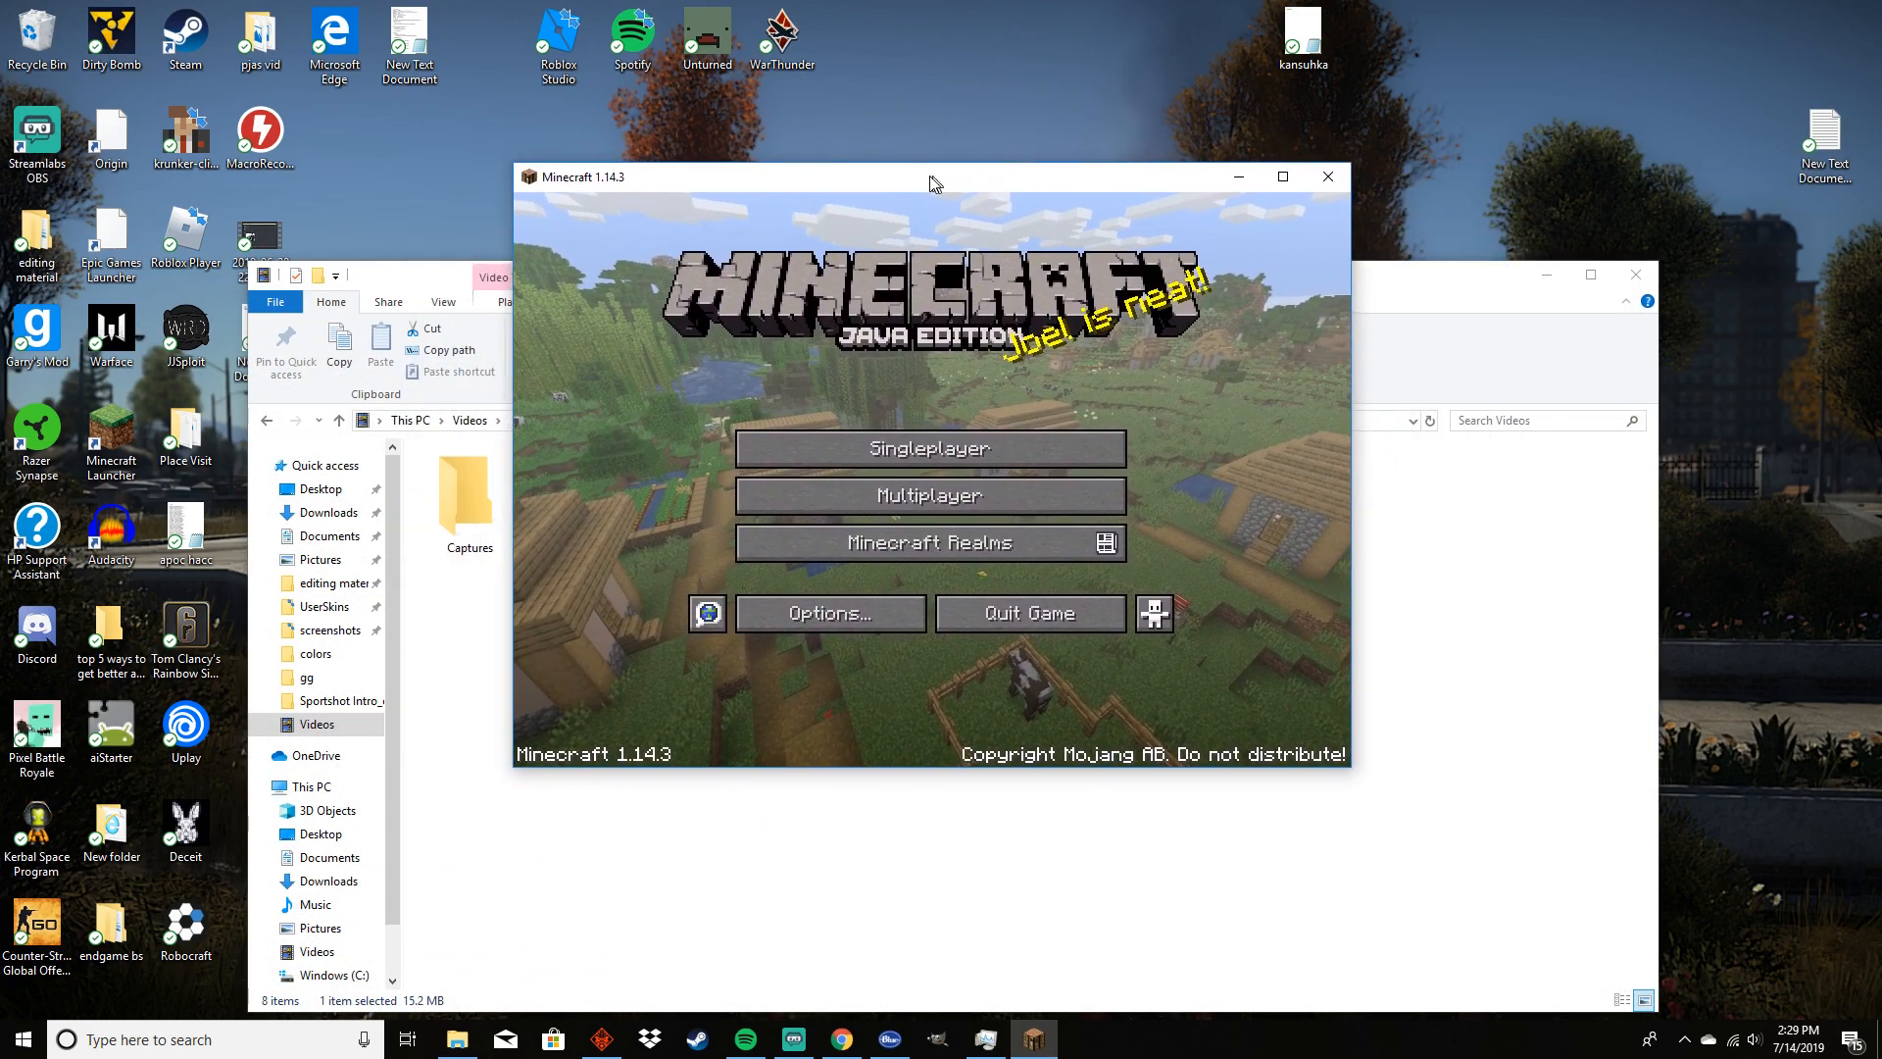
pyautogui.click(927, 447)
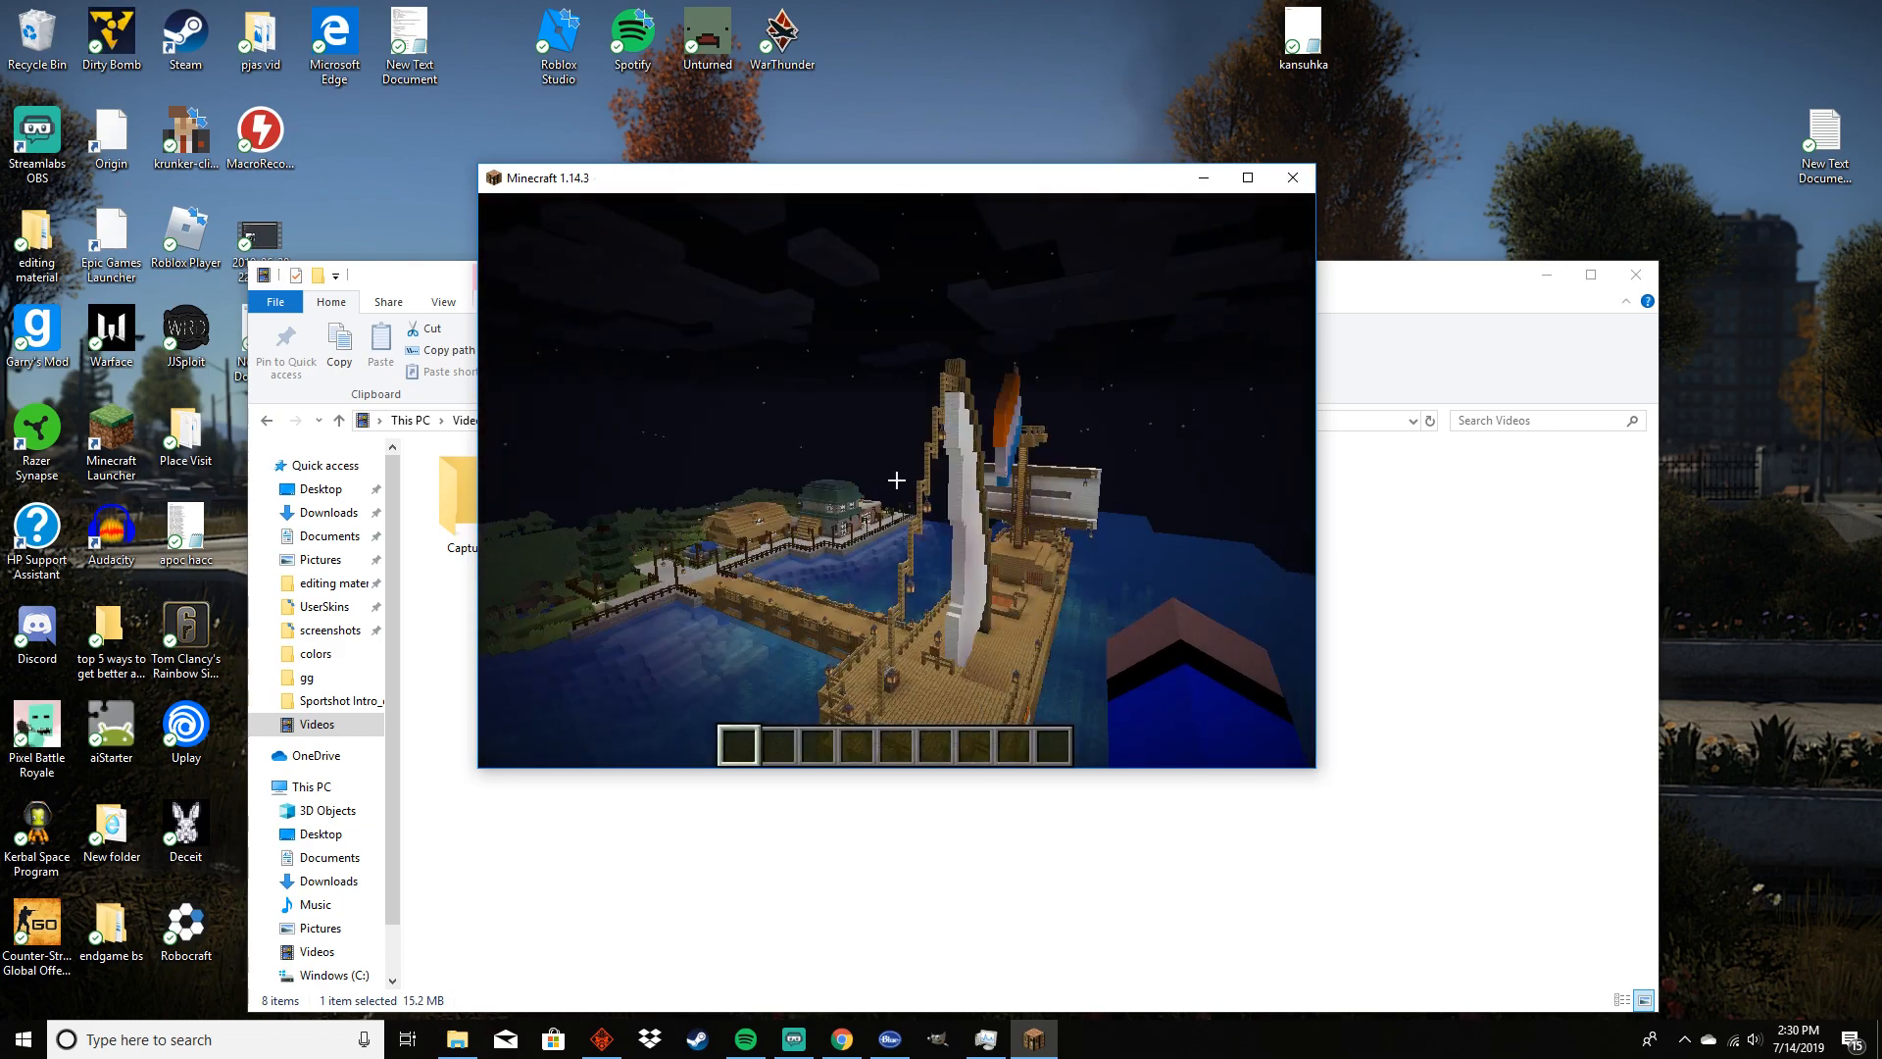
pyautogui.moveTo(896, 481)
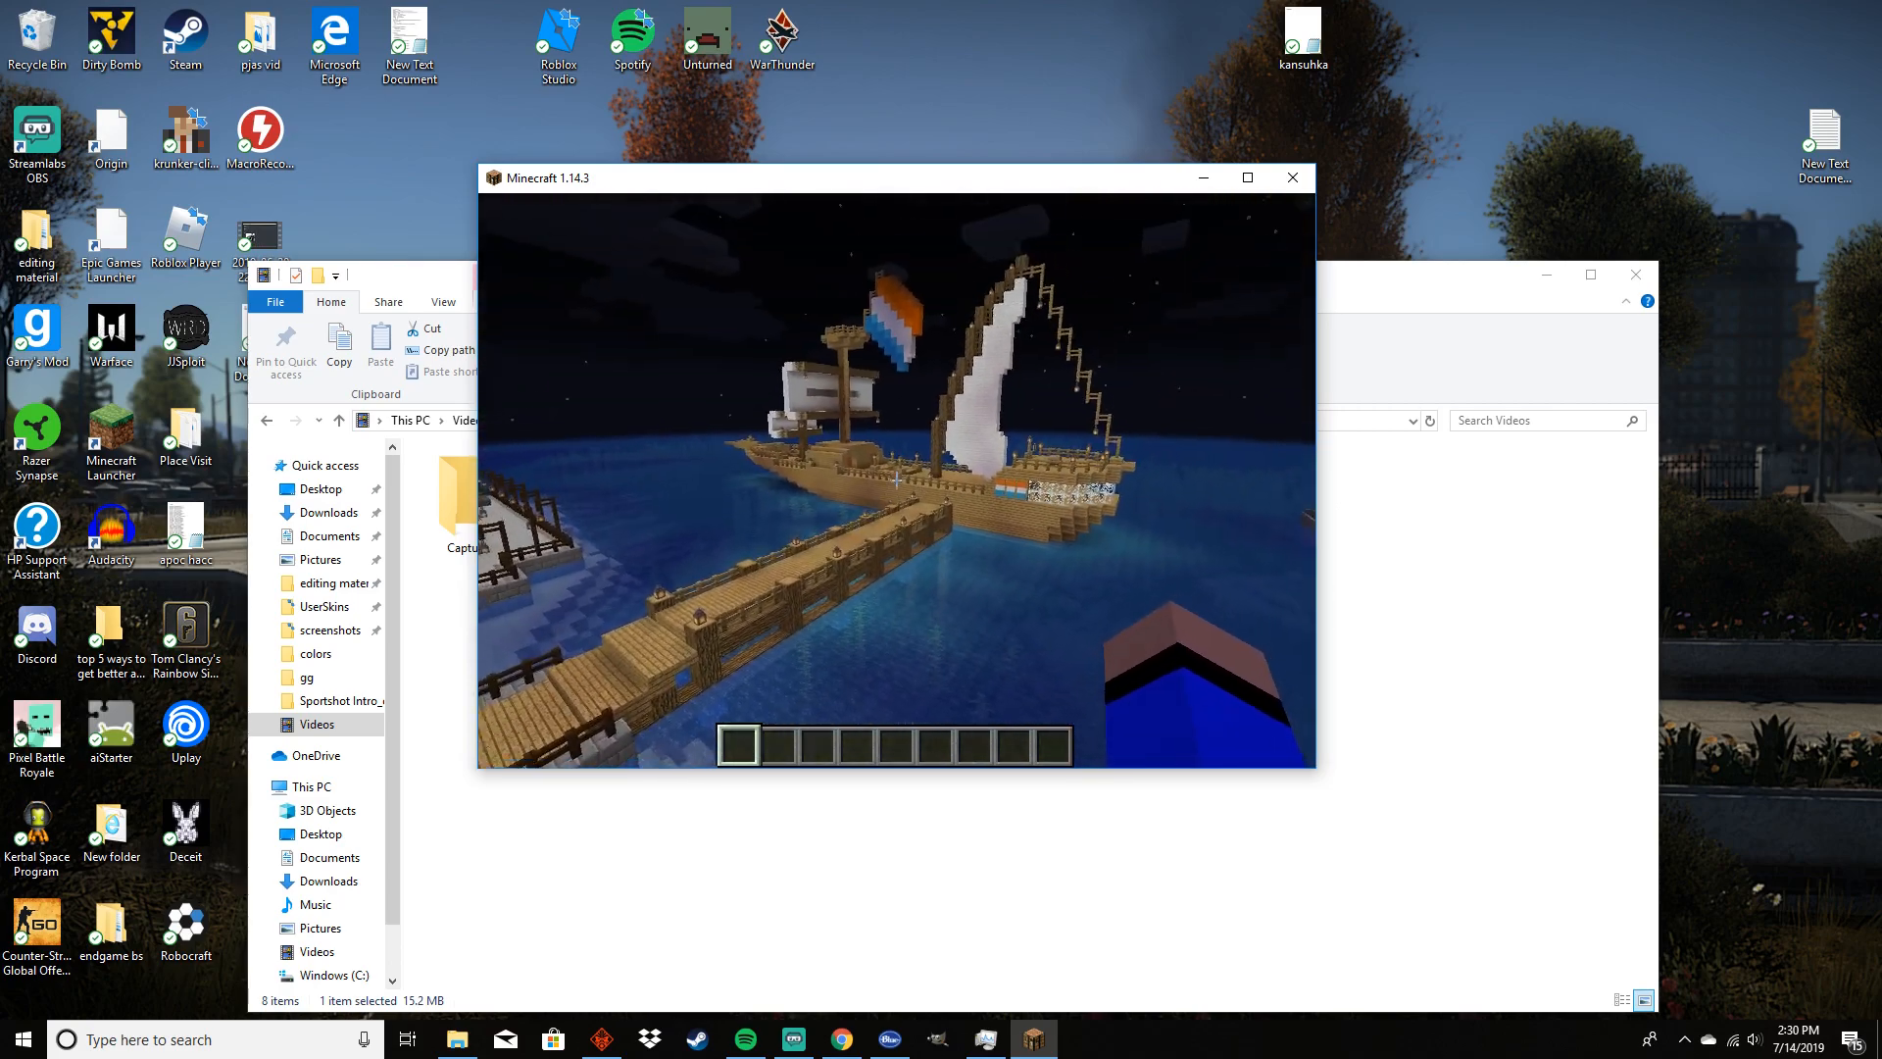
# Reach the Shaders settings from the pause menu and reveal the shaderpacks folder for the Sildurs zip
pyautogui.press('Escape')
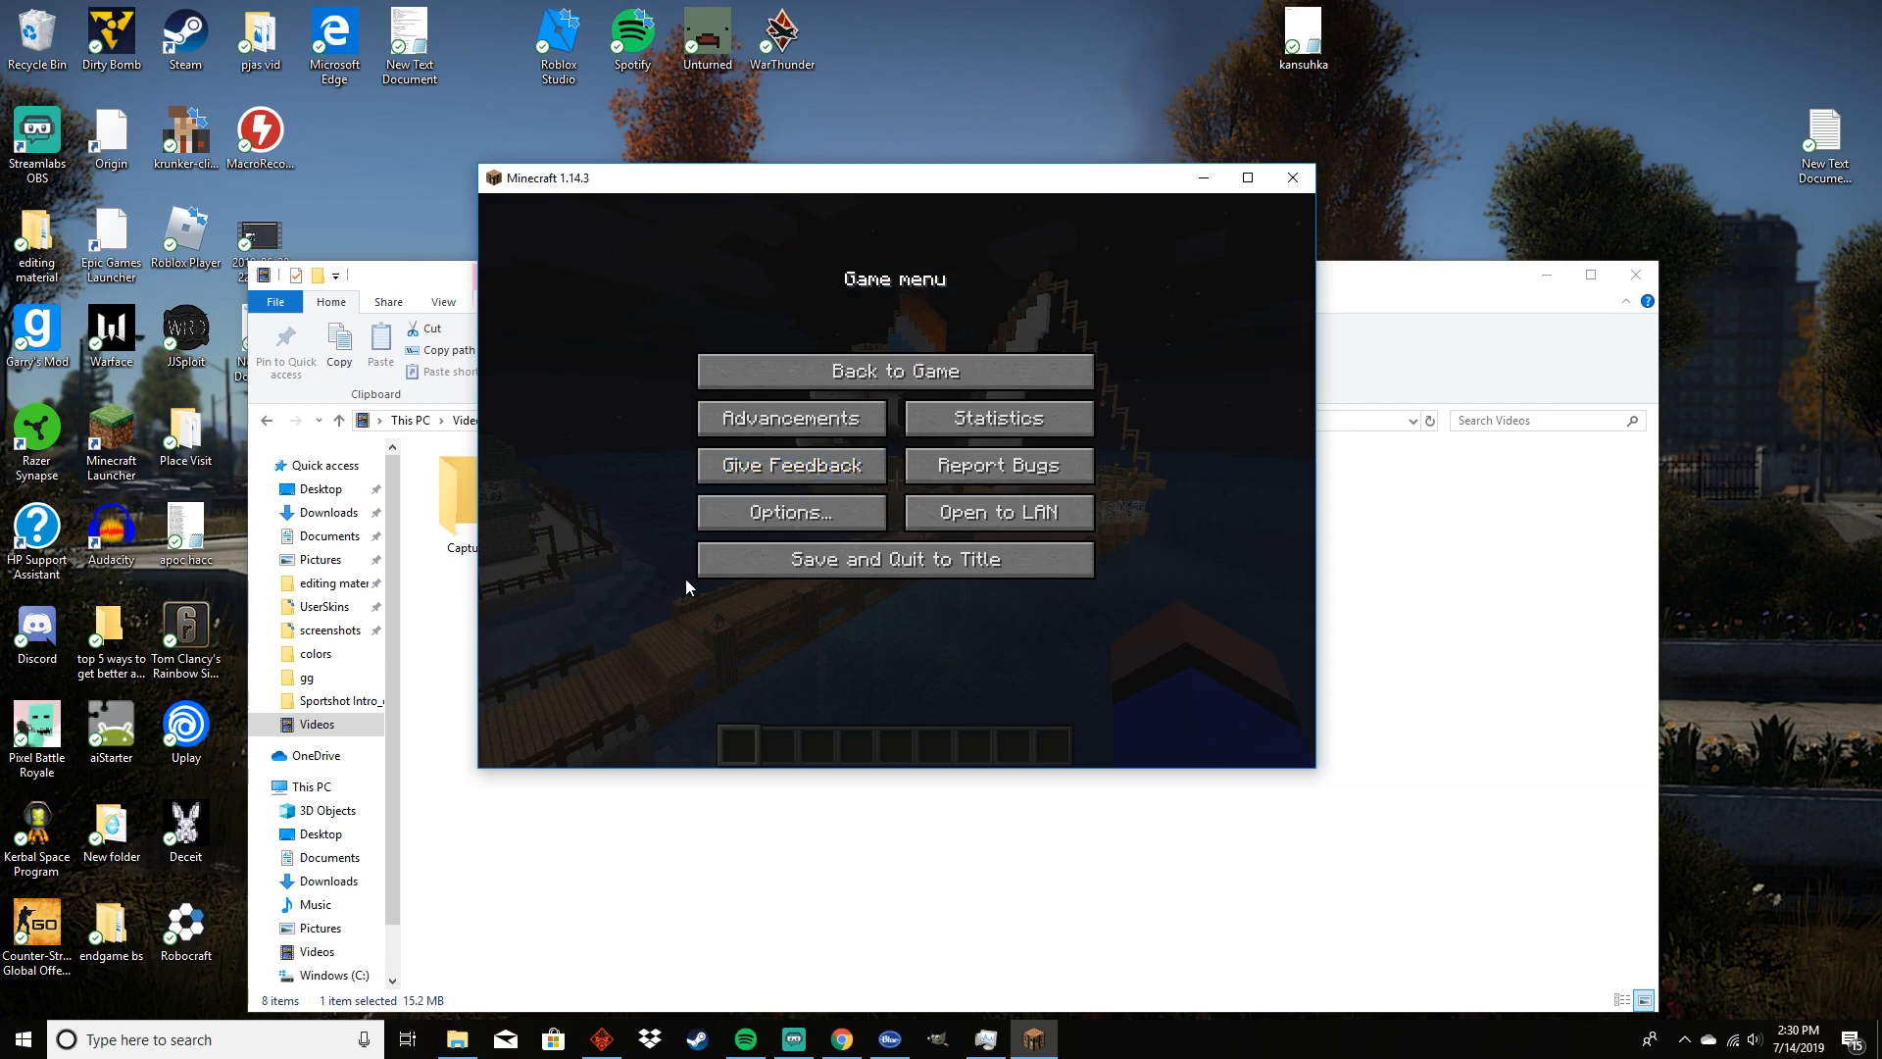
pyautogui.click(790, 512)
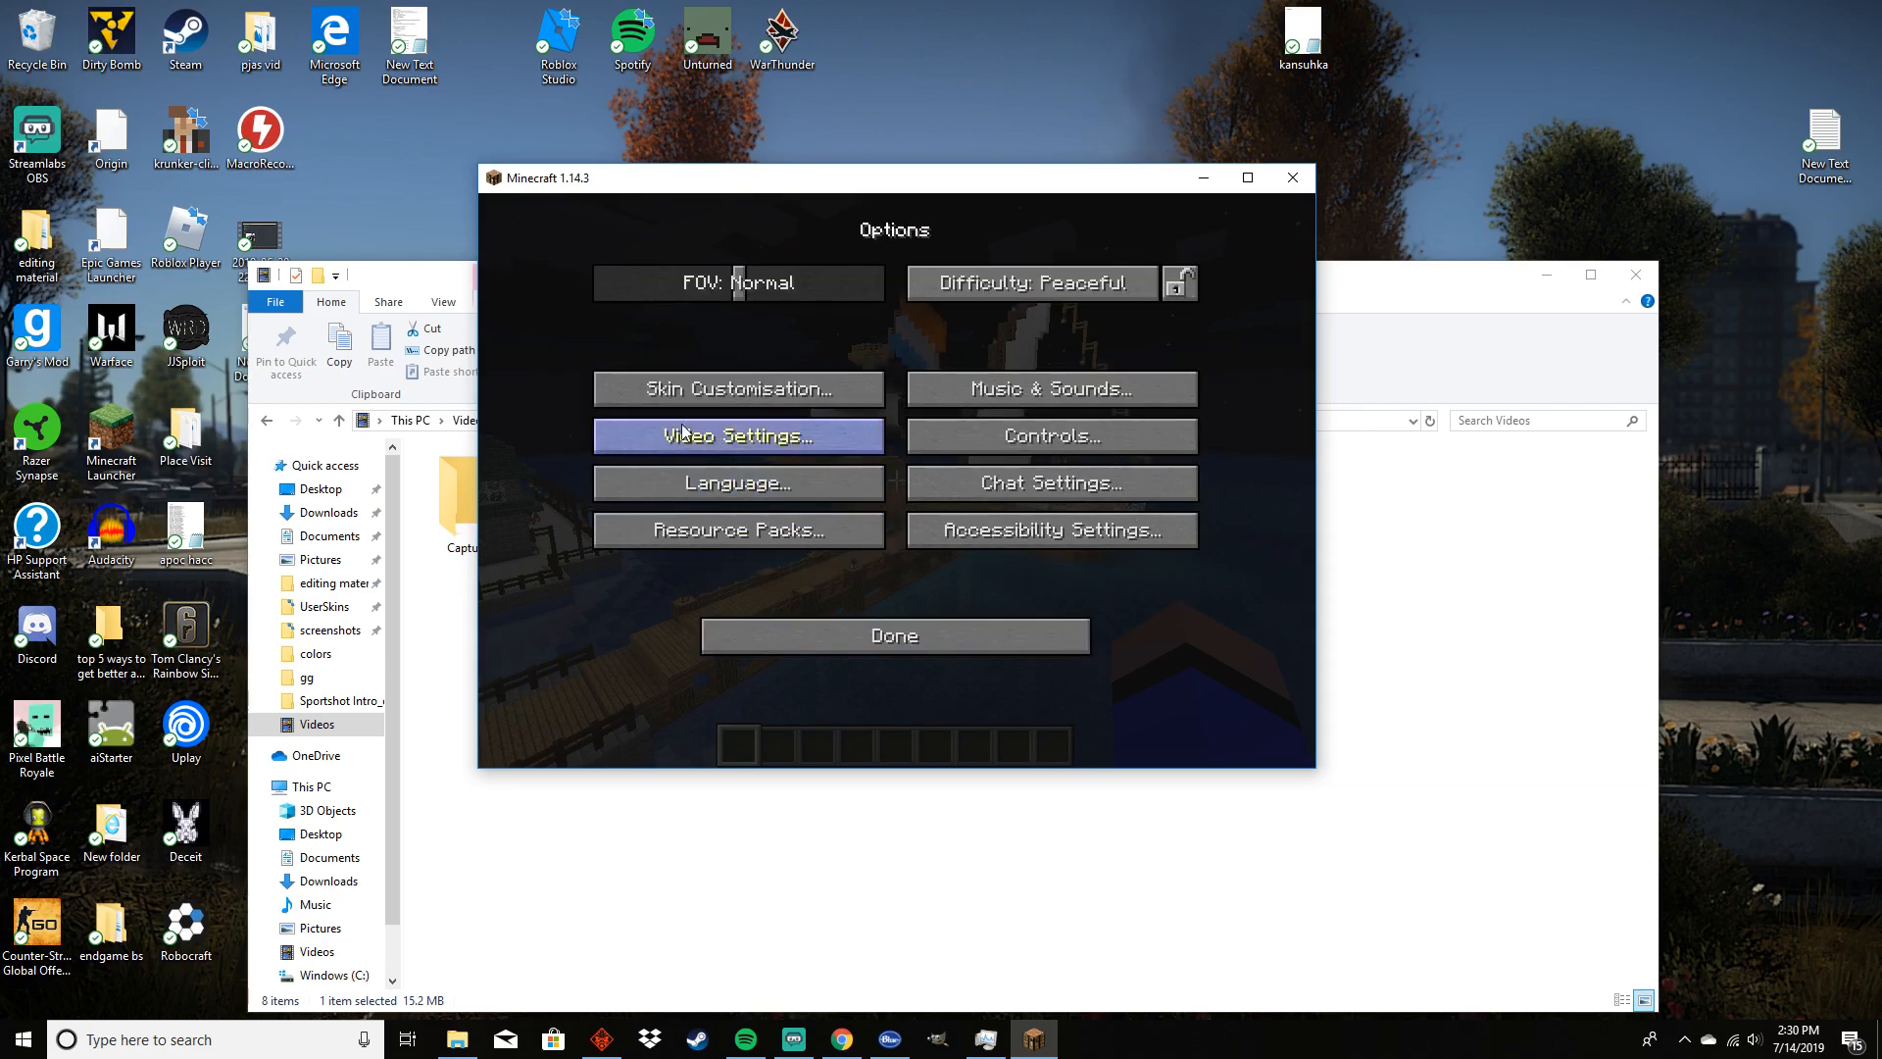
pyautogui.moveTo(719, 438)
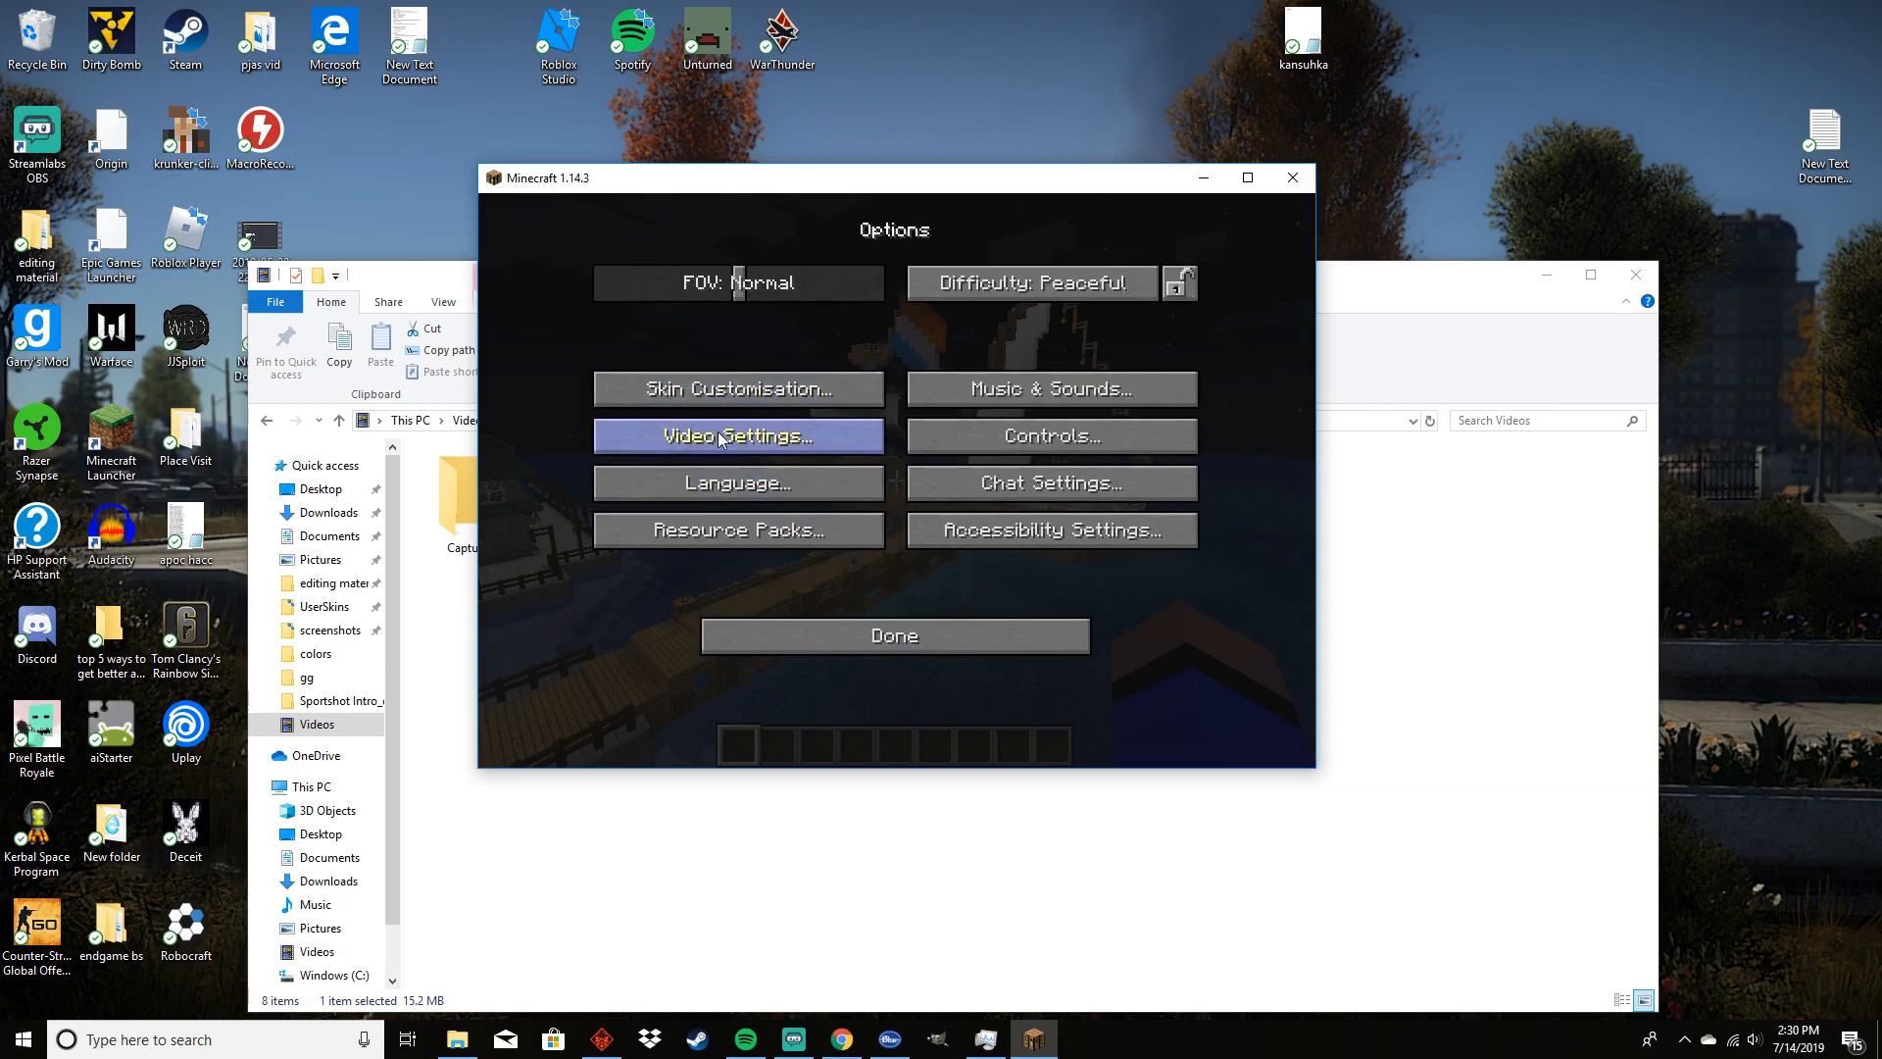
pyautogui.click(737, 435)
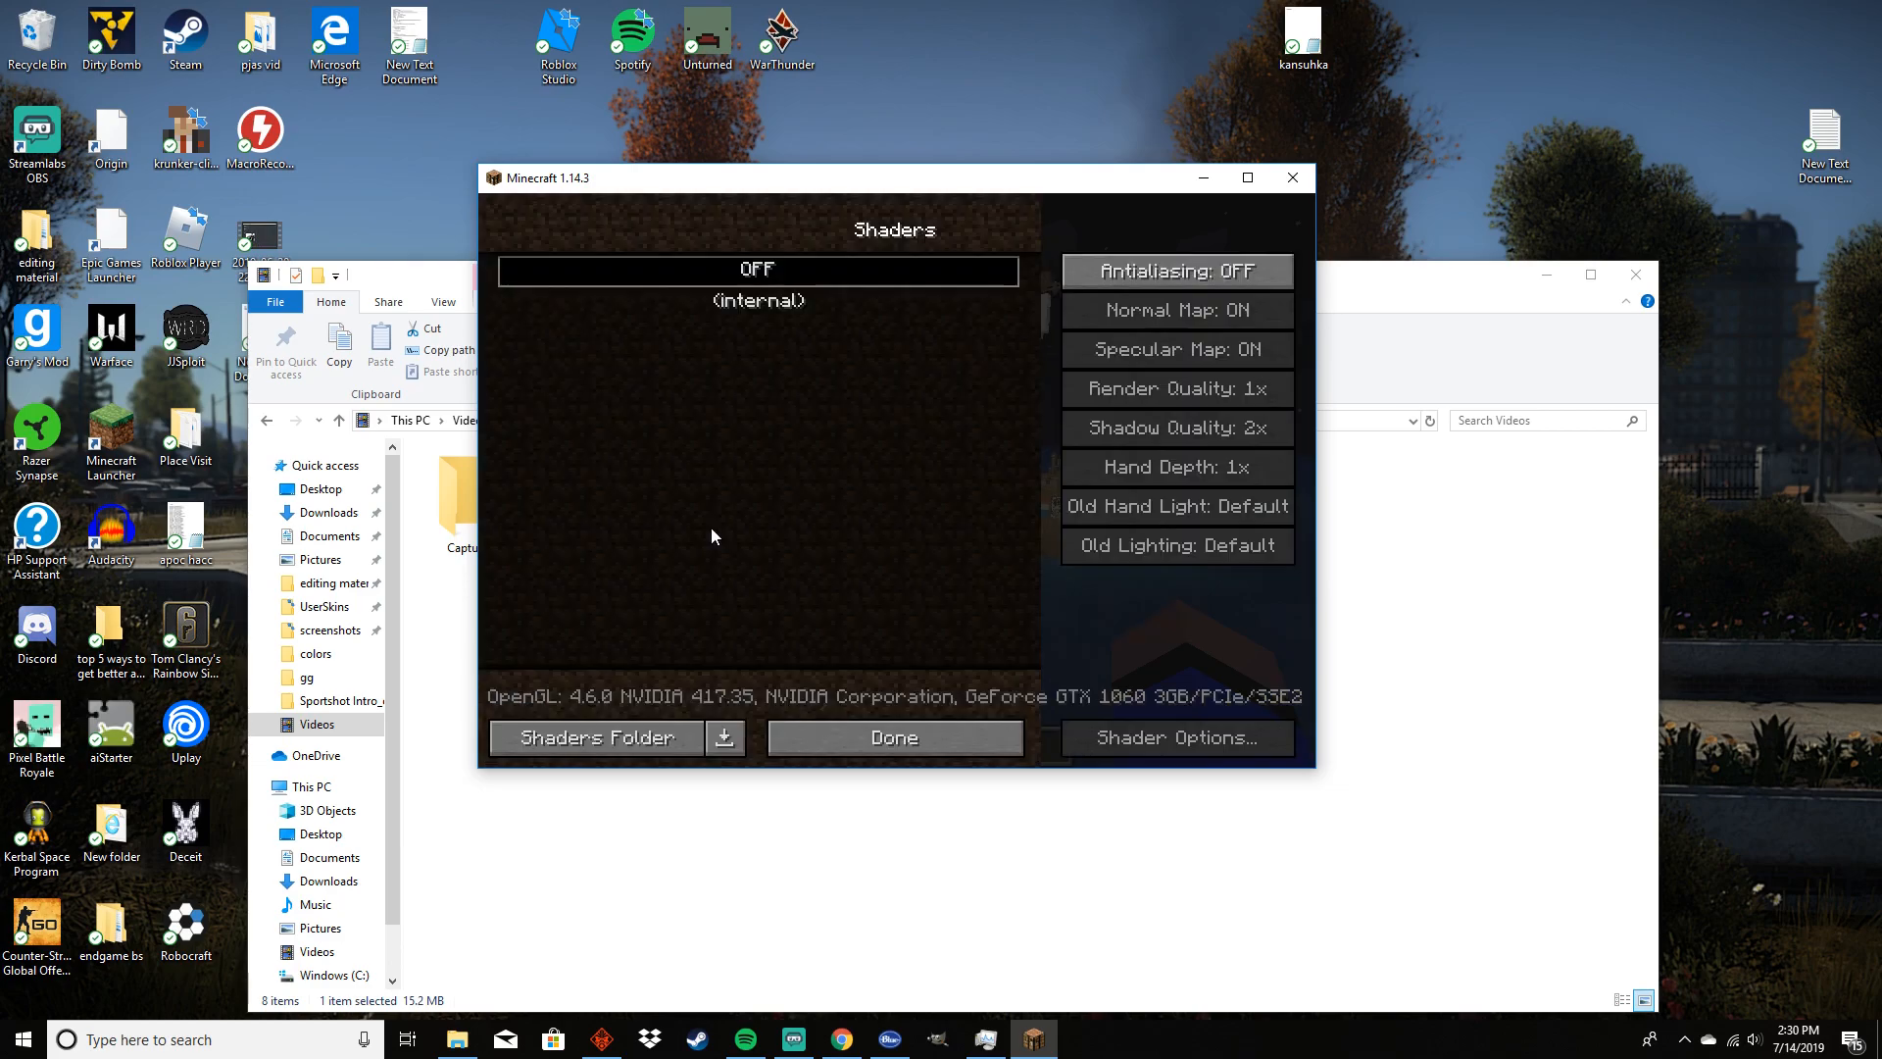
pyautogui.moveTo(594, 737)
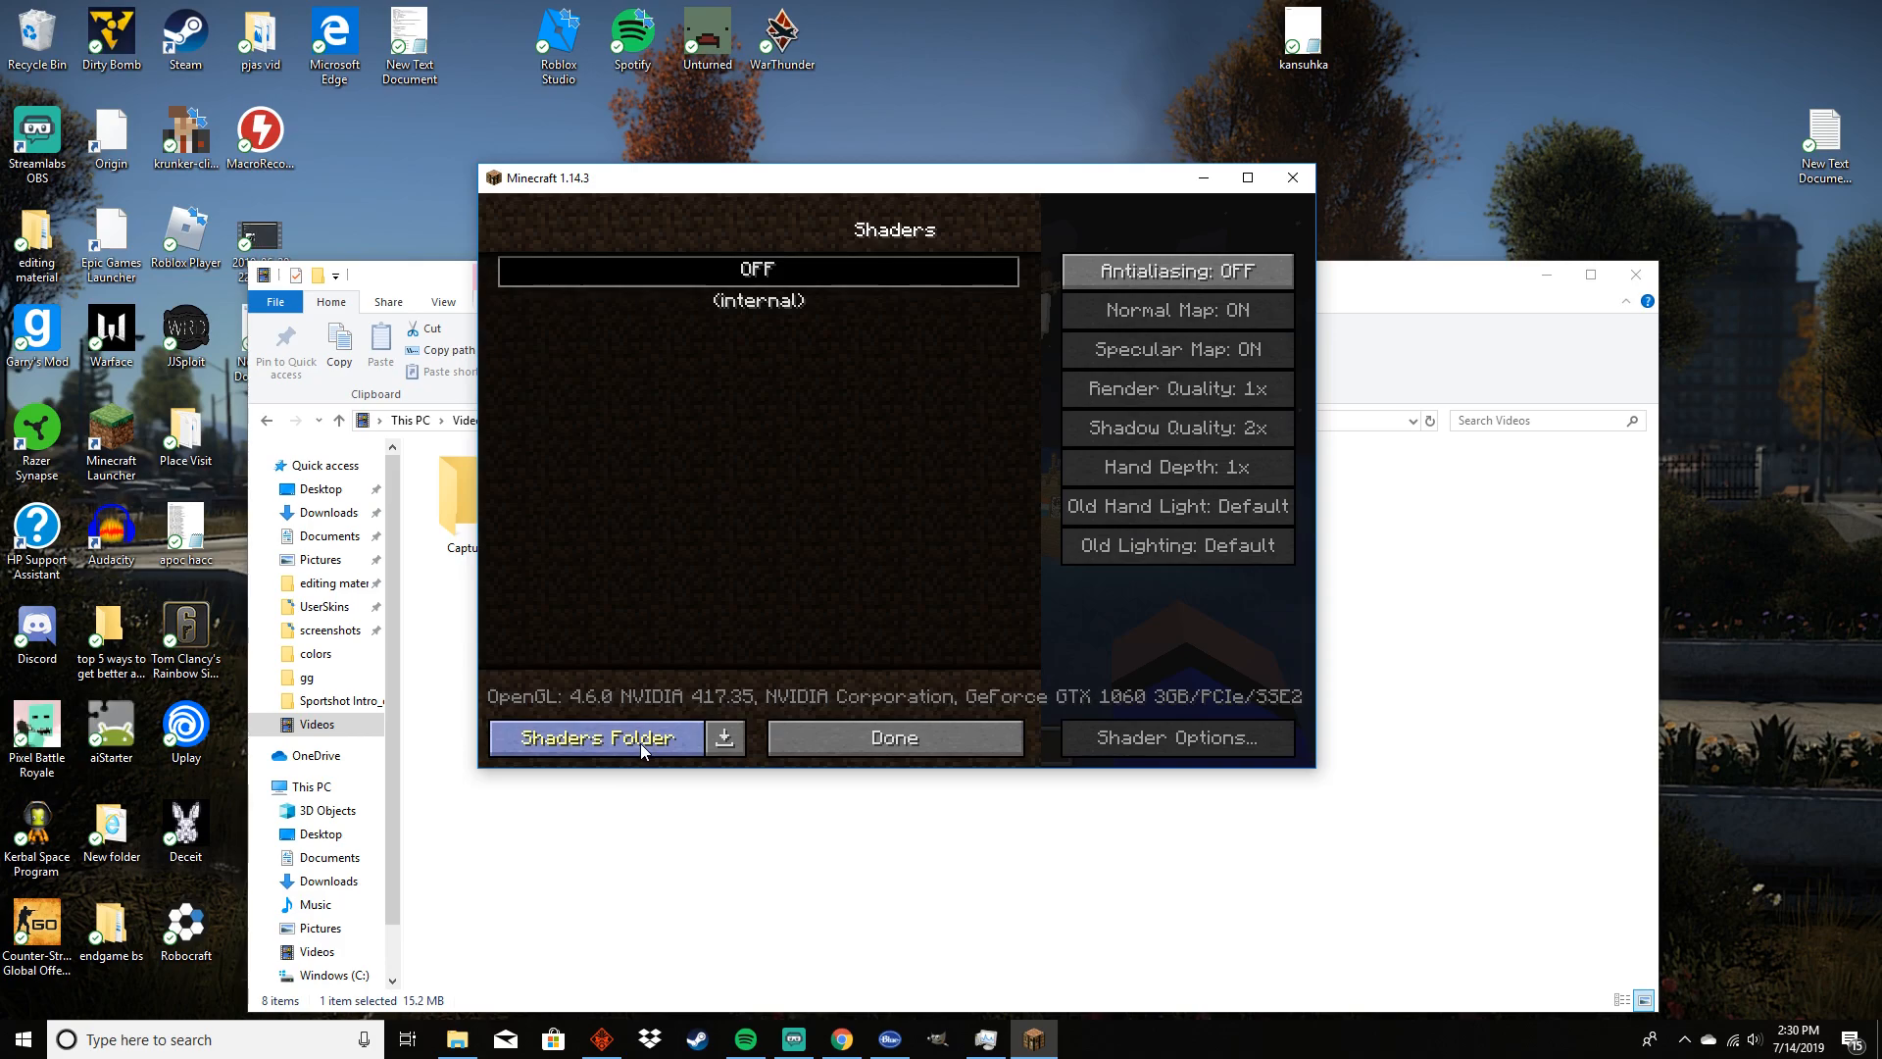
pyautogui.click(613, 737)
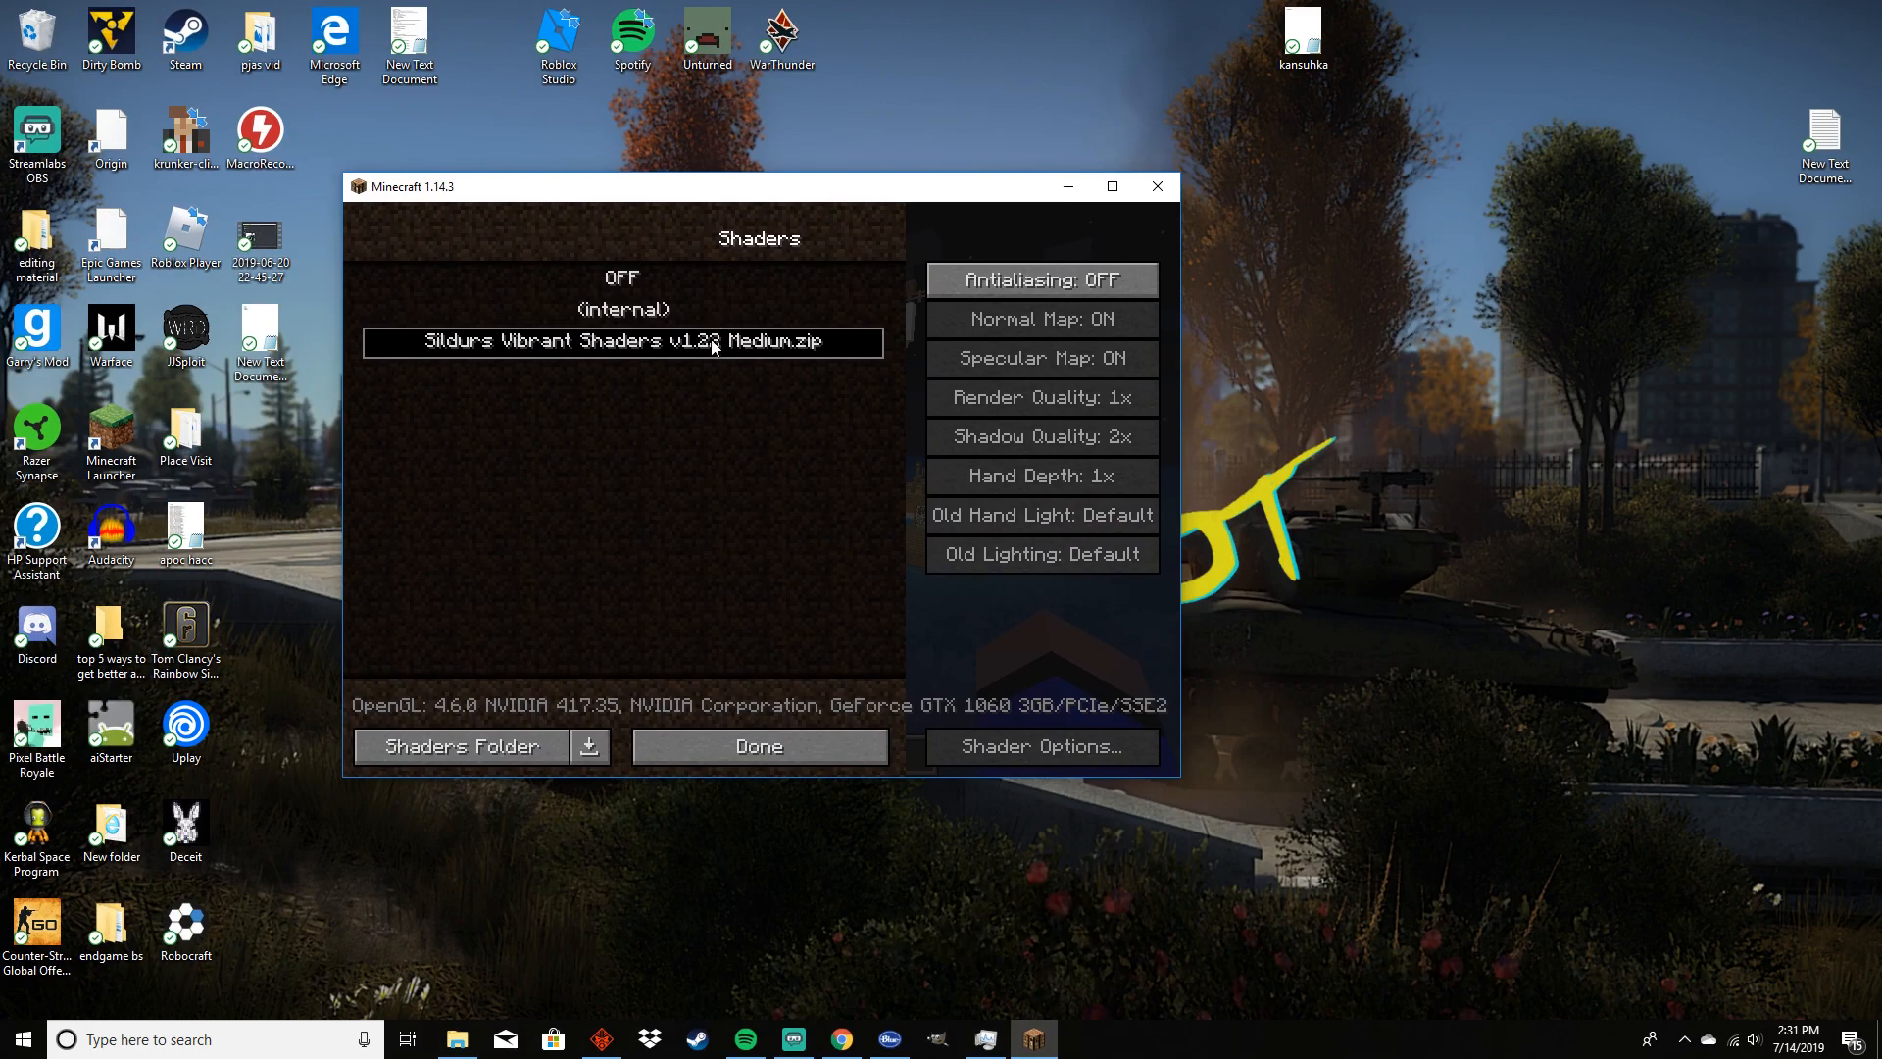
# Select Sildurs Vibrant Shaders v1.22 Medium.zip and confirm with Done
pyautogui.click(757, 745)
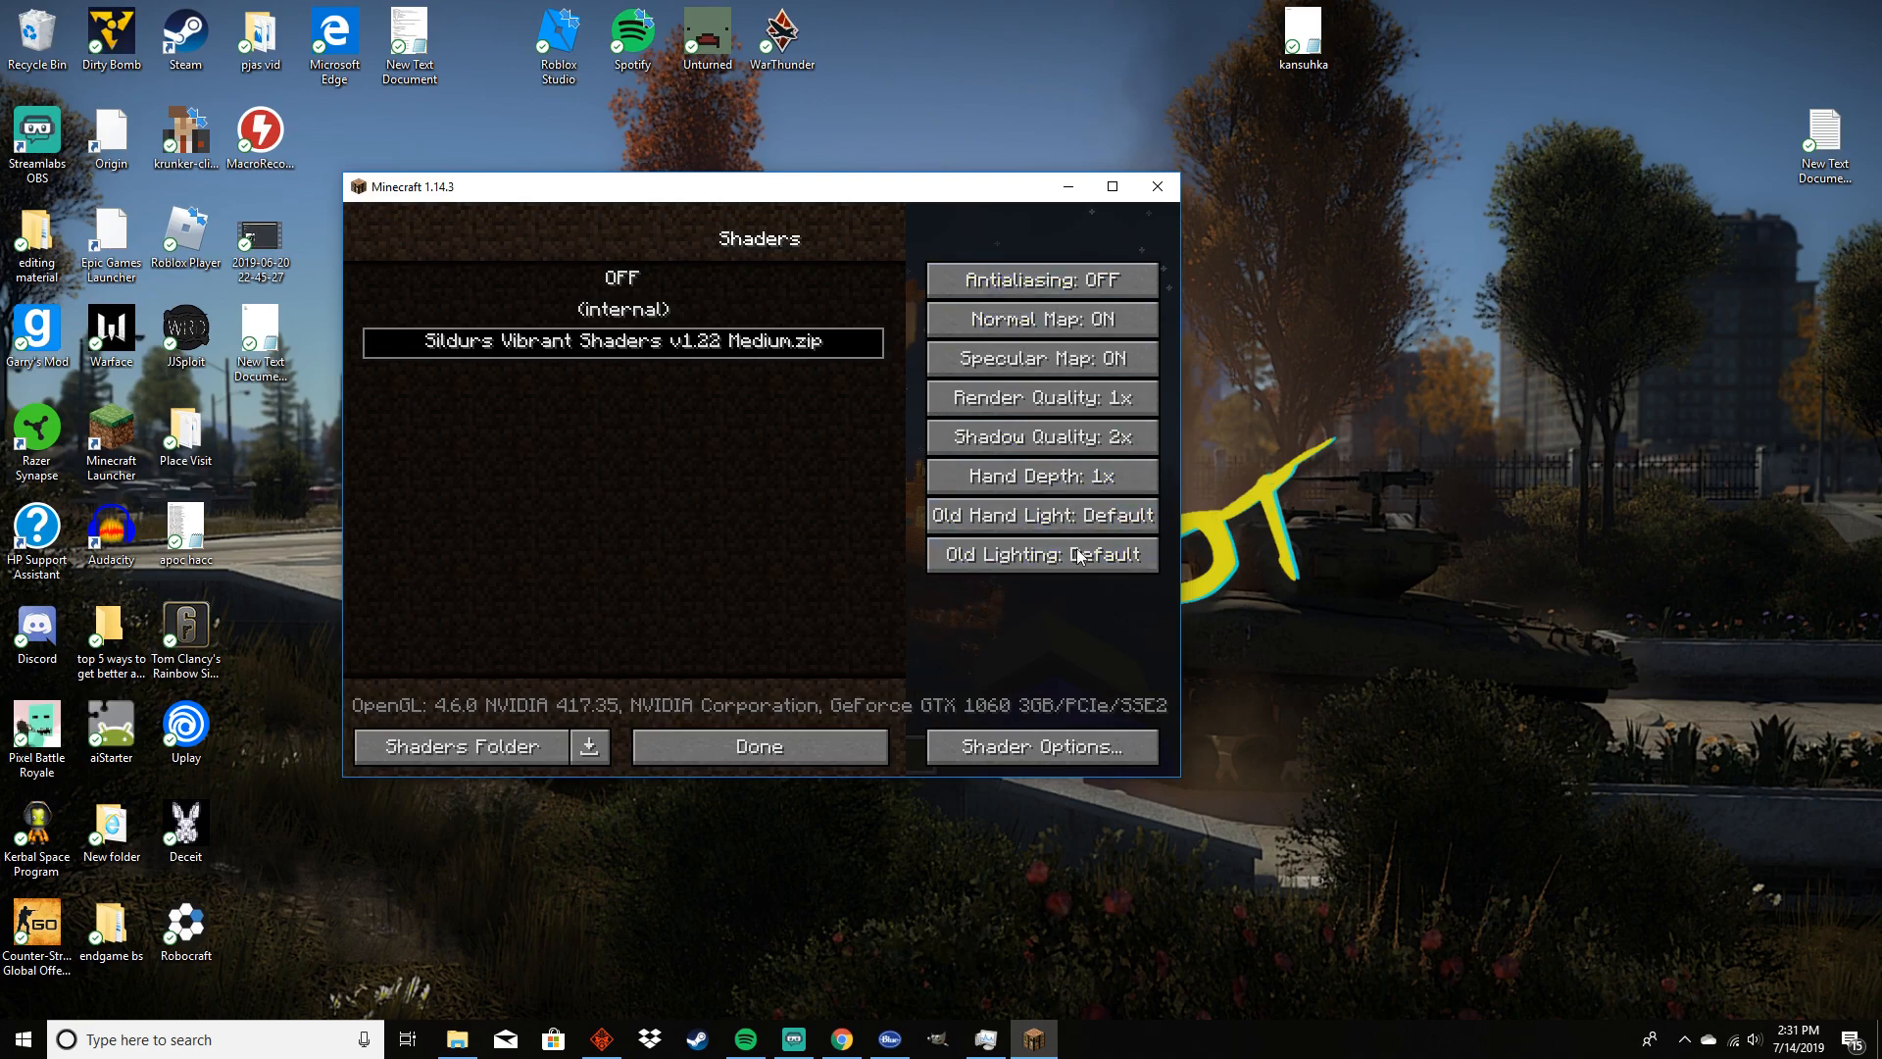
pyautogui.click(757, 745)
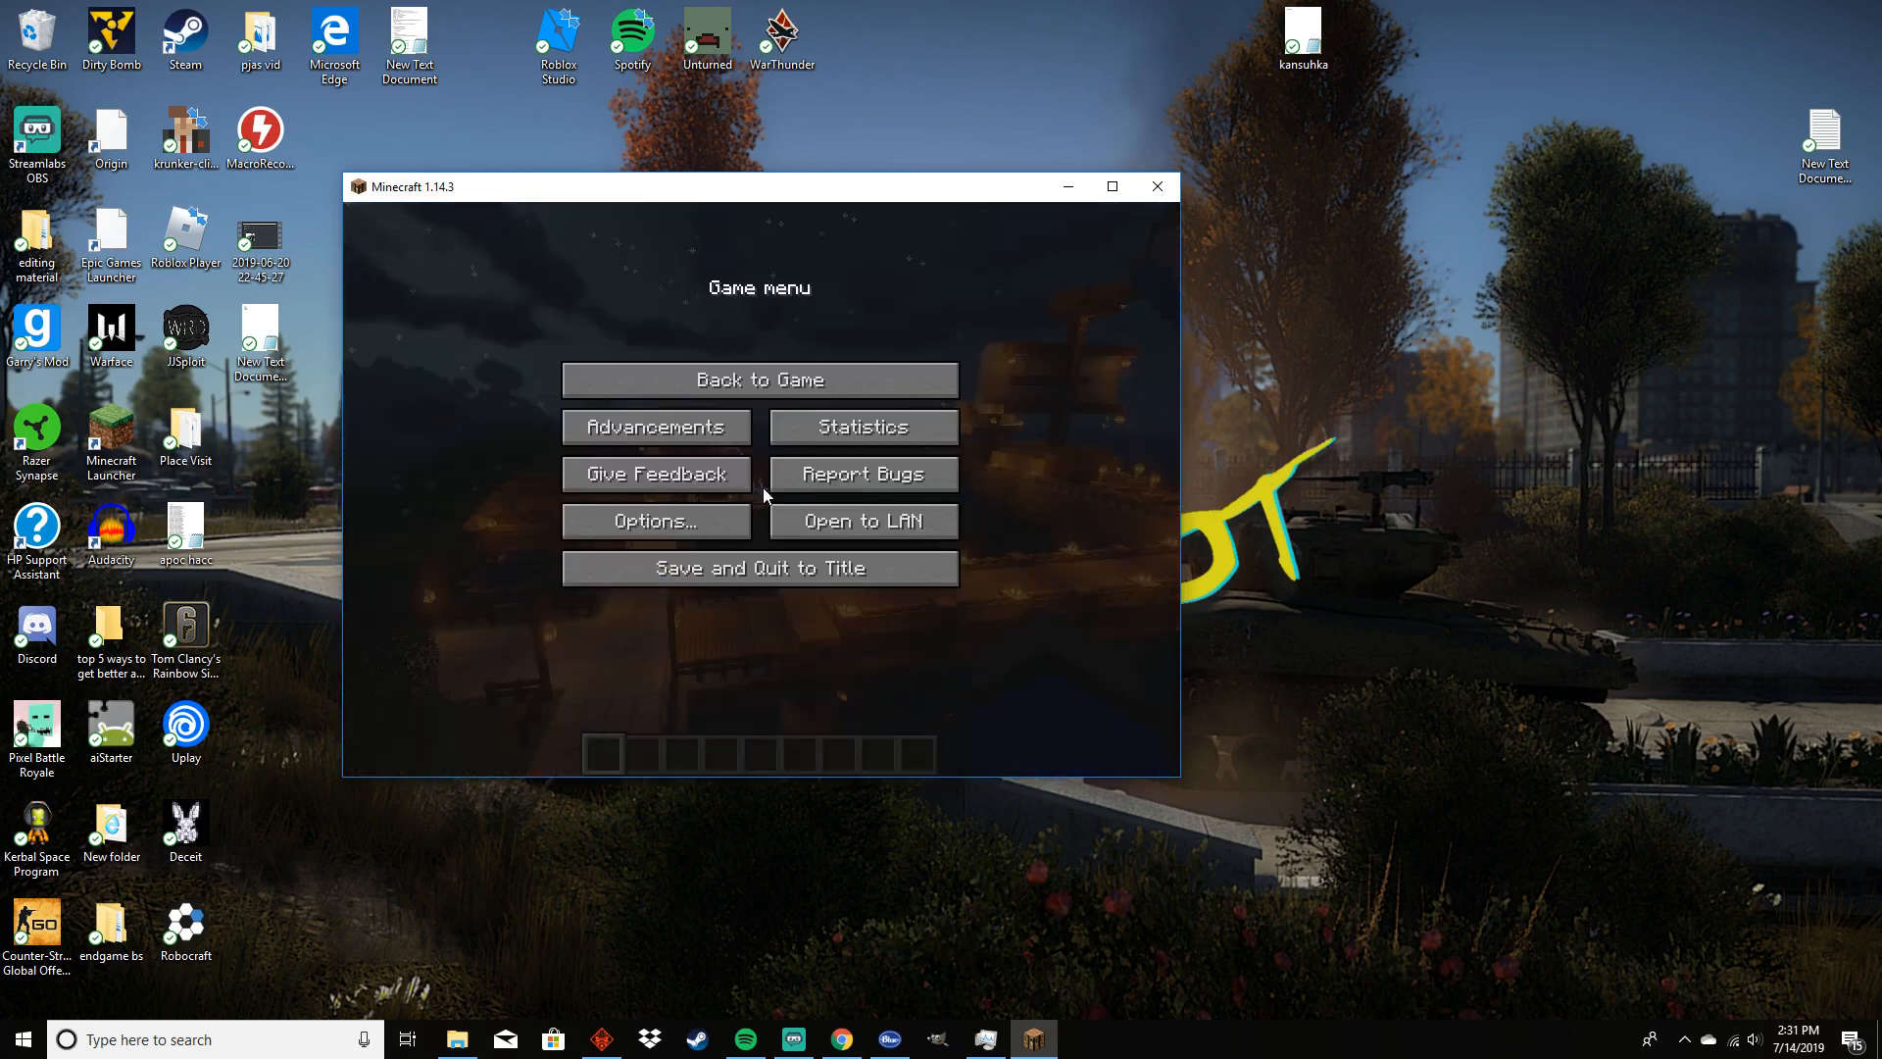
pyautogui.moveTo(1180, 782)
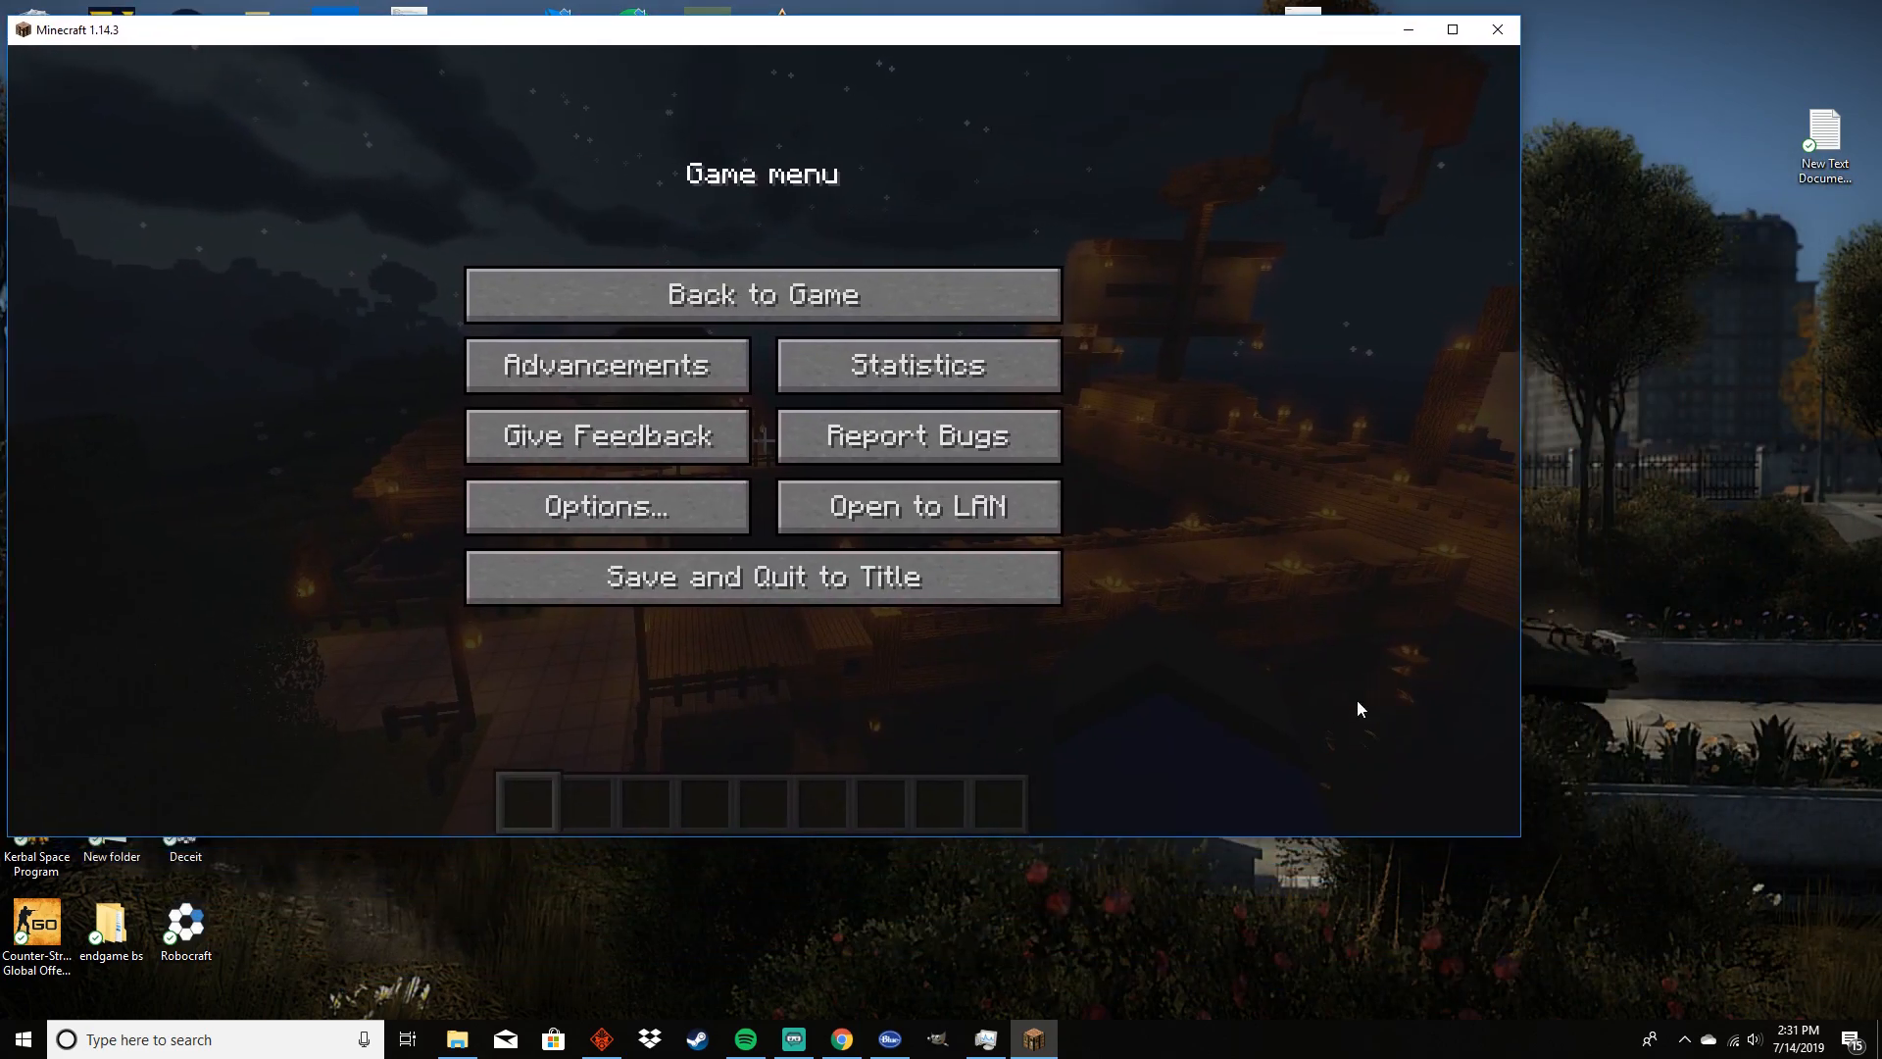
# Maximize the window, resume the shaded harbour world and briefly check the F3 debug readout
pyautogui.click(1451, 30)
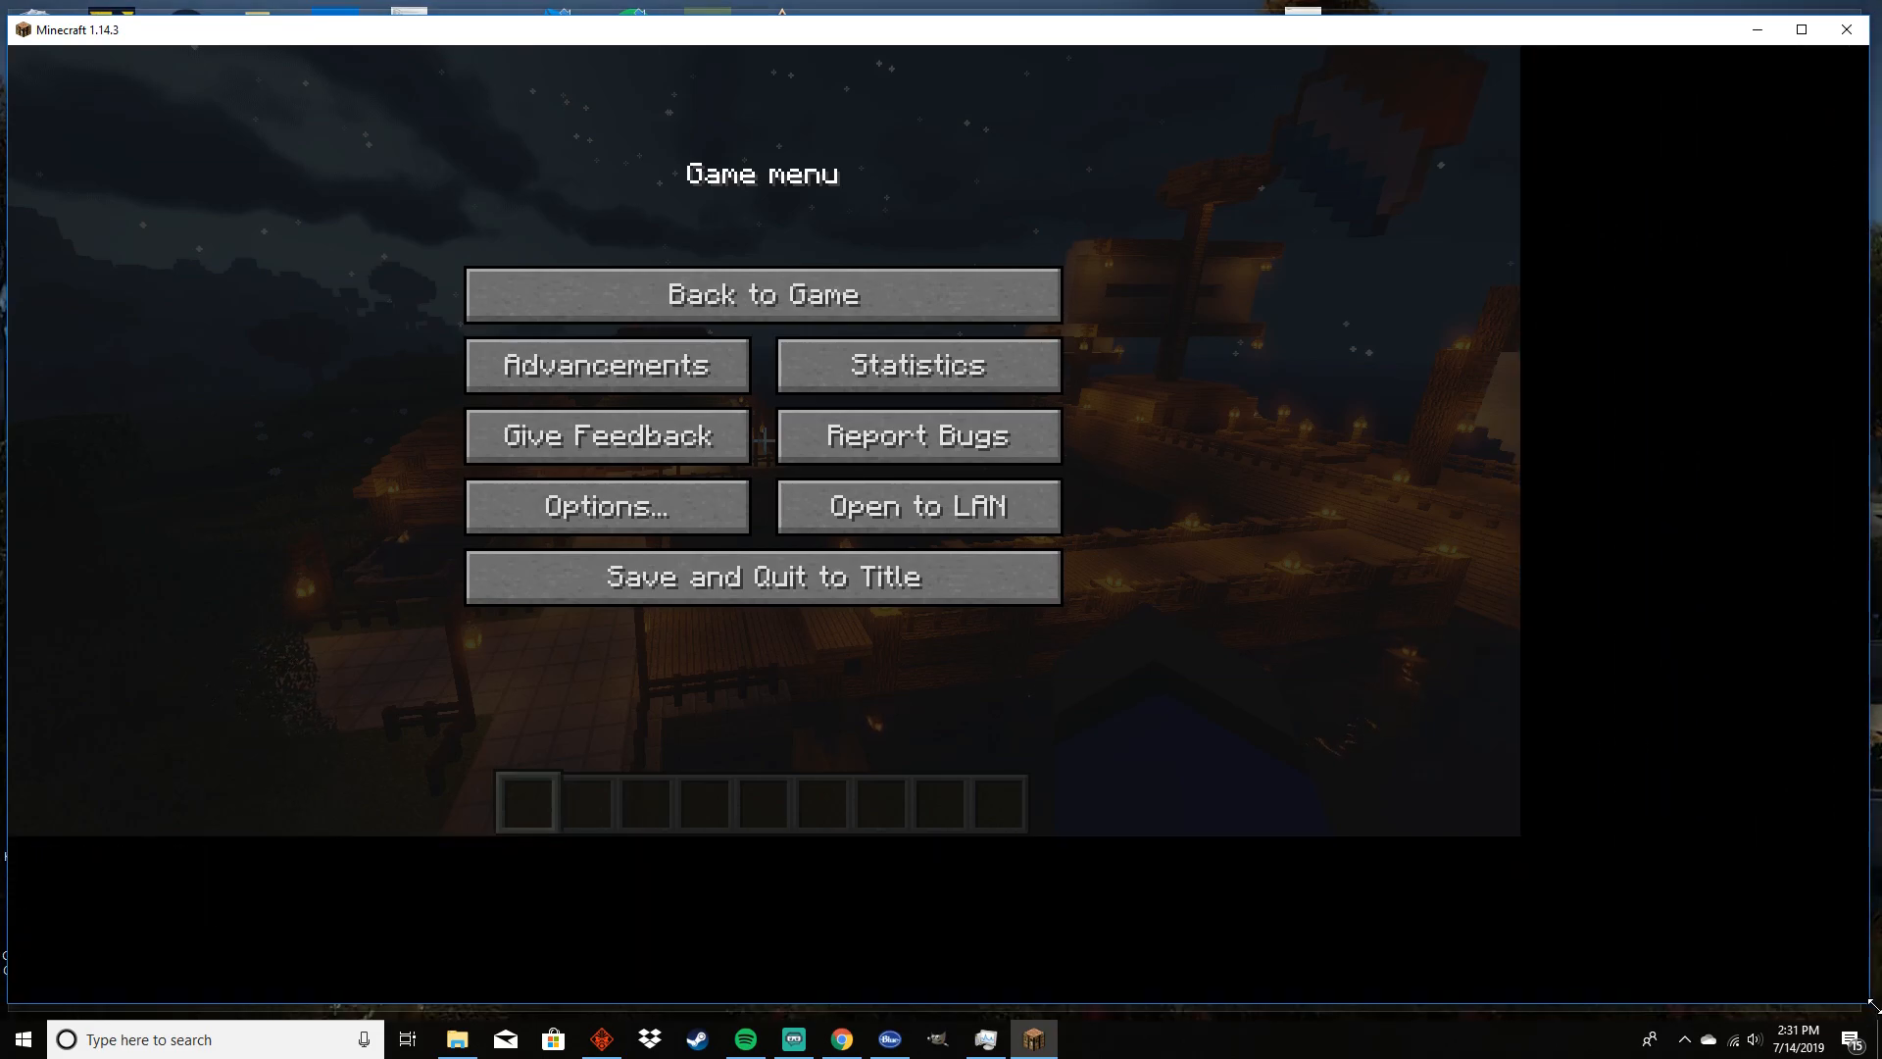
pyautogui.click(761, 294)
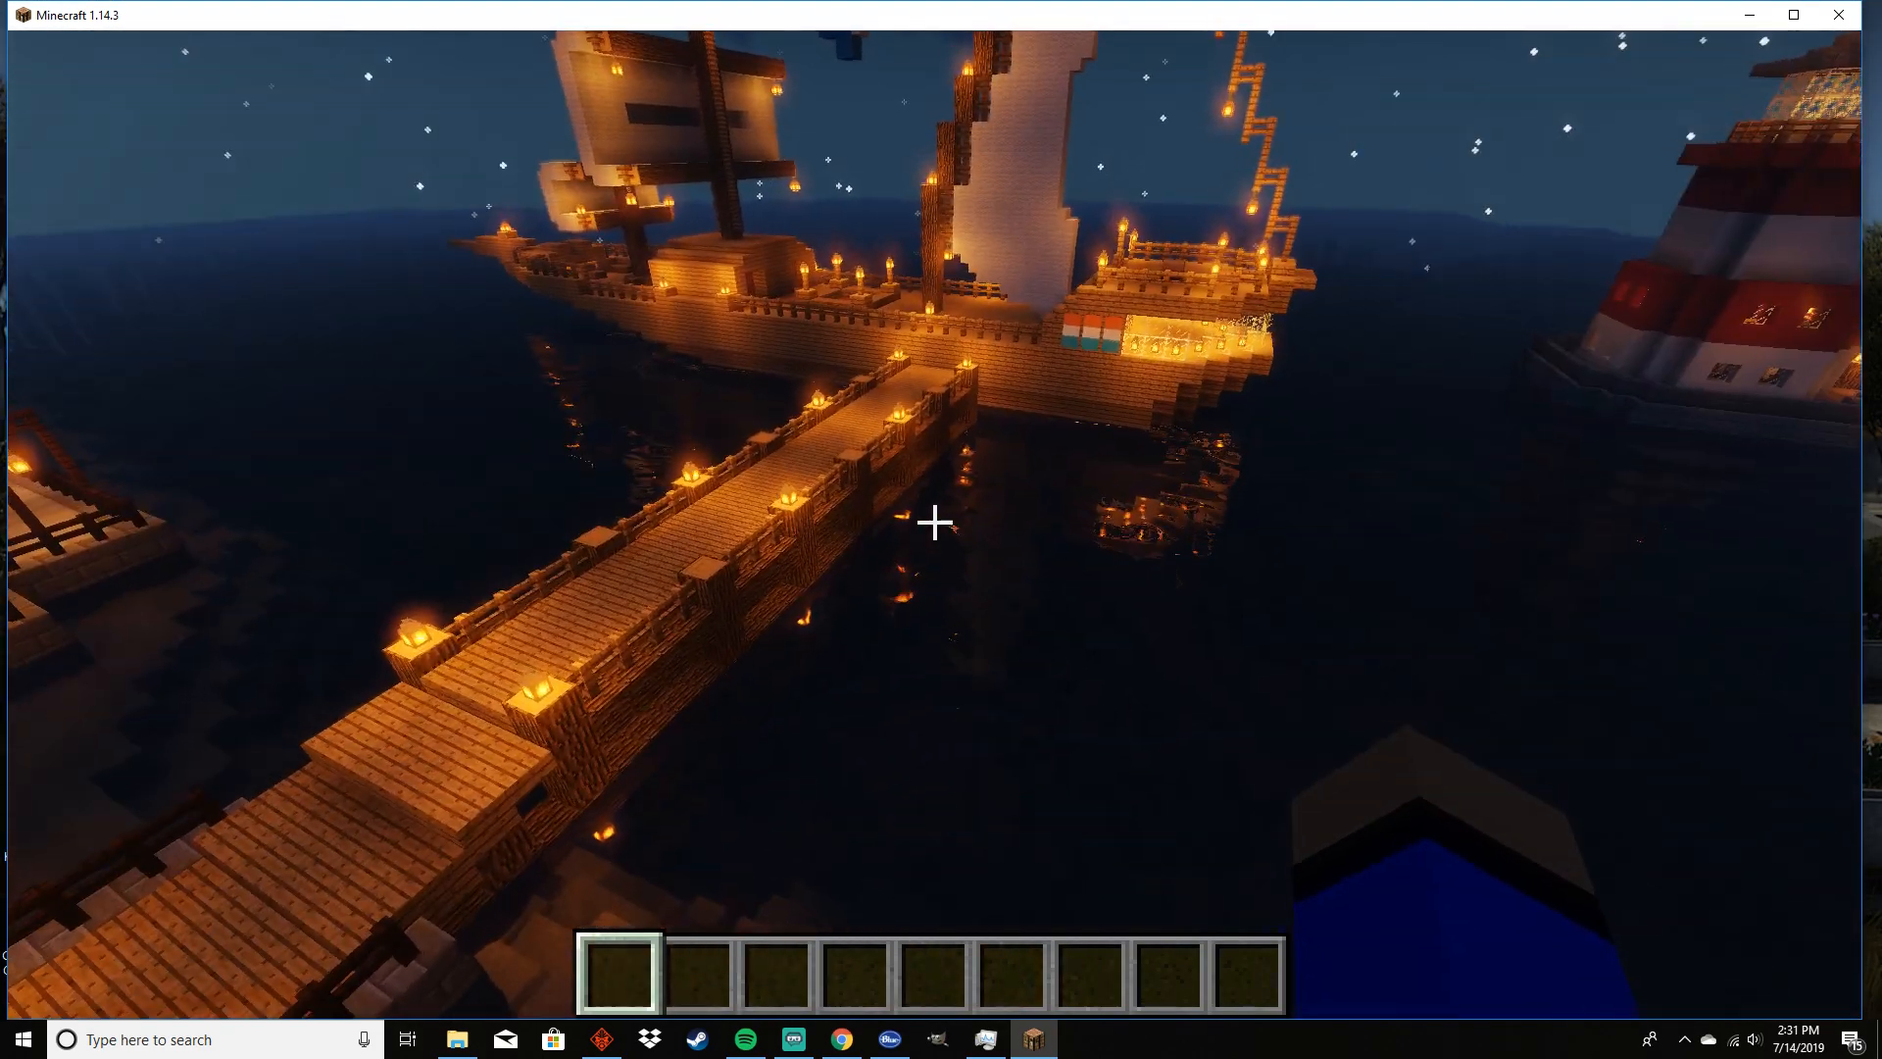
pyautogui.moveTo(933, 522)
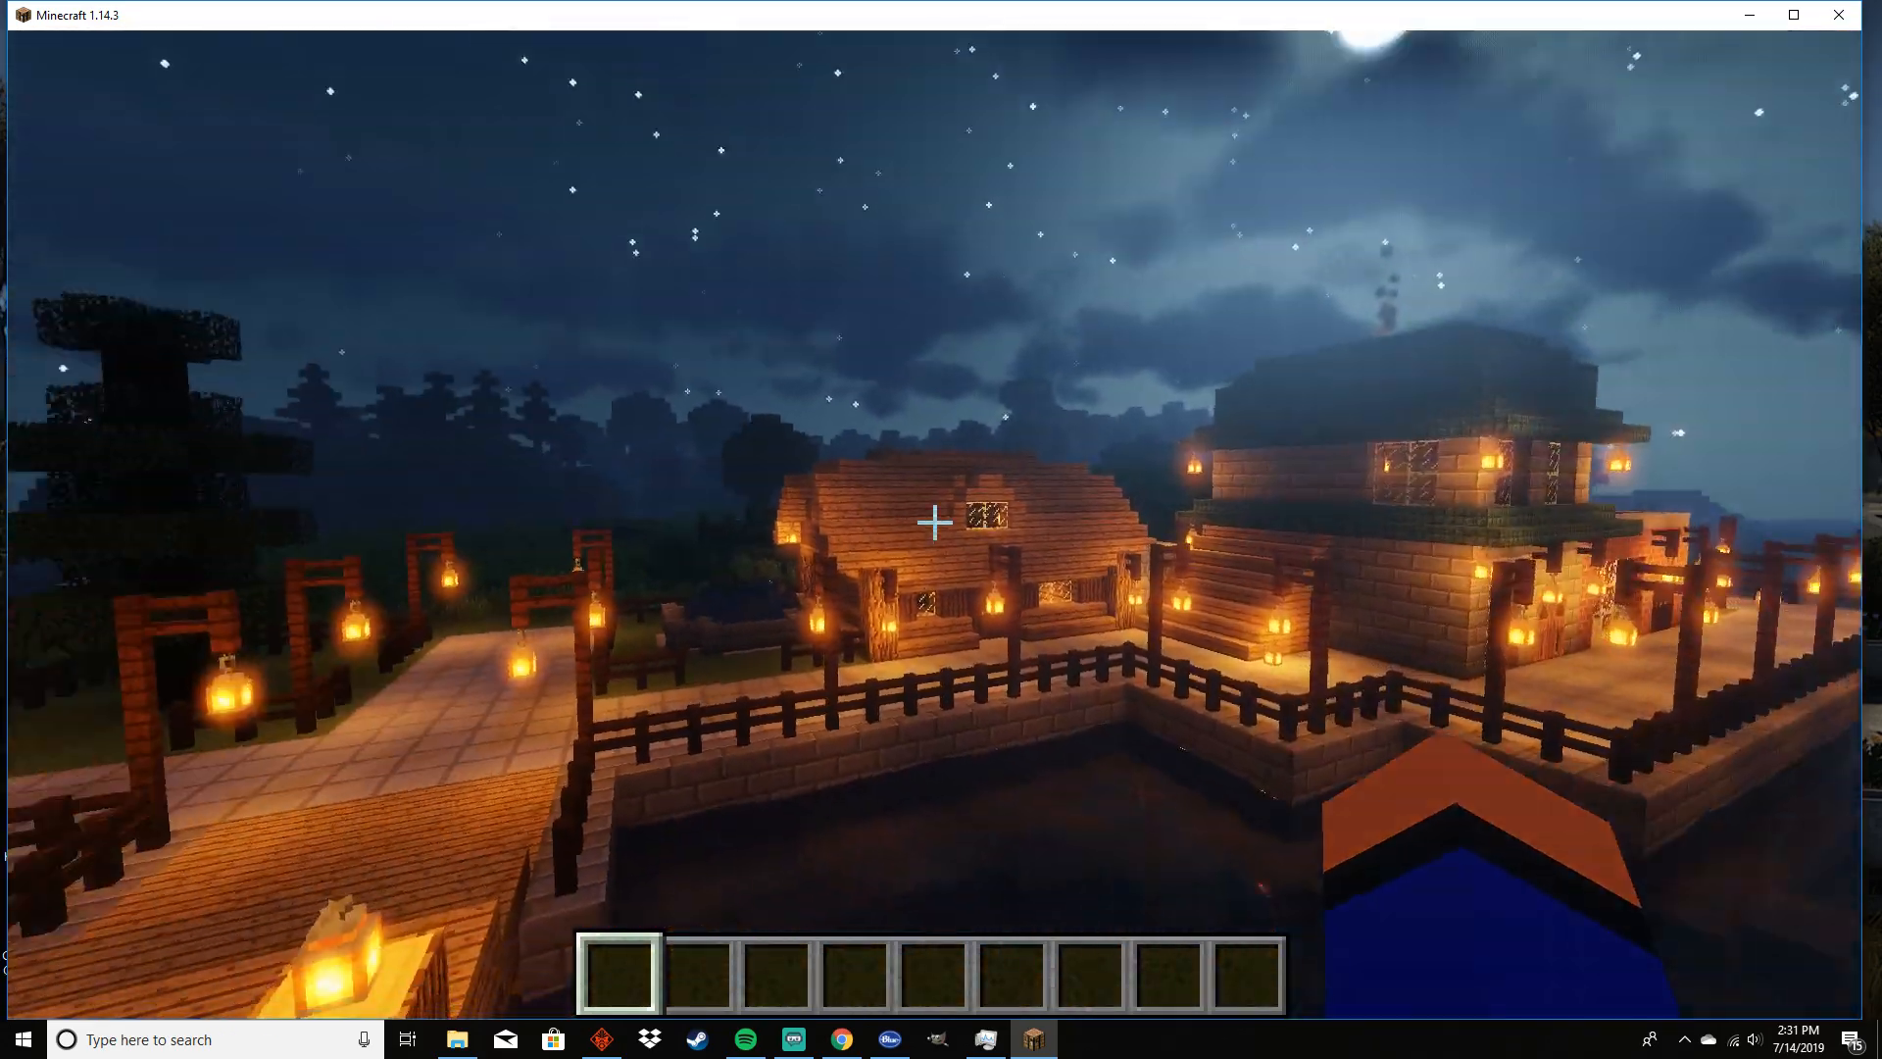
pyautogui.press('F3')
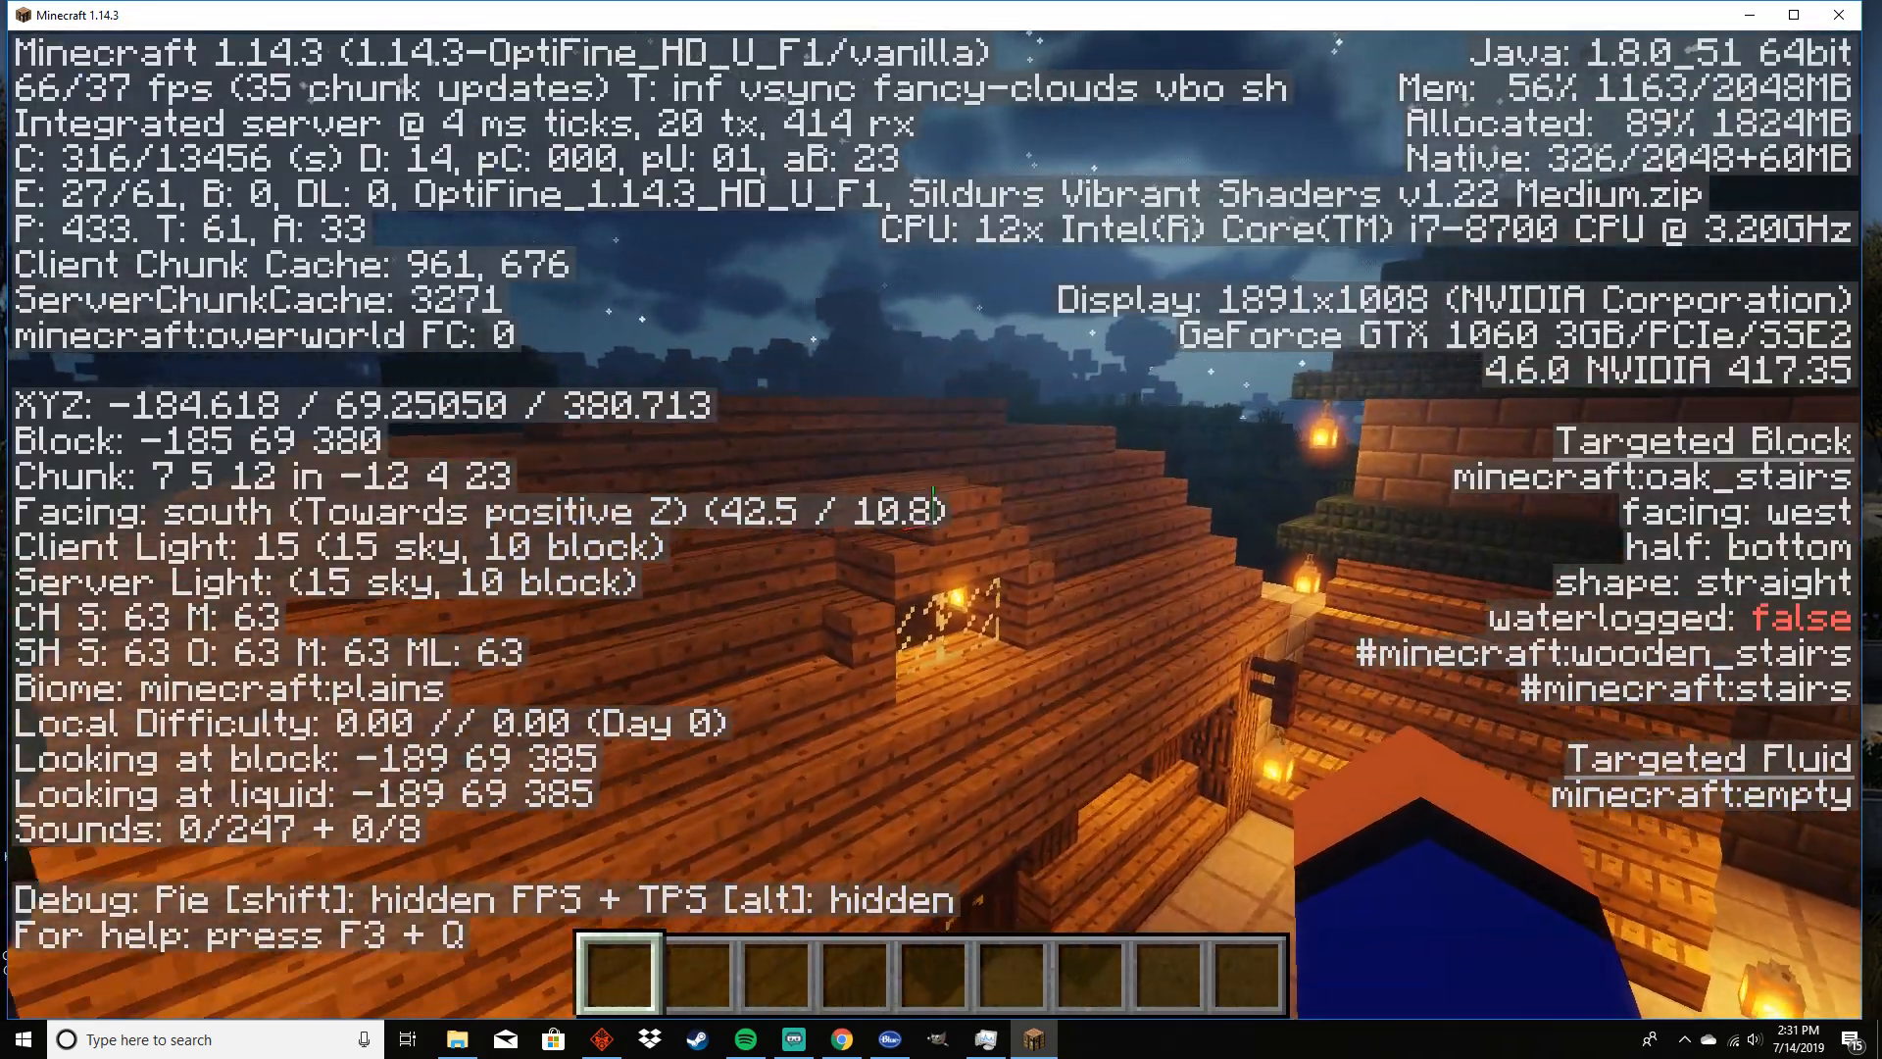
pyautogui.moveTo(941, 530)
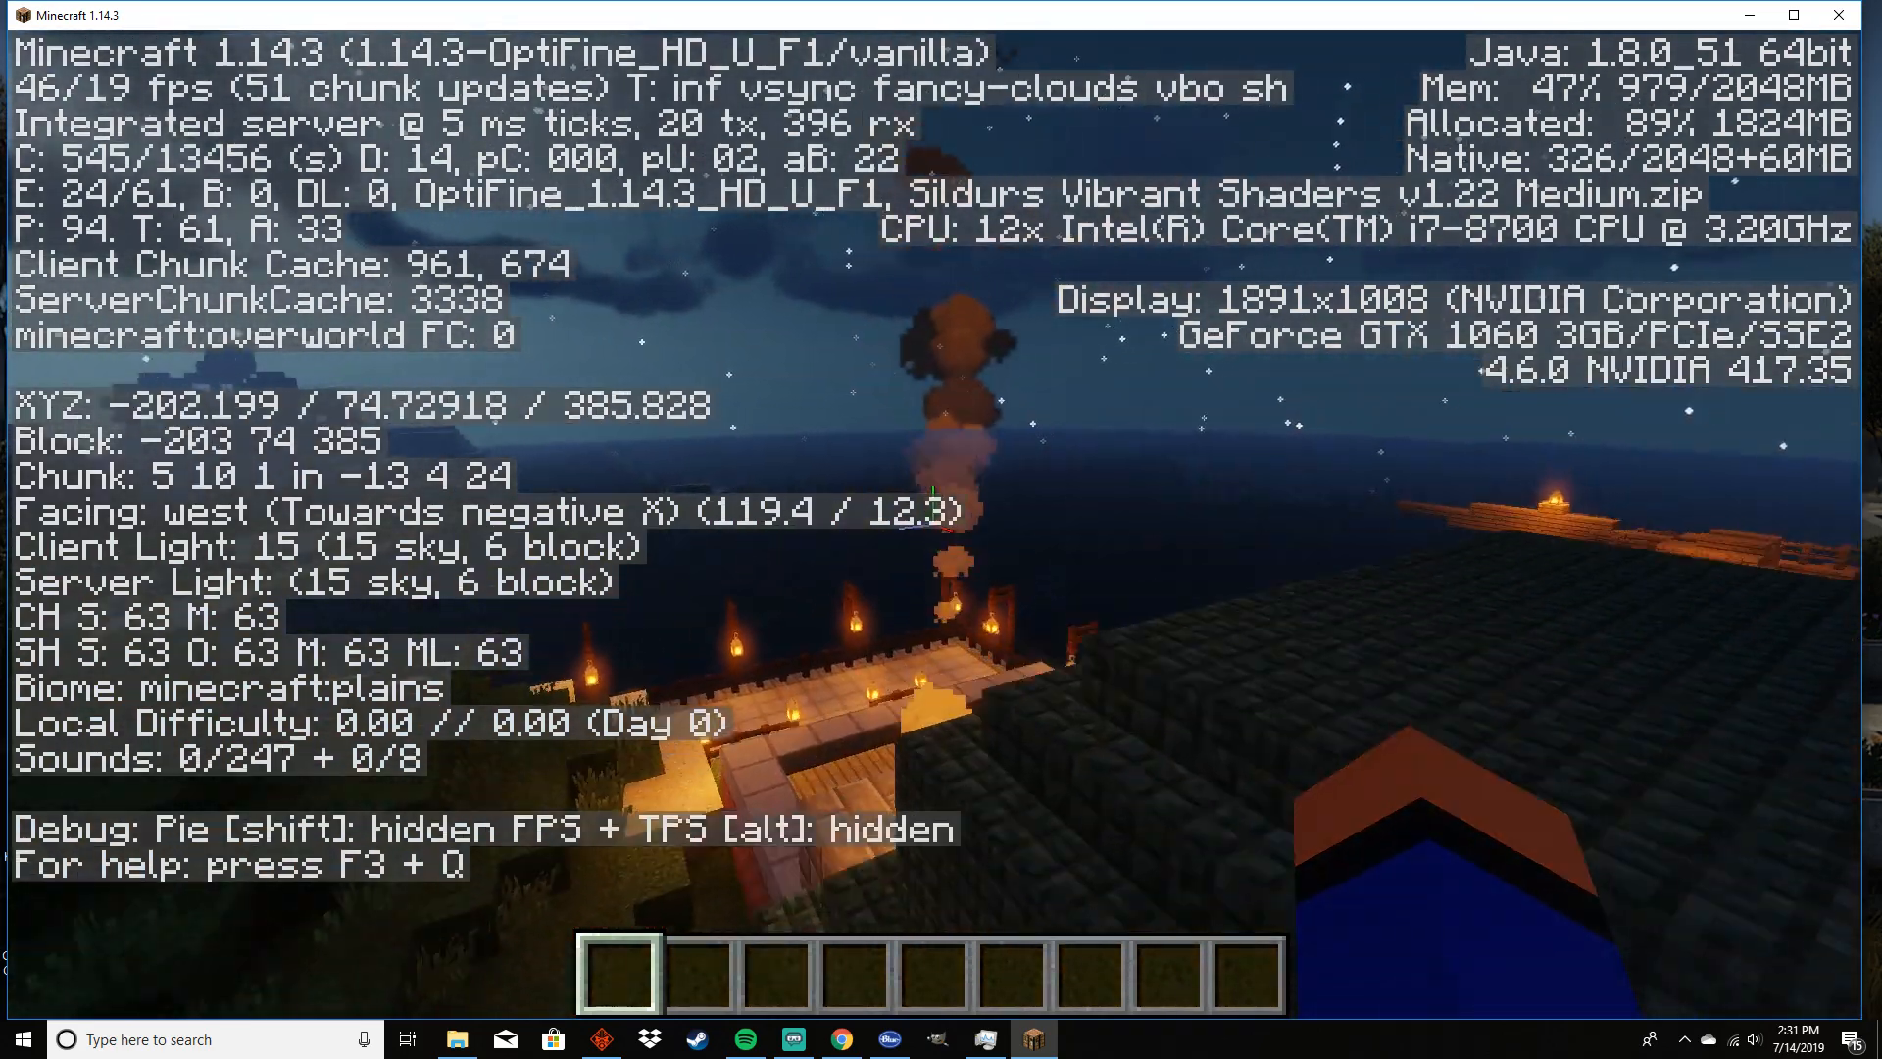
pyautogui.press('F3')
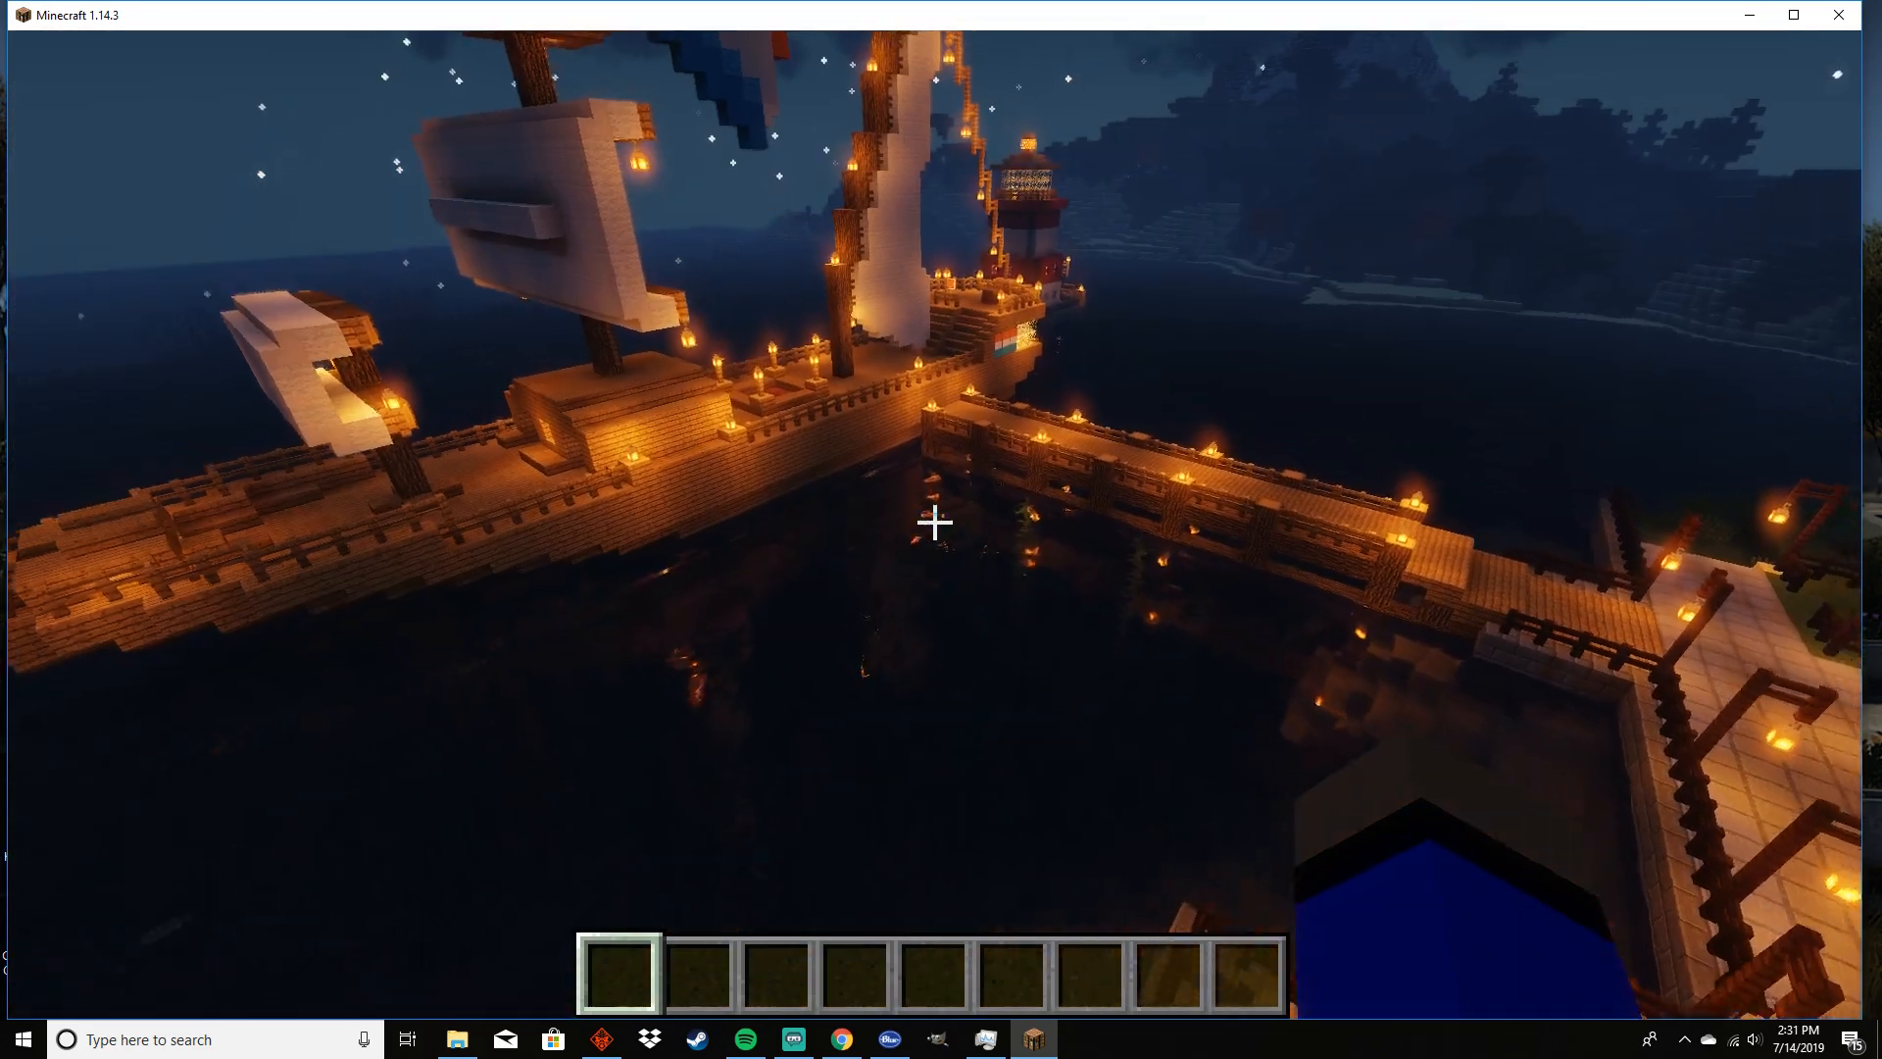
pyautogui.moveTo(933, 522)
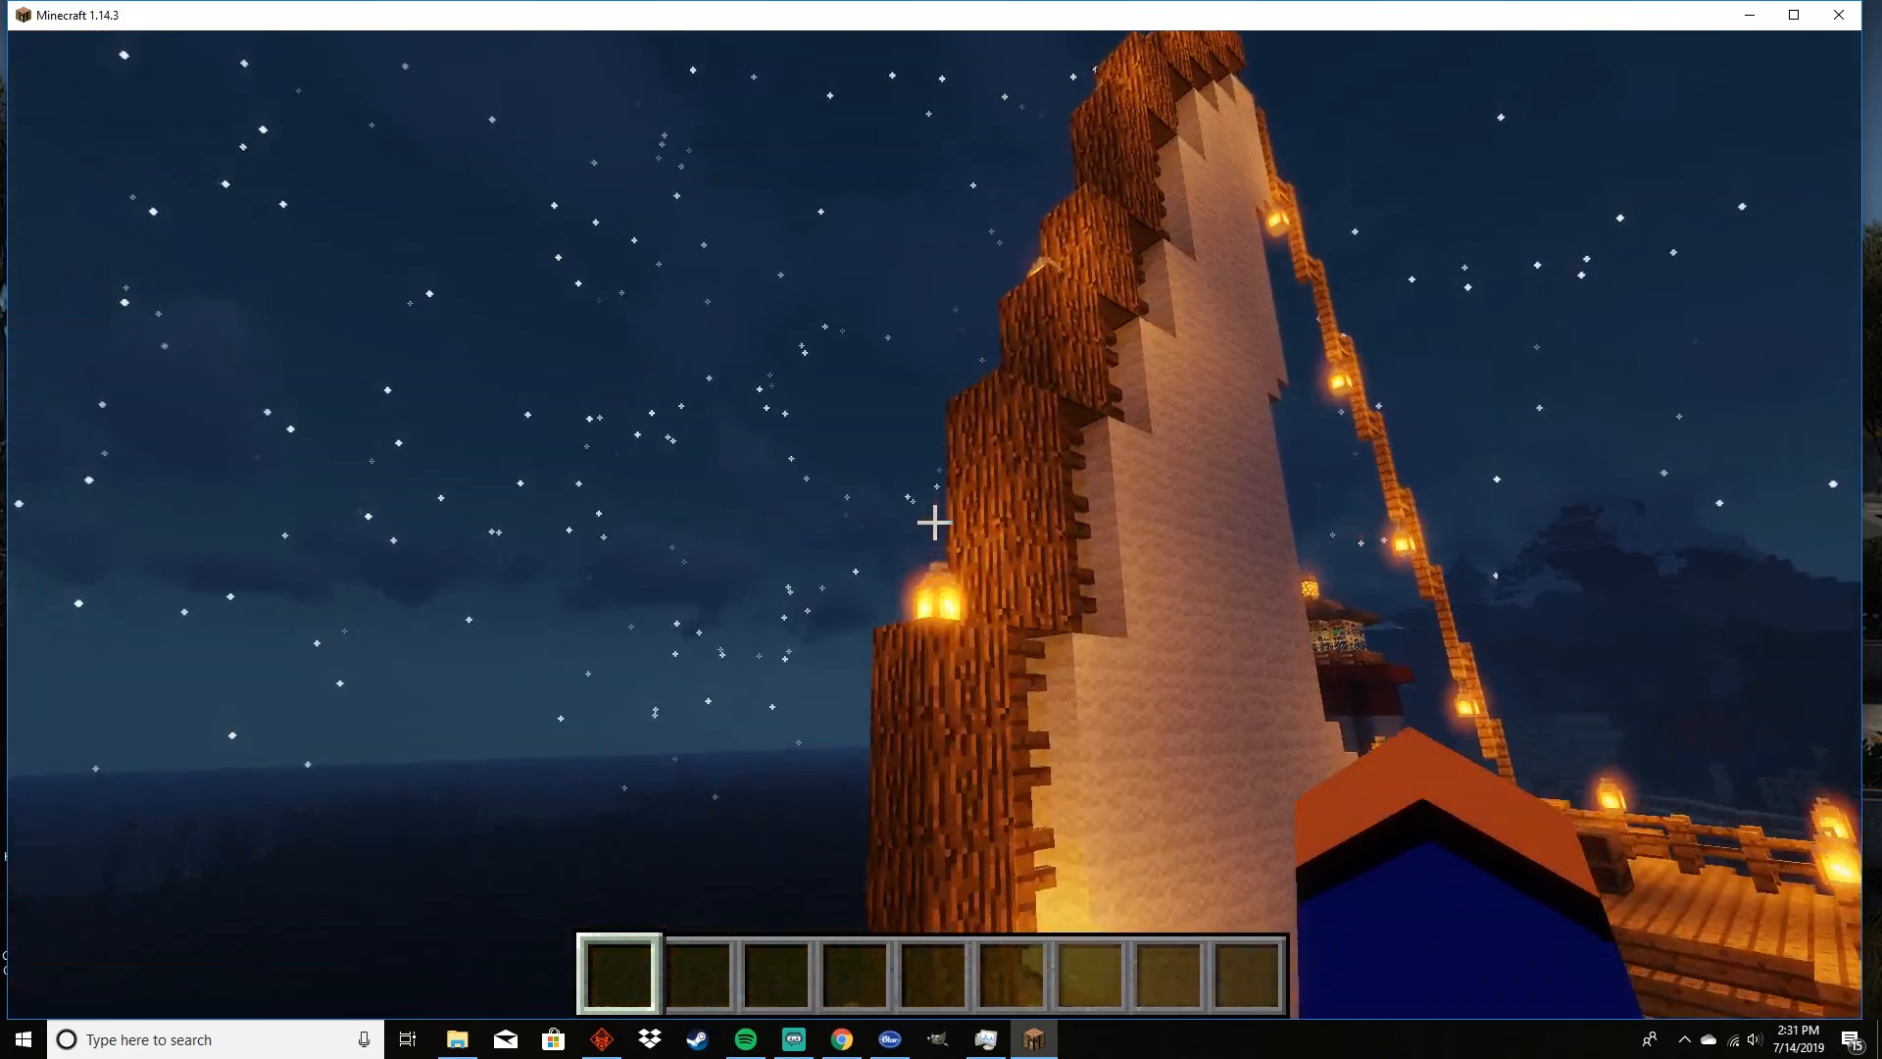
pyautogui.moveTo(933, 522)
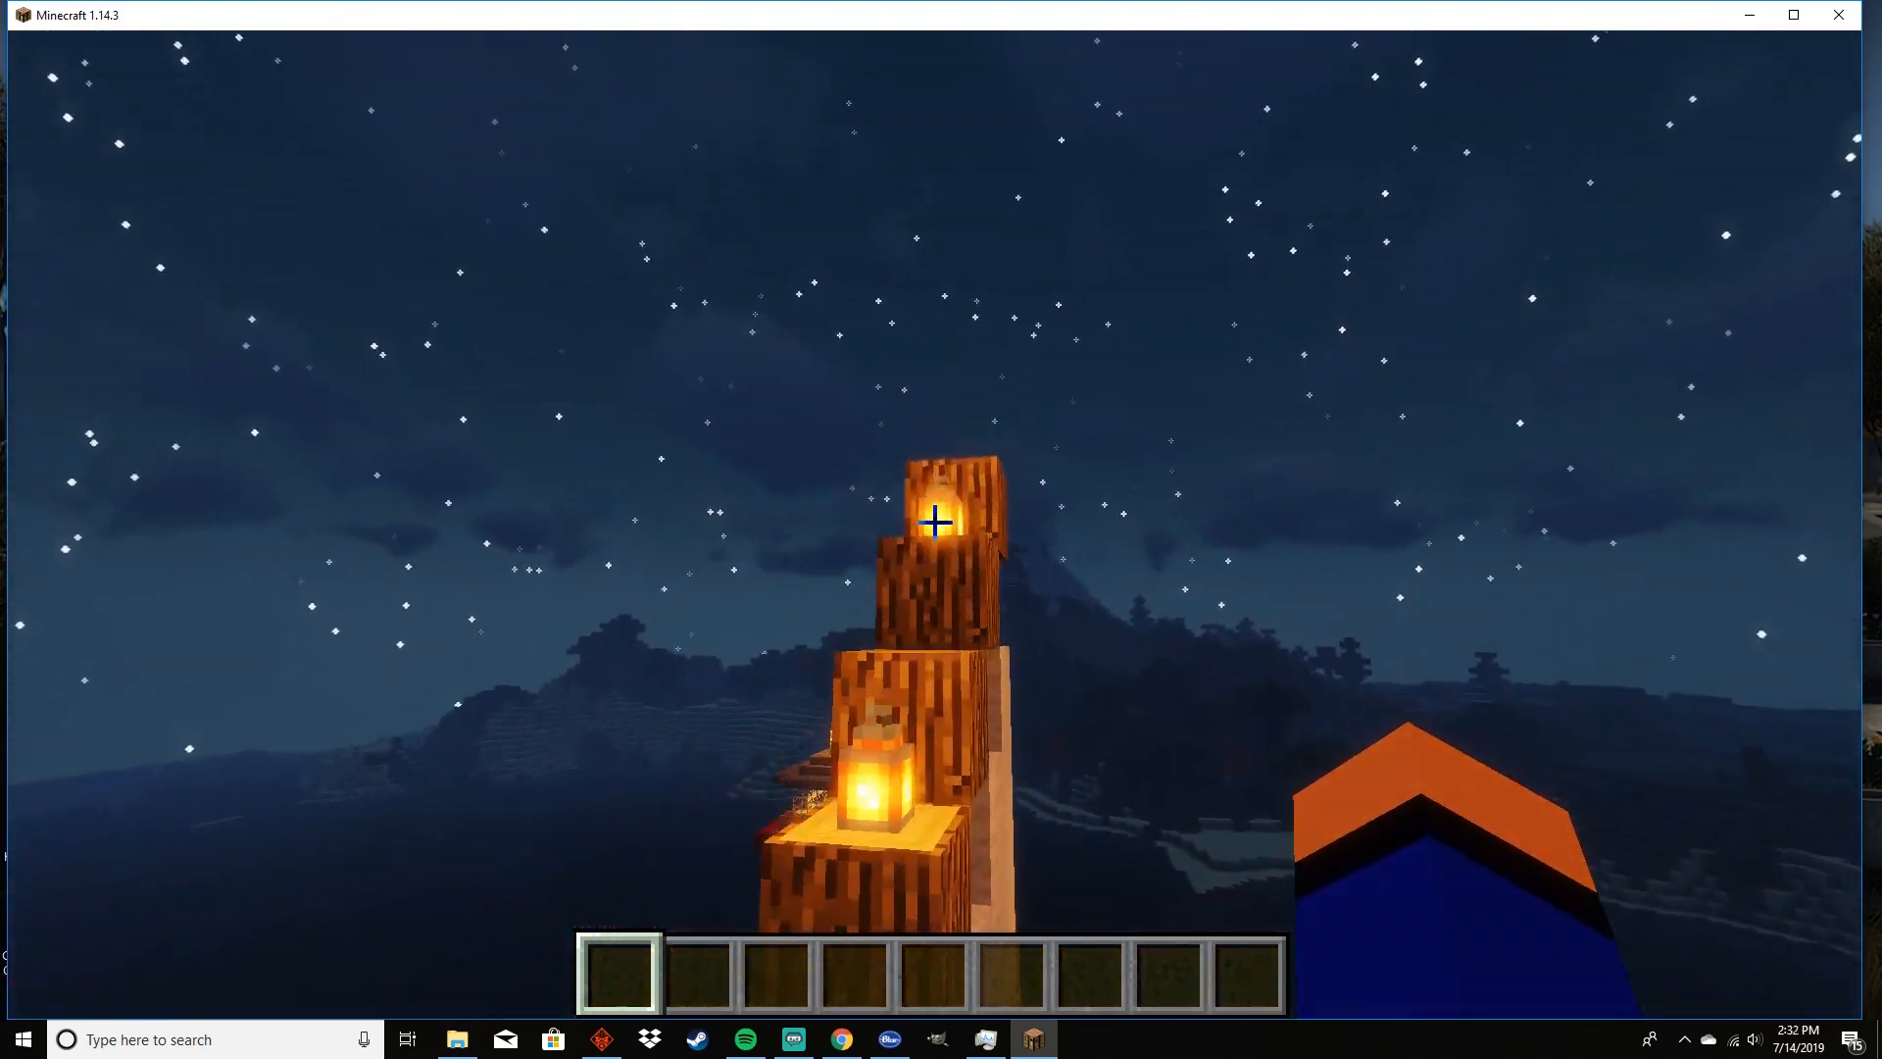
pyautogui.moveTo(937, 522)
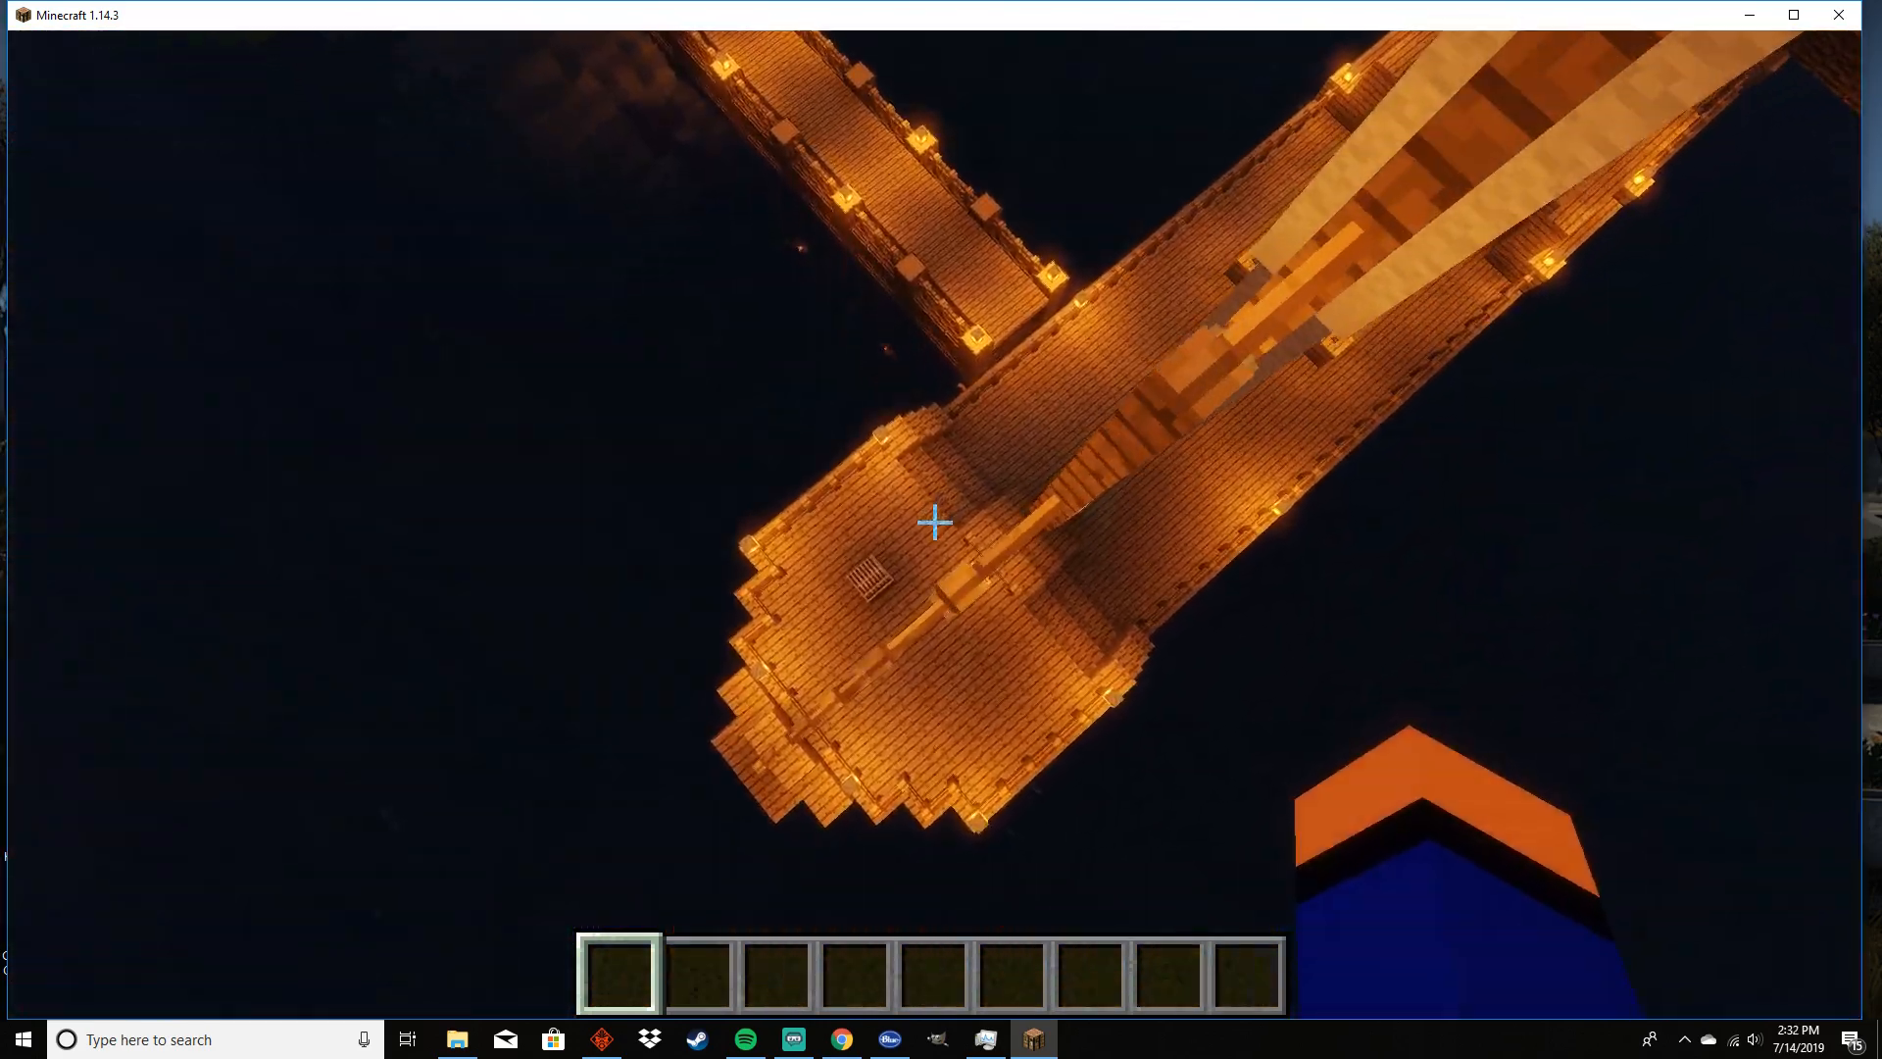
pyautogui.moveTo(937, 521)
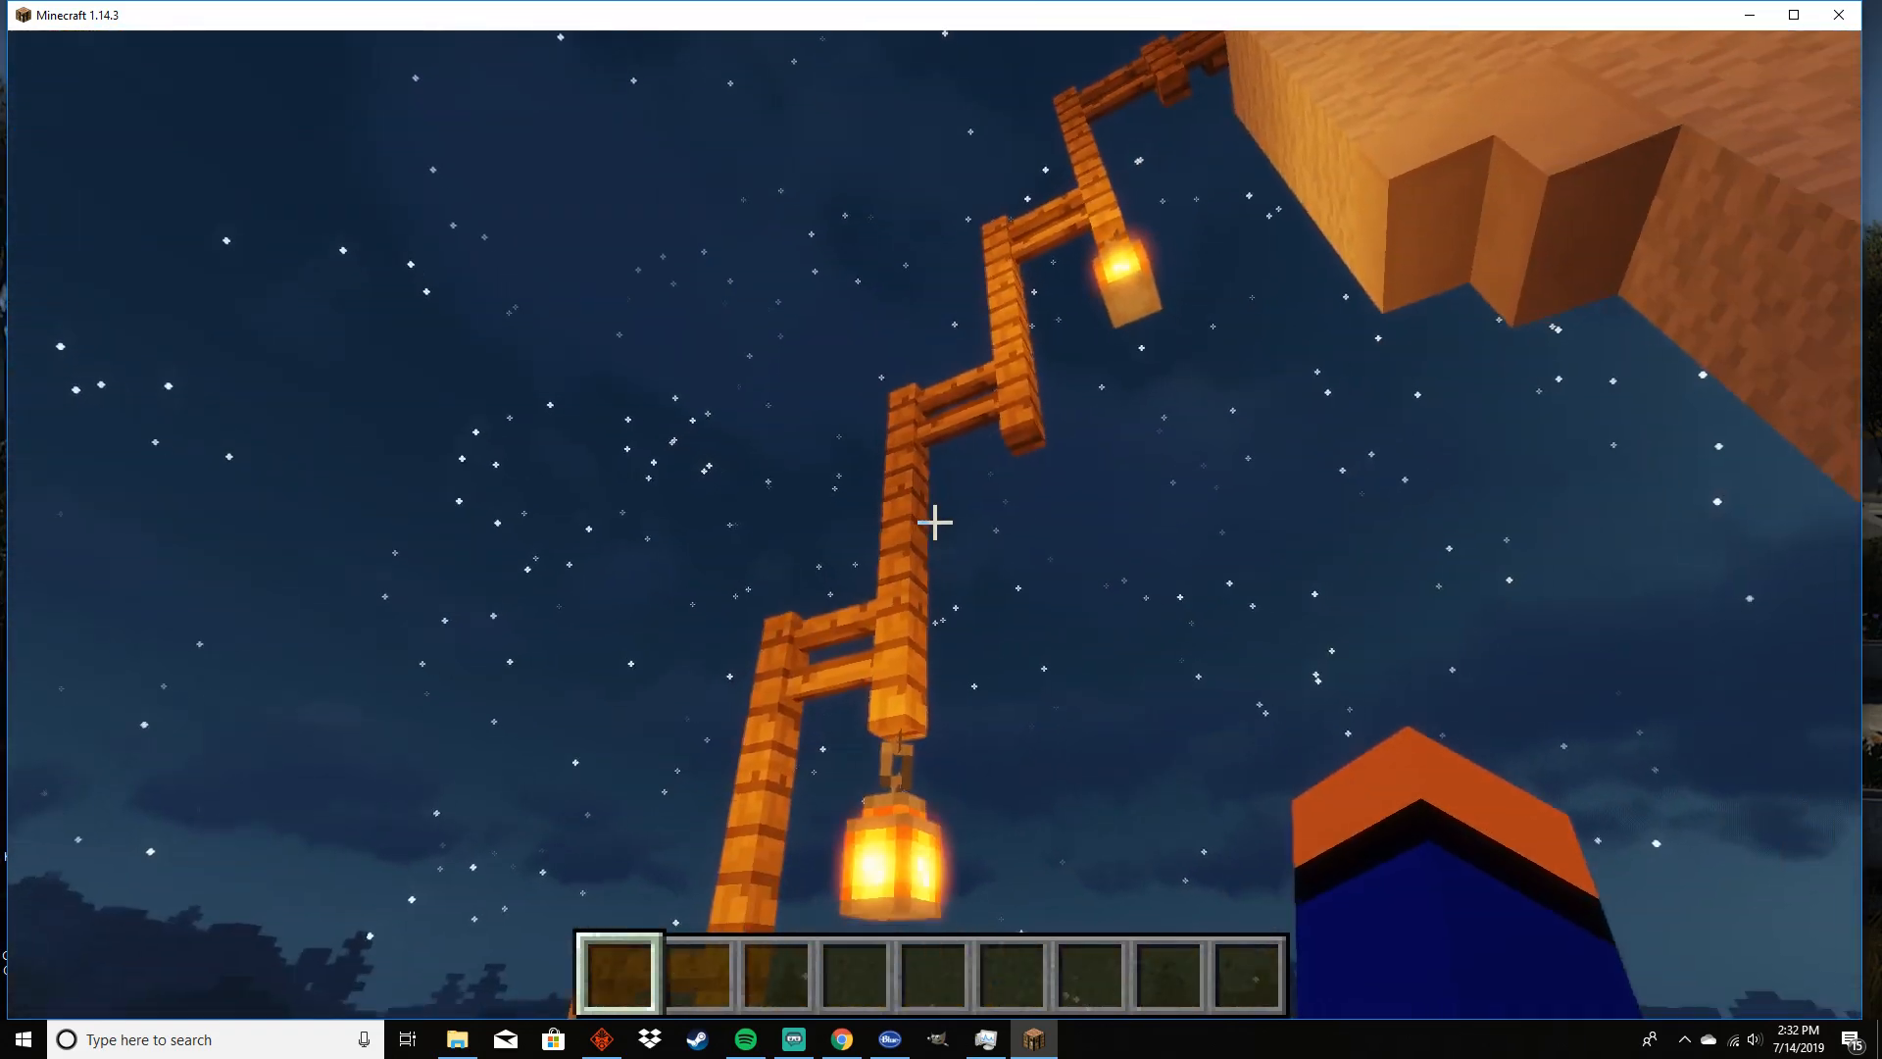
pyautogui.moveTo(933, 522)
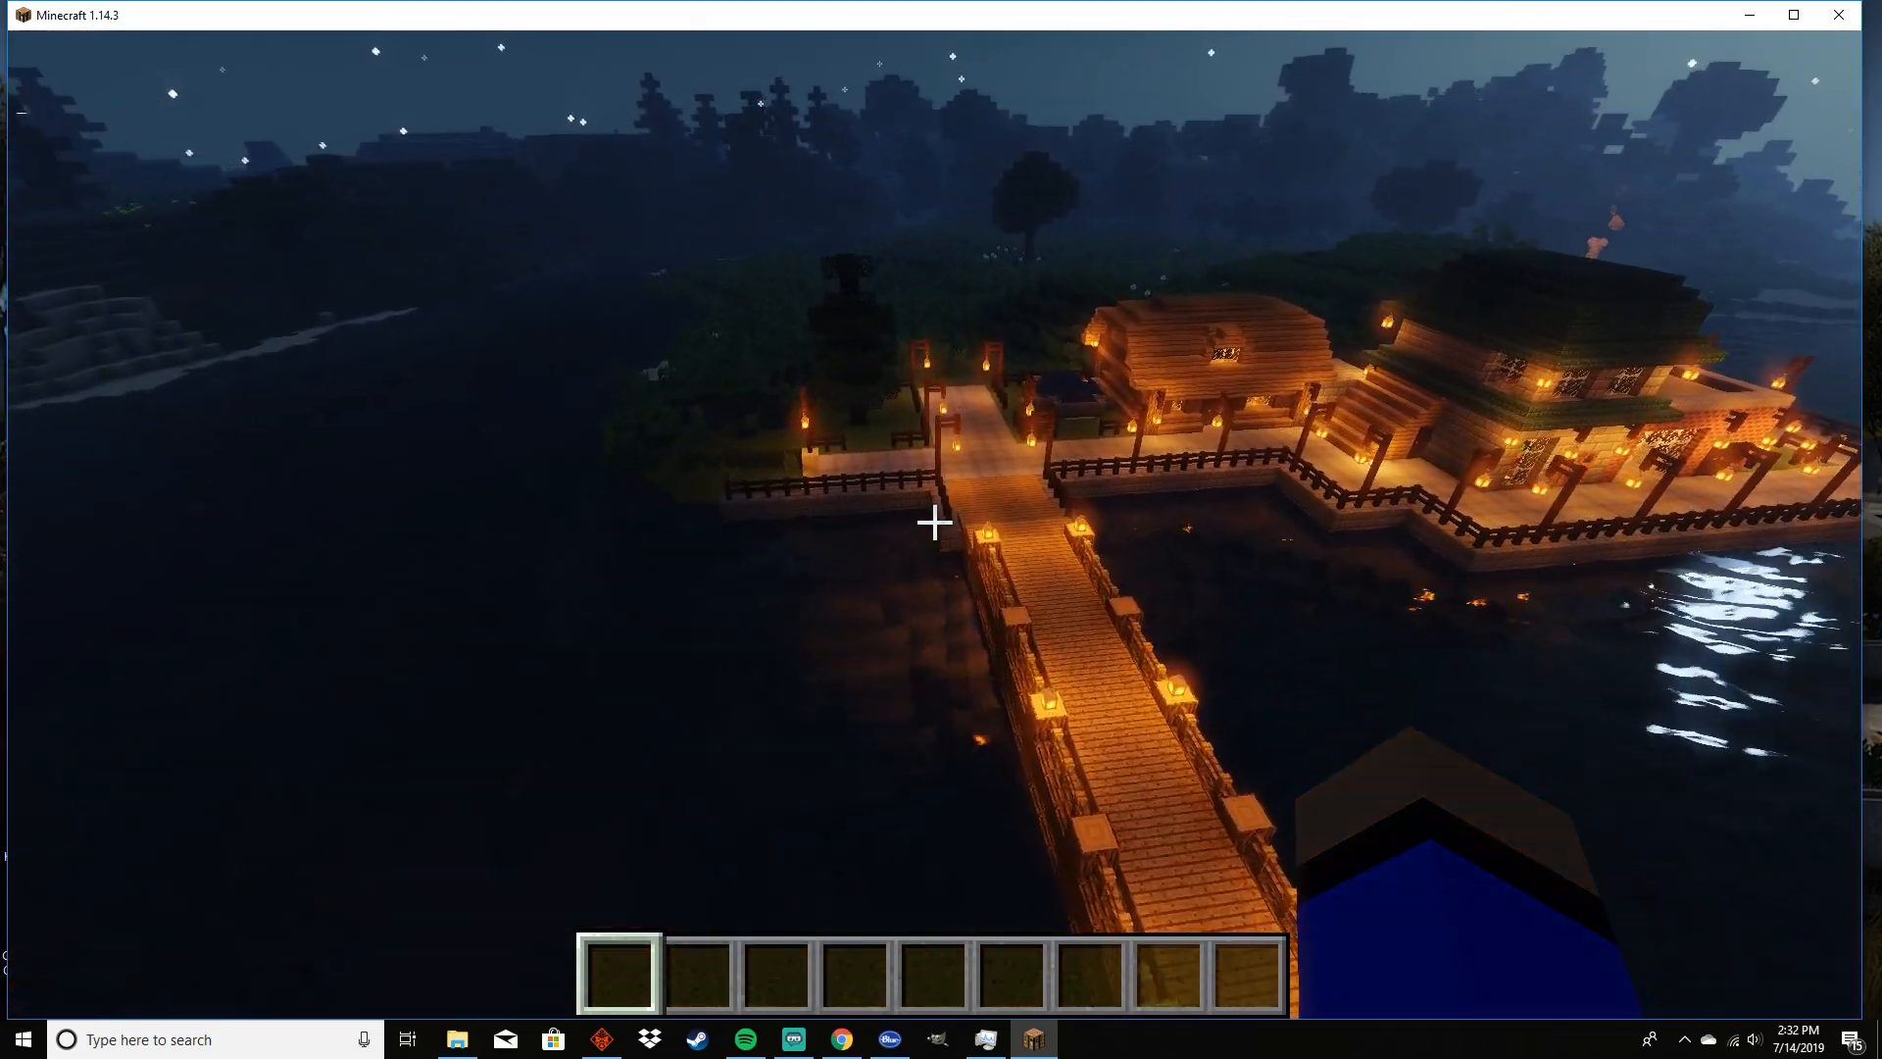
pyautogui.moveTo(937, 522)
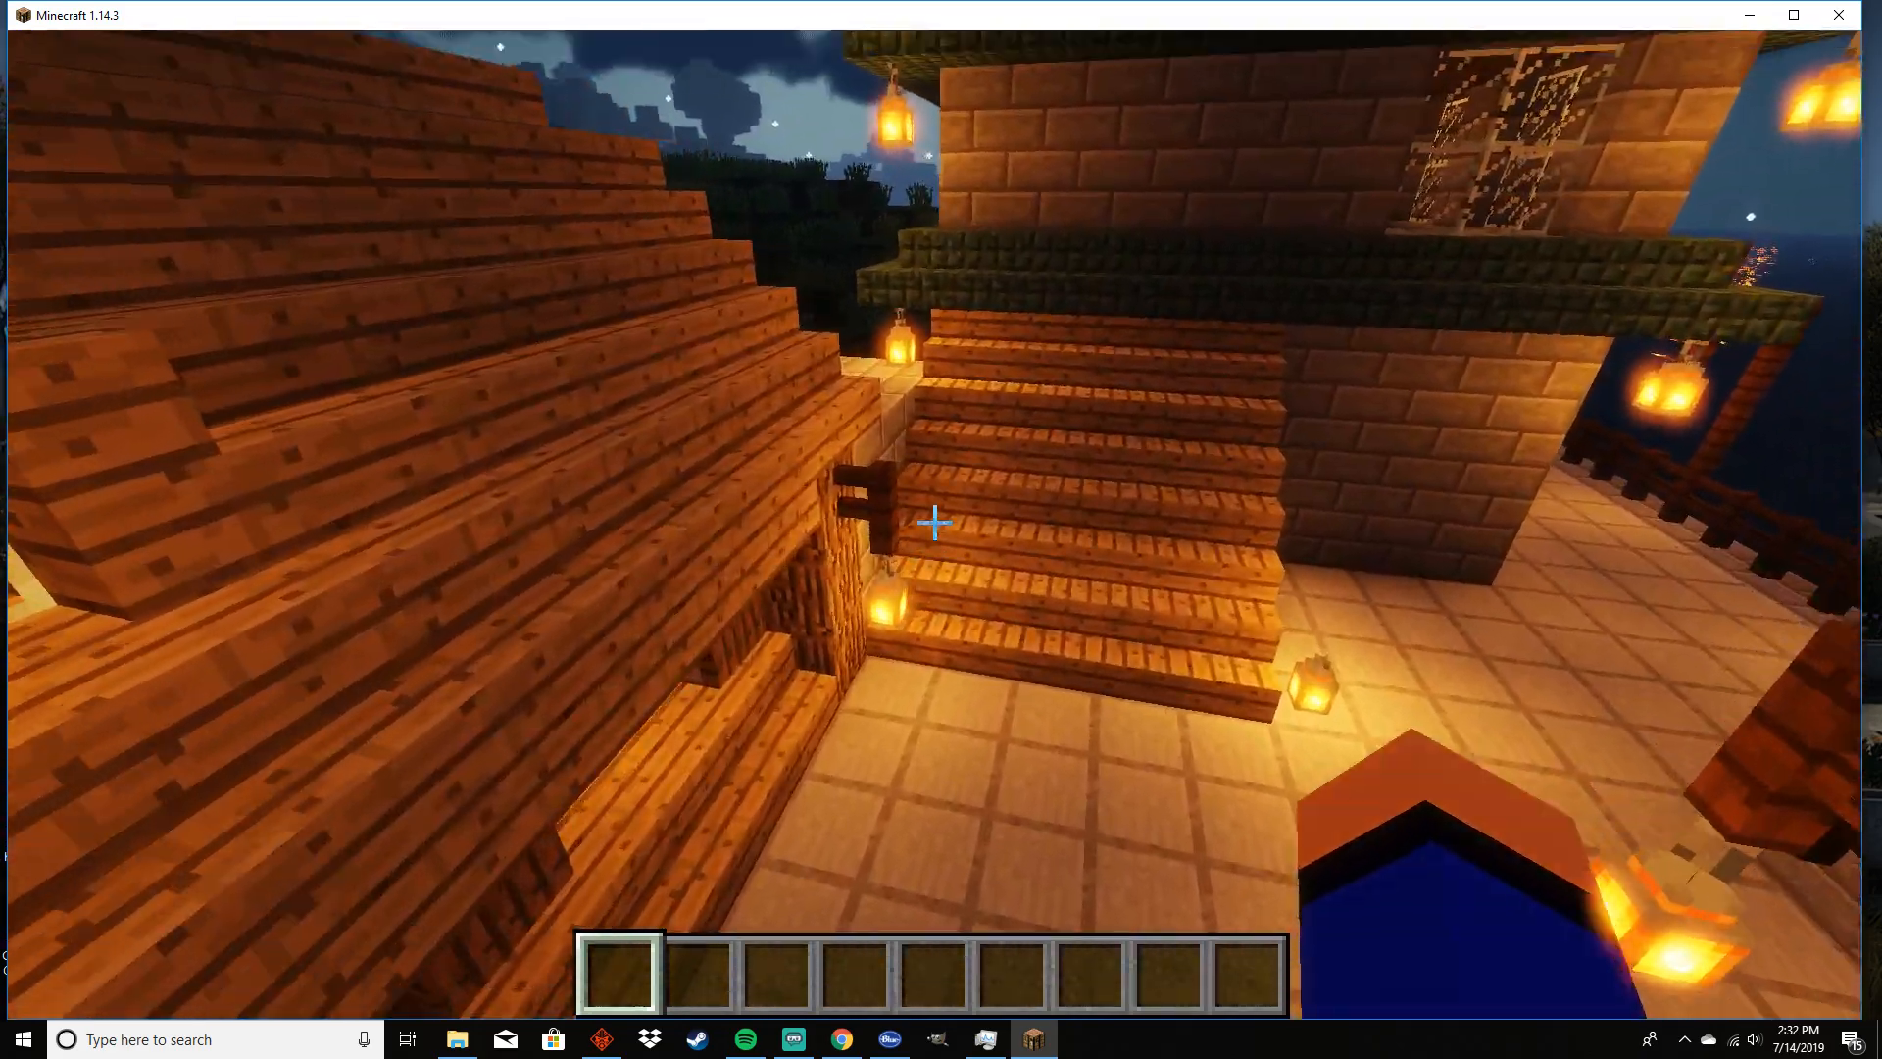
pyautogui.moveTo(937, 521)
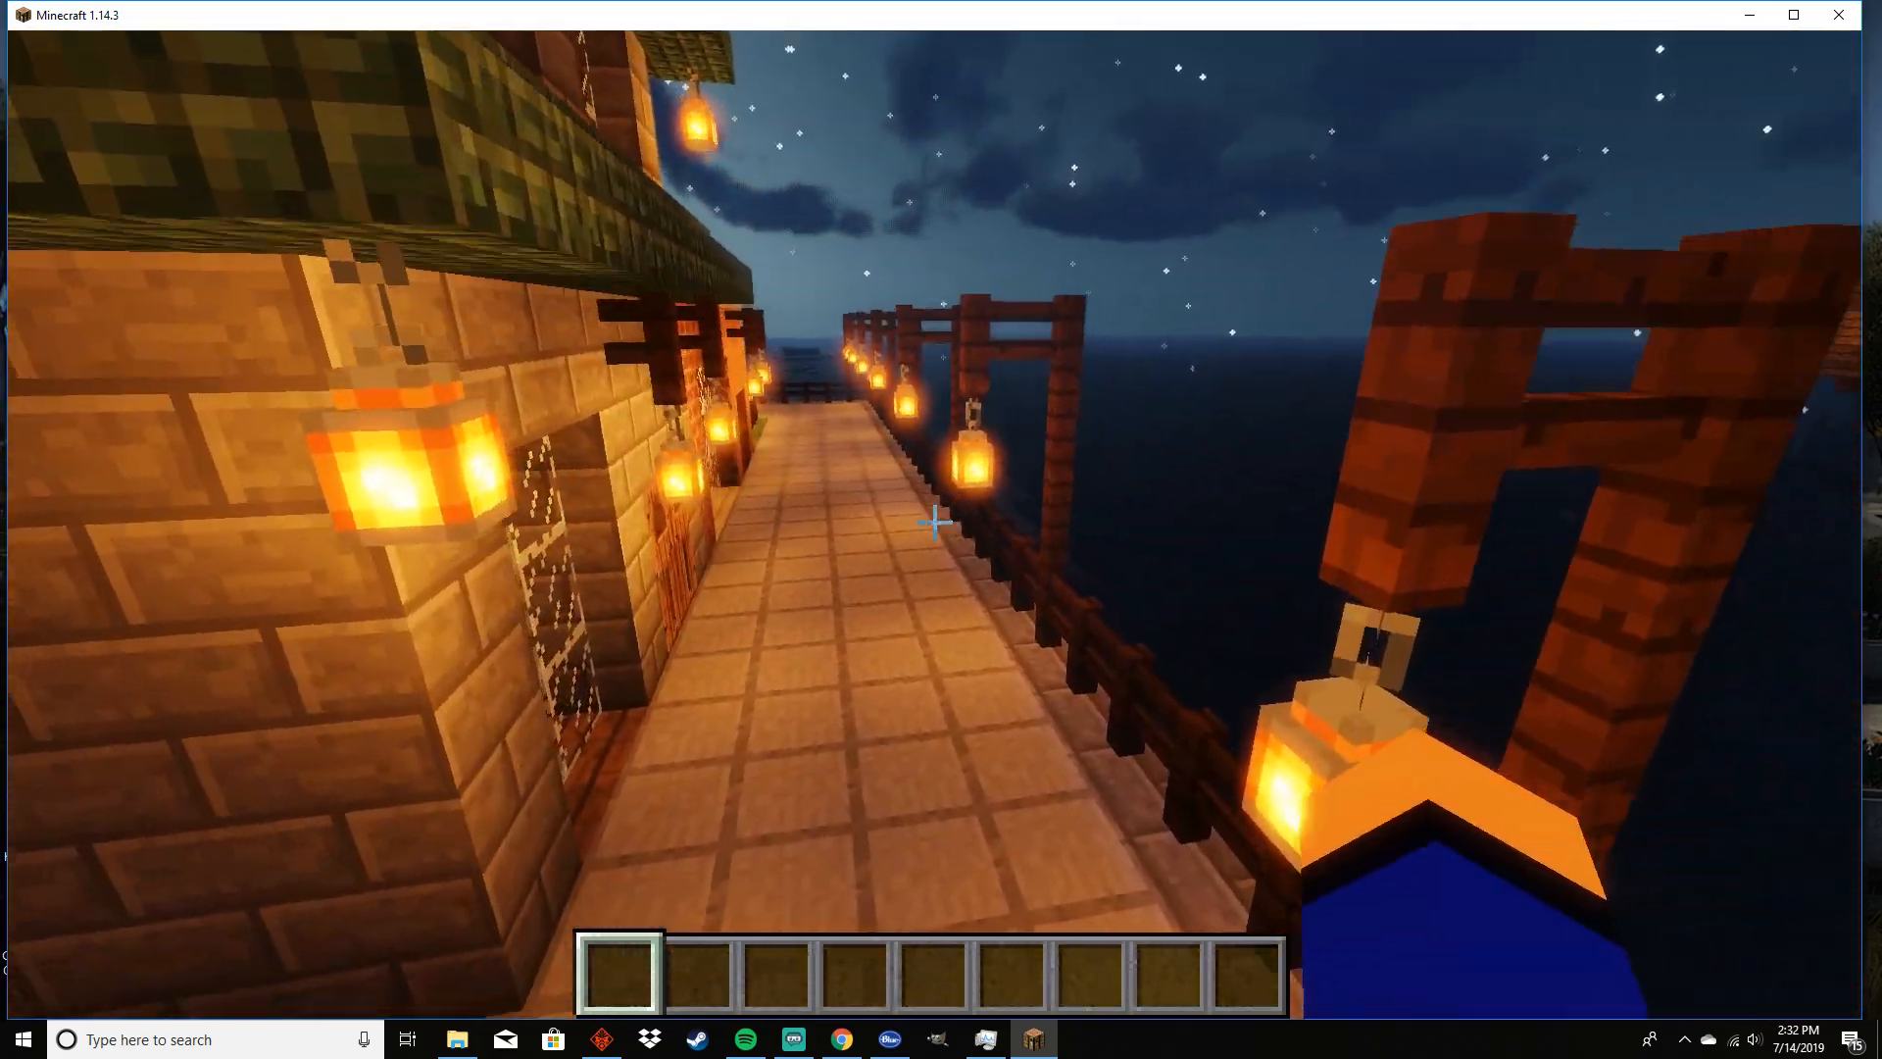